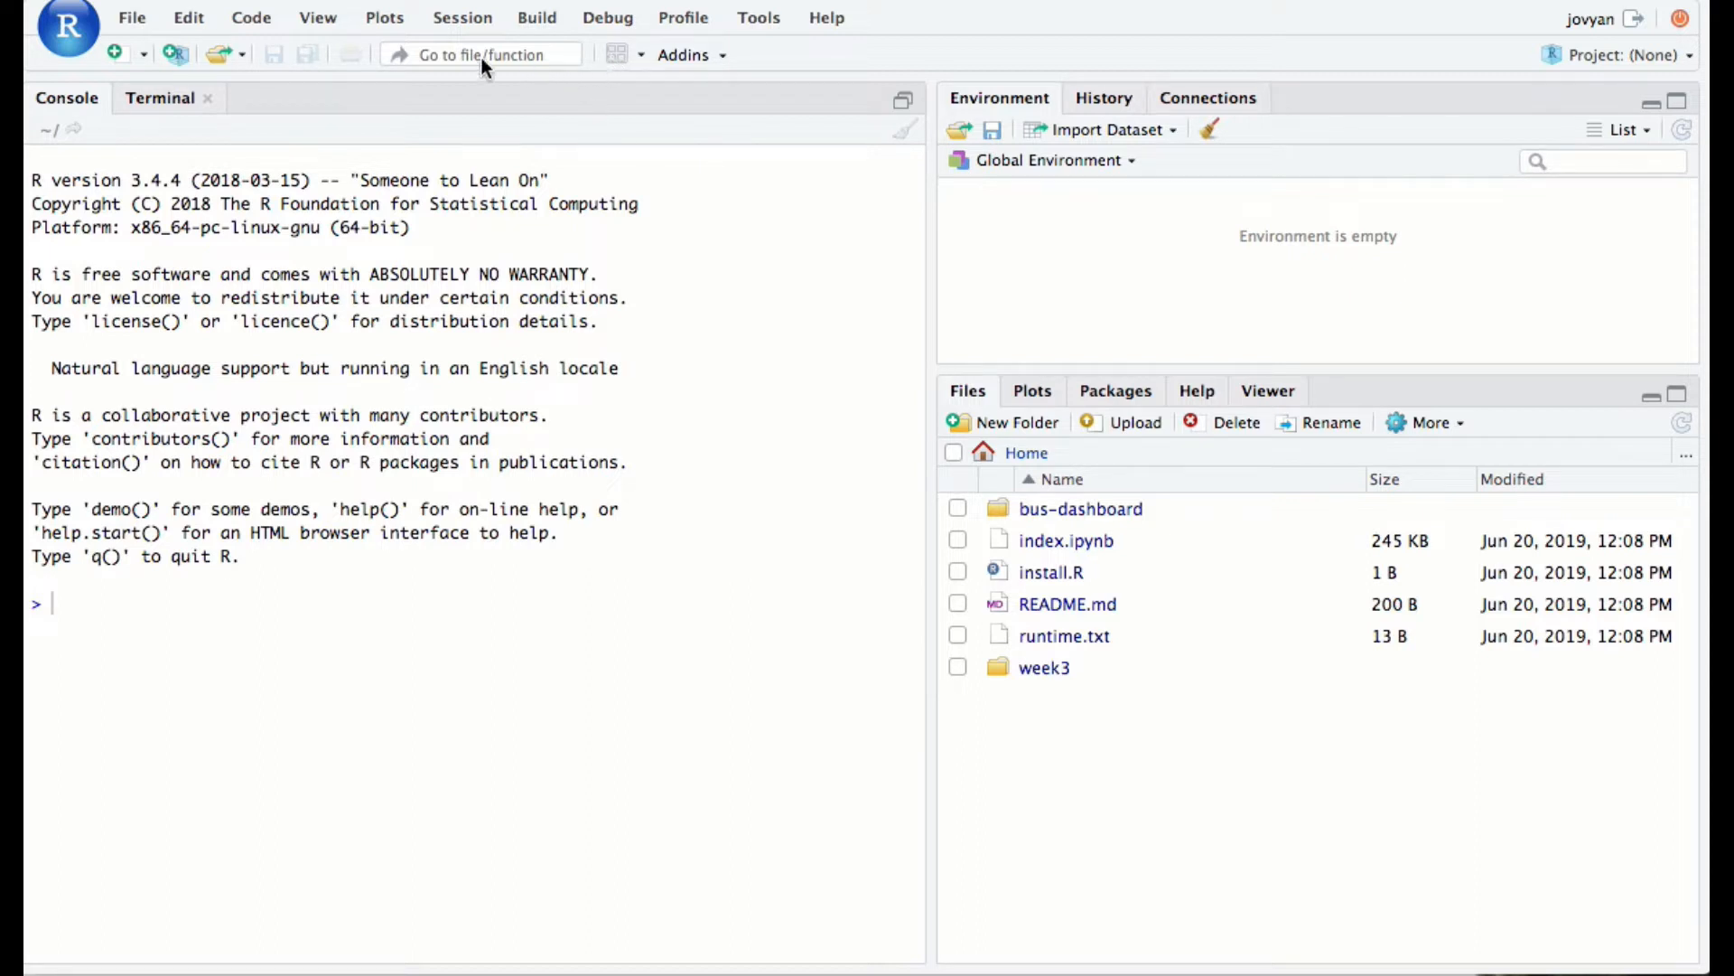
{"action": "mouse_move", "coordinate": [829, 105]}
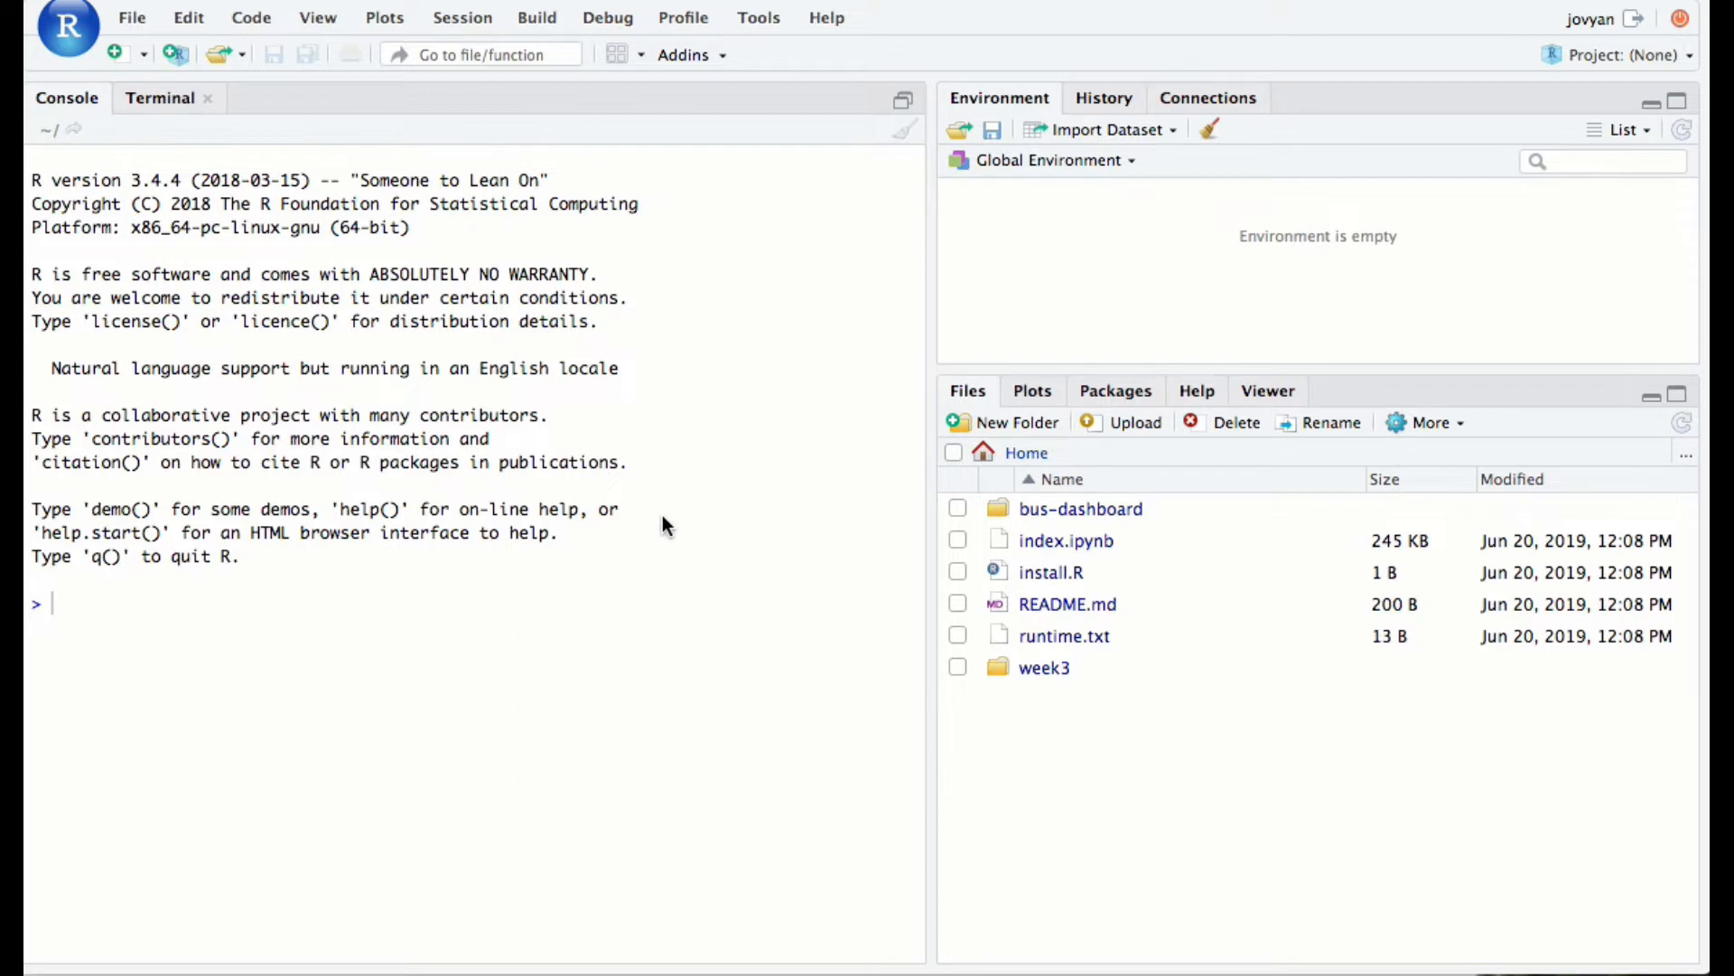
{"action": "mouse_move", "coordinate": [595, 356]}
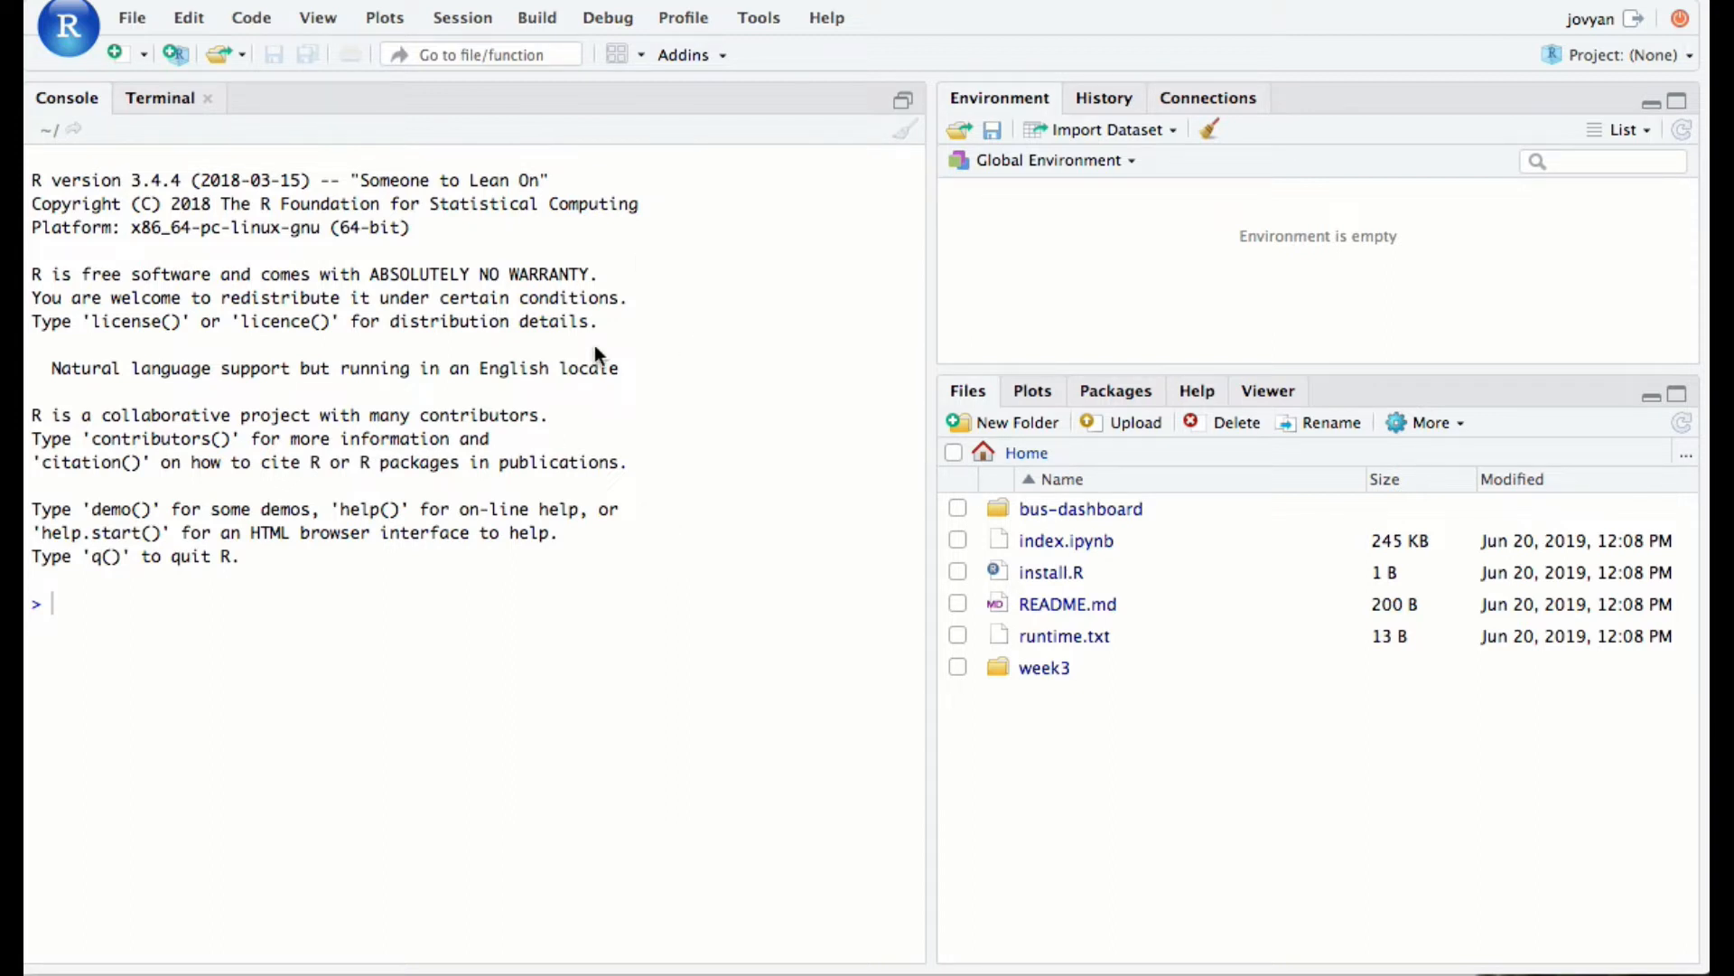
{"action": "mouse_move", "coordinate": [307, 103]}
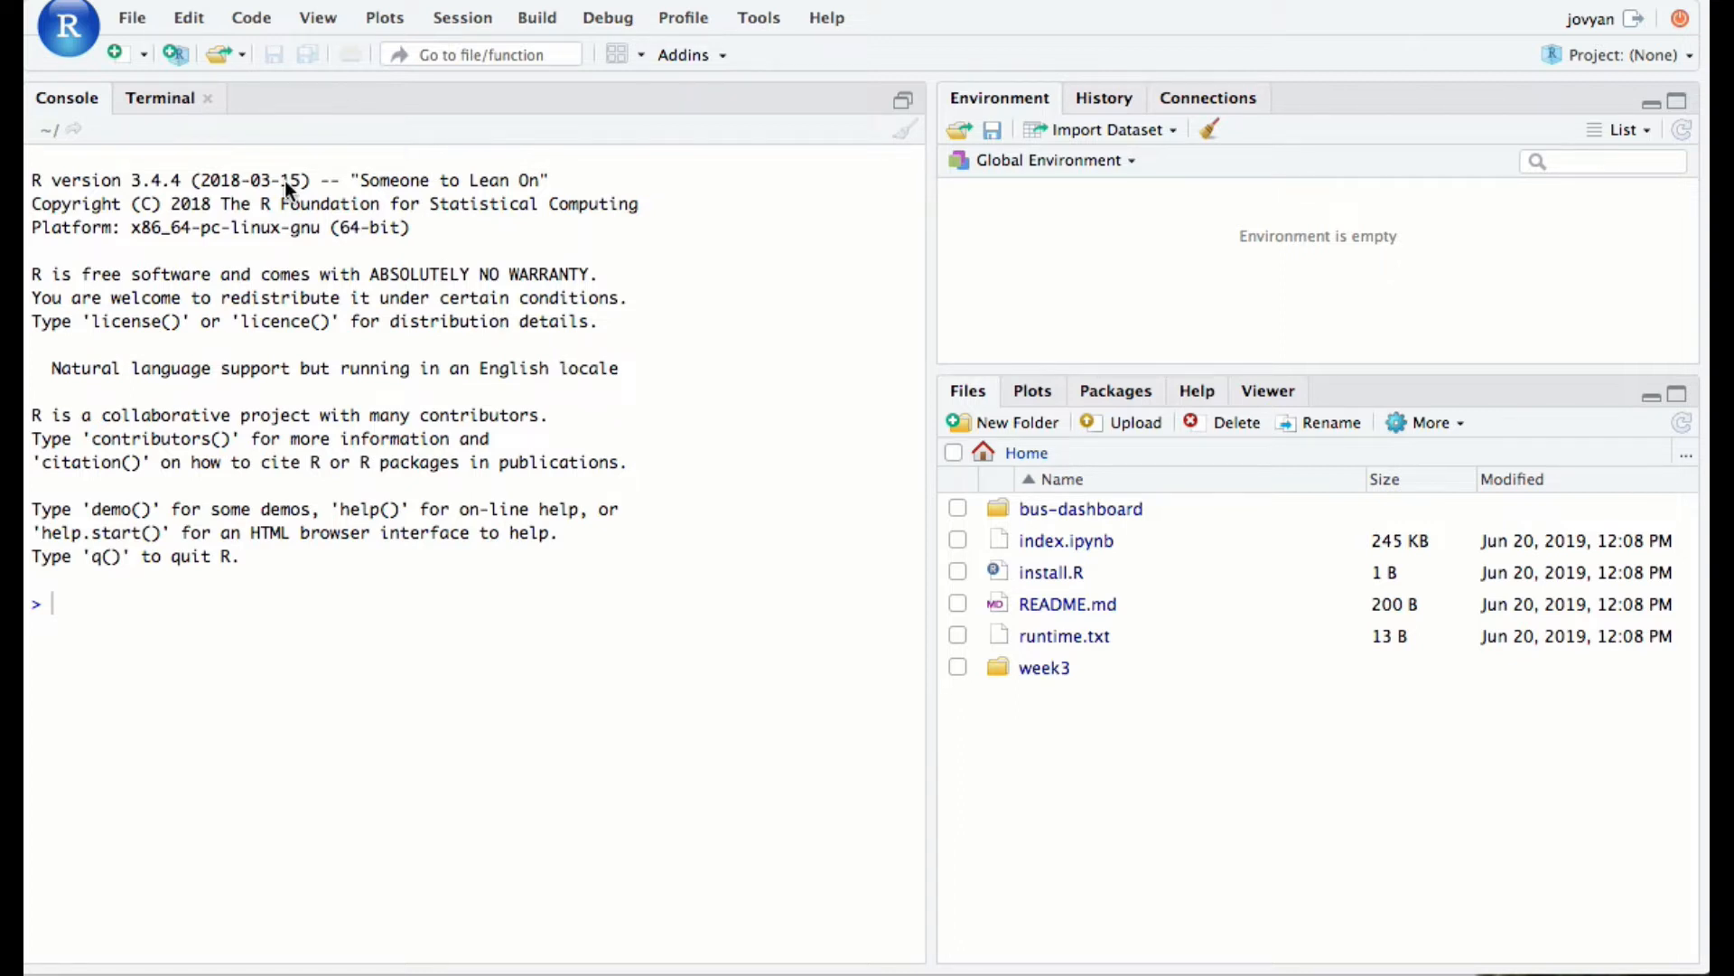
{"action": "mouse_move", "coordinate": [140, 27]}
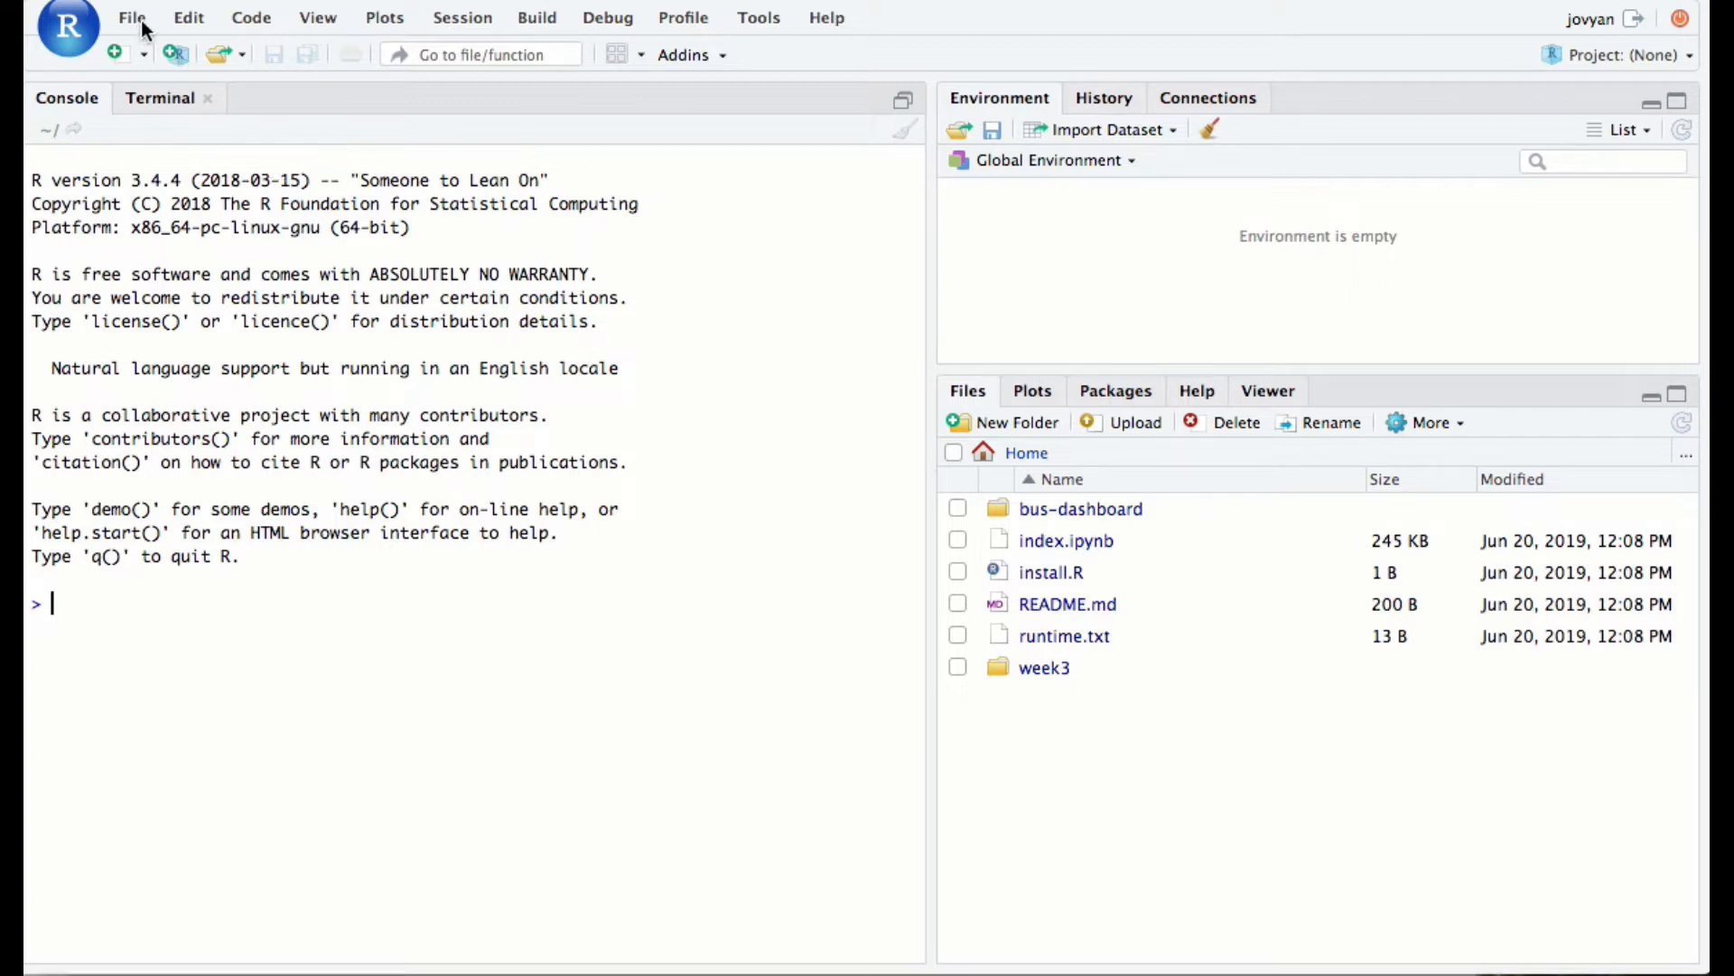
Create a new R script via File > New File, type test text 'typing' and clear it
{"action": "left_click", "coordinate": [132, 18]}
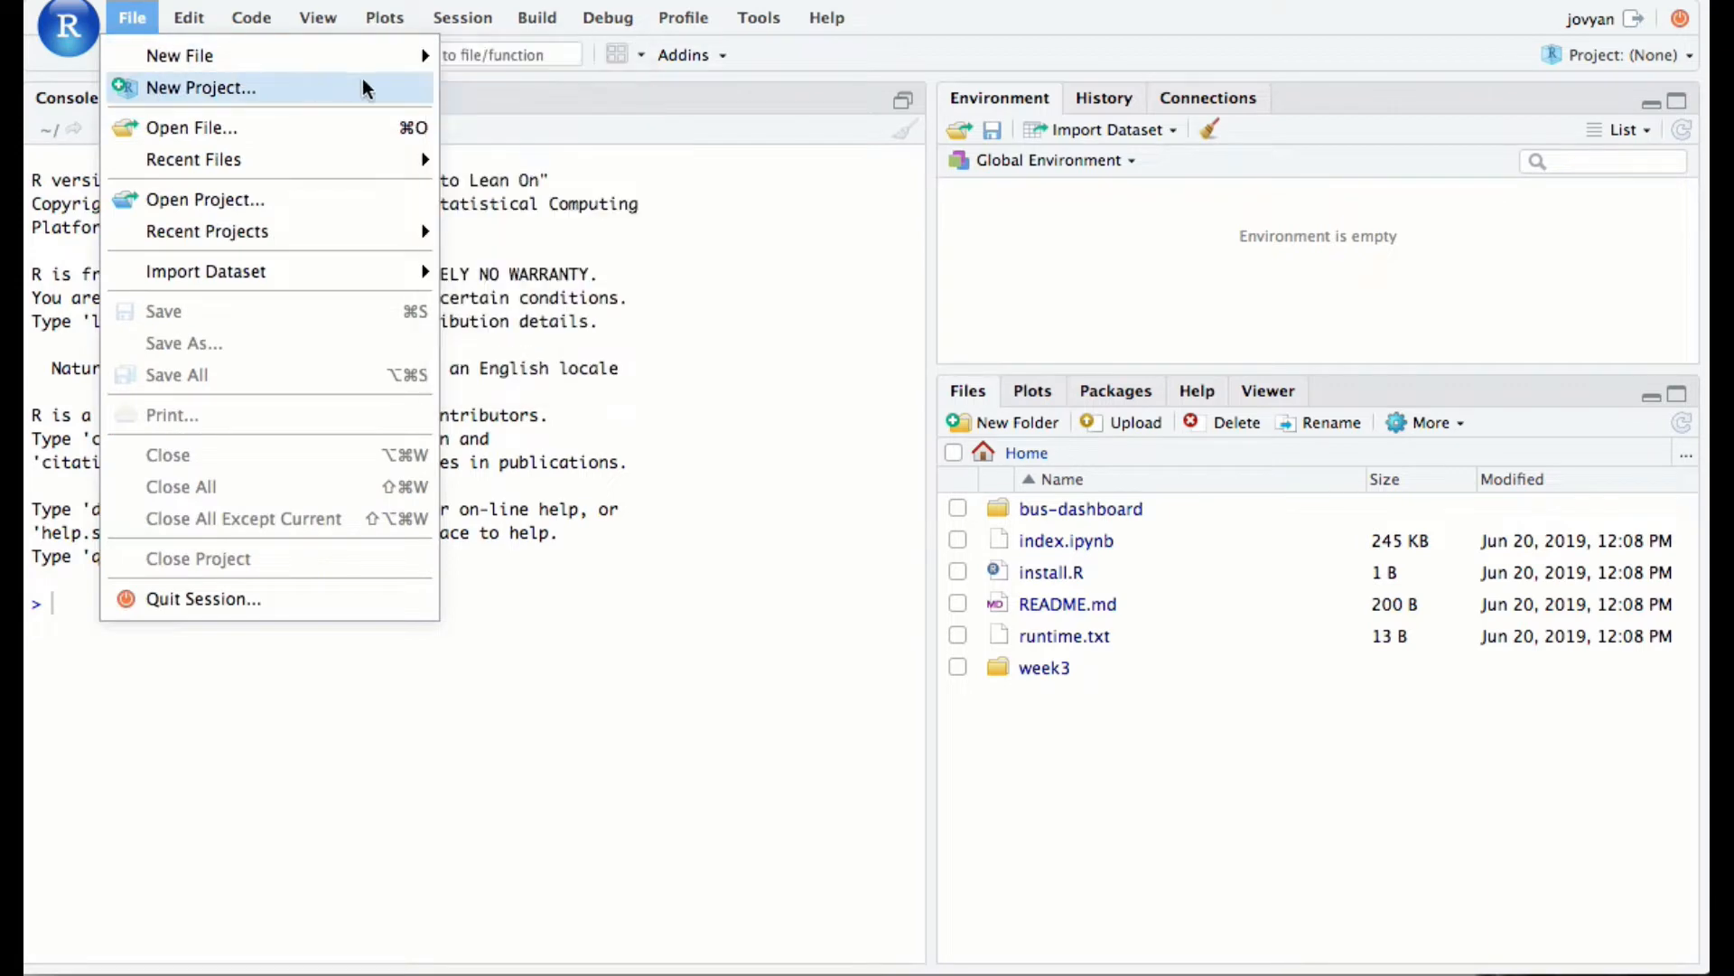
{"action": "left_click", "coordinate": [178, 56]}
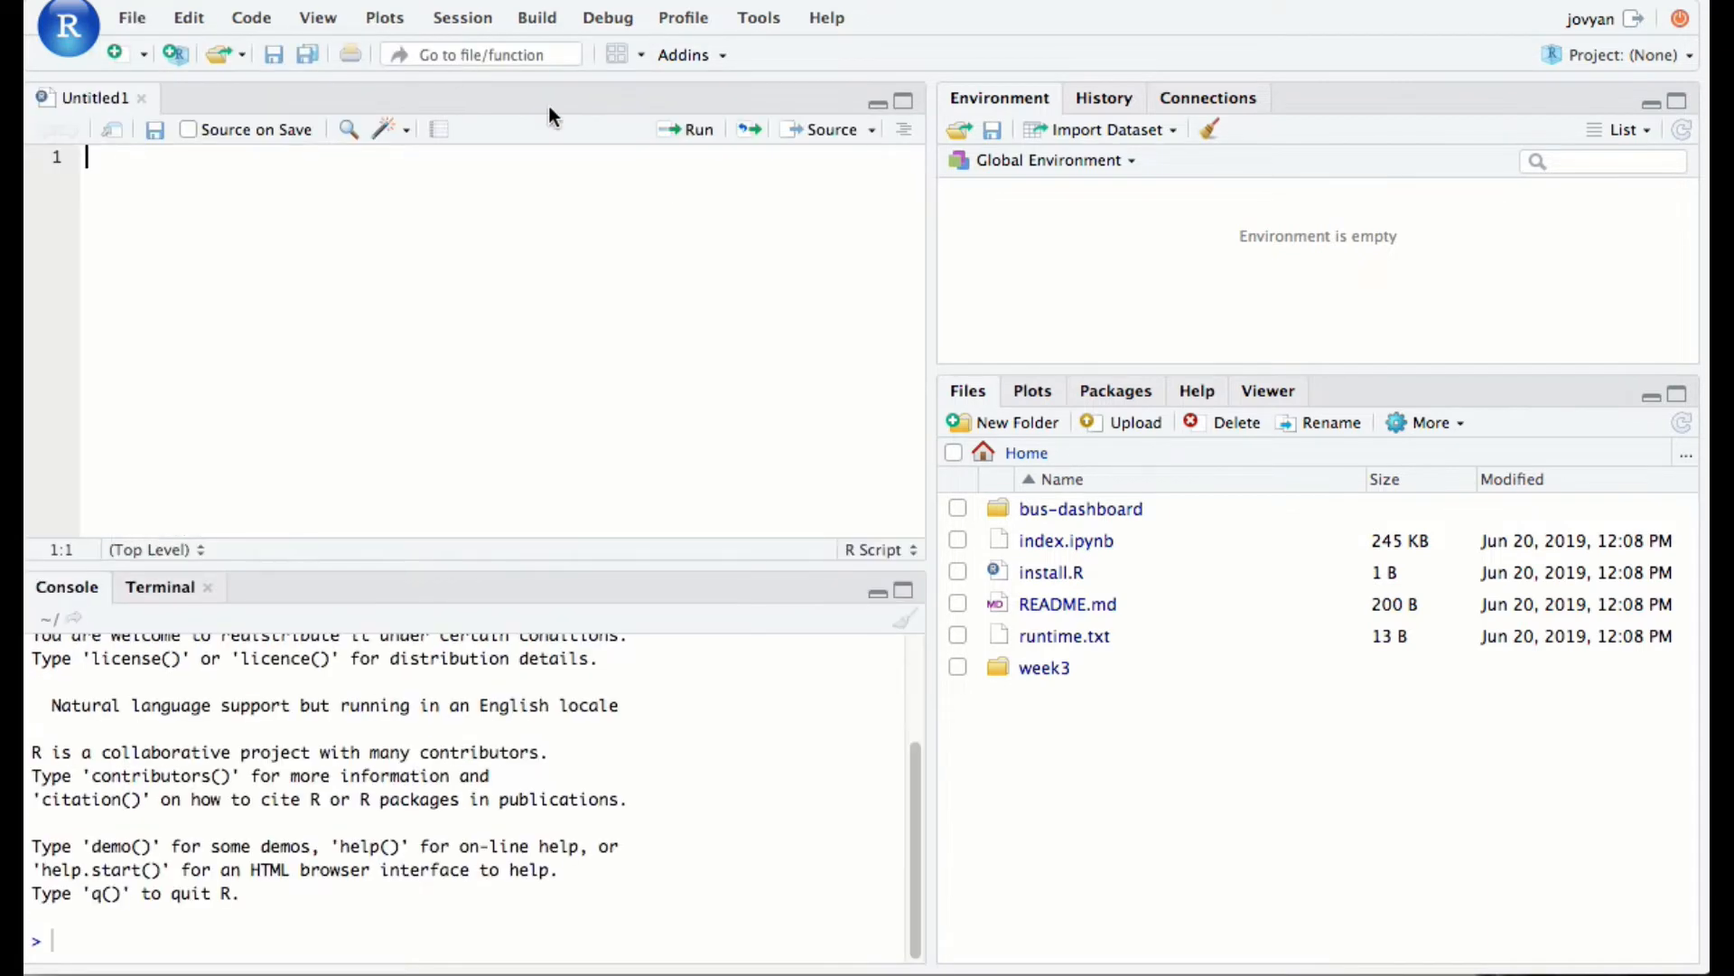
{"action": "mouse_move", "coordinate": [727, 568]}
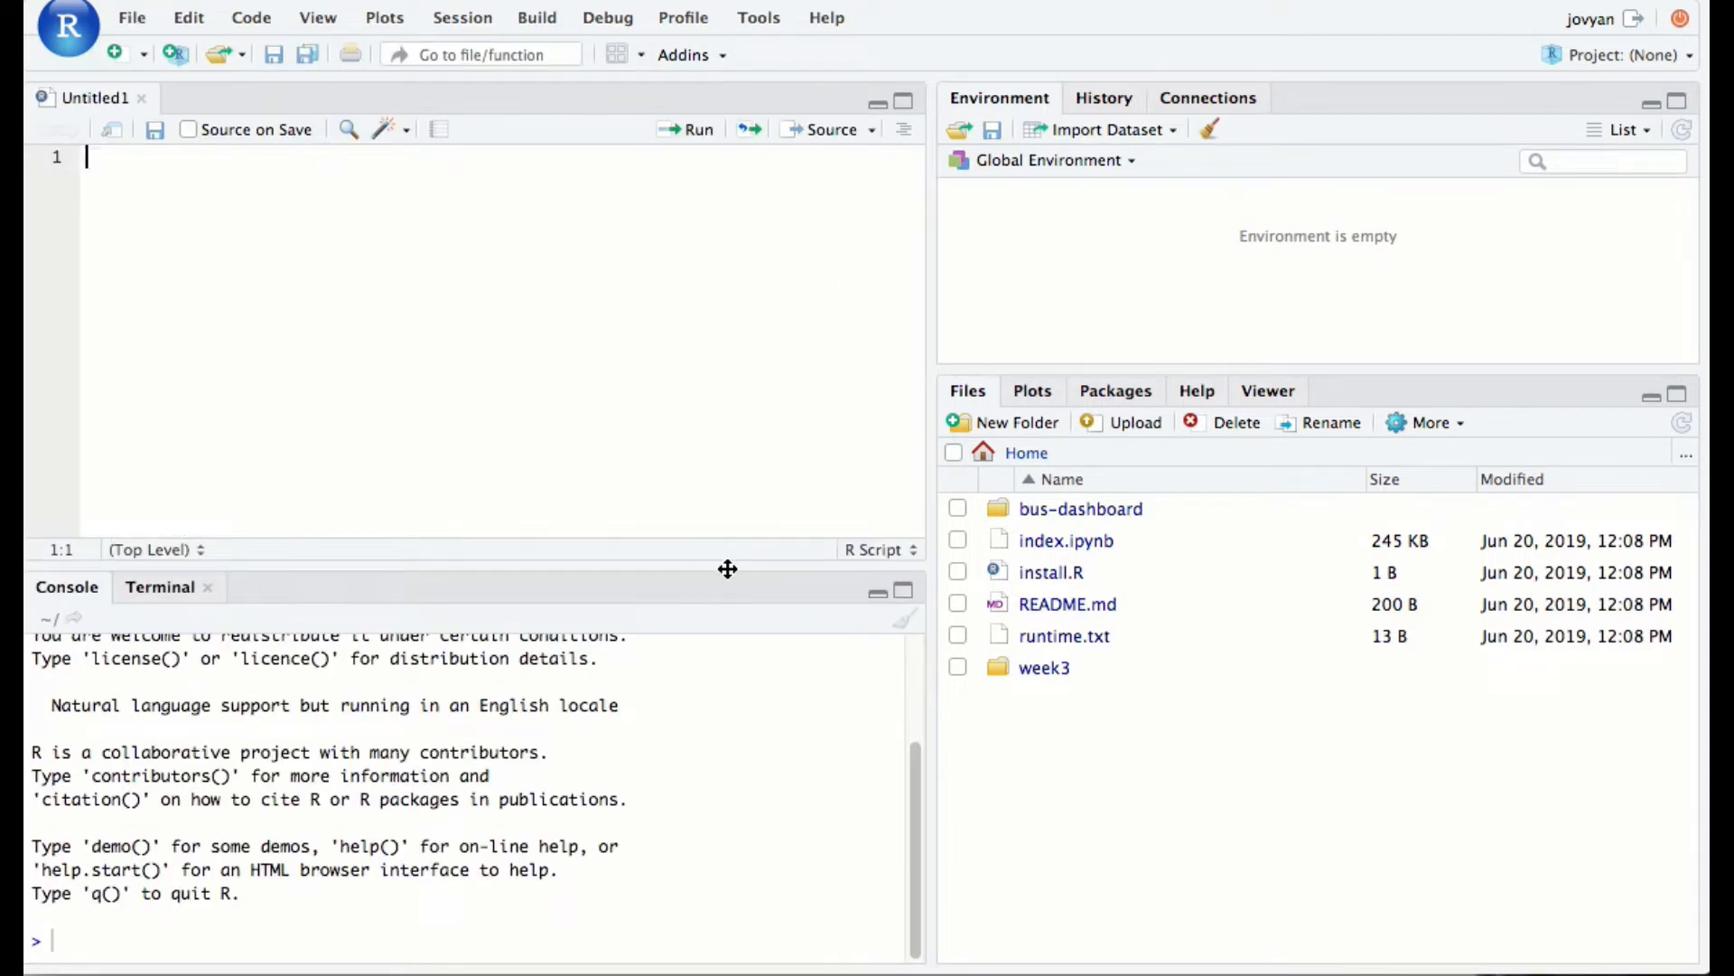
{"action": "type", "text": "typ"}
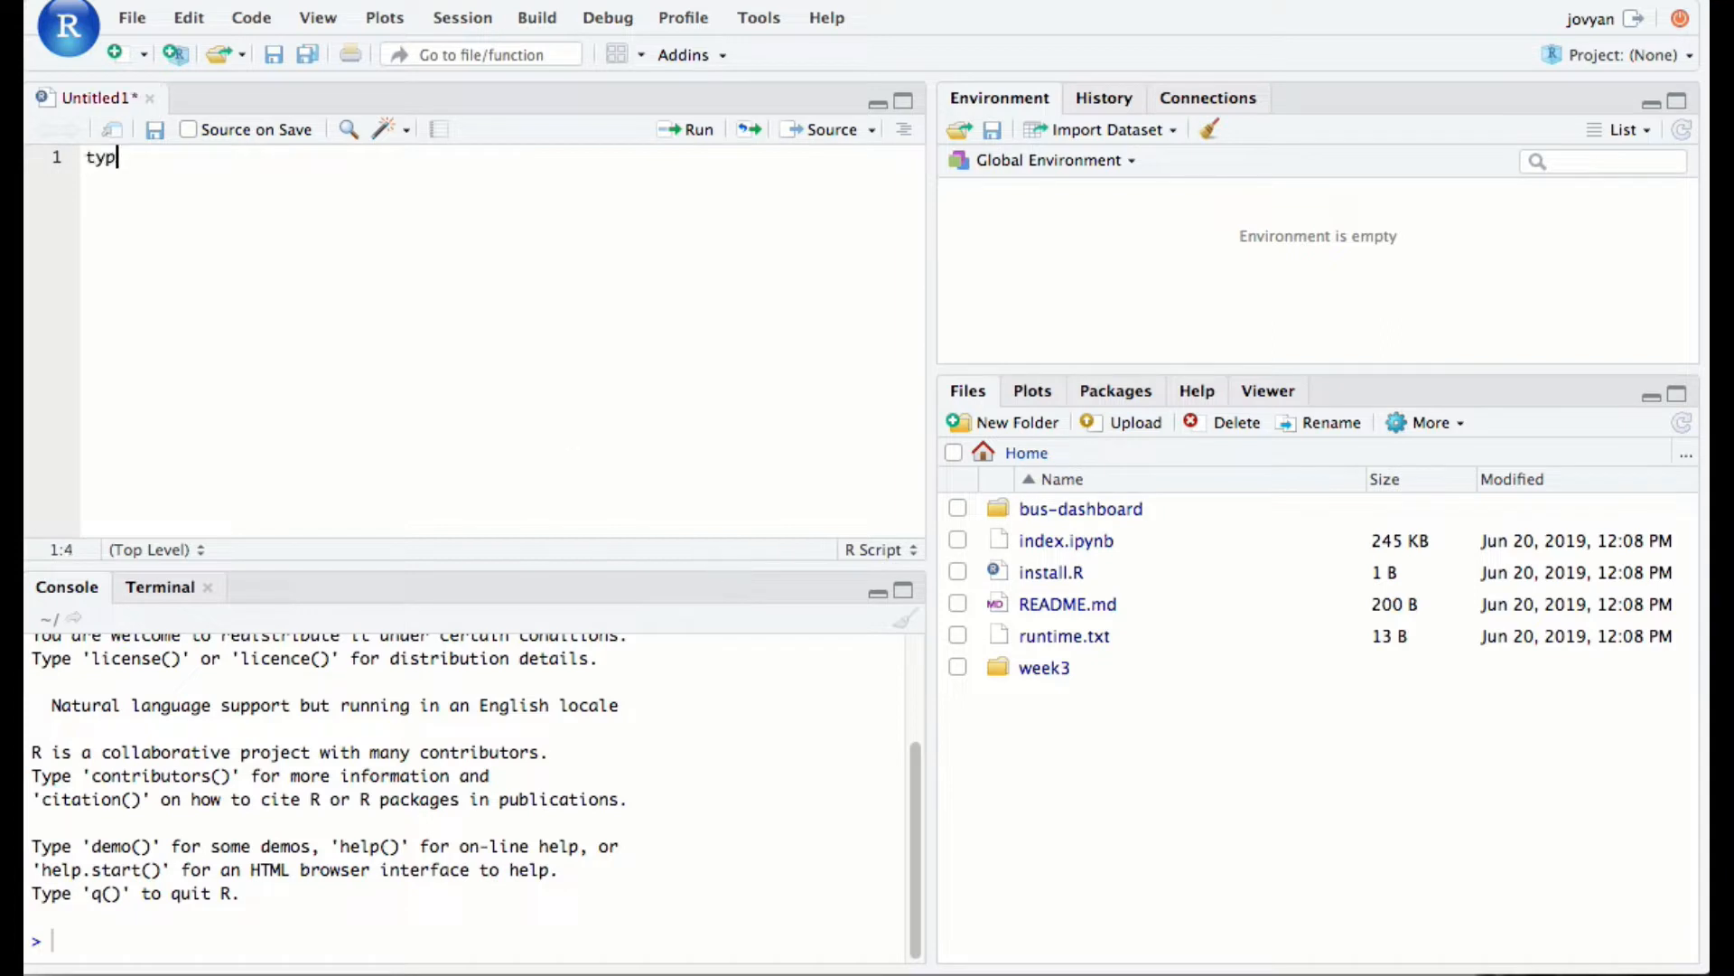
{"action": "type", "text": "ing"}
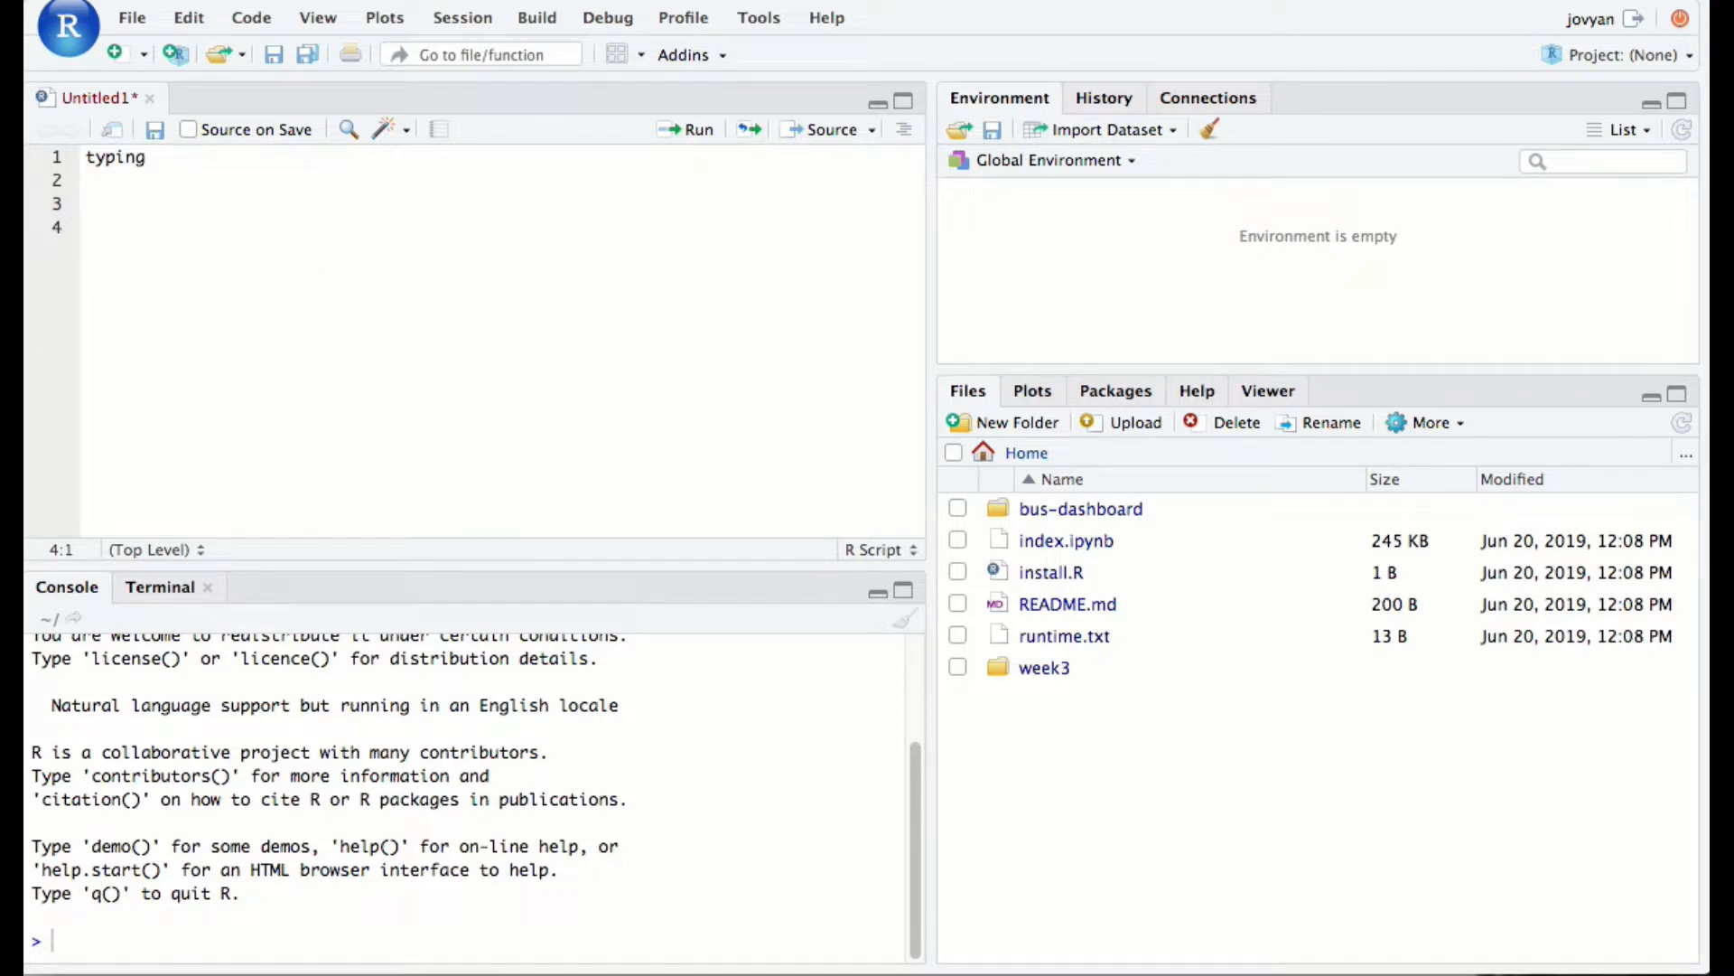
{"action": "mouse_move", "coordinate": [155, 253]}
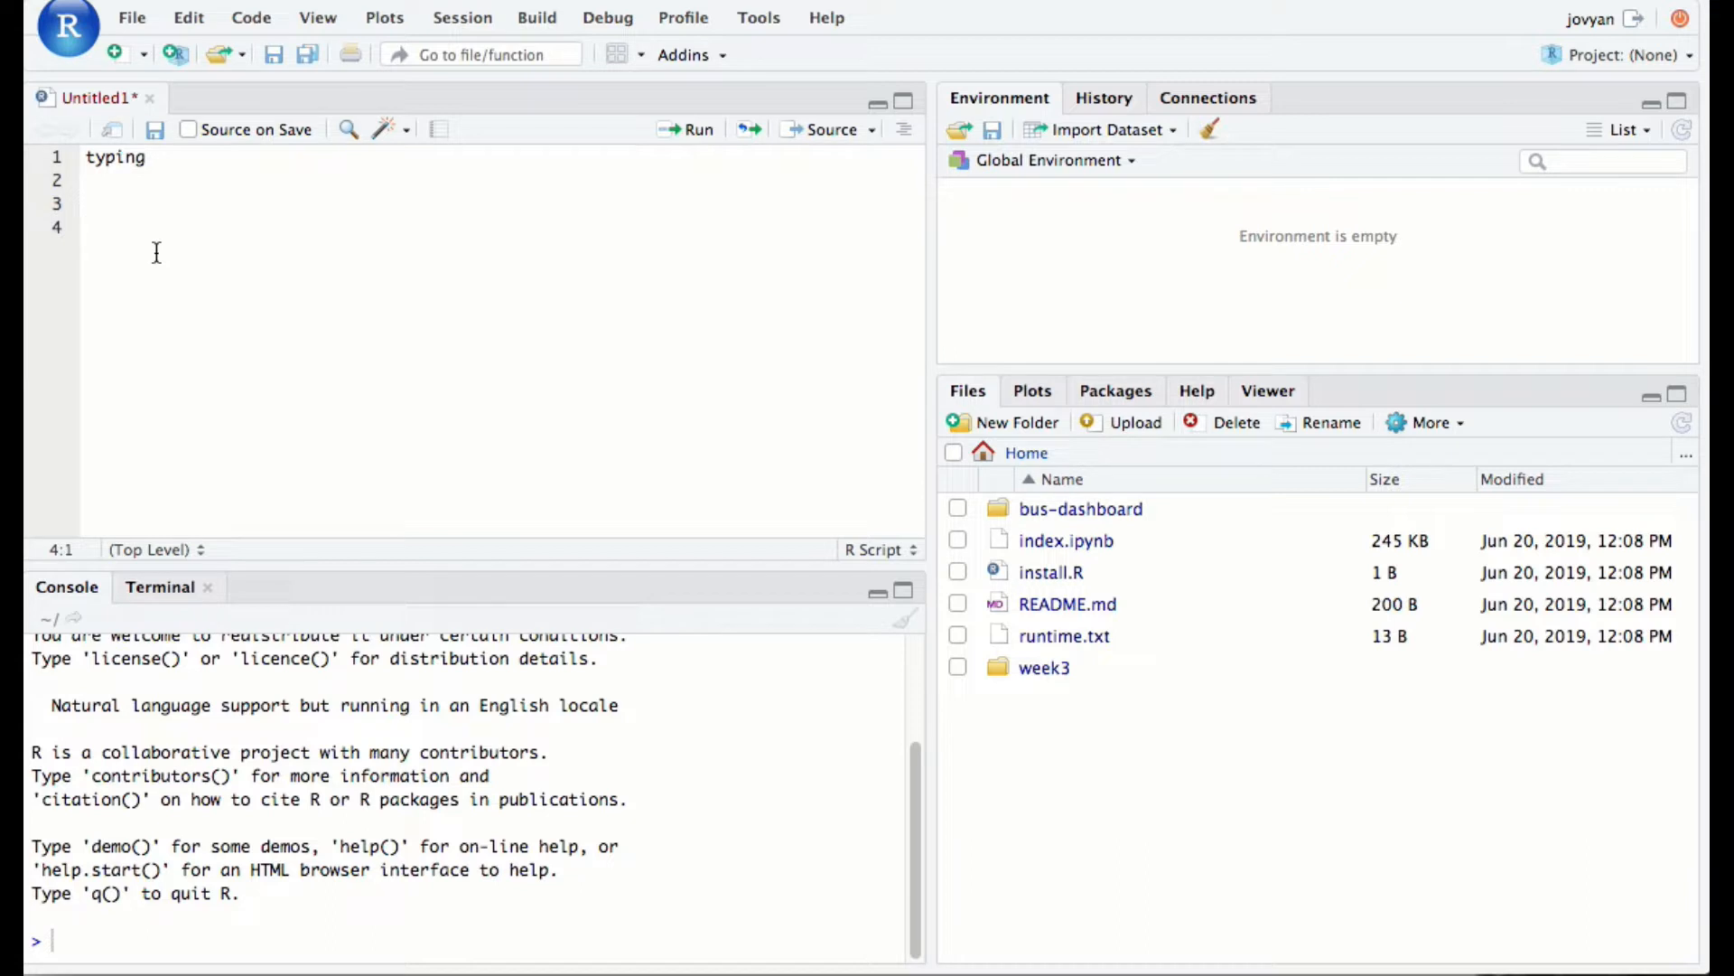
{"action": "key", "text": "ctrl+a"}
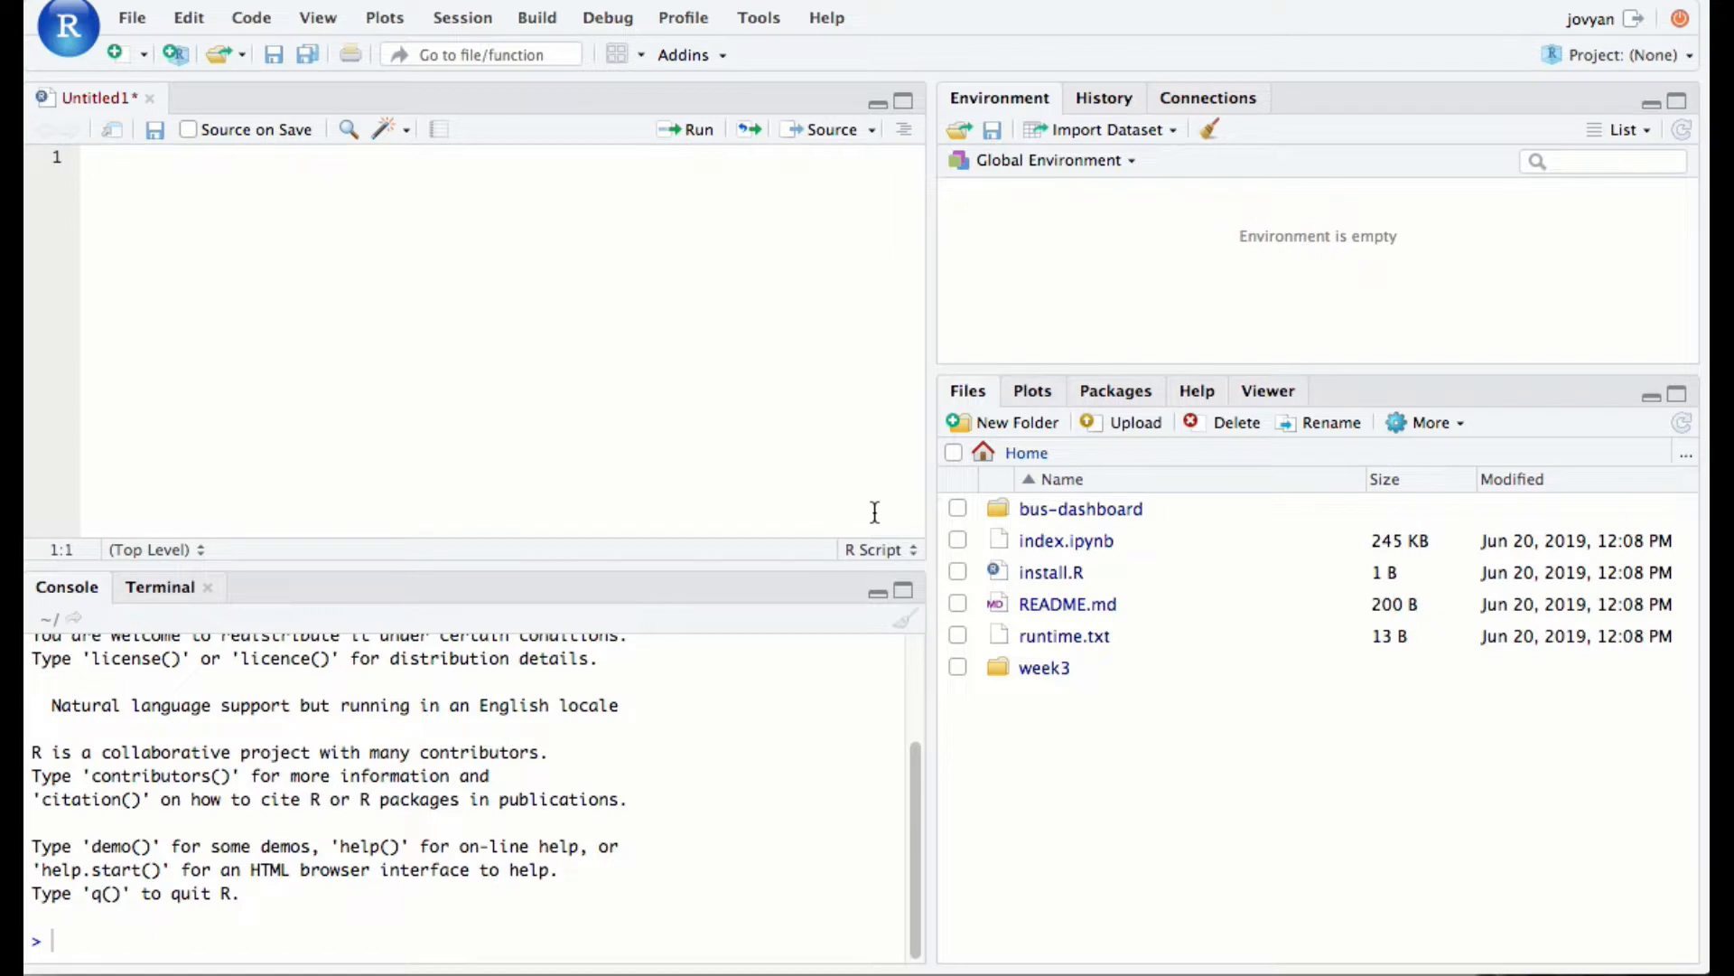
{"action": "mouse_move", "coordinate": [1013, 653]}
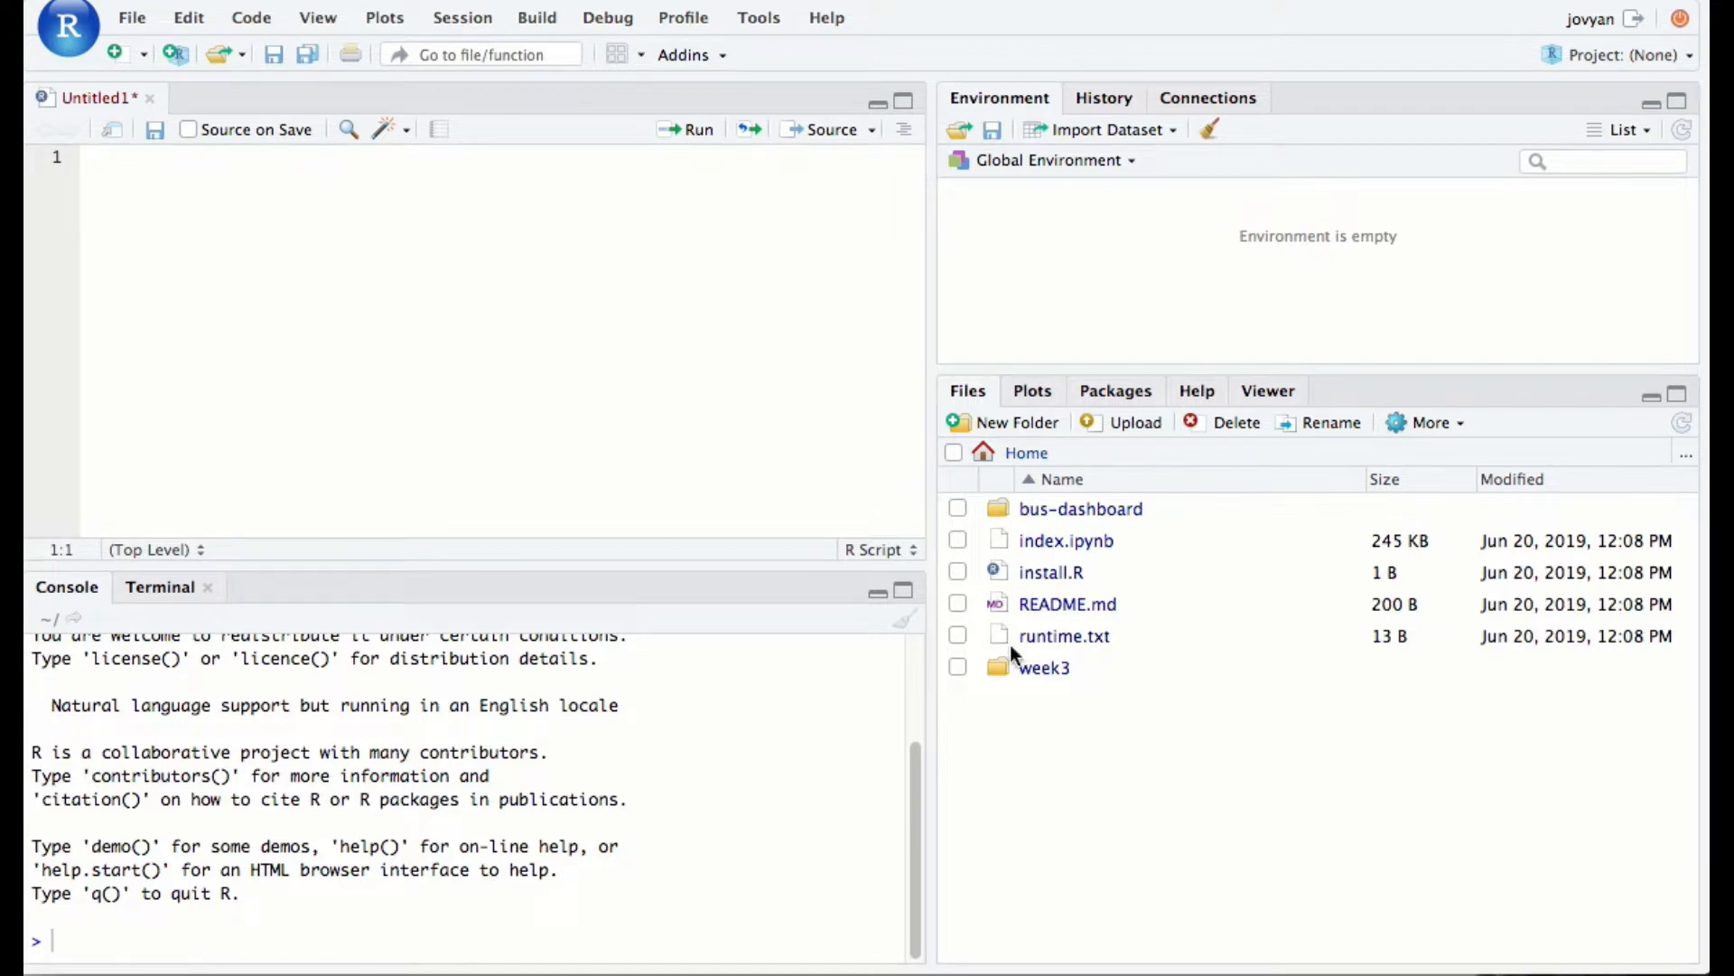
{"action": "mouse_move", "coordinate": [1044, 667]}
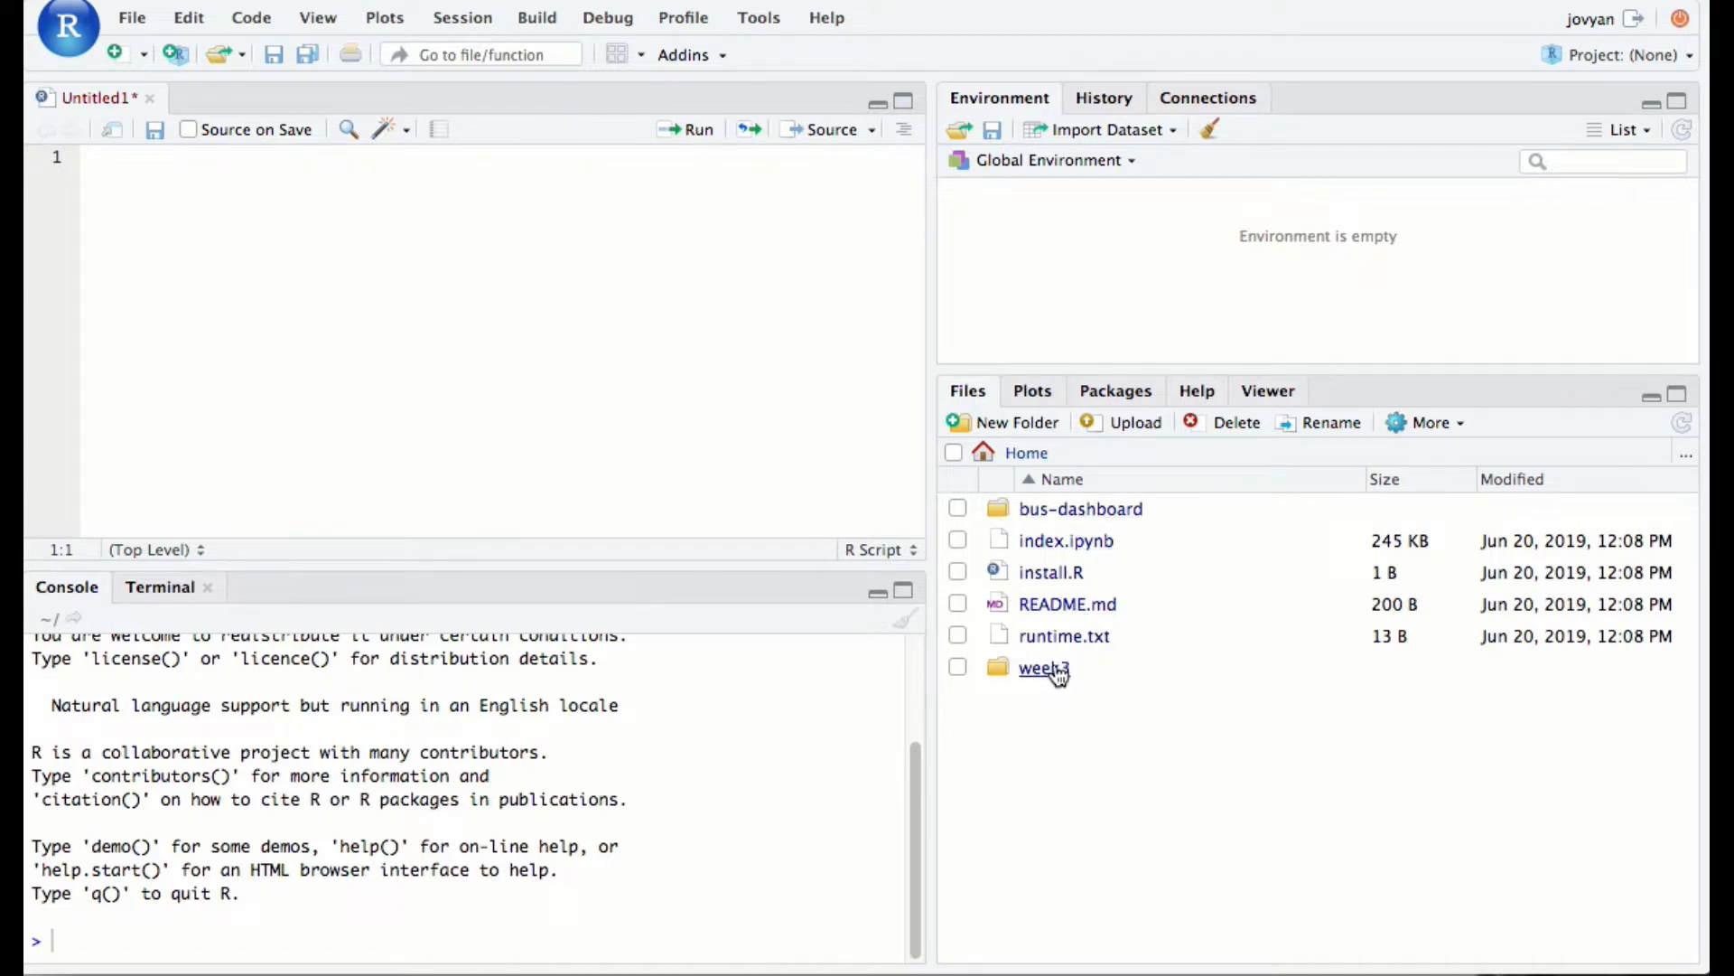
{"action": "left_click", "coordinate": [1041, 667]}
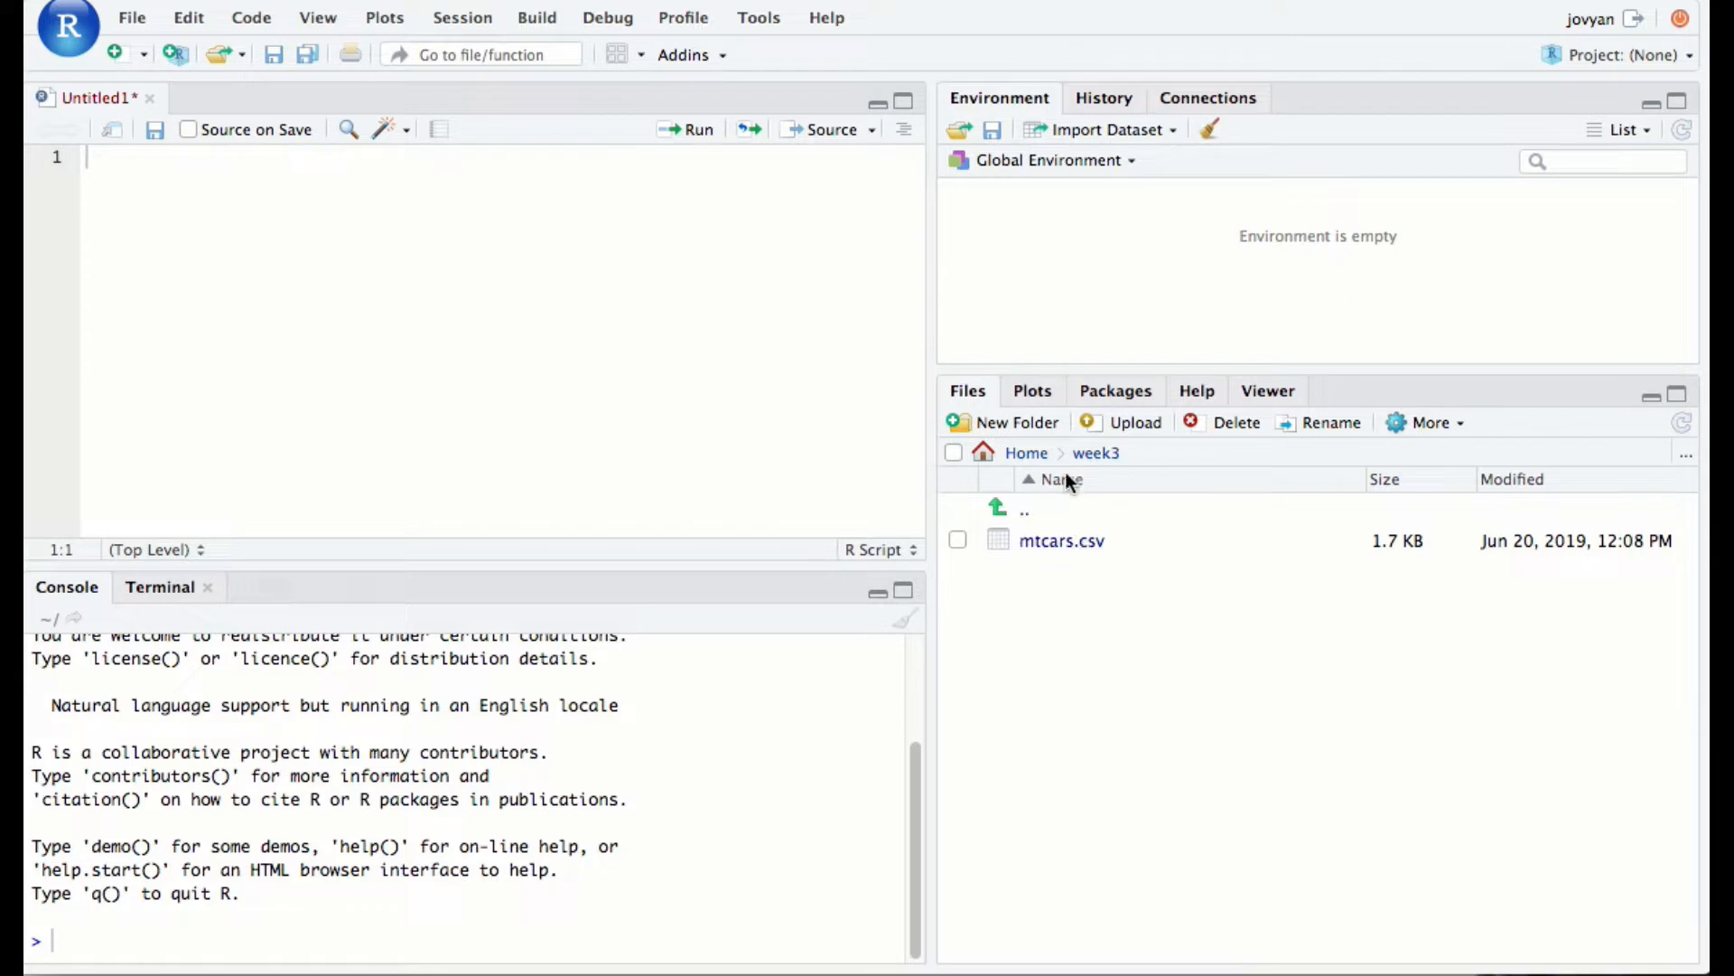
{"action": "left_click", "coordinate": [1027, 452]}
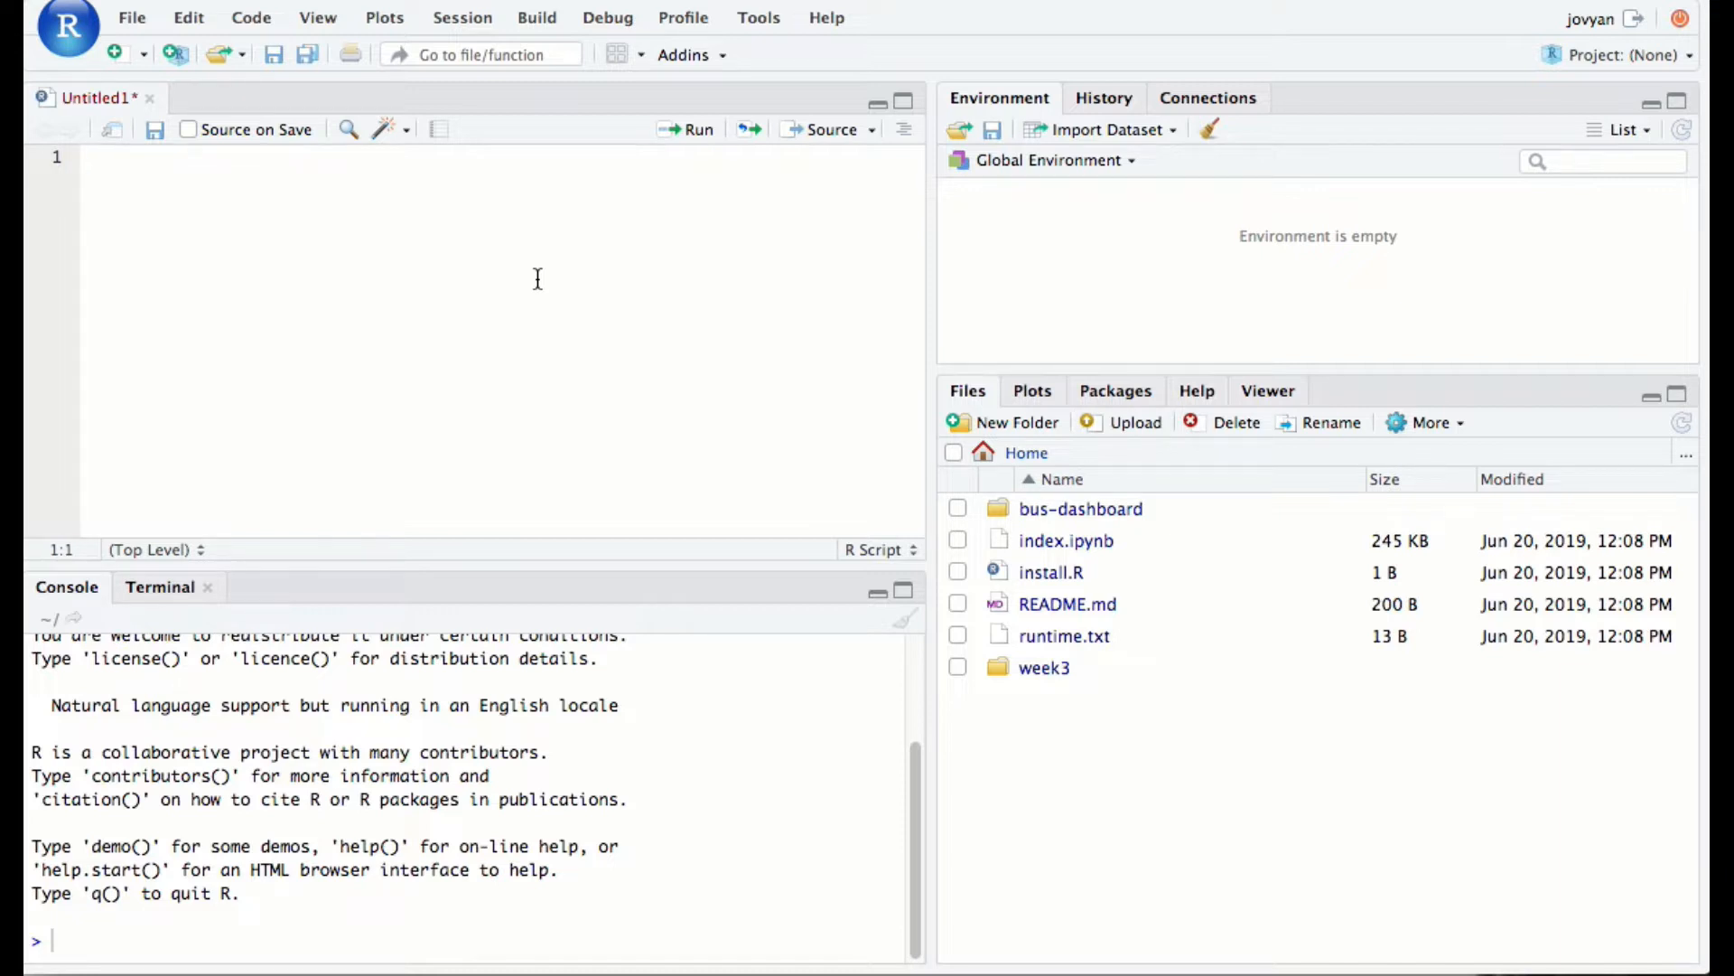
Start the line data <- read.csv(), replacing the function() placeholder with read.csv
{"action": "type", "text": "d"}
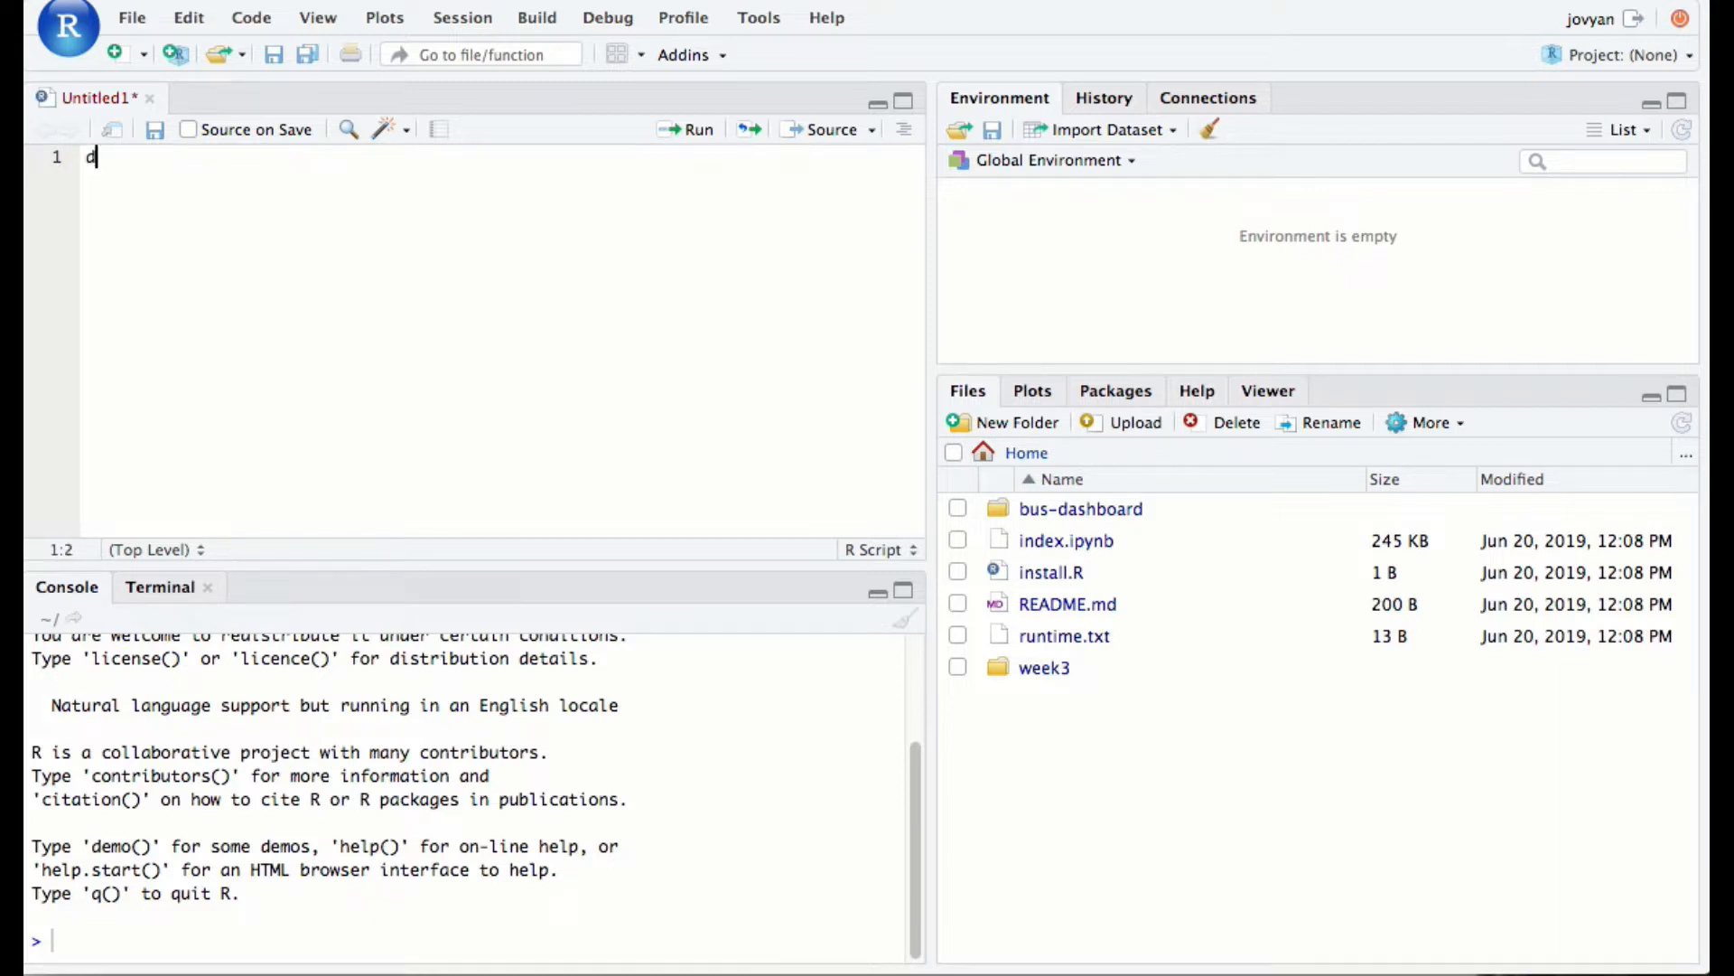
{"action": "type", "text": "ata <-"}
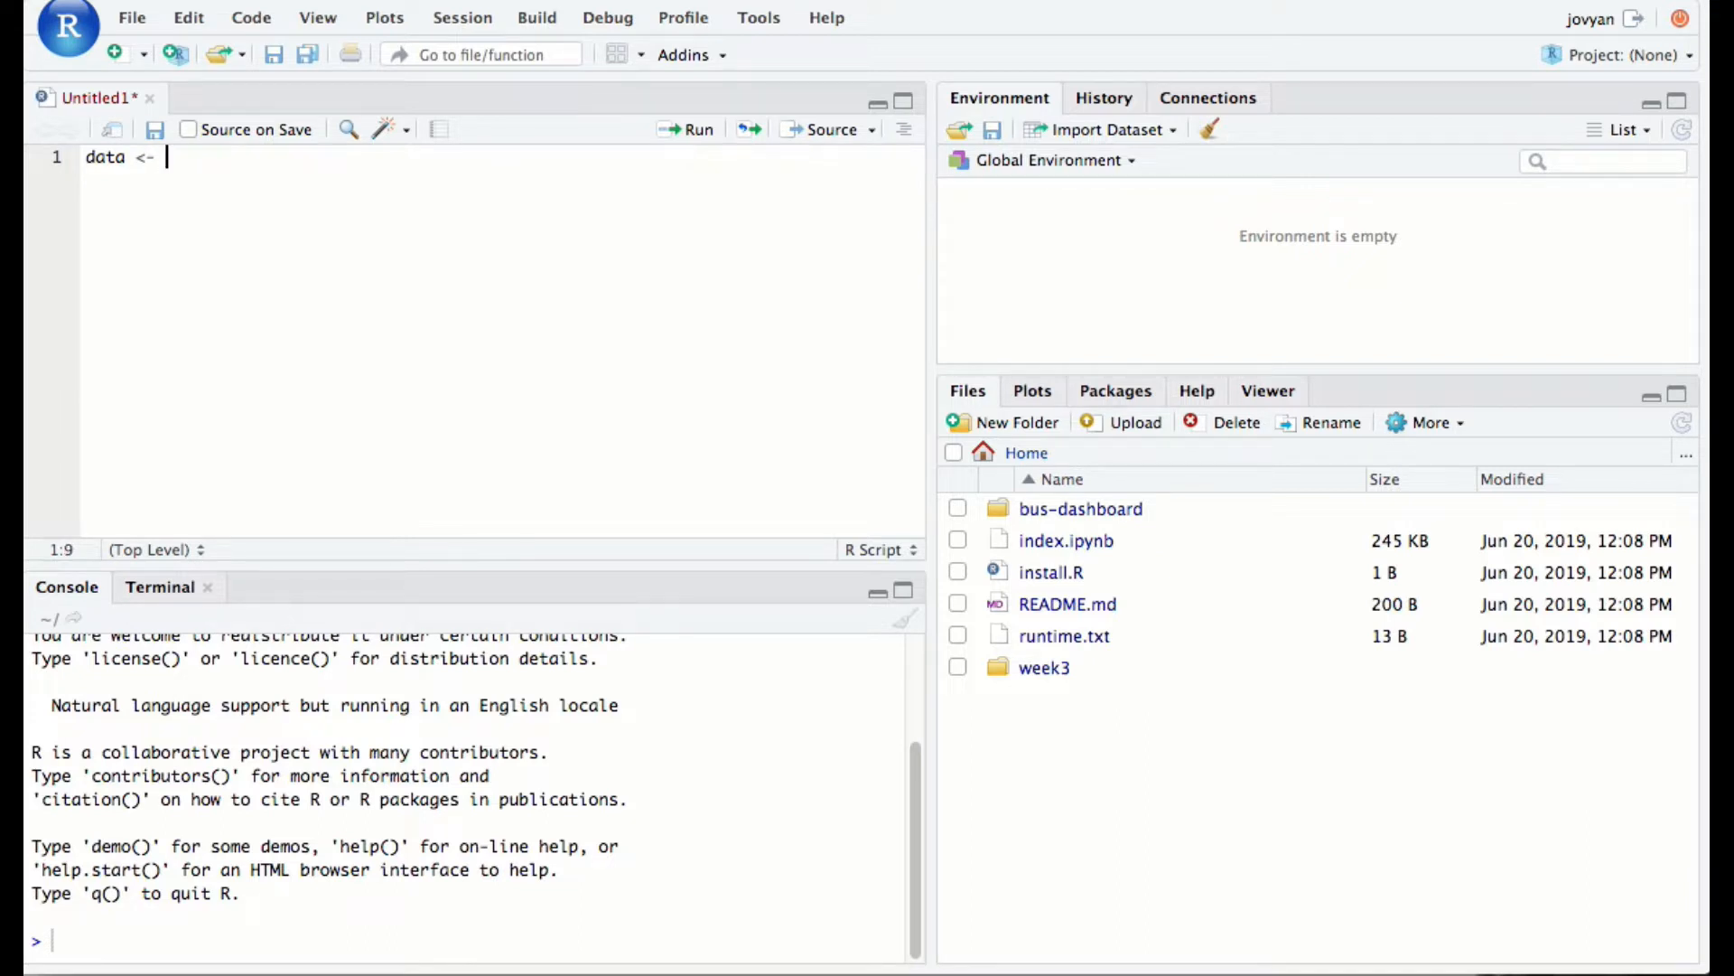
{"action": "type", "text": "function()"}
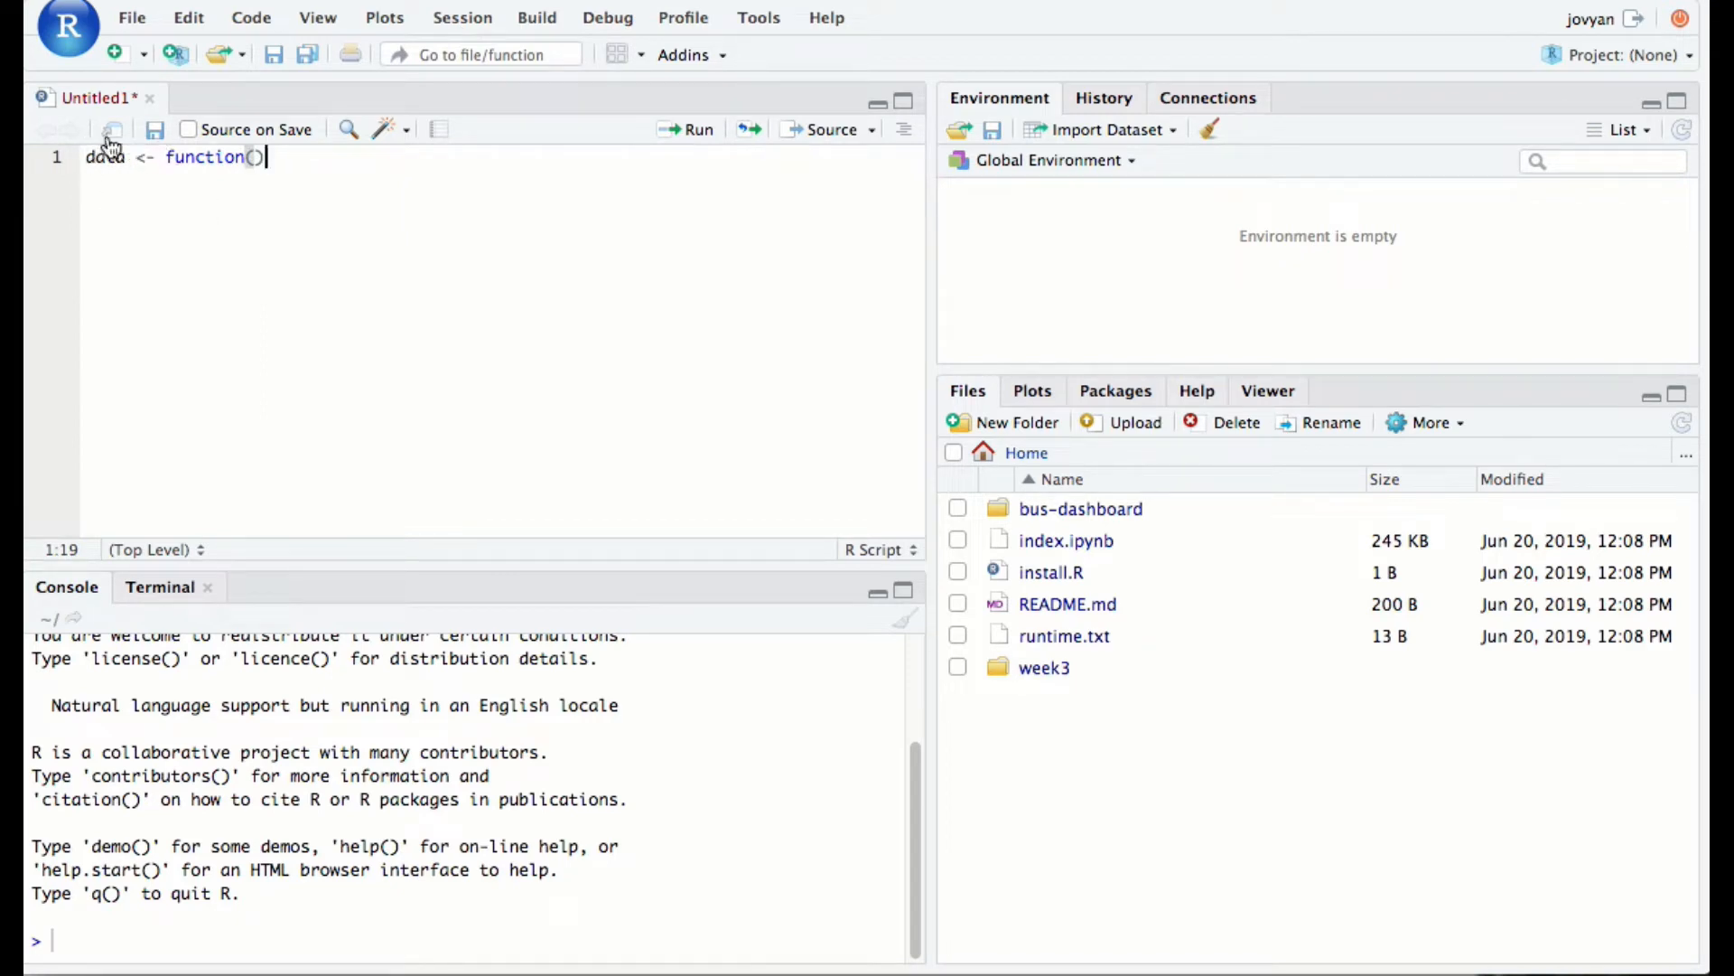
{"action": "double_click", "coordinate": [204, 156]}
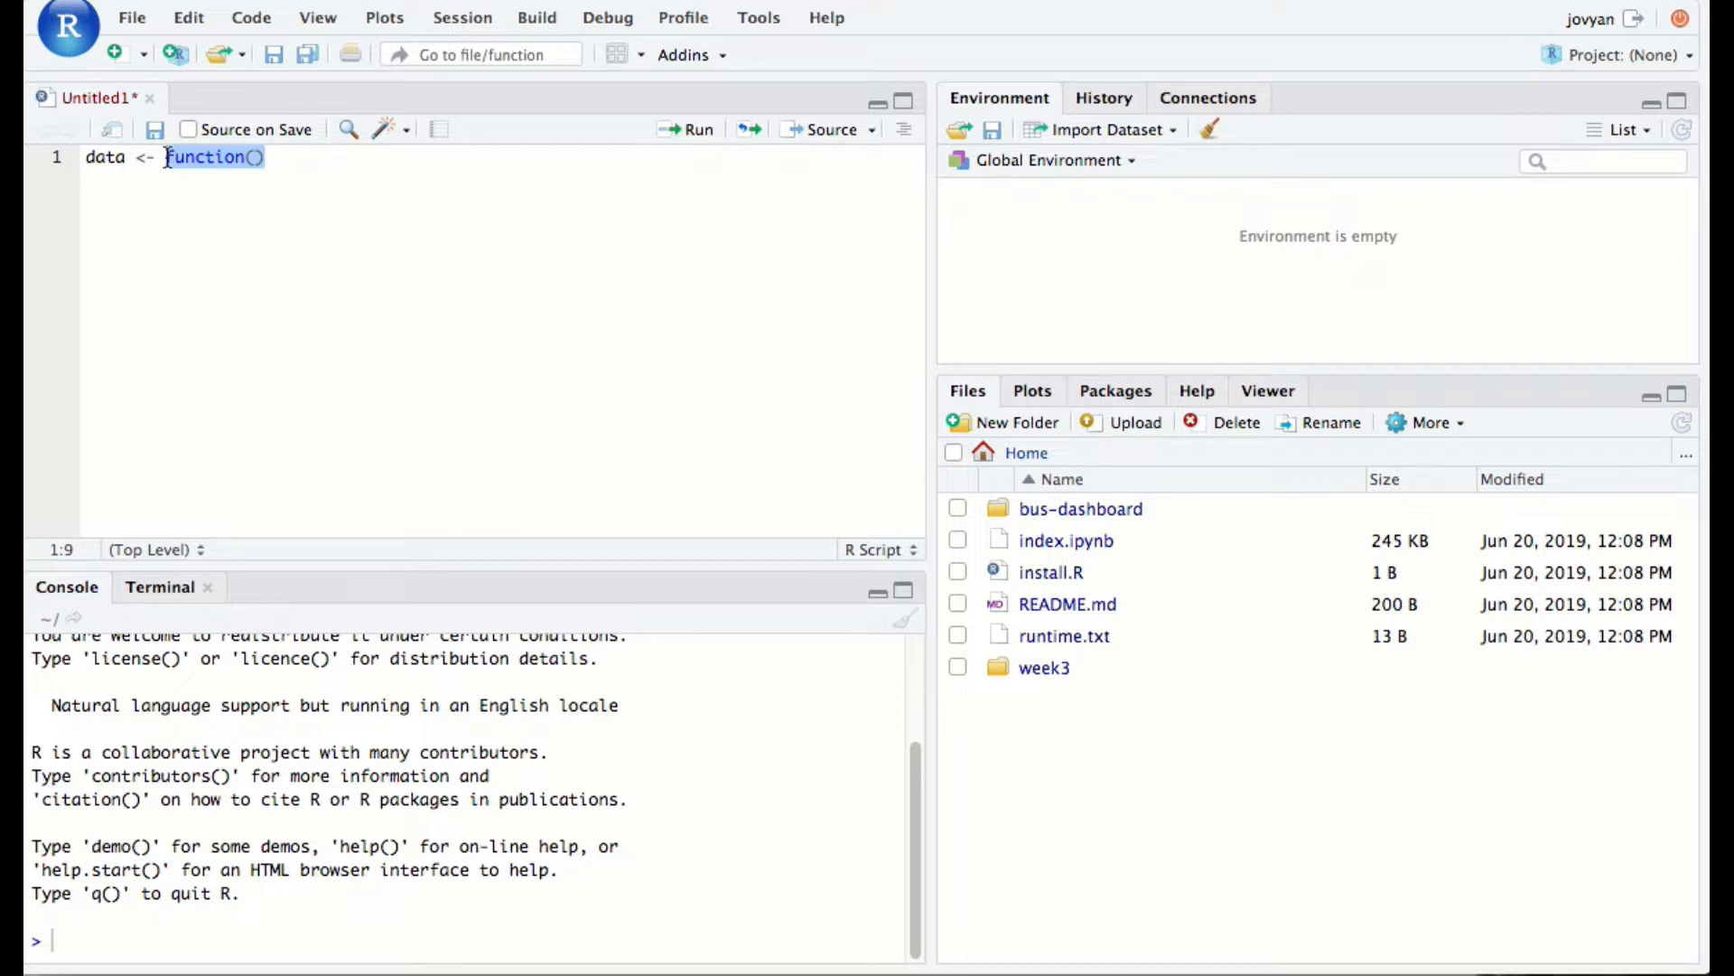
{"action": "type", "text": "read"}
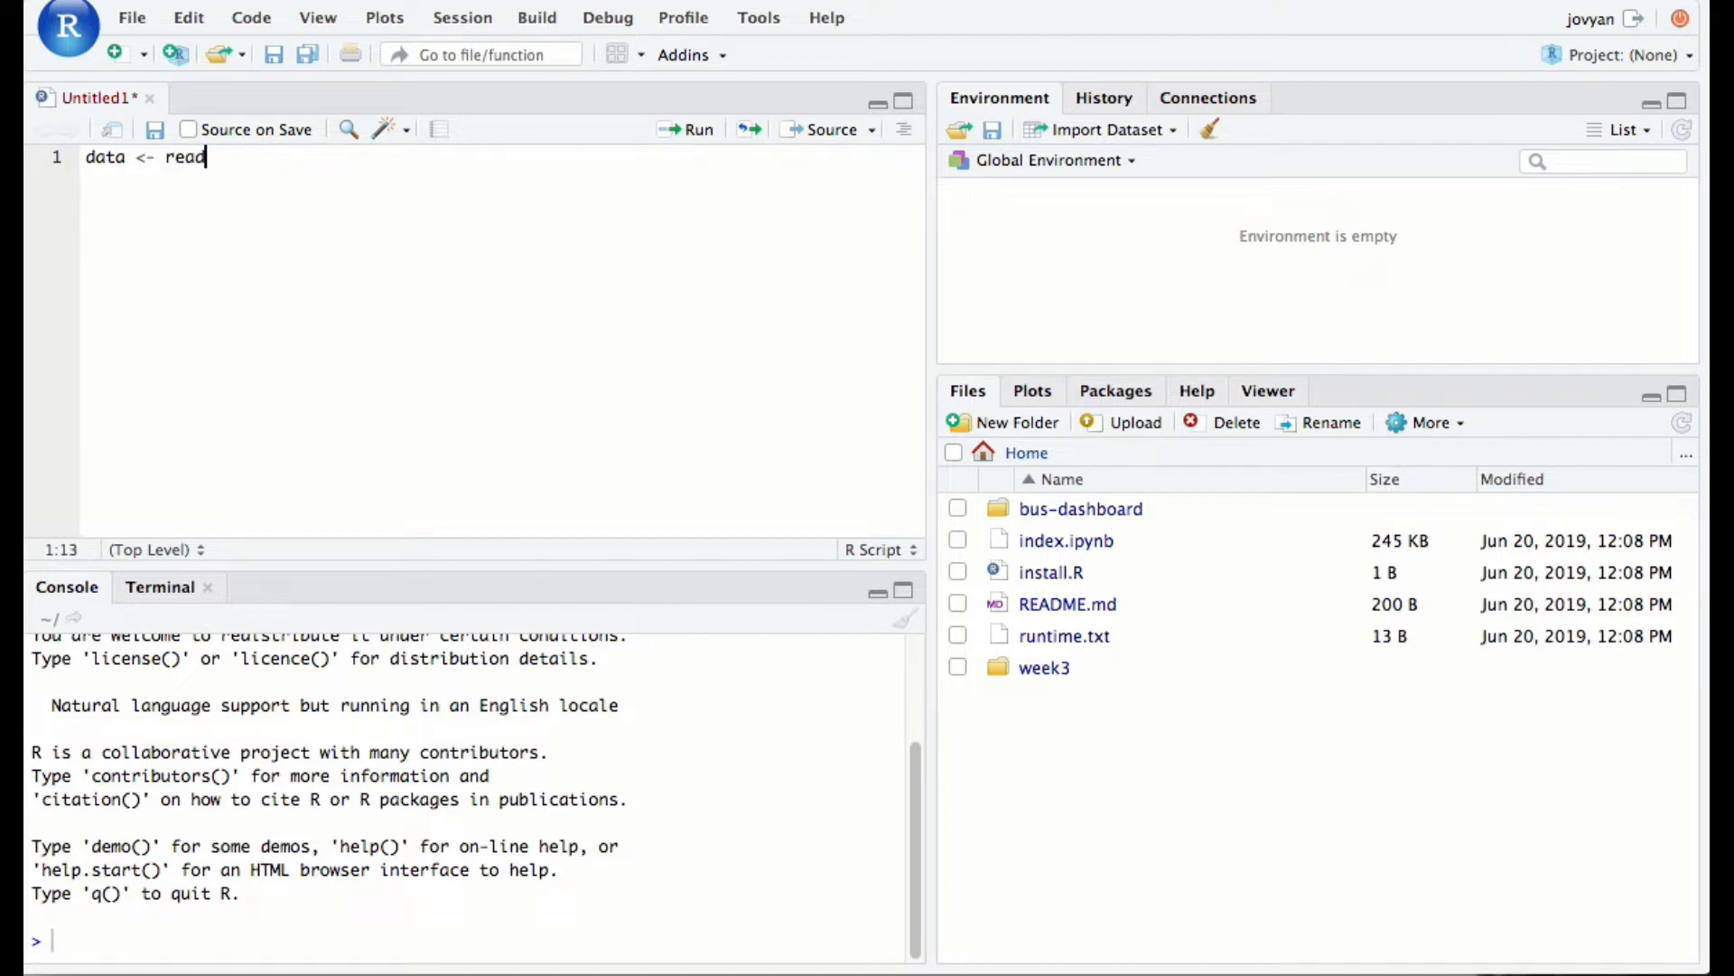
{"action": "type", "text": ".csv"}
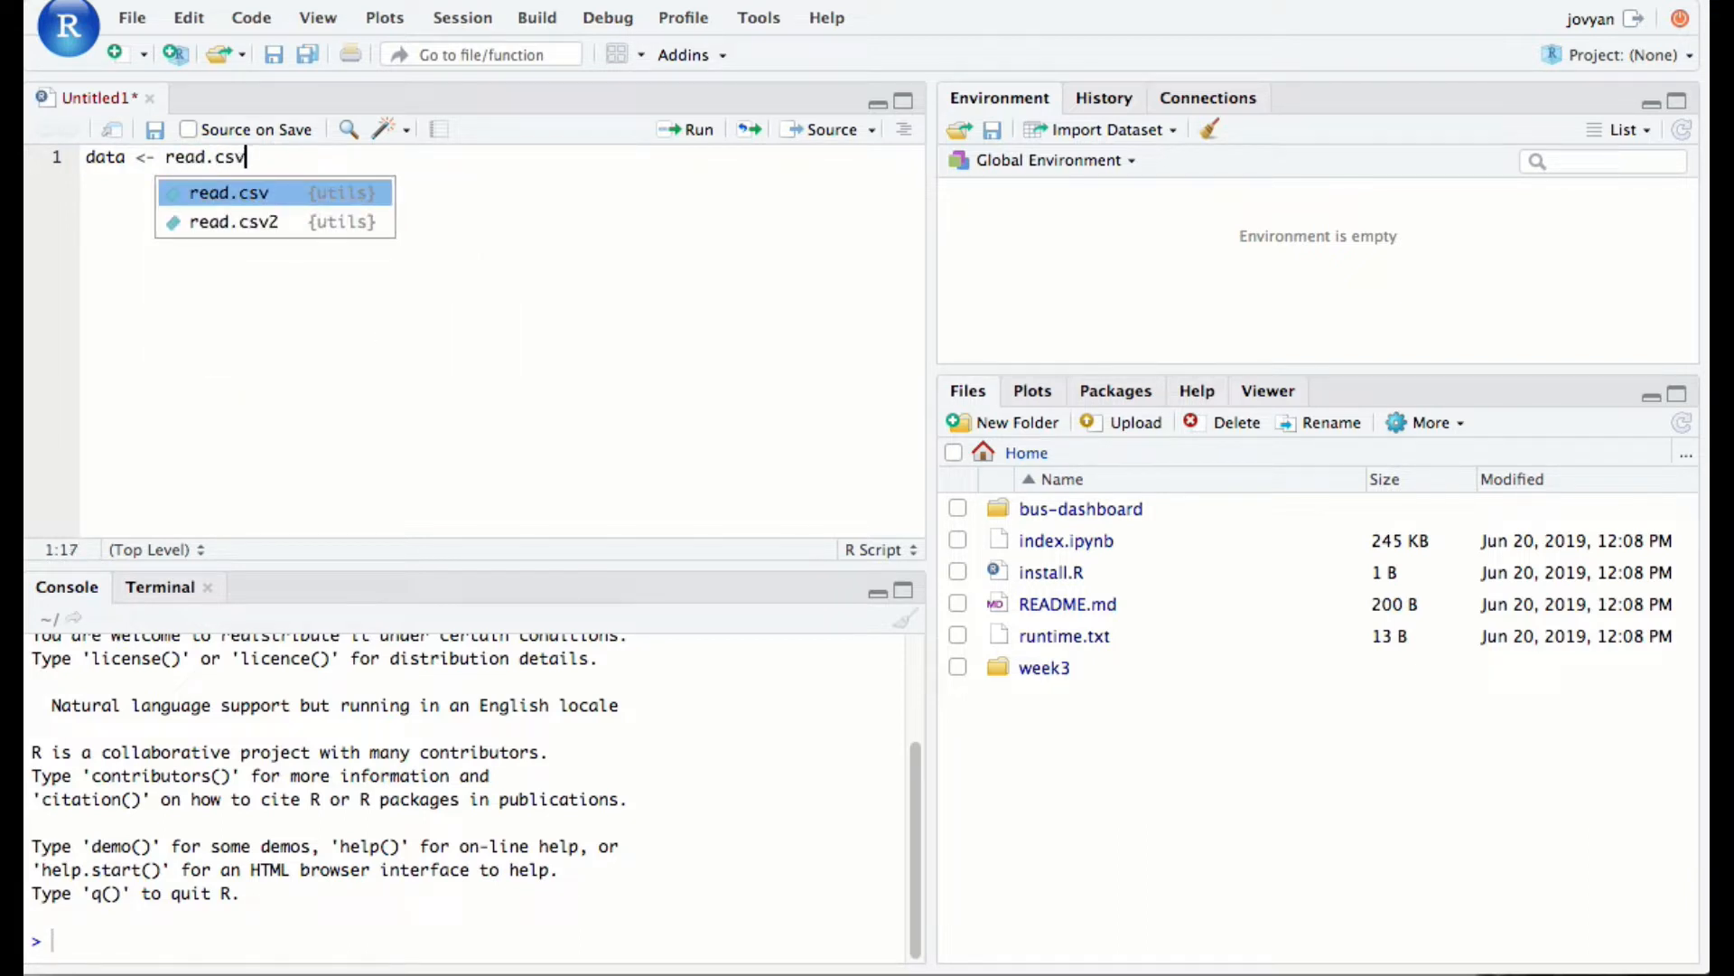
{"action": "key", "text": "Tab"}
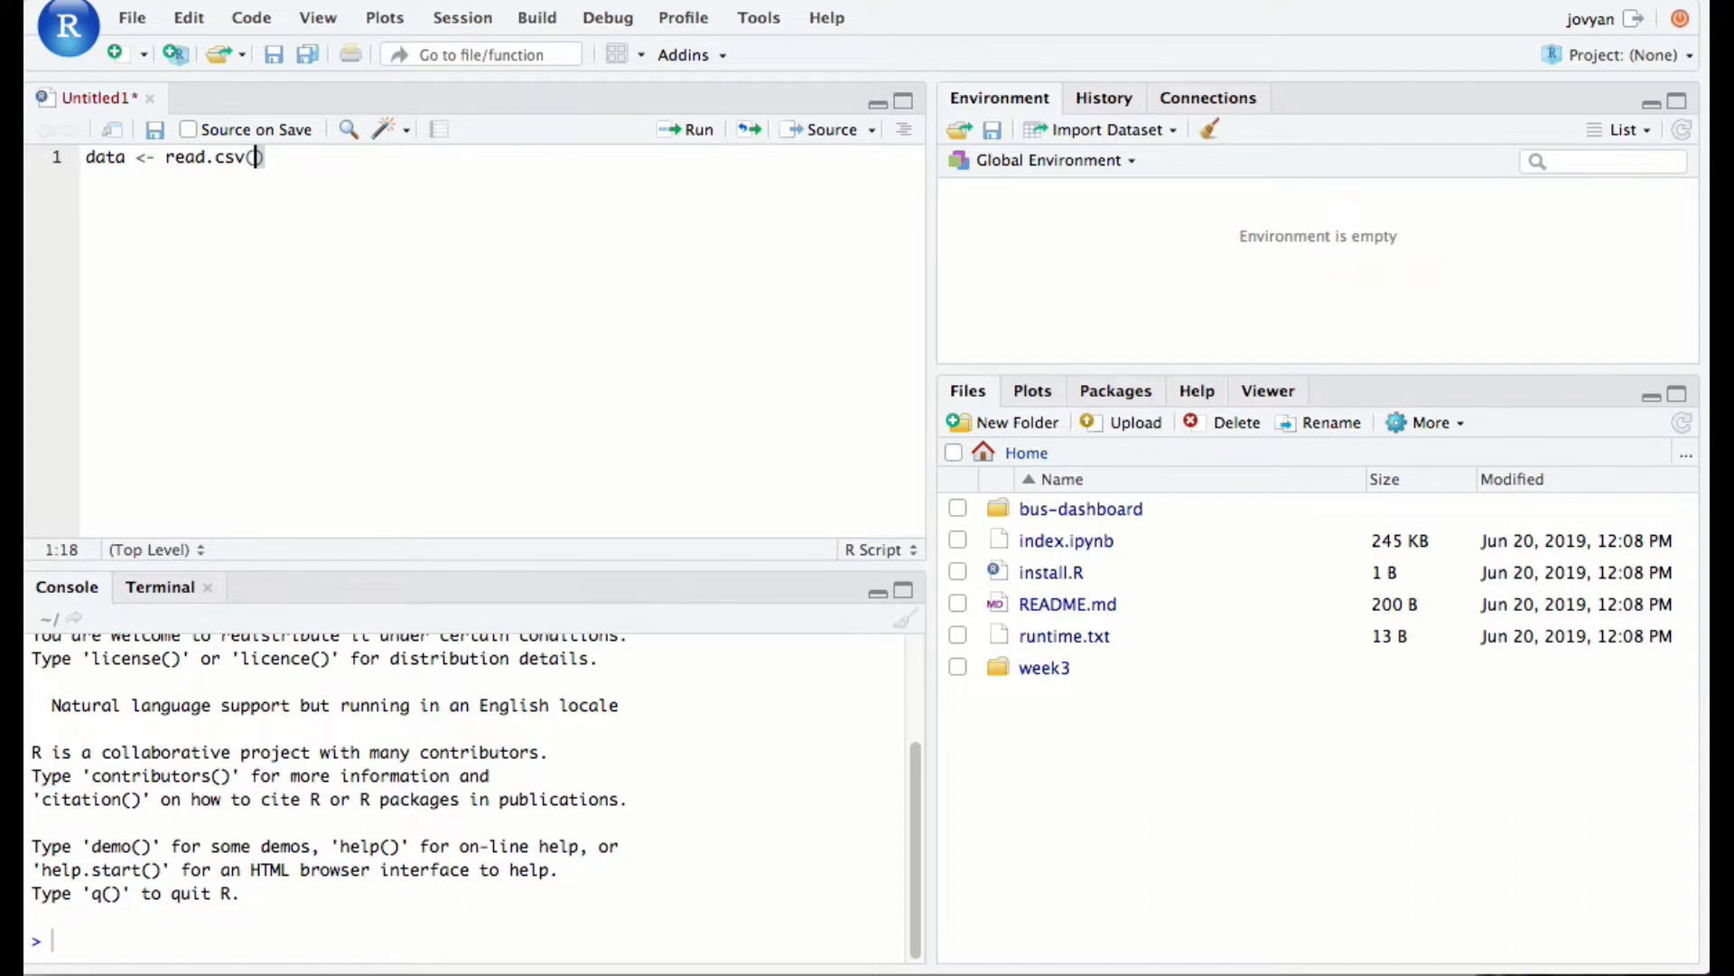
Fill in the path "week3/mtcars.csv" as the read.csv argument
{"action": "type", "text": "\"\""}
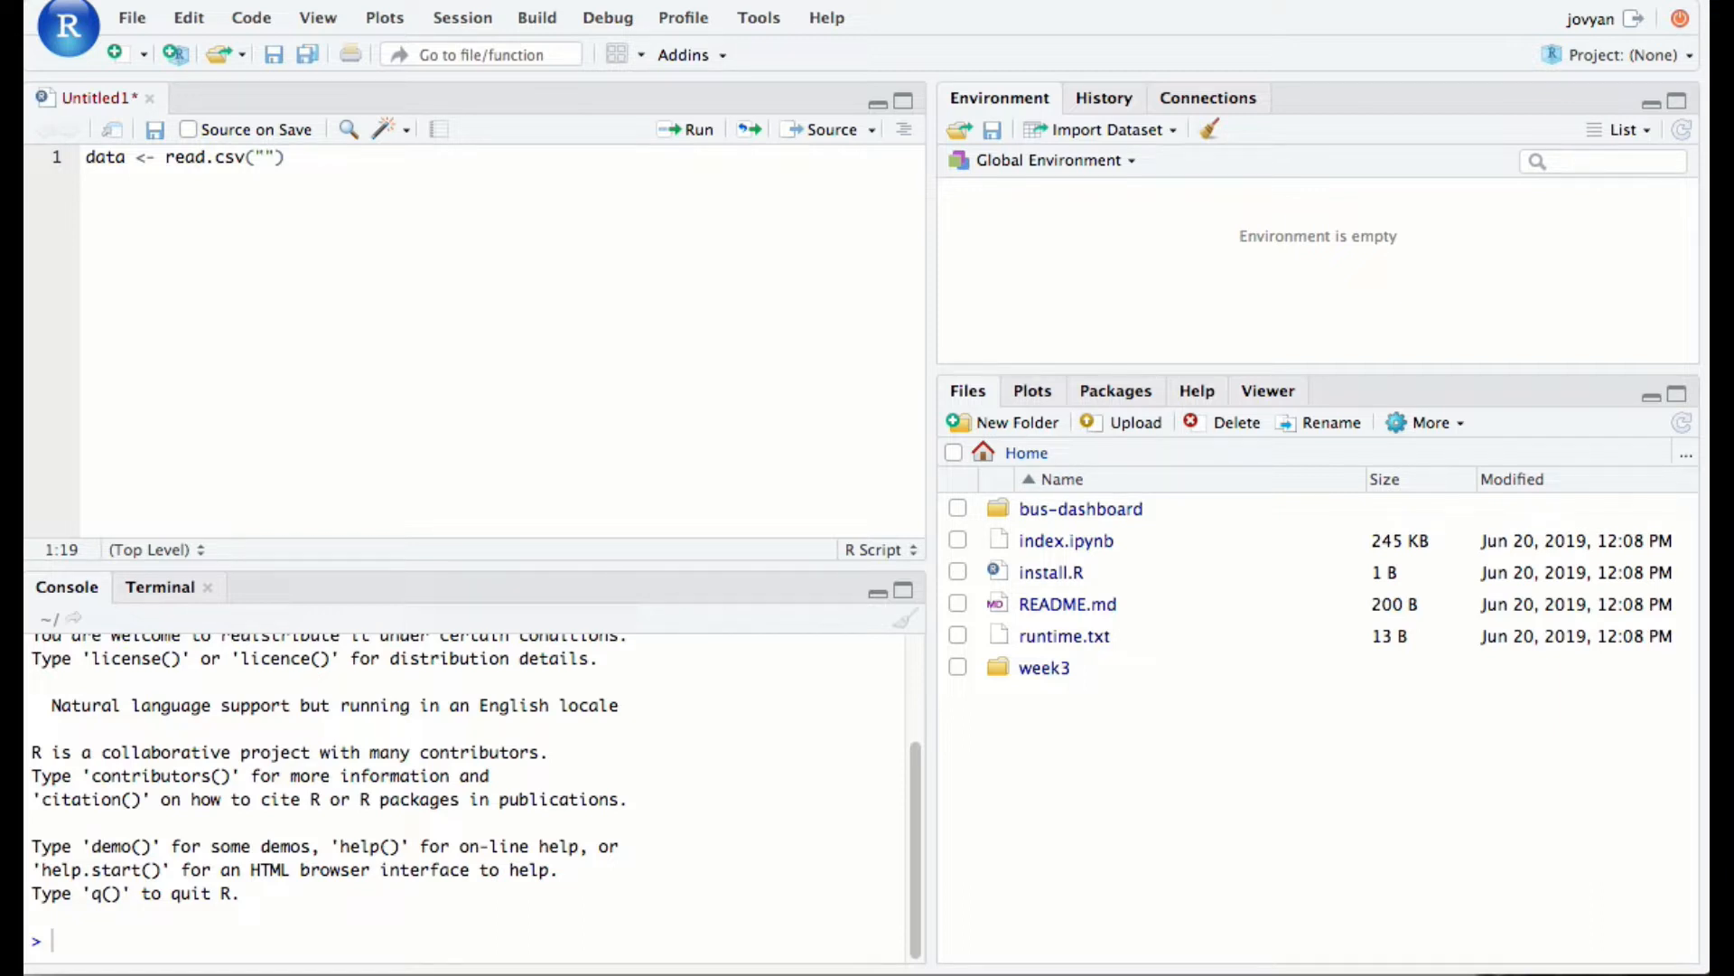
{"action": "type", "text": "week3"}
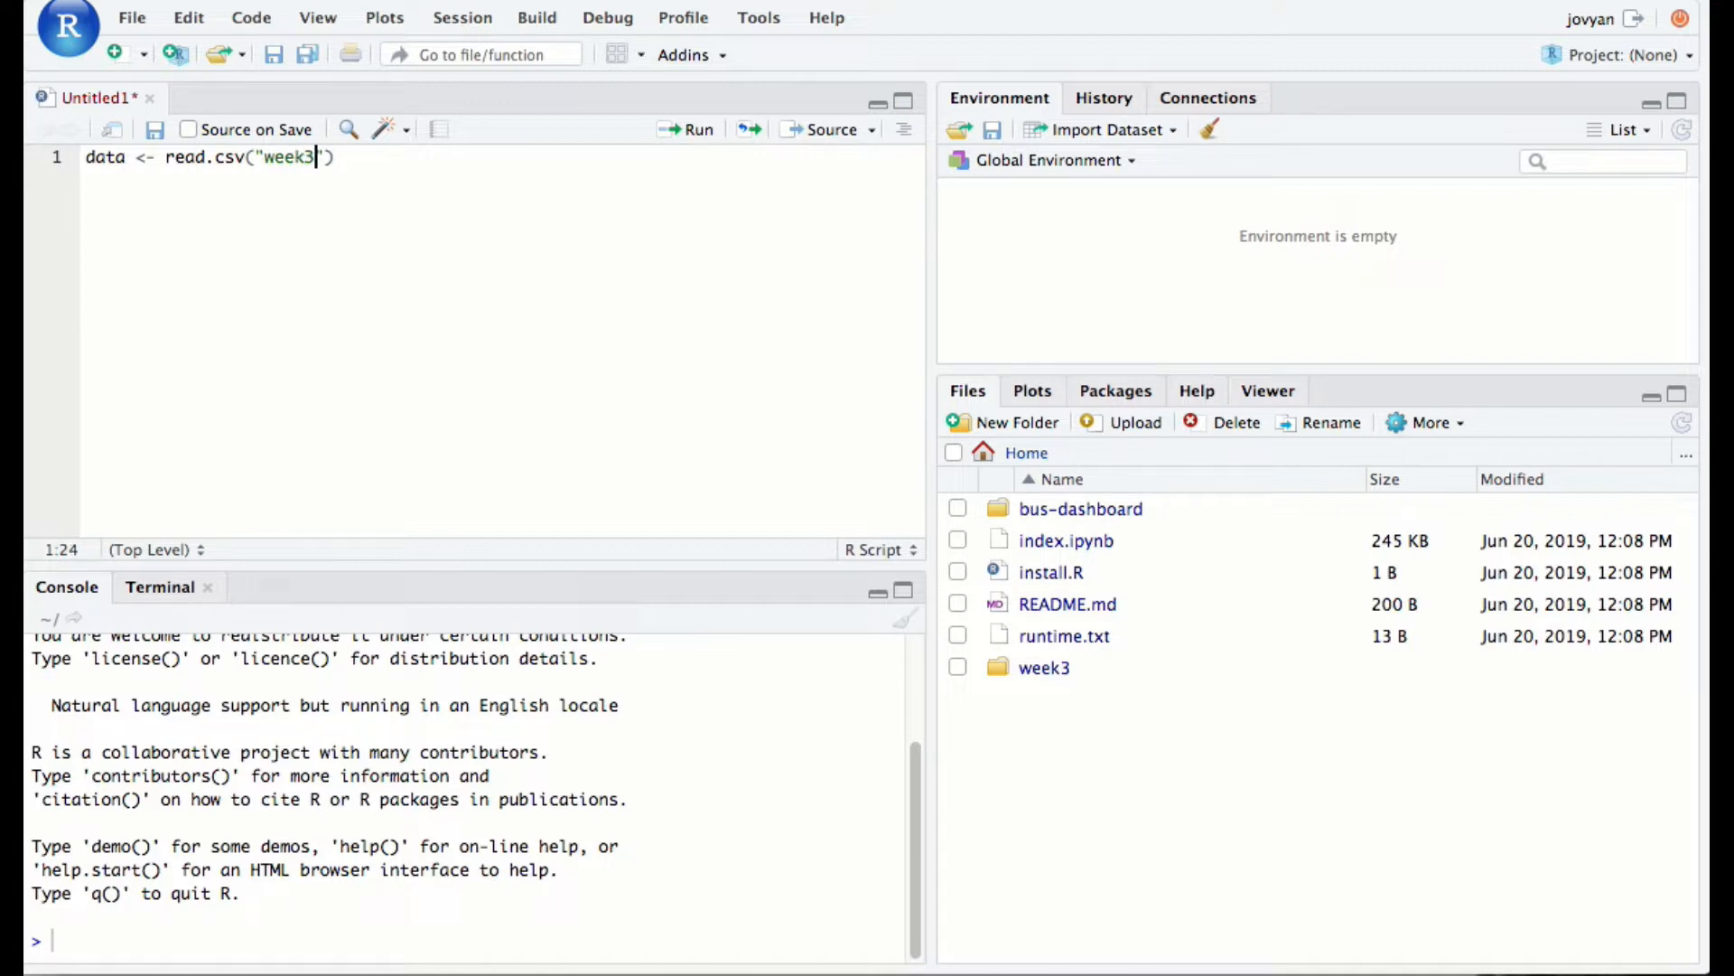
{"action": "type", "text": "/"}
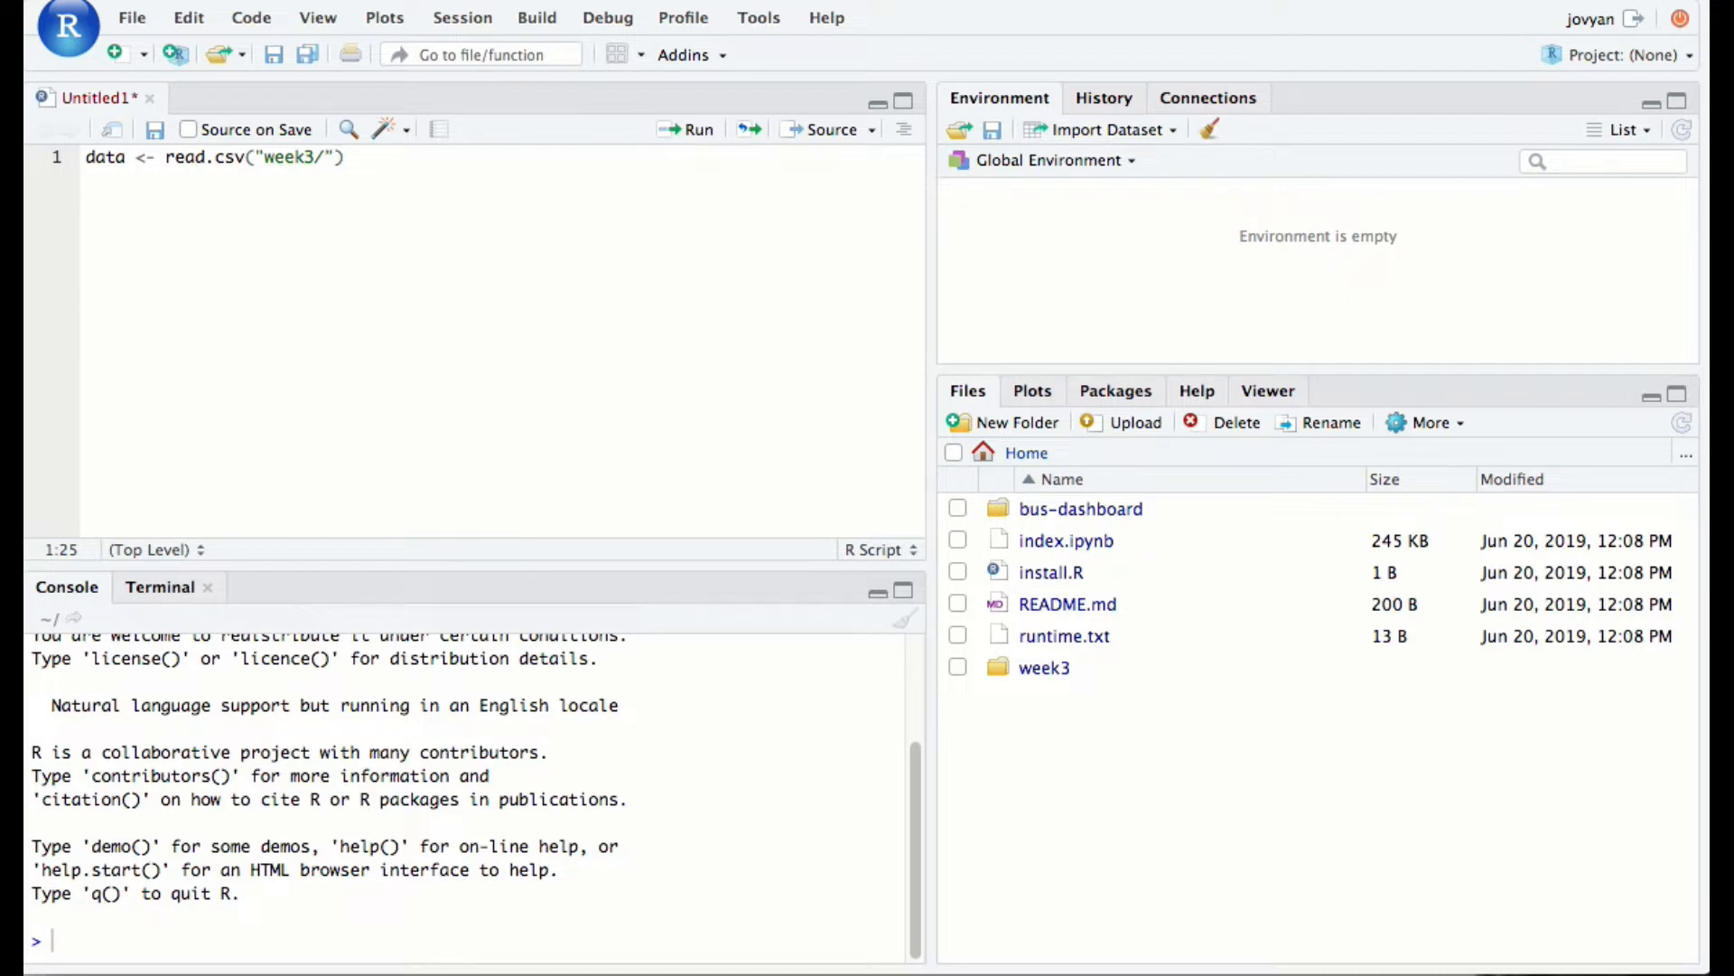
{"action": "type", "text": "mtcars.csv"}
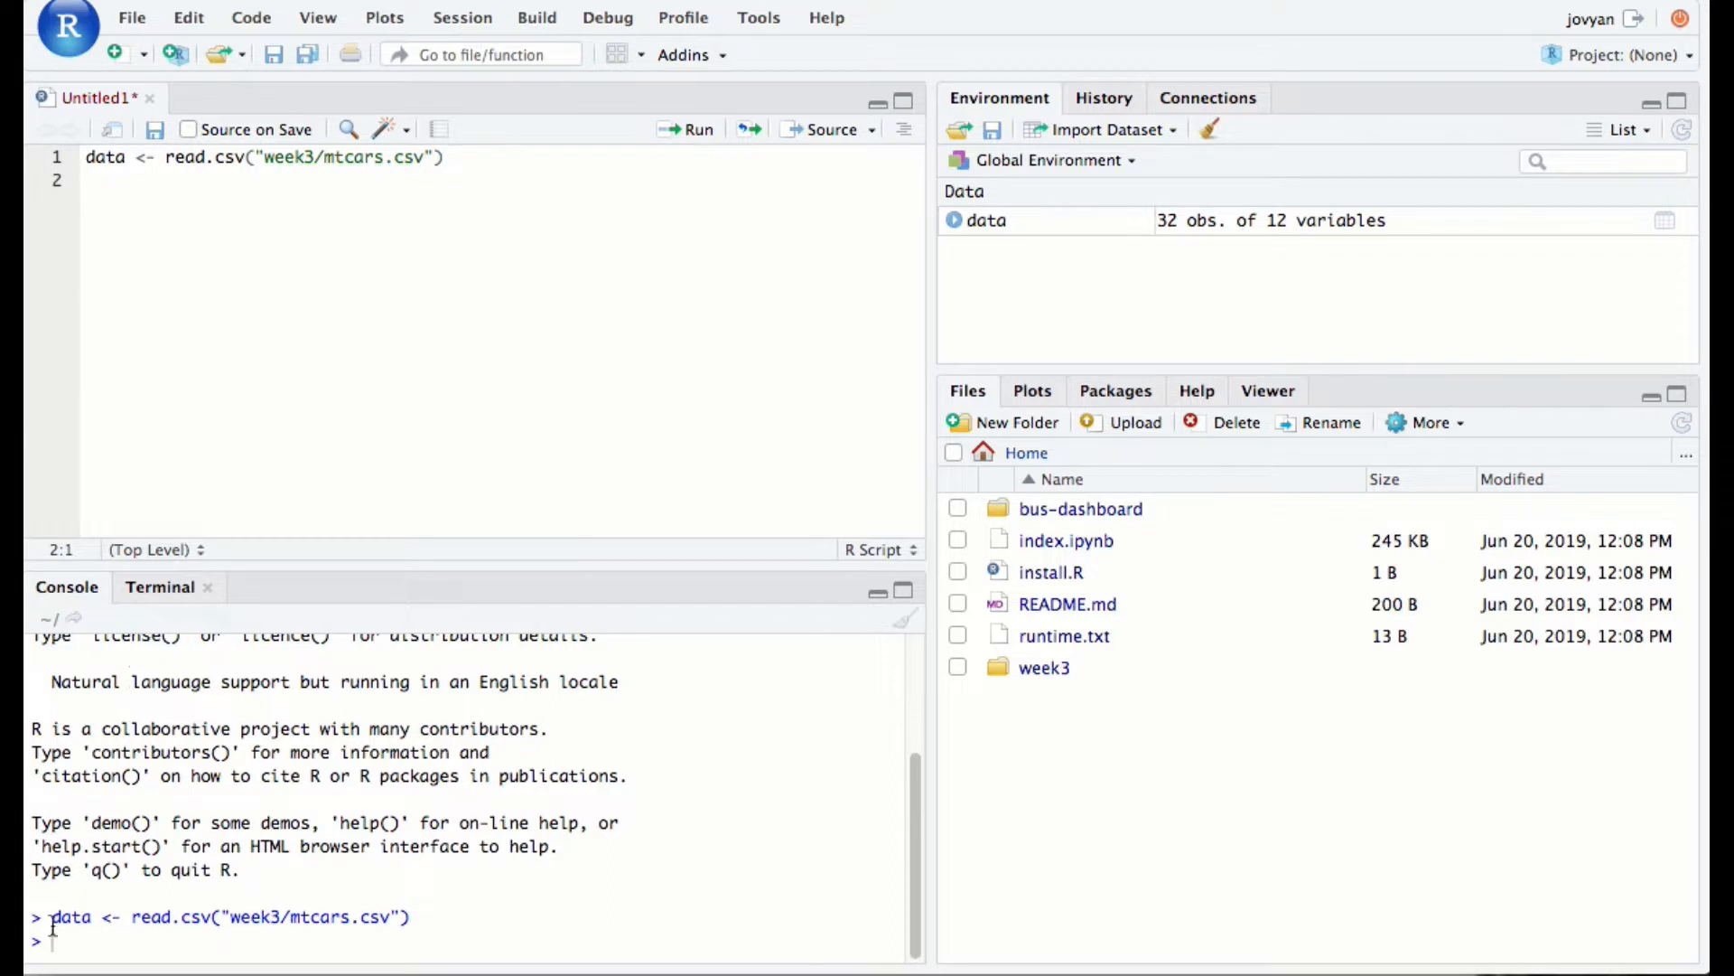
{"action": "left_click_drag", "start_coordinate": [51, 916], "coordinate": [410, 916]}
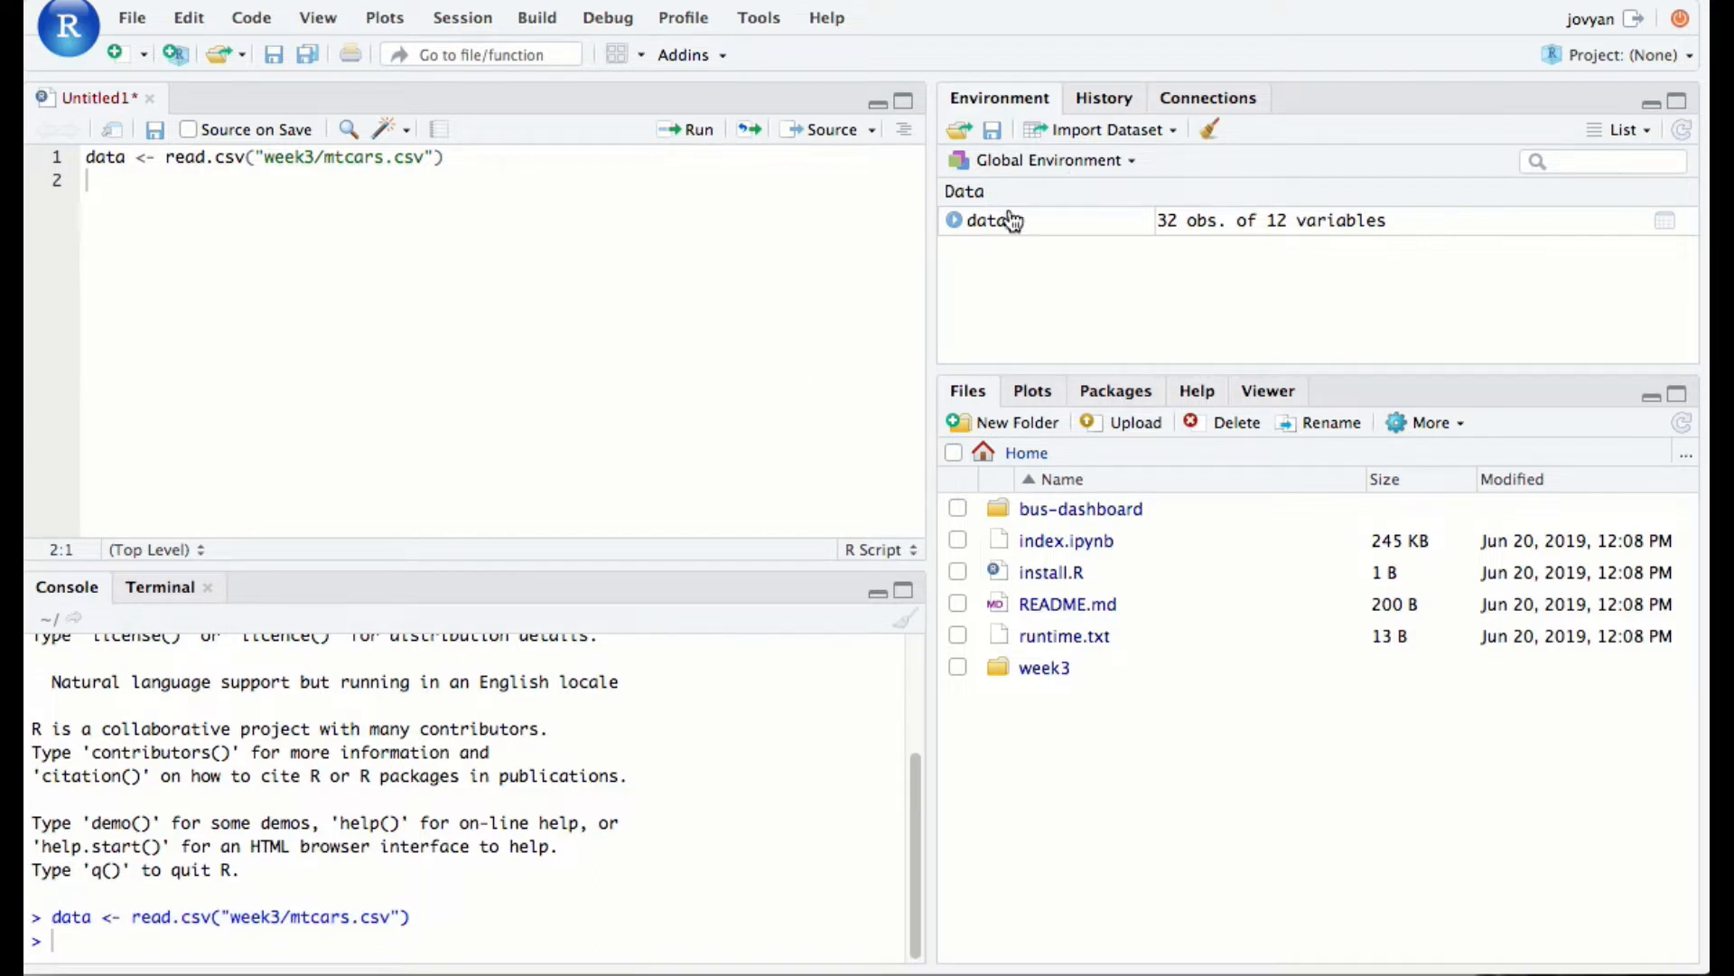
{"action": "mouse_move", "coordinate": [1269, 240]}
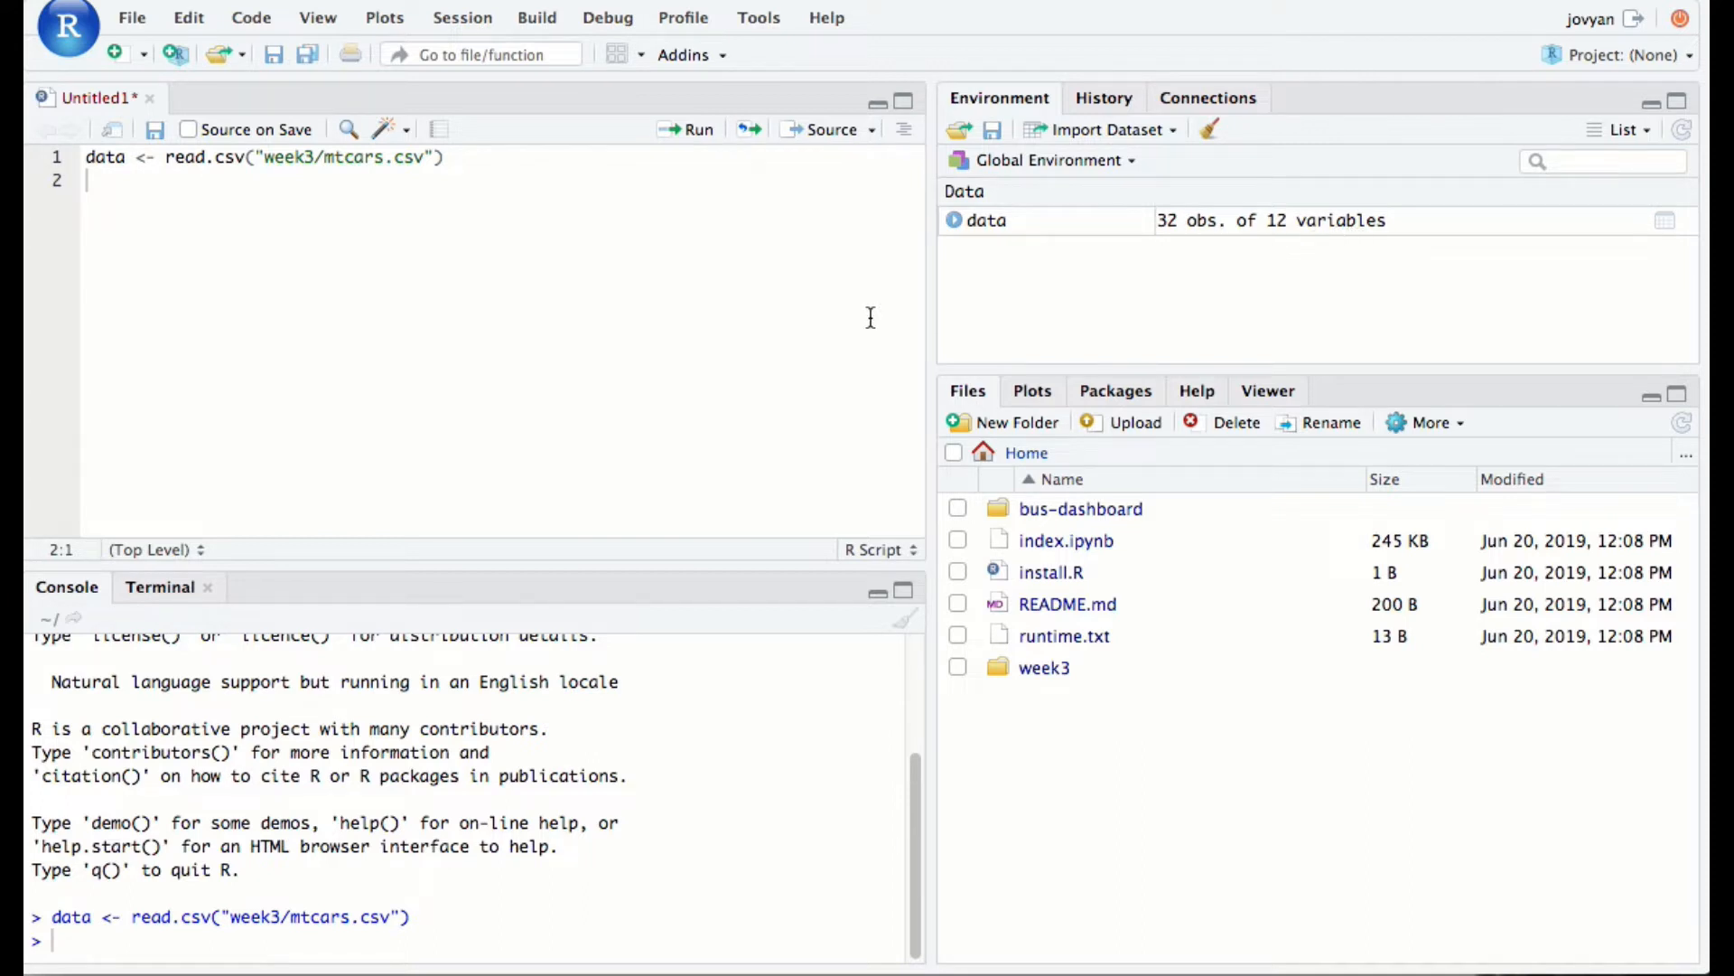
{"action": "mouse_move", "coordinate": [612, 255]}
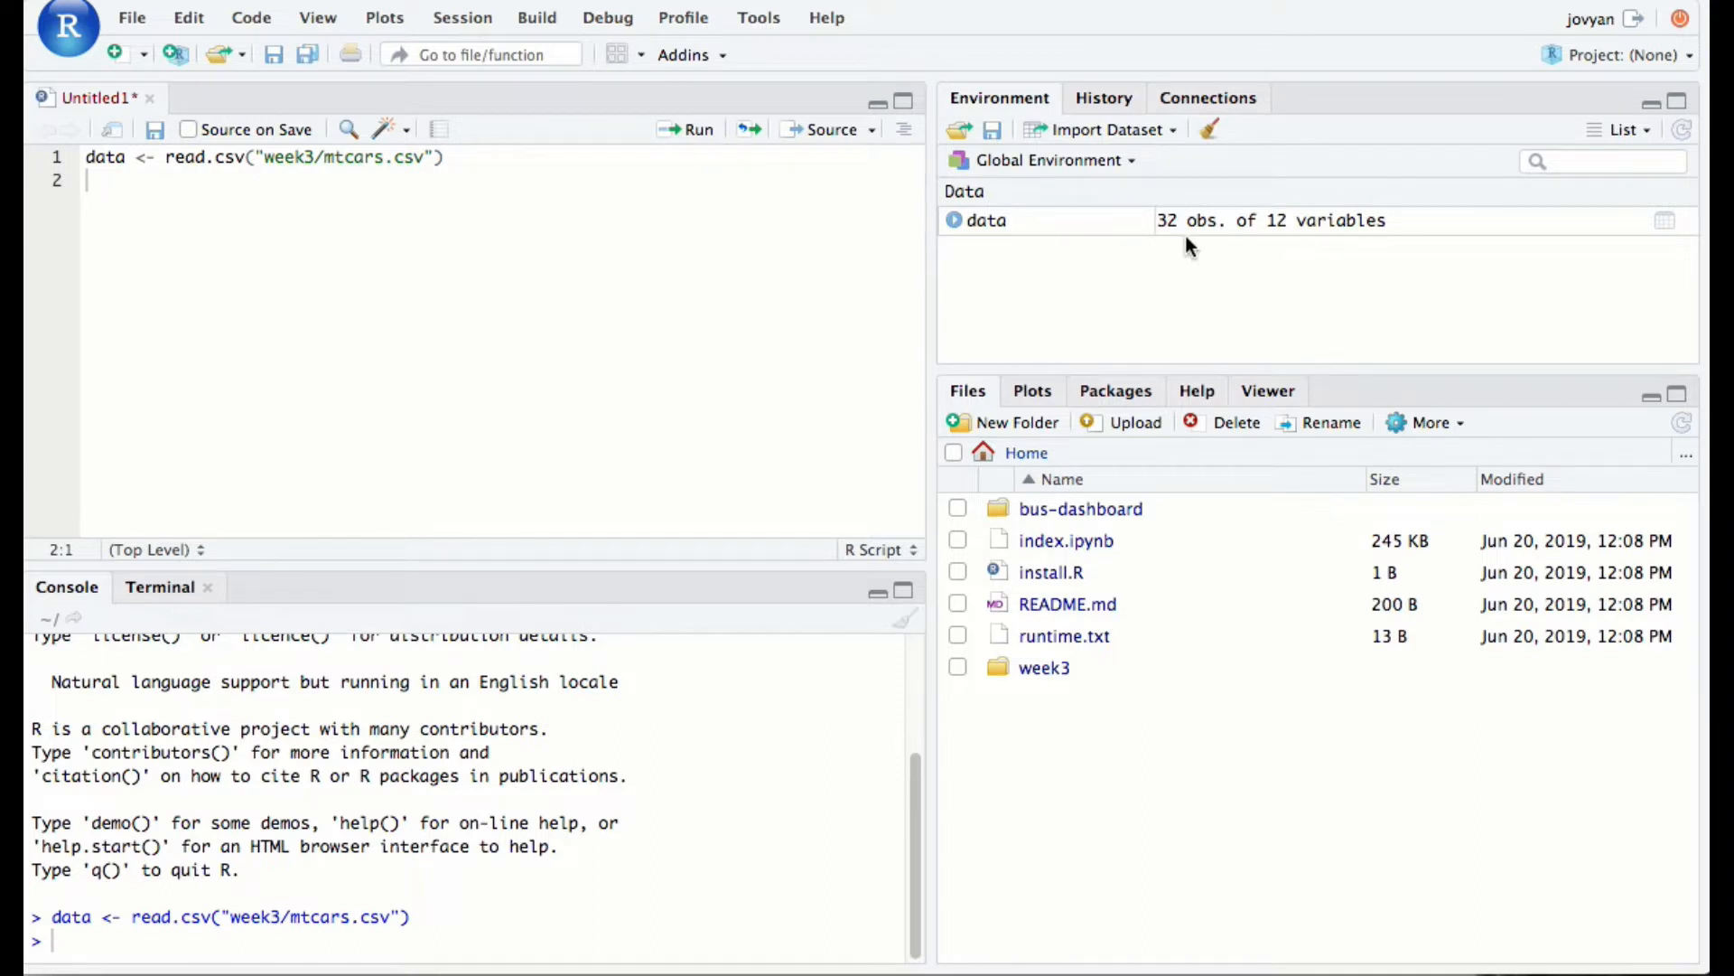
{"action": "mouse_move", "coordinate": [728, 270]}
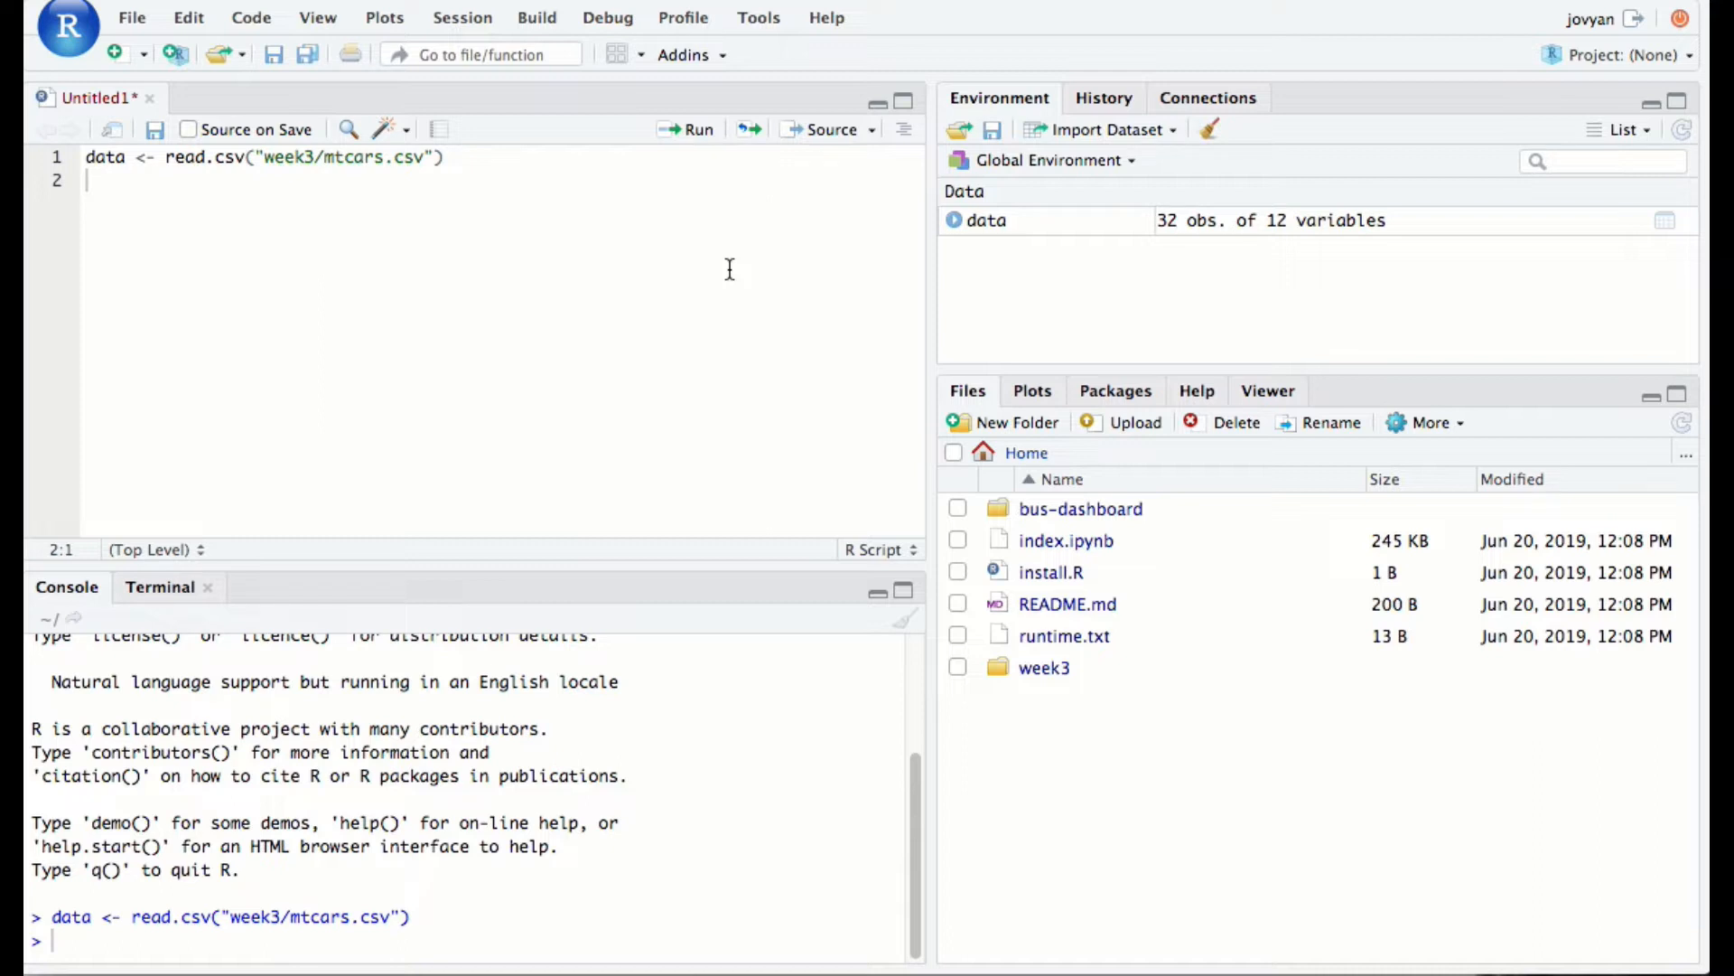
Add head(data) on line 2 and run it to print the first six mtcars rows
{"action": "type", "text": "head("}
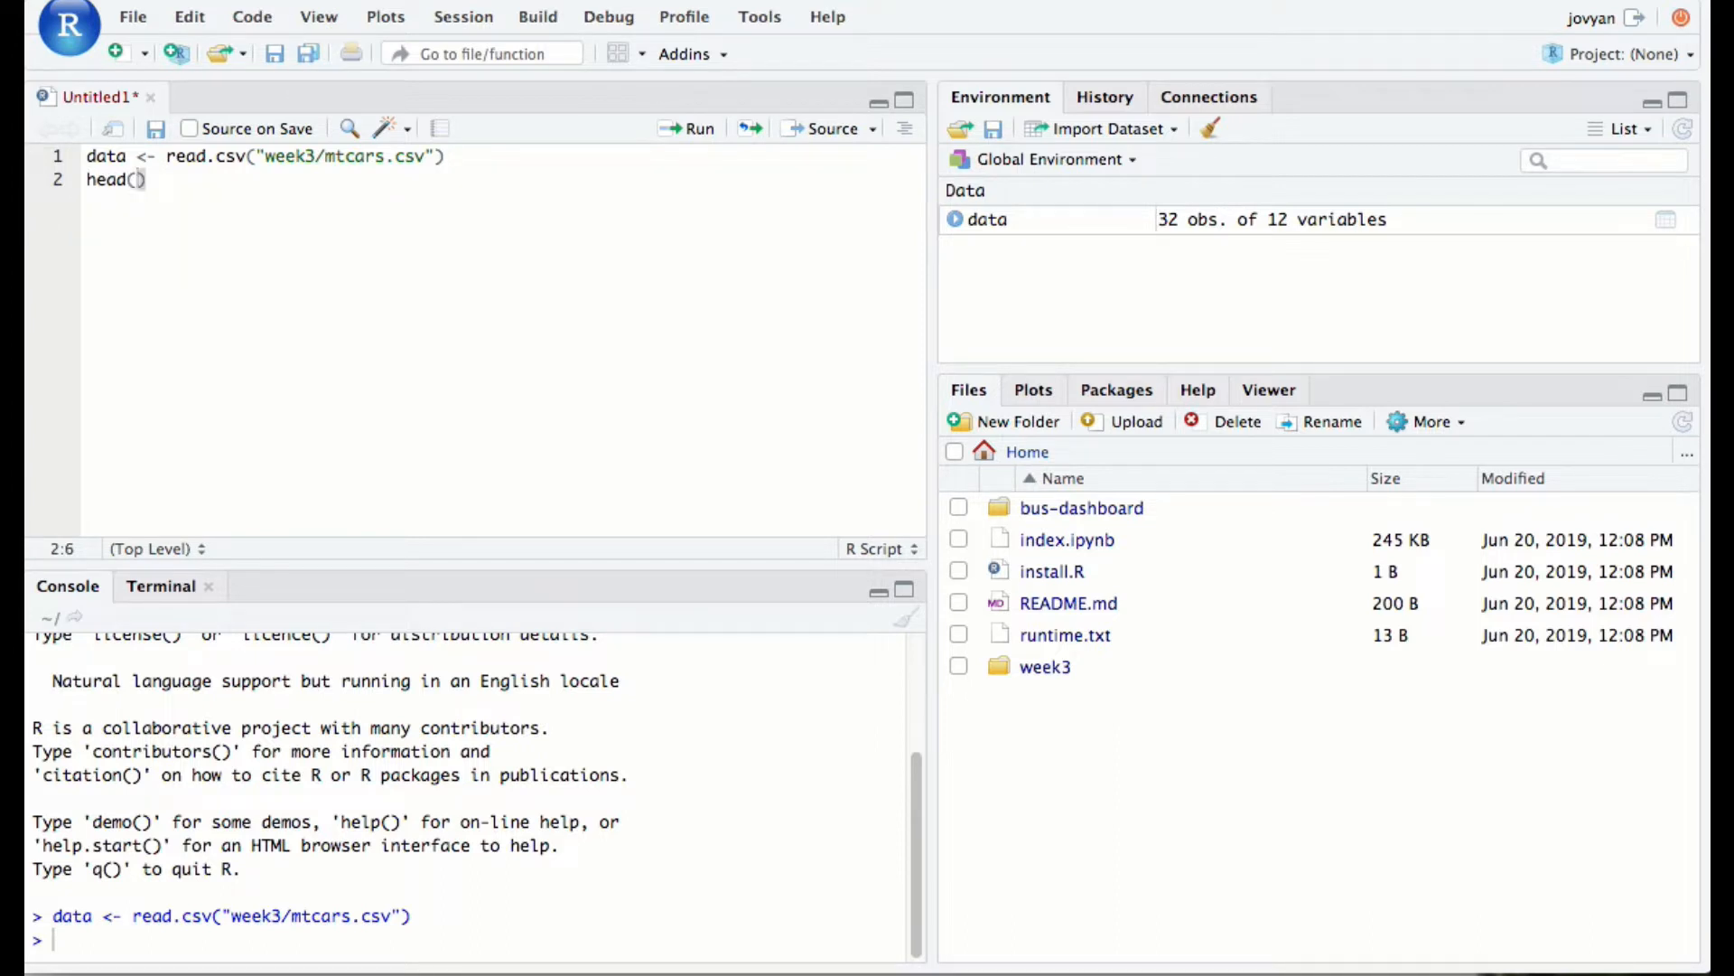
{"action": "type", "text": "data"}
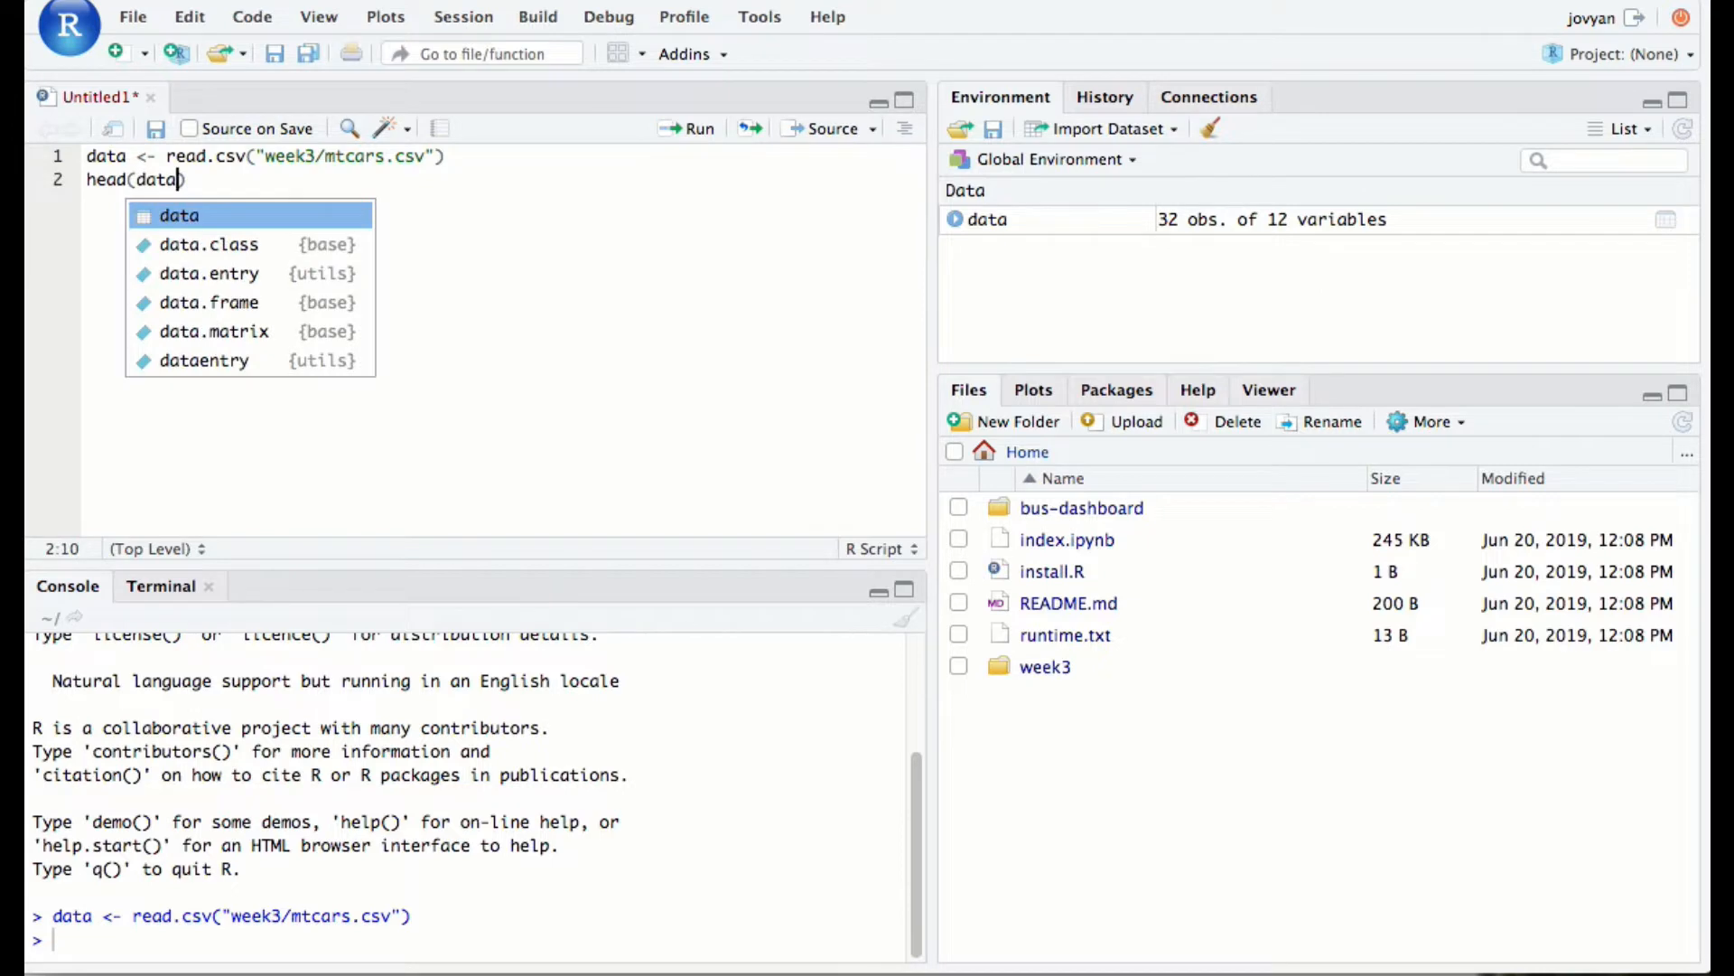
{"action": "key", "text": "Enter"}
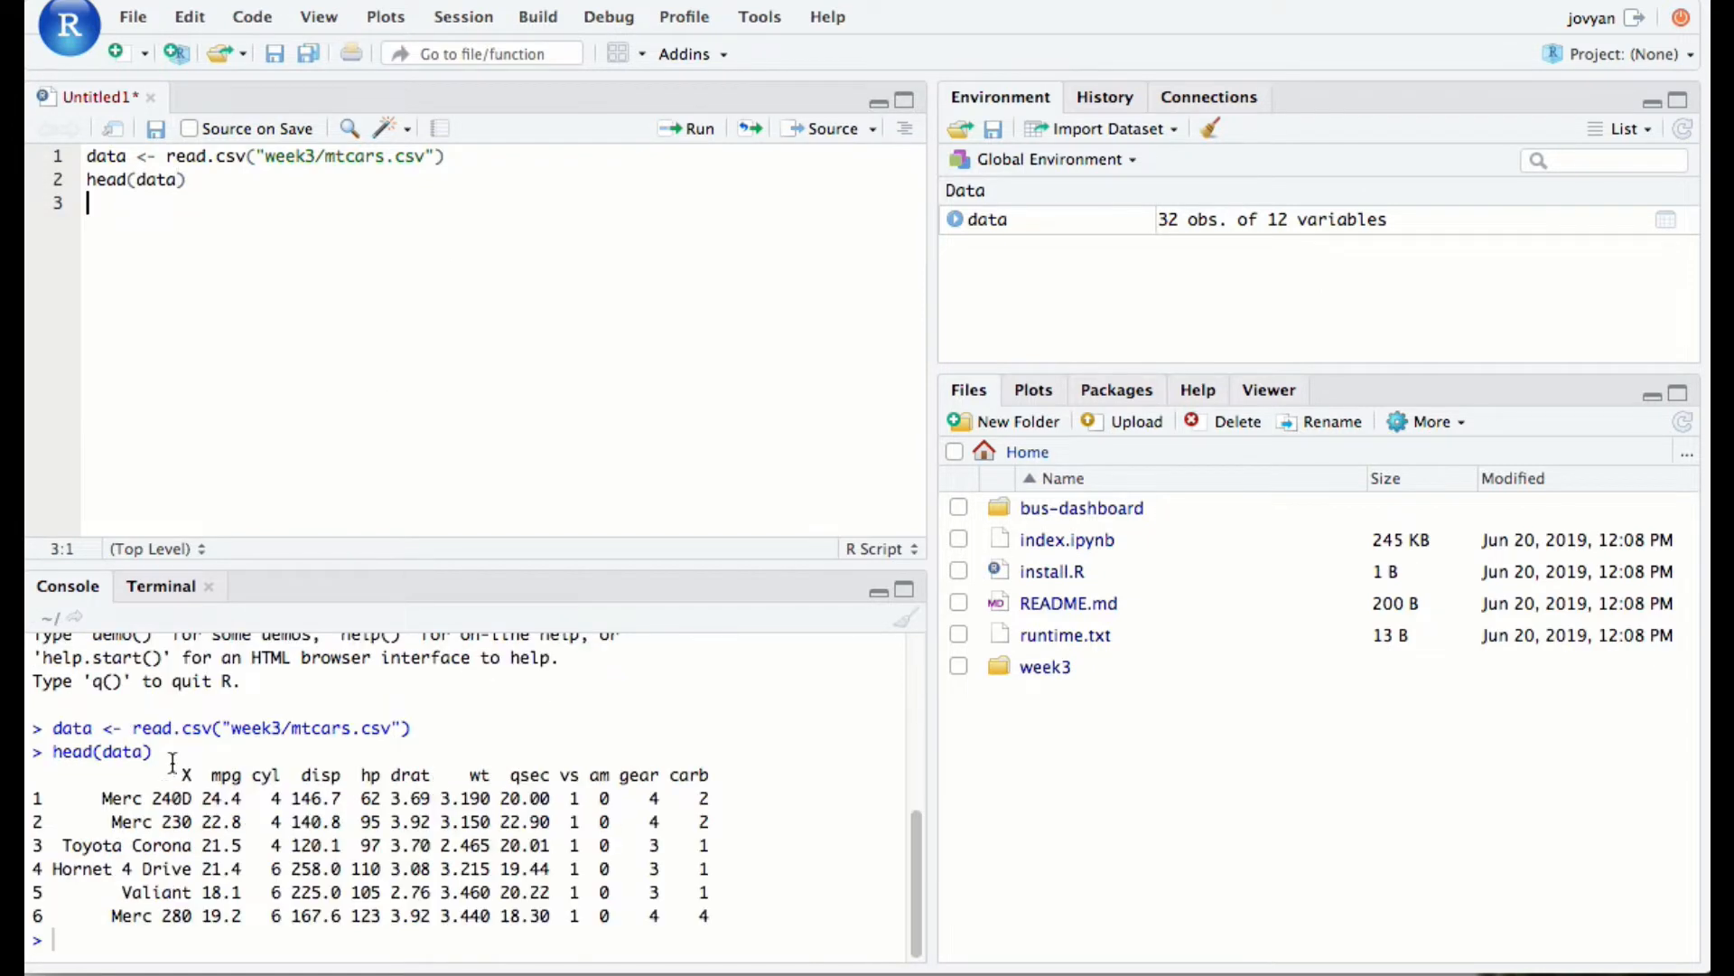
{"action": "left_click_drag", "start_coordinate": [177, 775], "coordinate": [542, 885]}
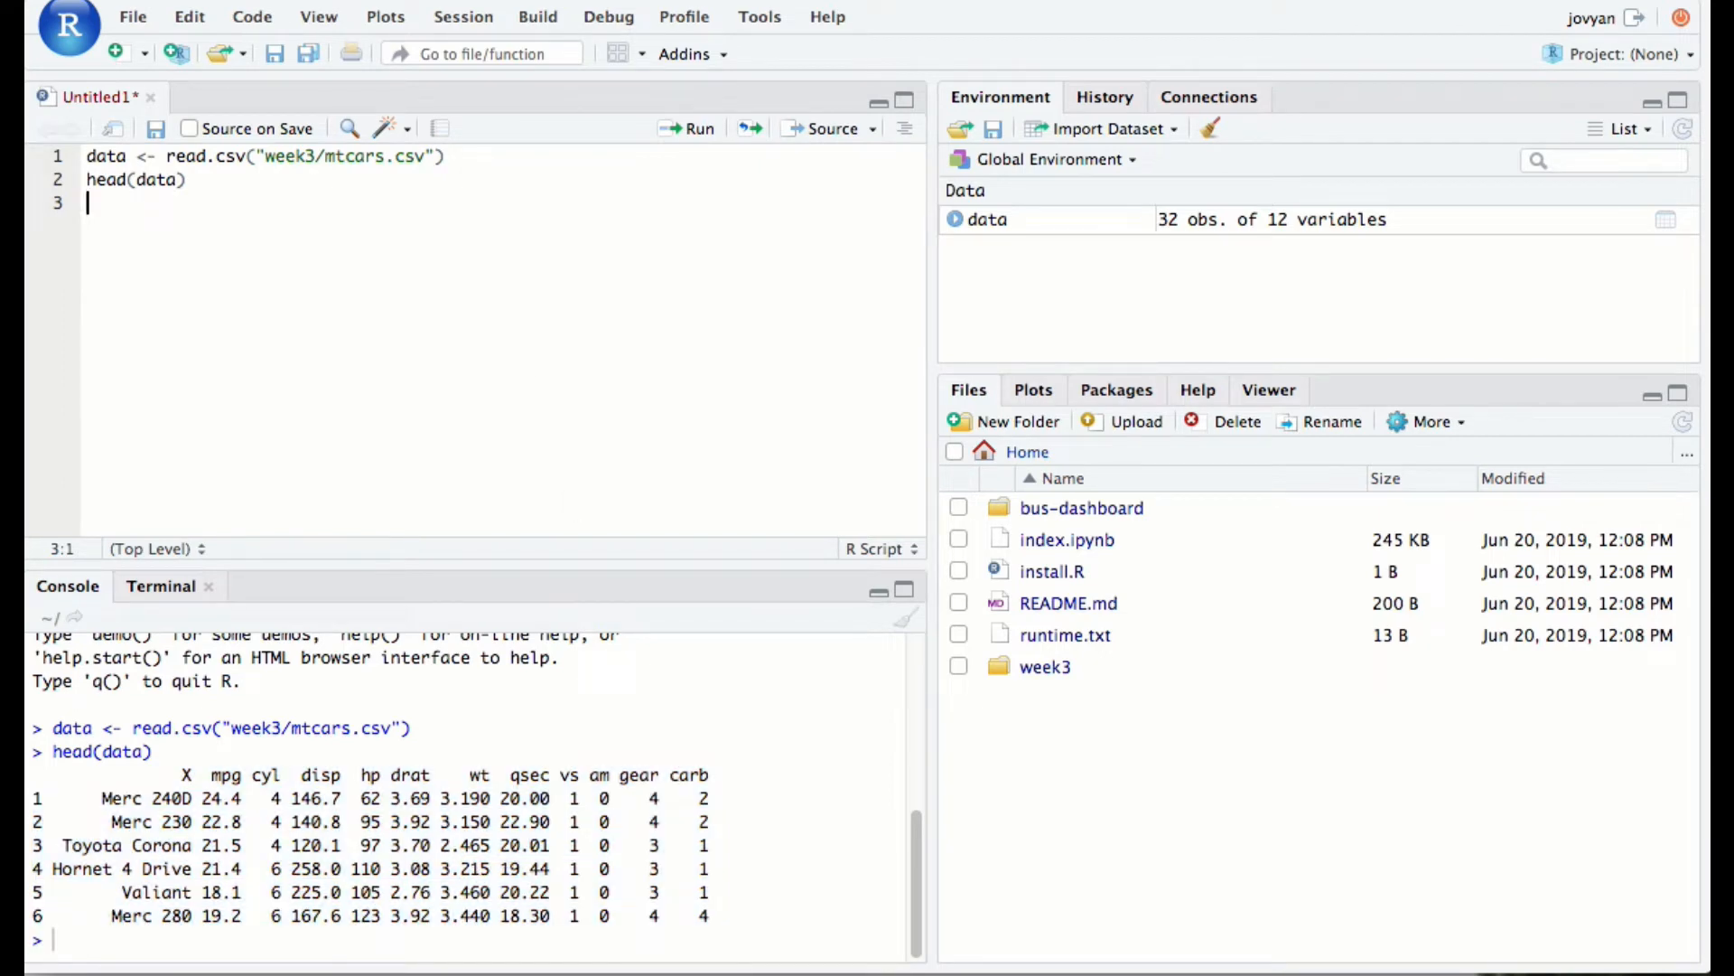
Write the comment '# run a ttest on hp between auto and manual transmissions'
{"action": "type", "text": "#"}
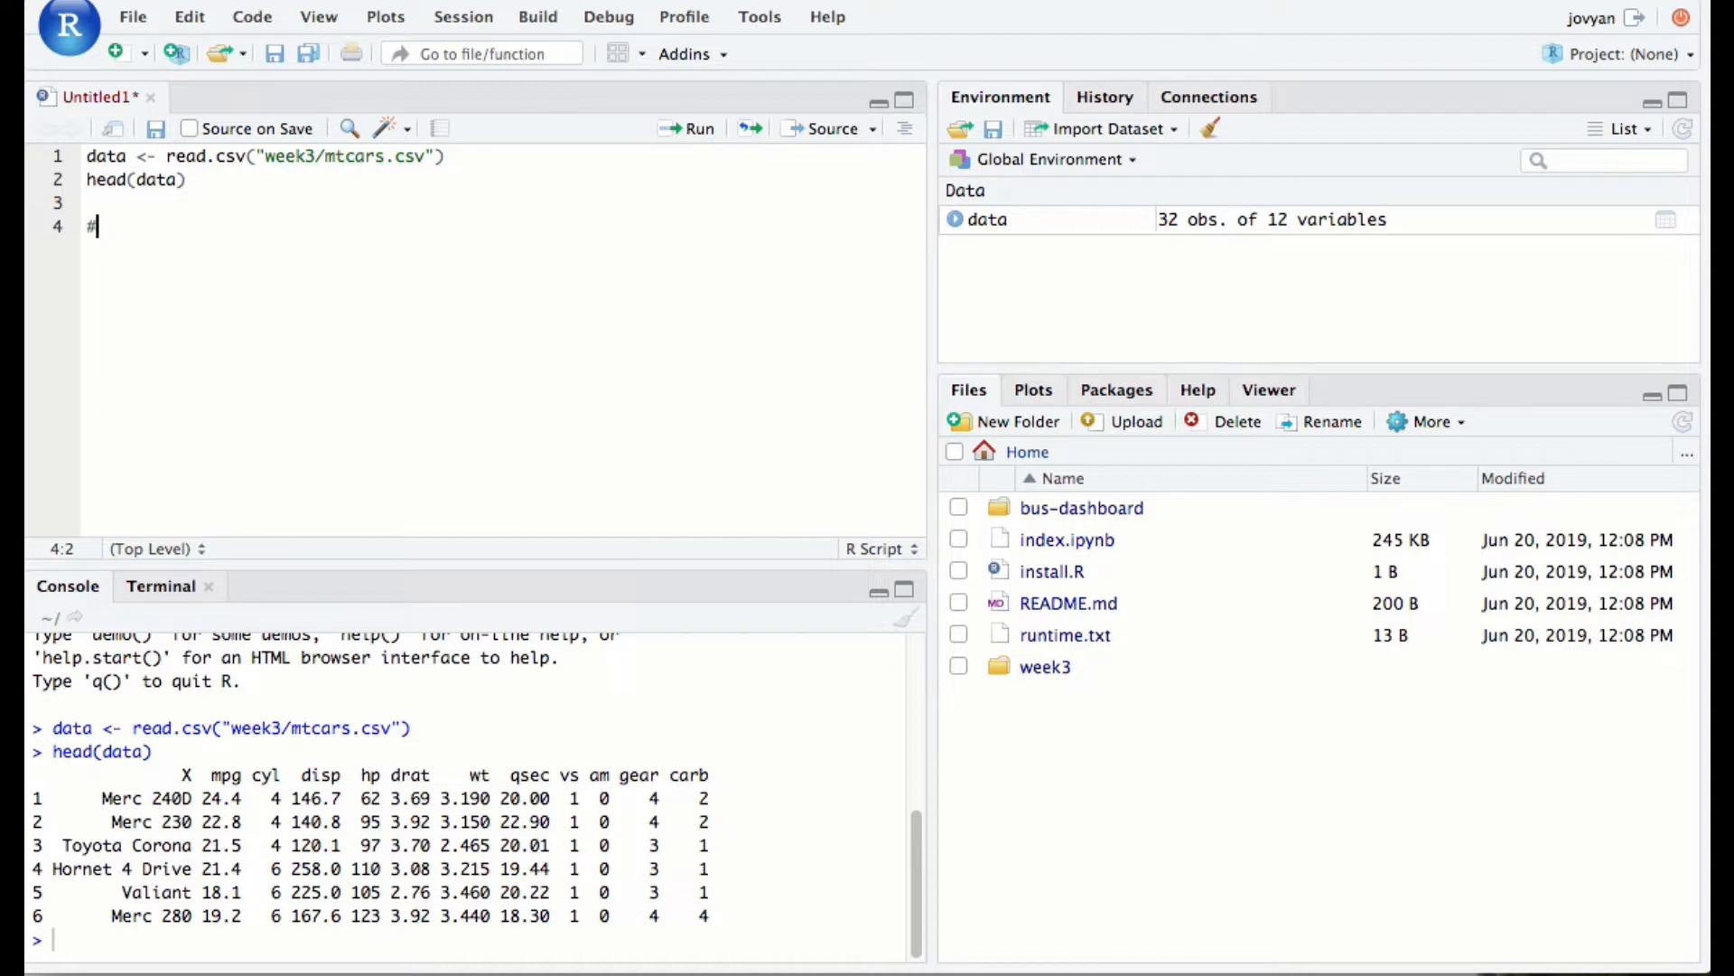
{"action": "type", "text": "run"}
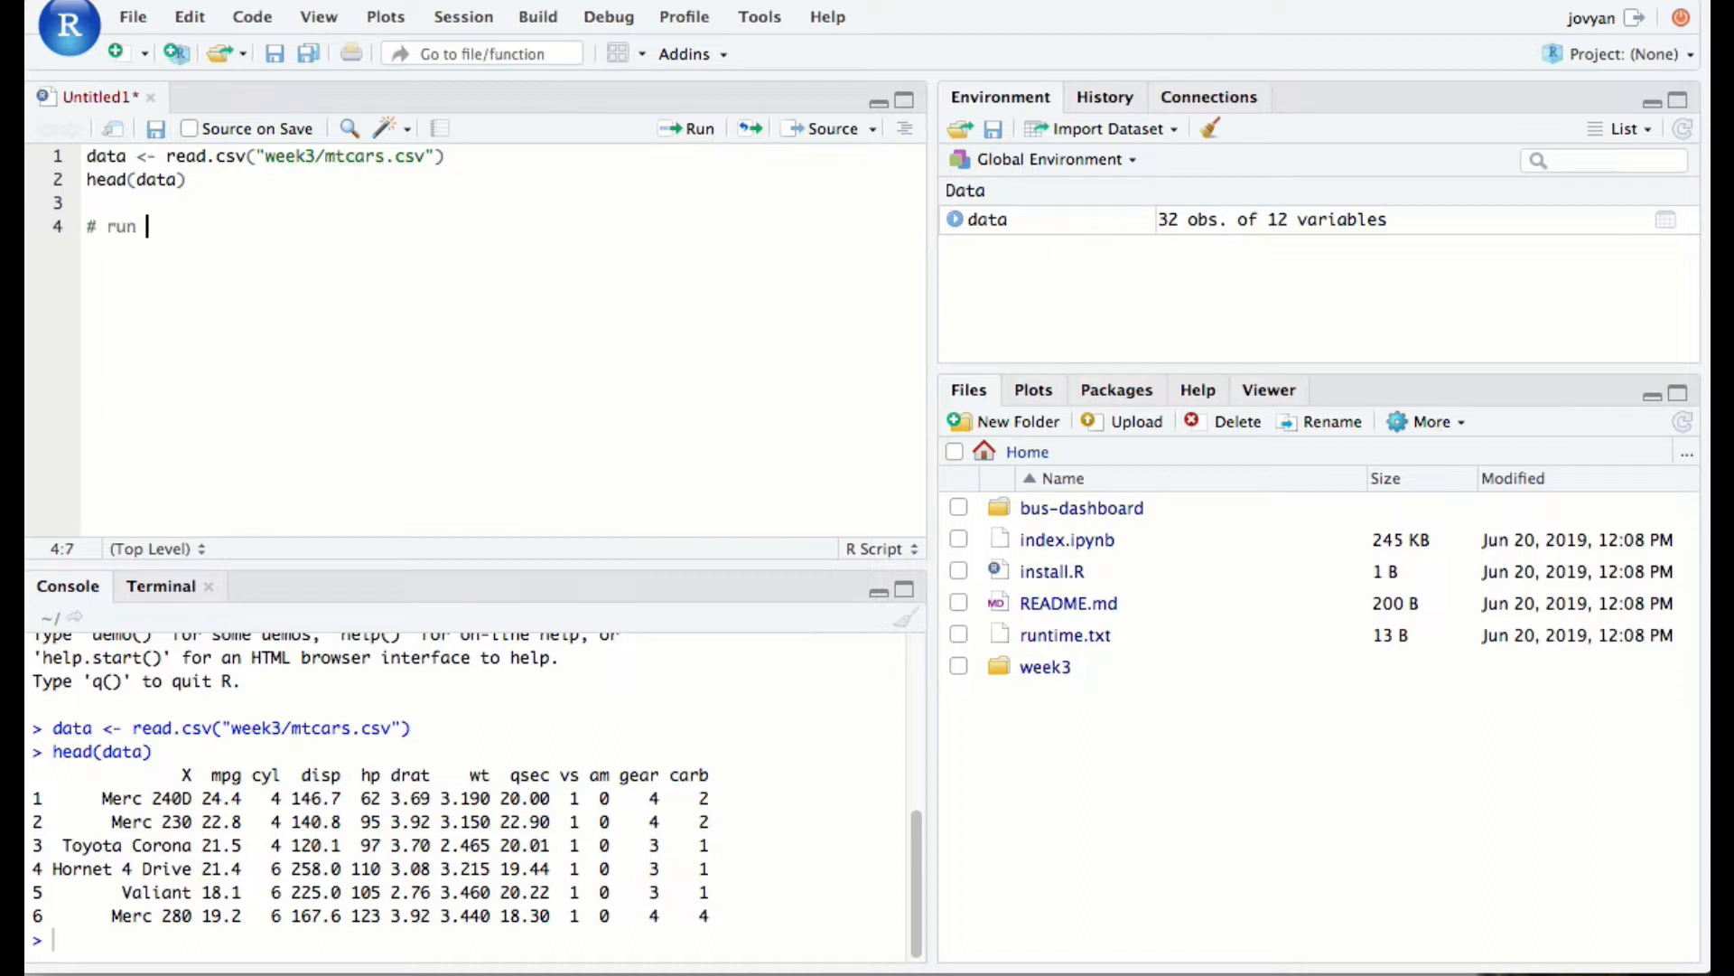
{"action": "type", "text": "a ttest"}
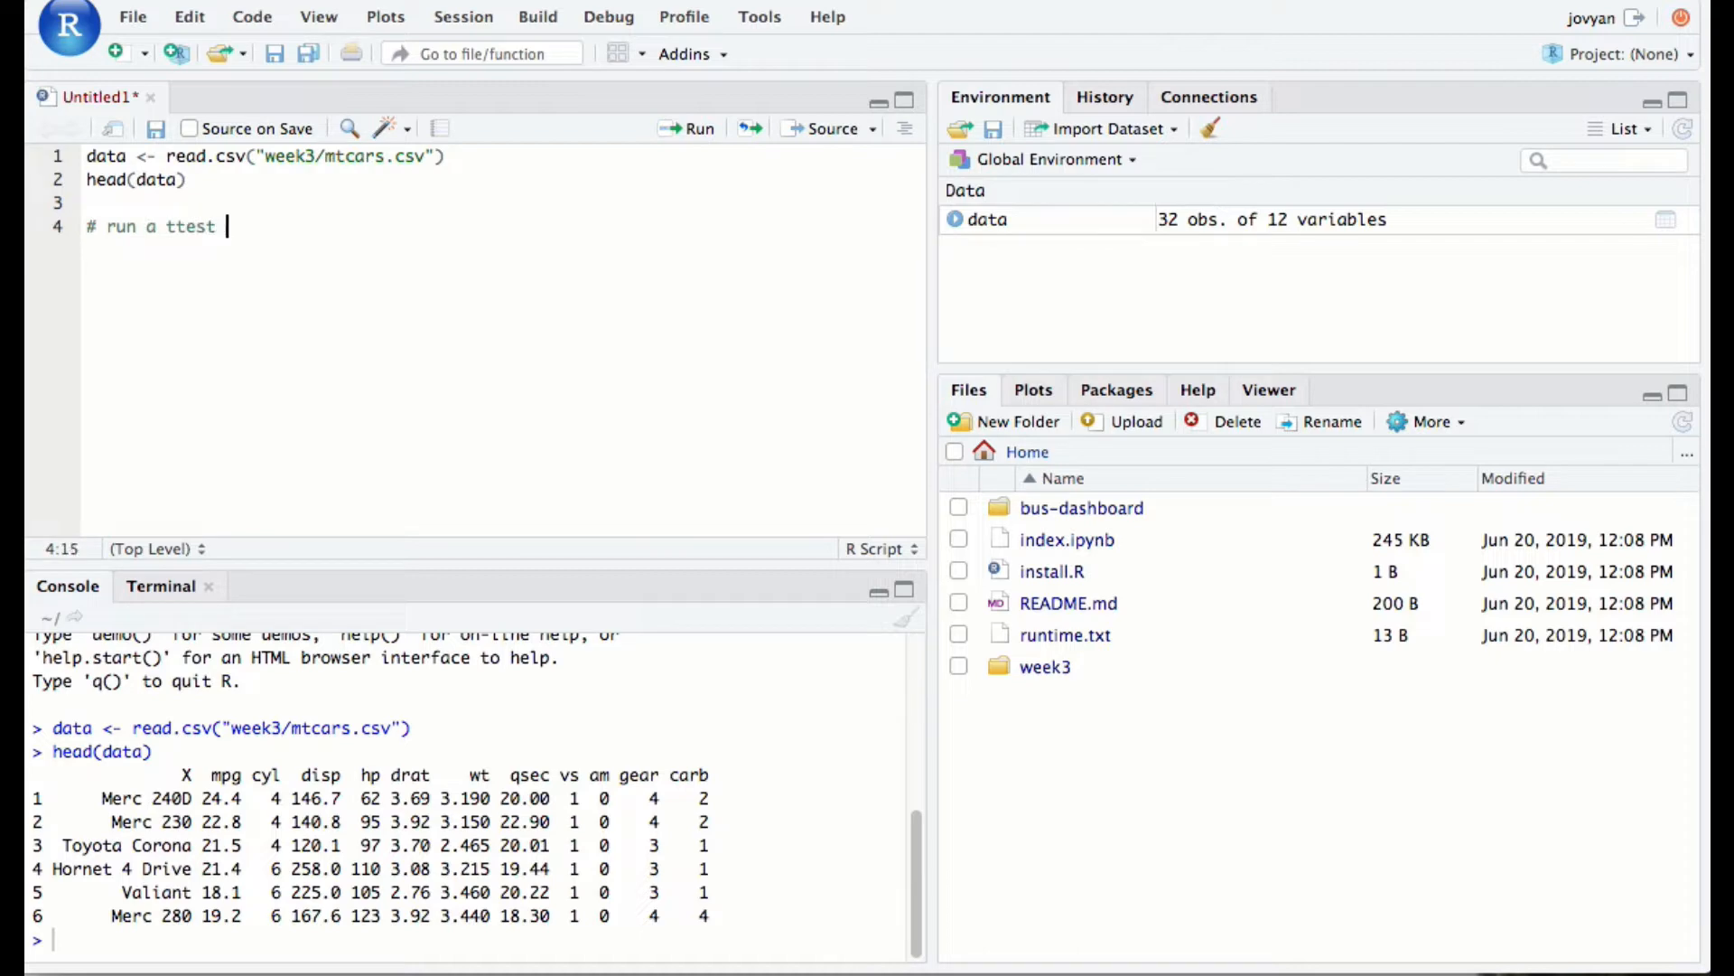
{"action": "type", "text": "on"}
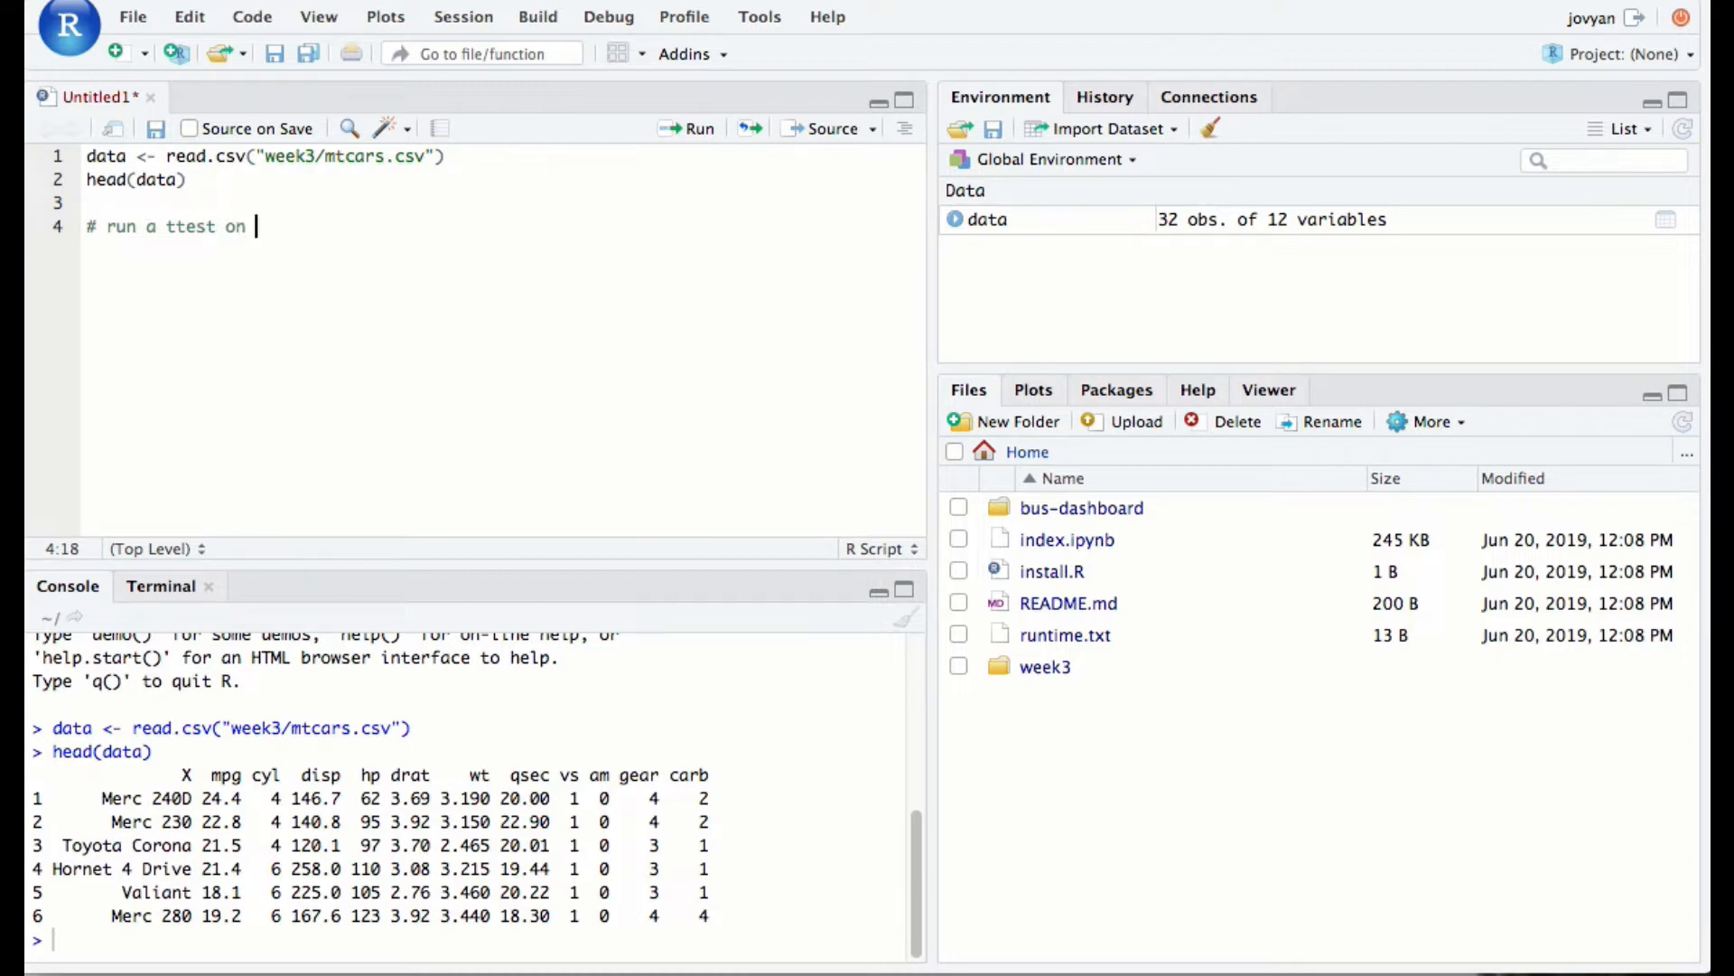
{"action": "type", "text": "hp between"}
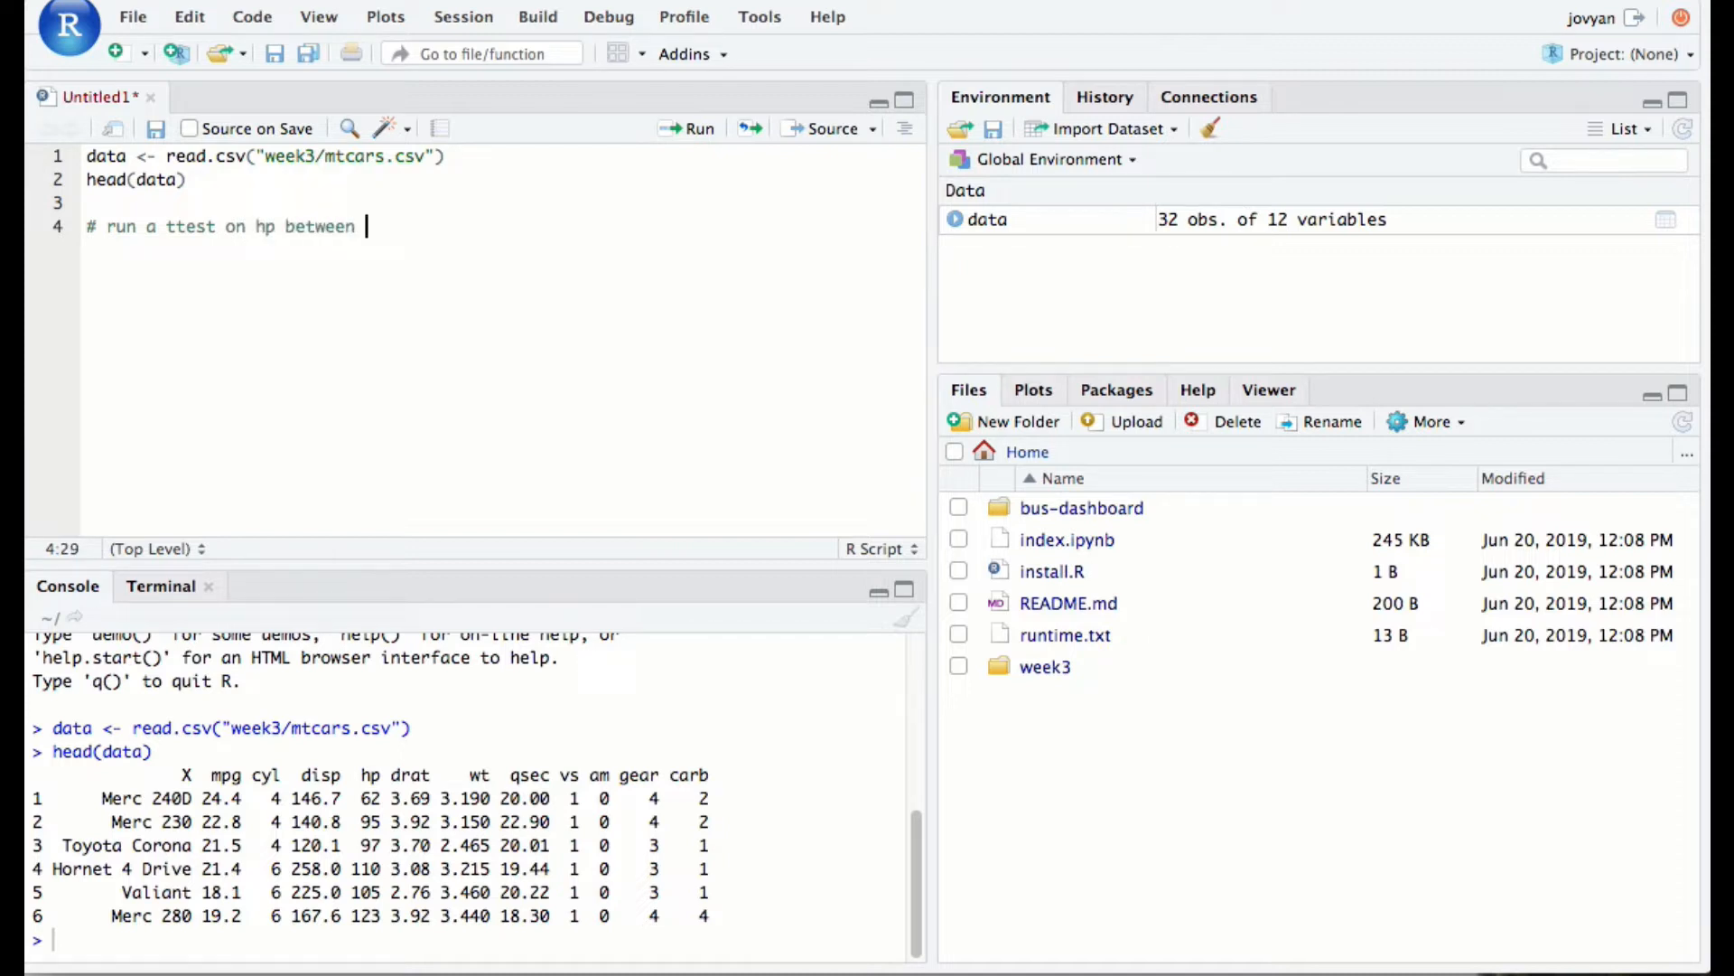
{"action": "type", "text": "auto"}
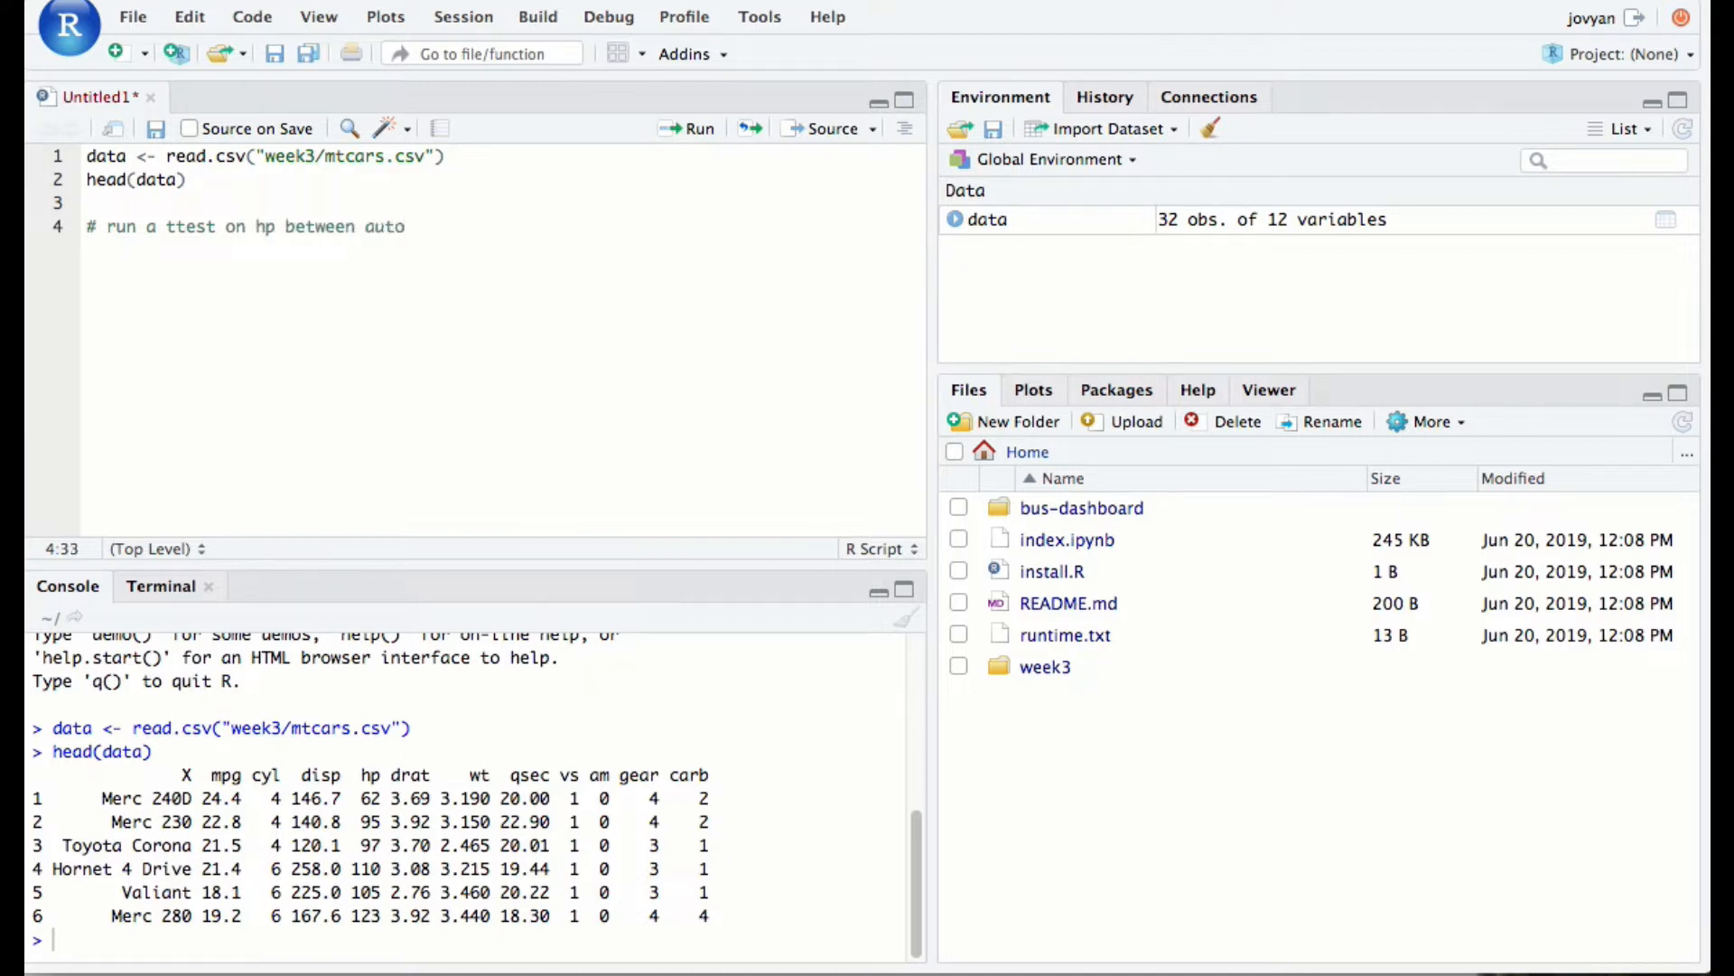
{"action": "type", "text": "and manual t"}
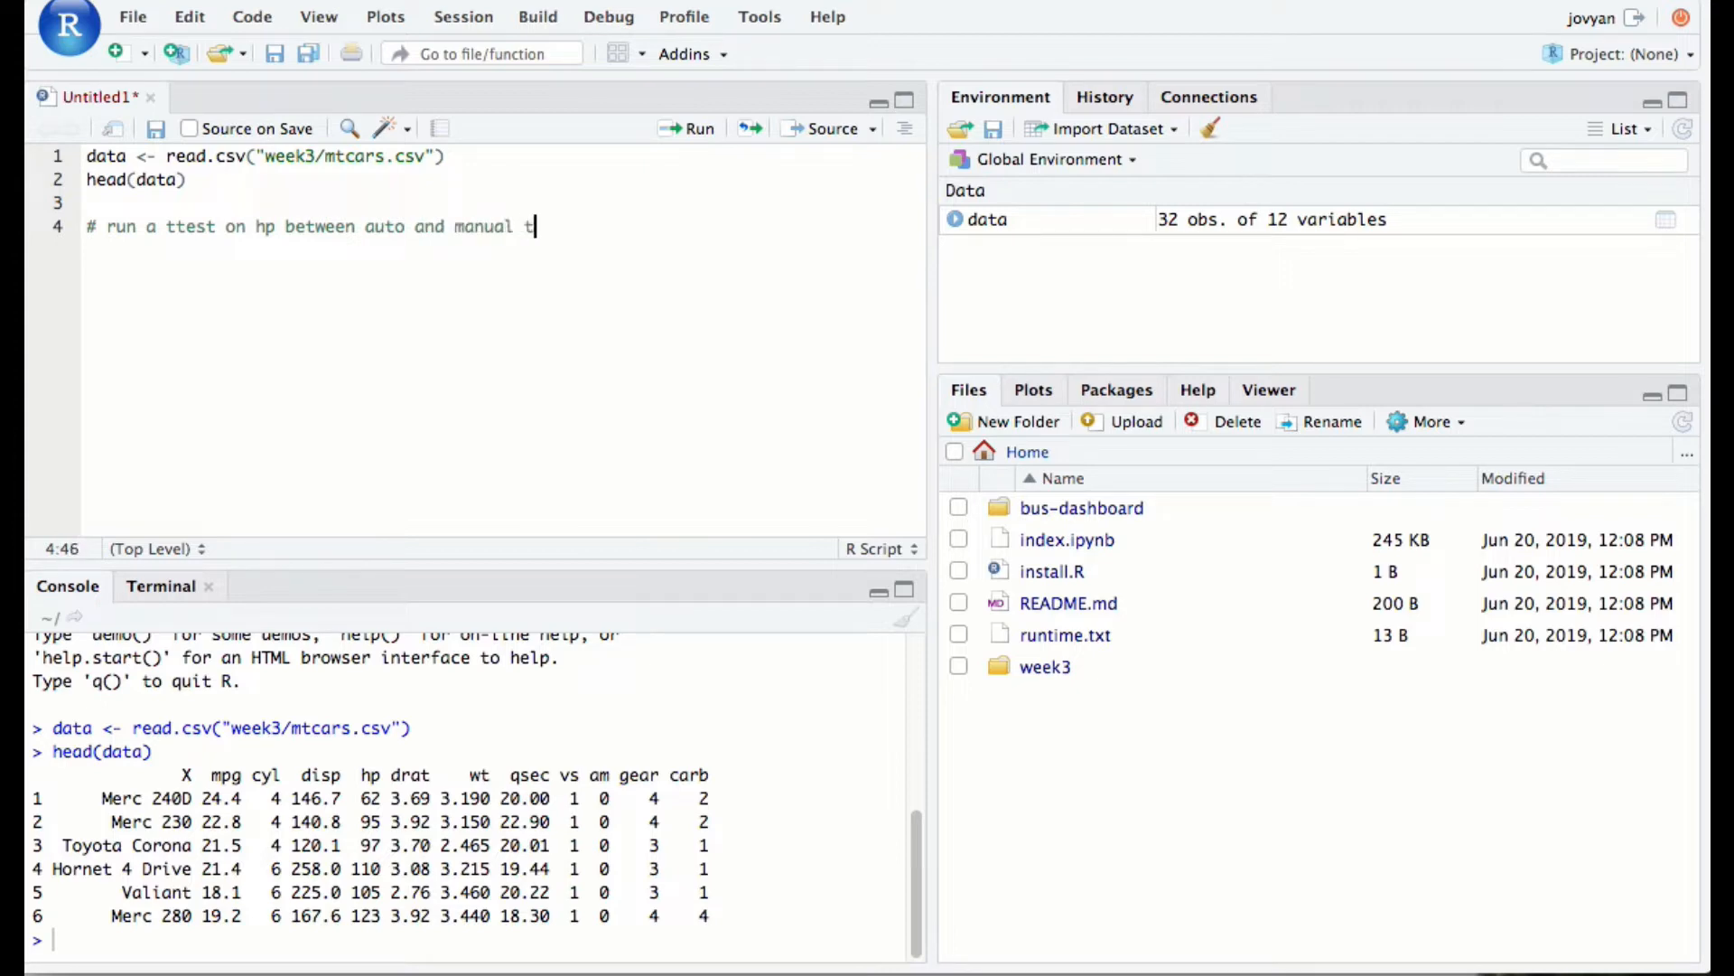
{"action": "type", "text": "ransmissions"}
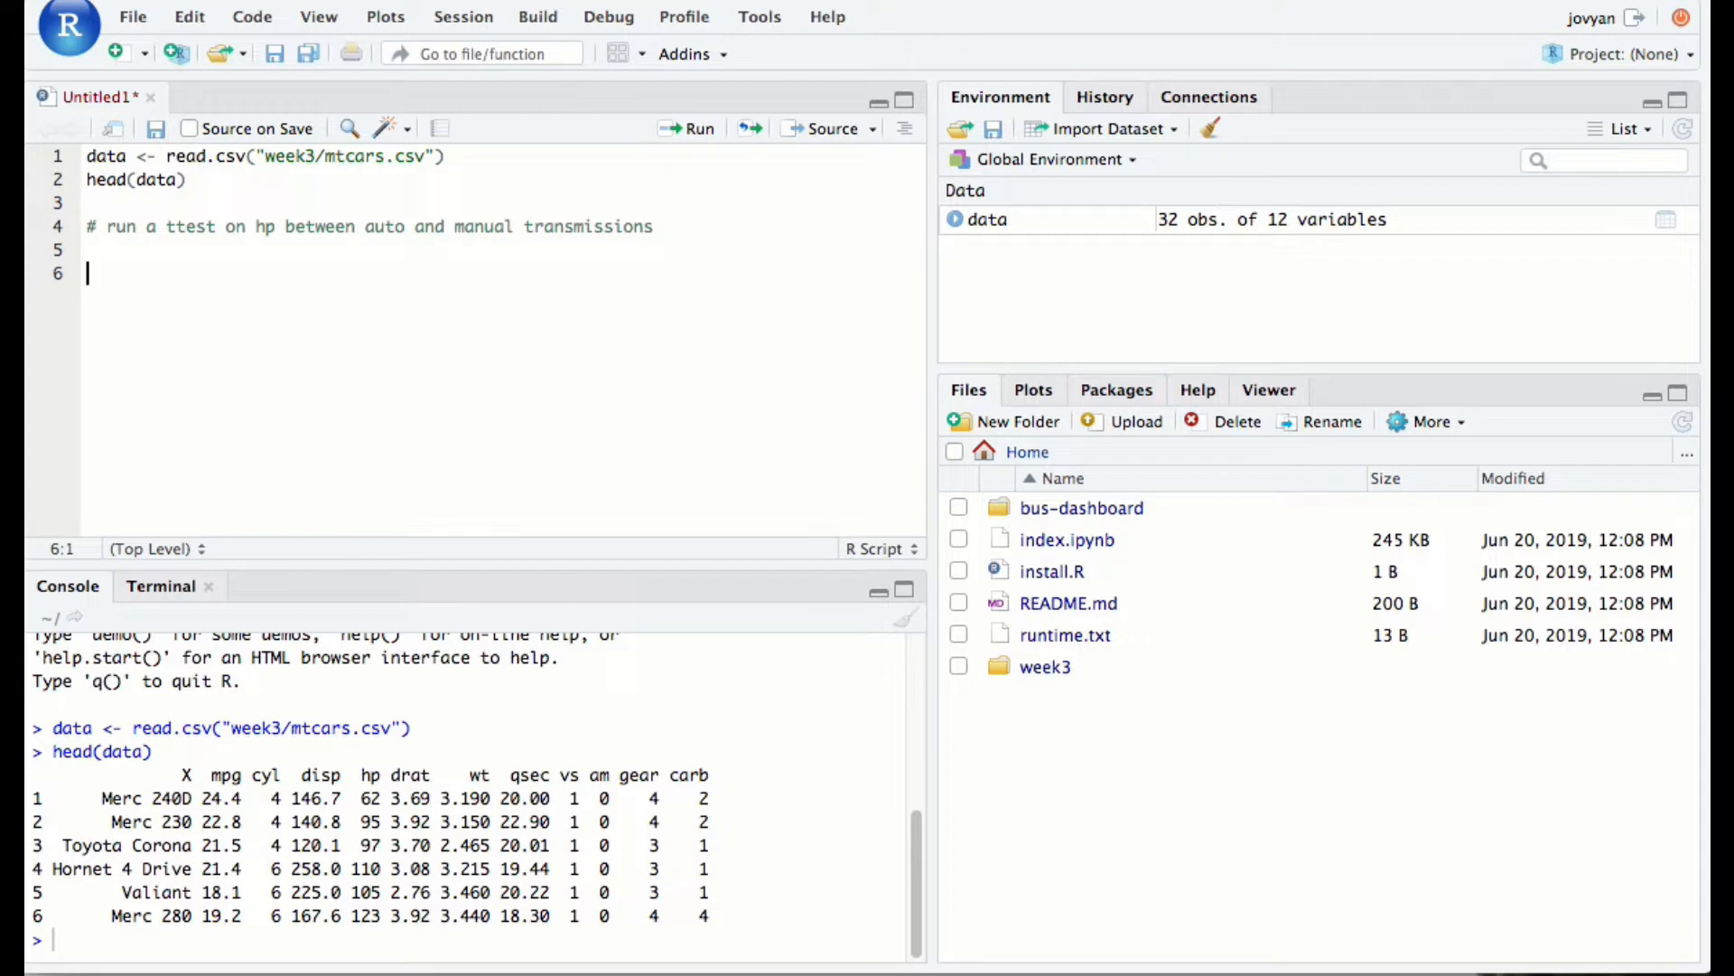
Write the comment '# ttest of mpg between auto and manual transmissions'
{"action": "type", "text": "#"}
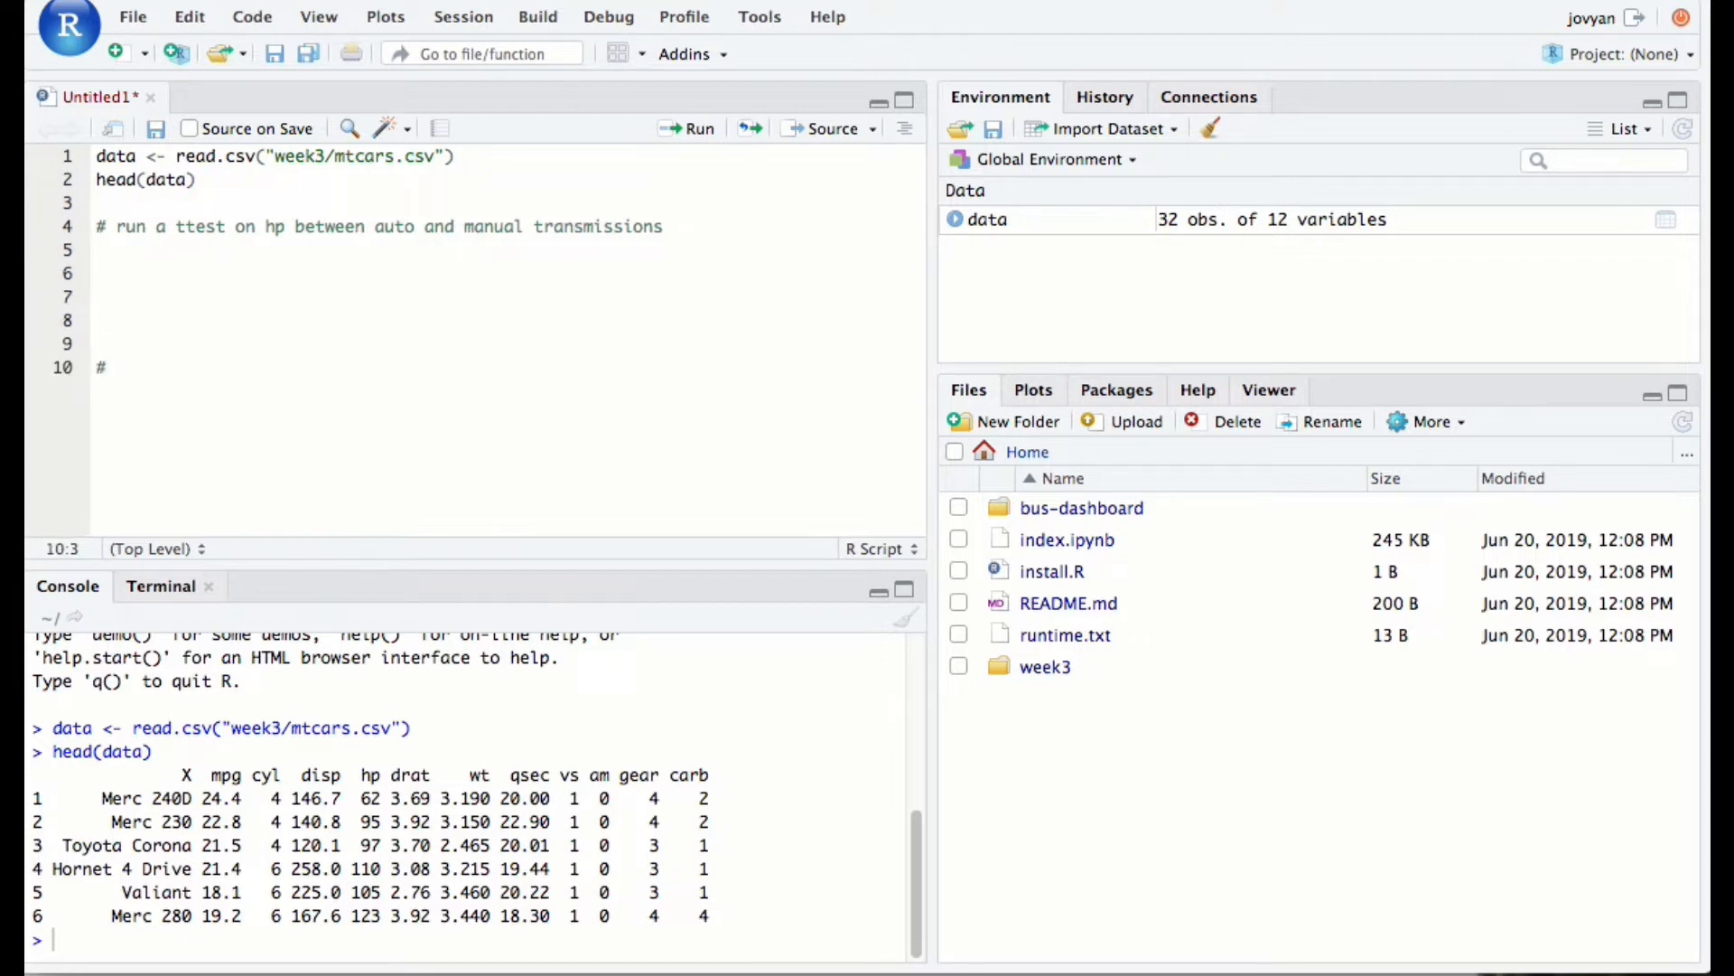
{"action": "type", "text": "ttest of mpg between auto and"}
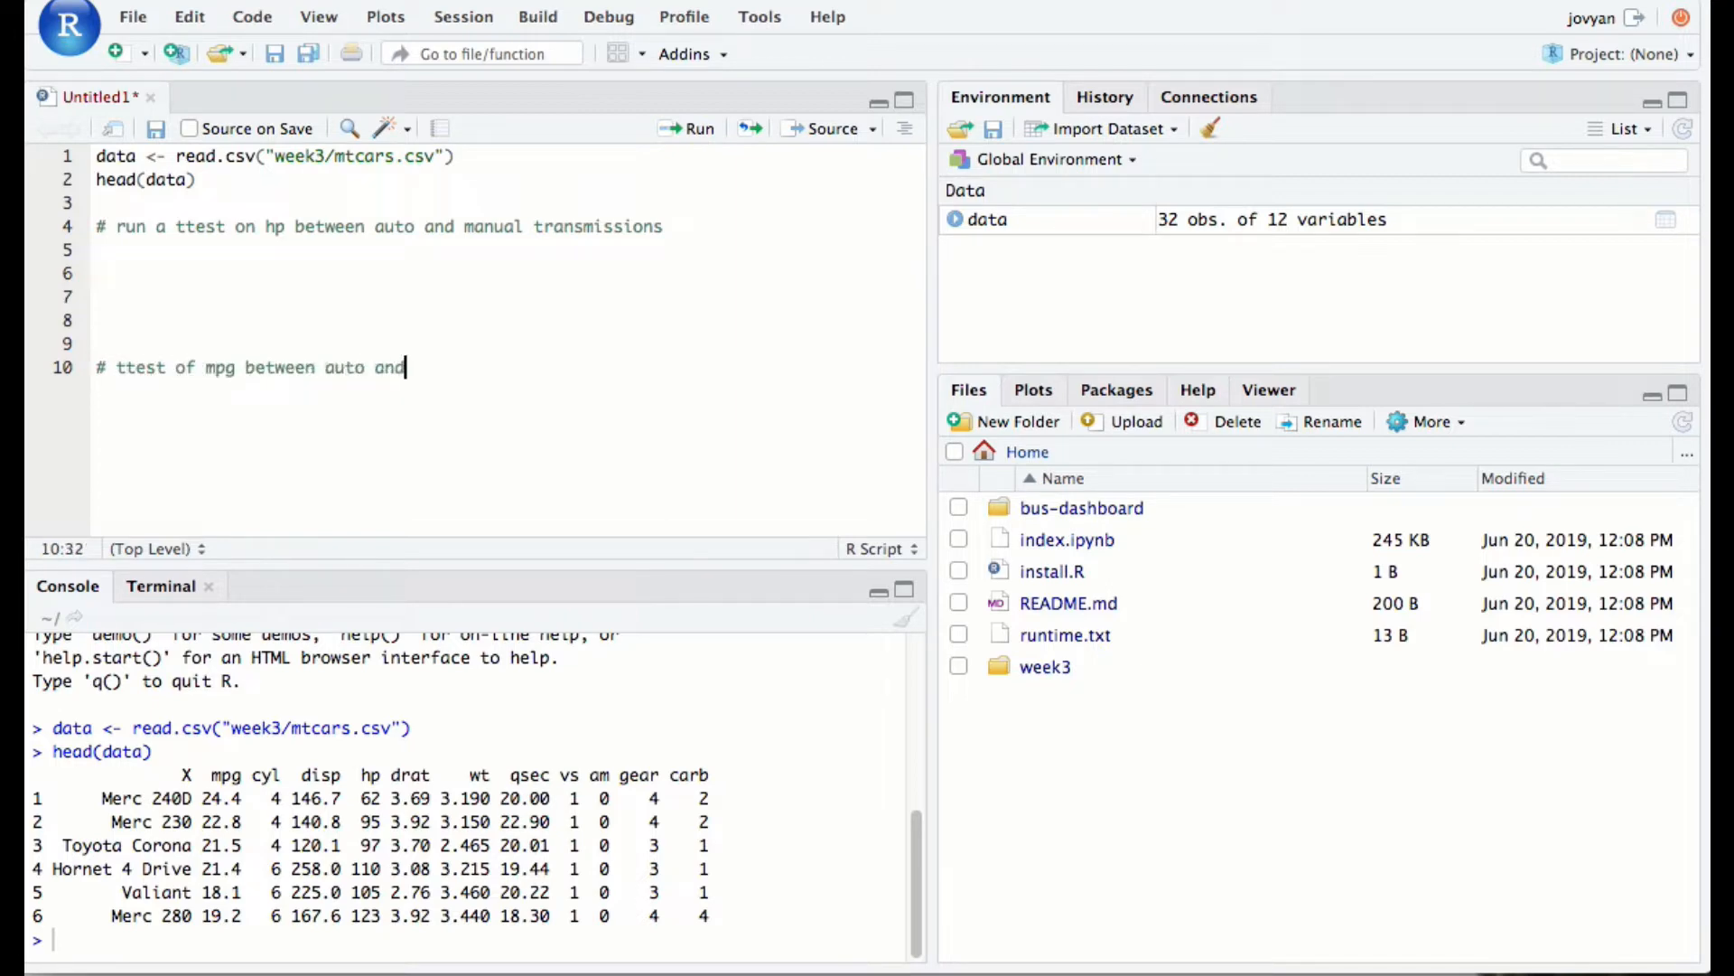
{"action": "type", "text": "manual transmis"}
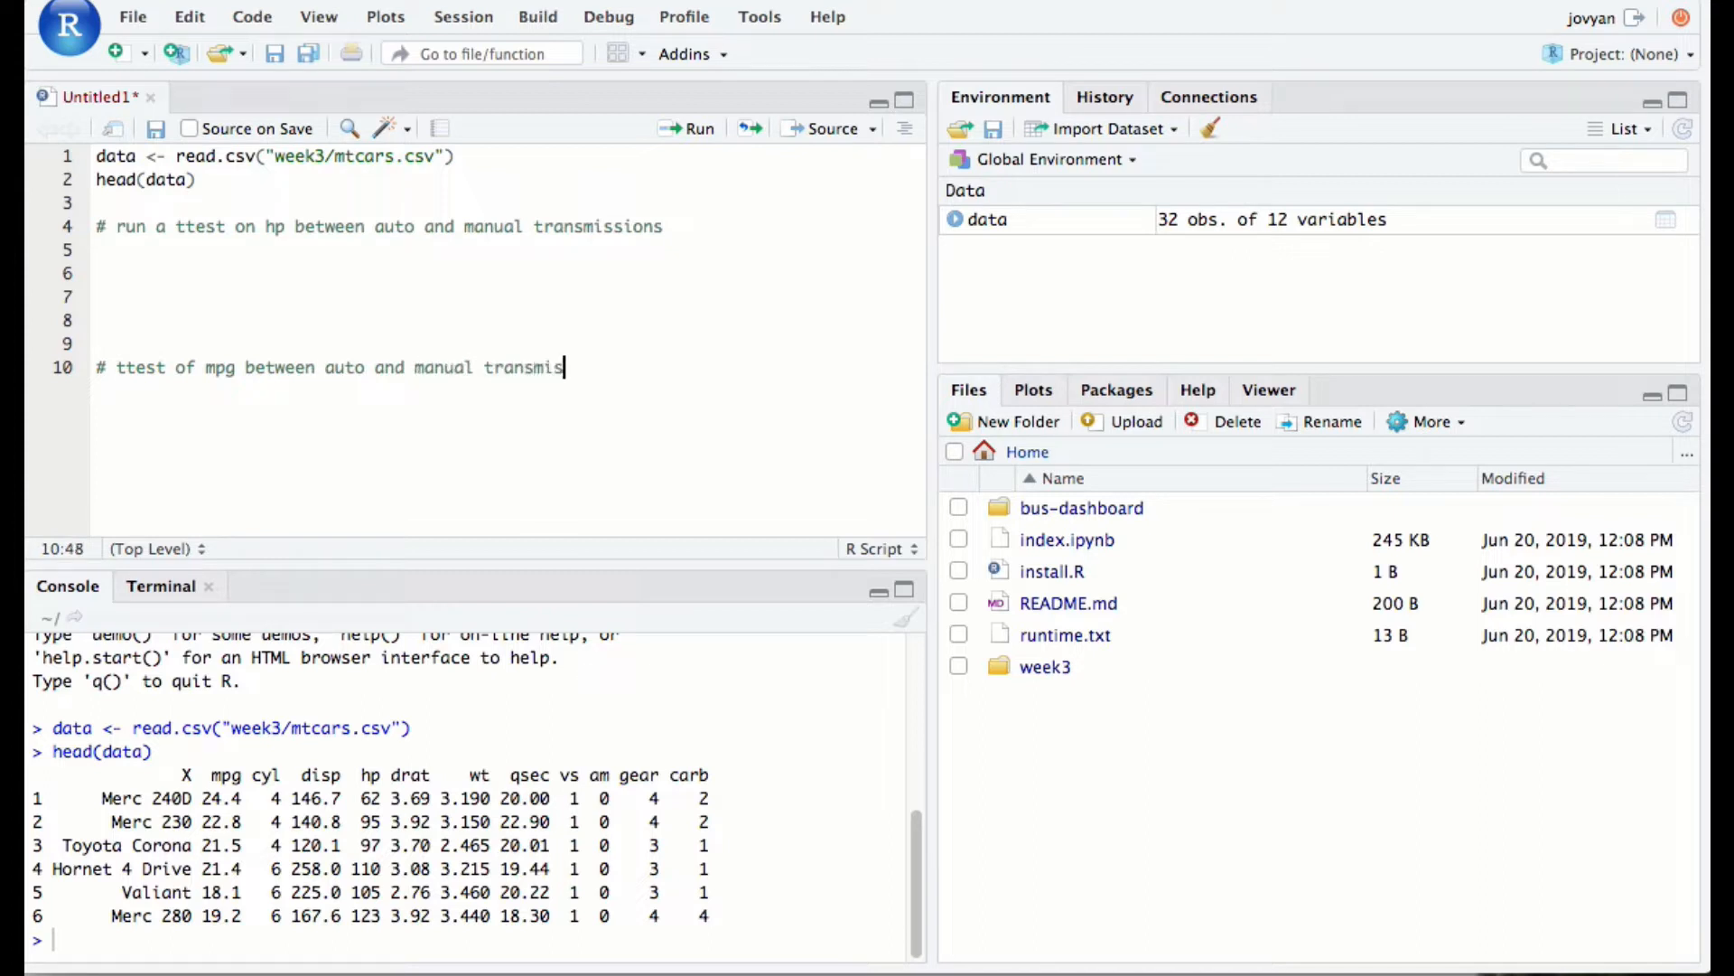
{"action": "type", "text": "sions"}
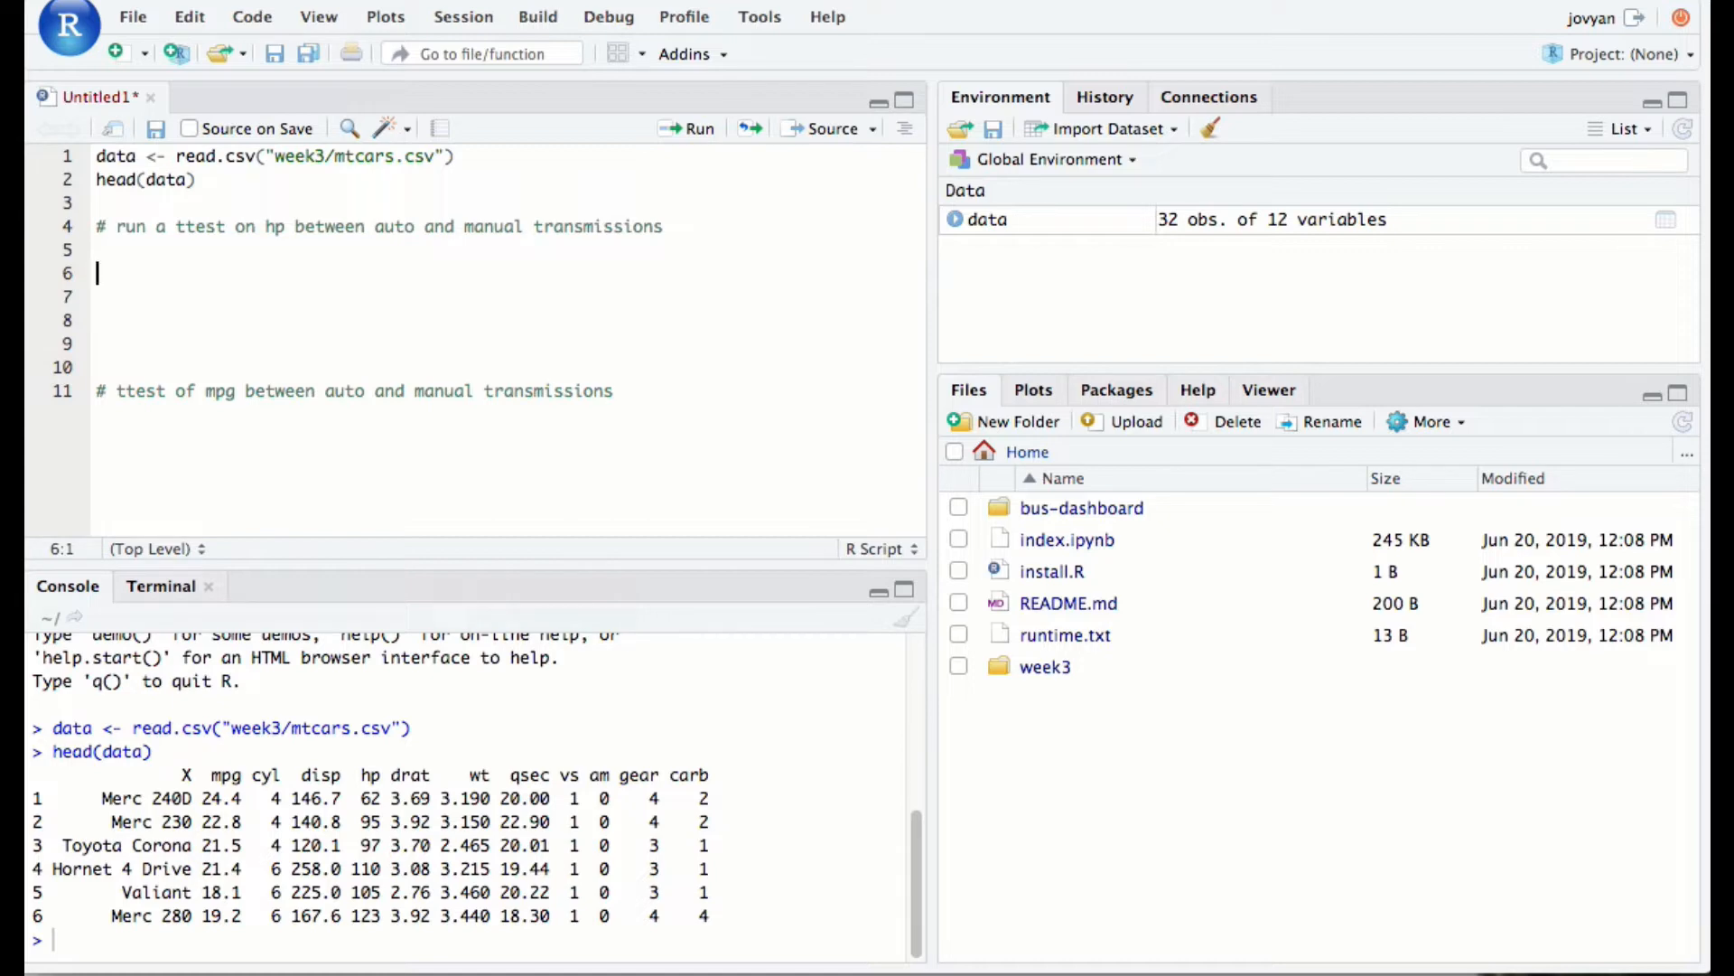
Add data$hp under the hp comment, run it to list horsepower, and return to the line end
{"action": "type", "text": "dd"}
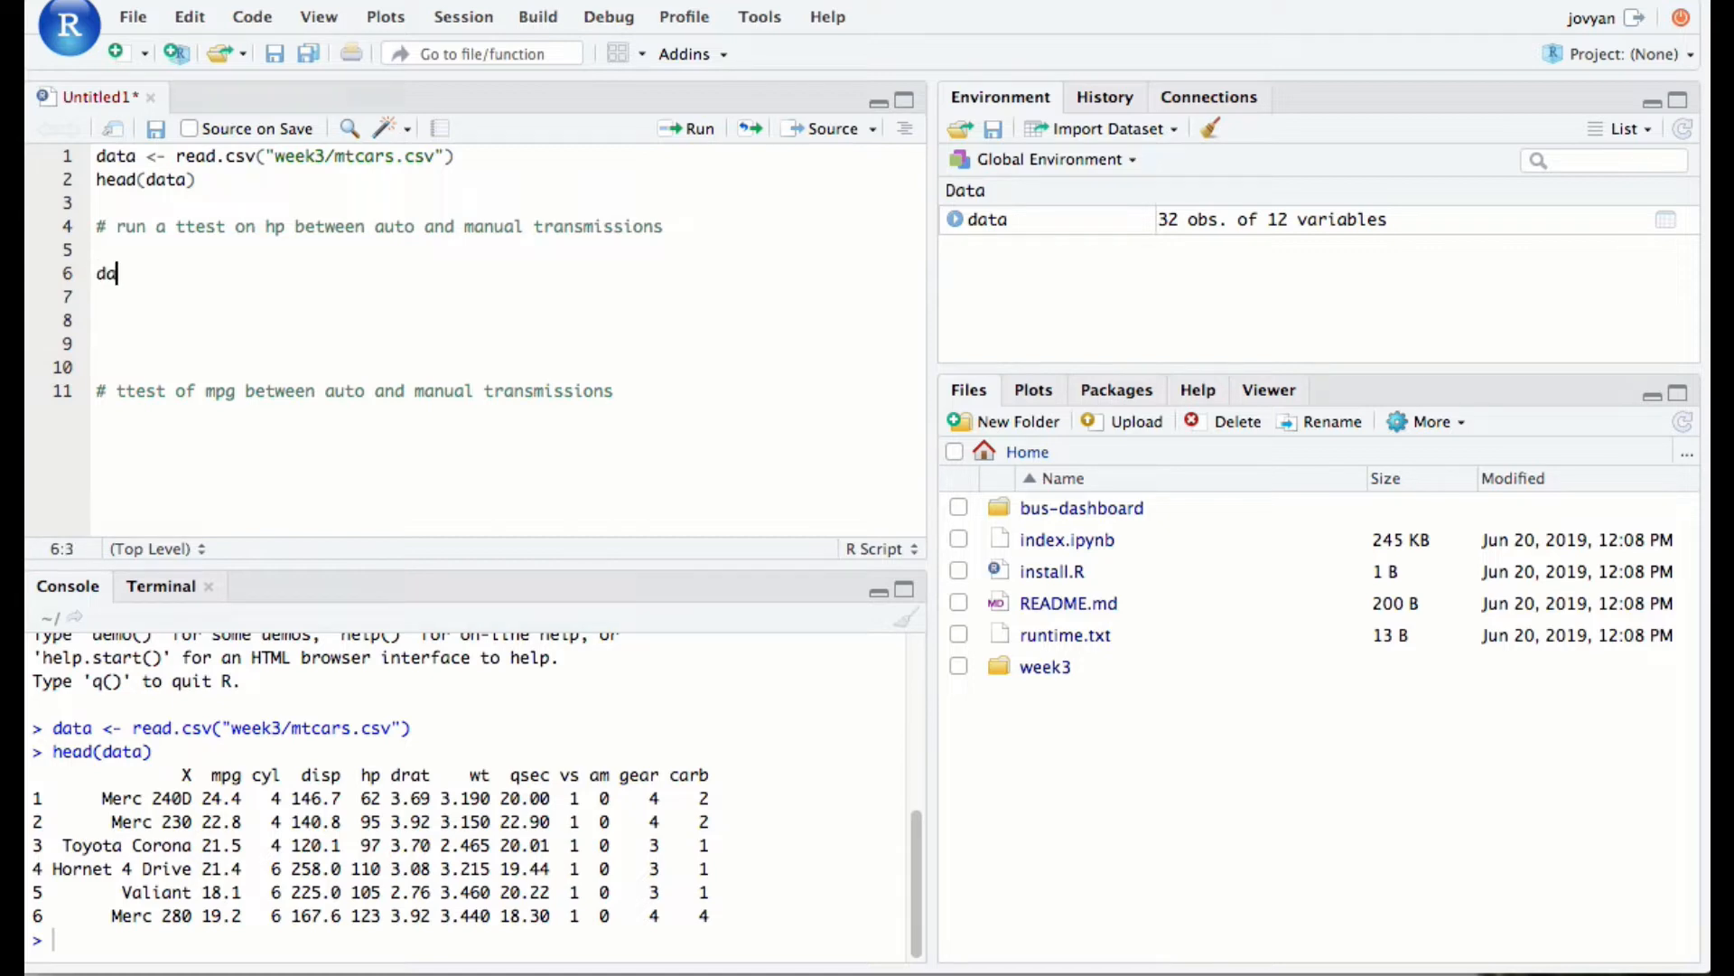
{"action": "type", "text": "ta"}
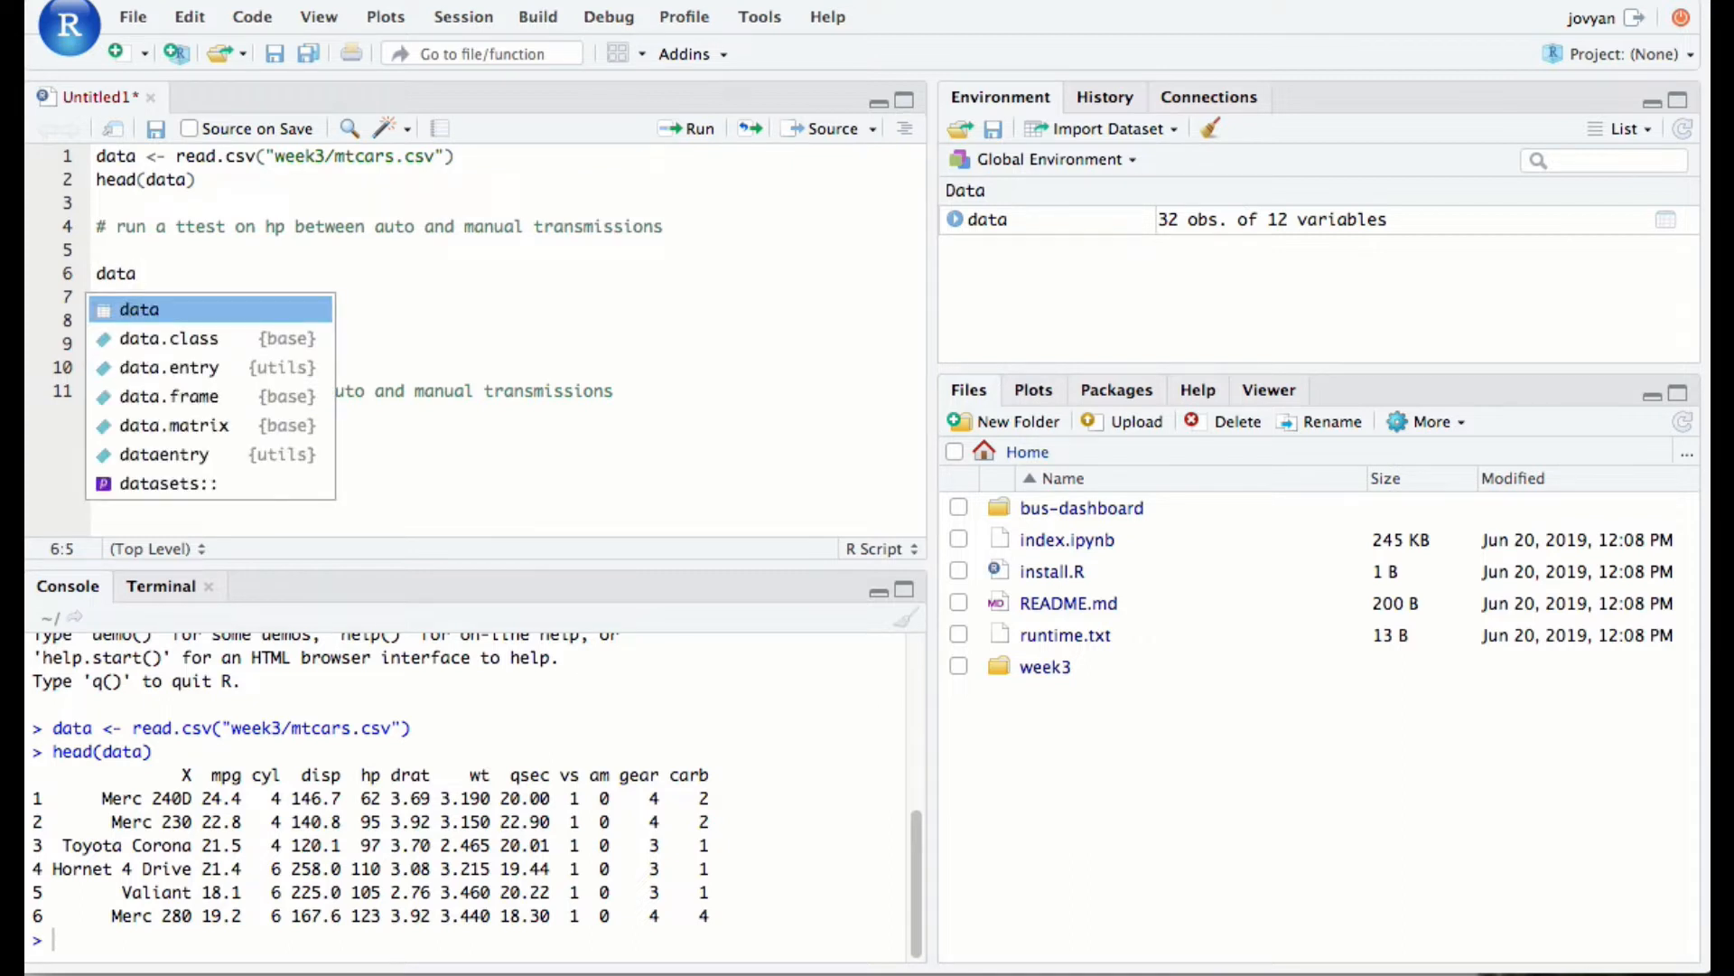
{"action": "type", "text": "$"}
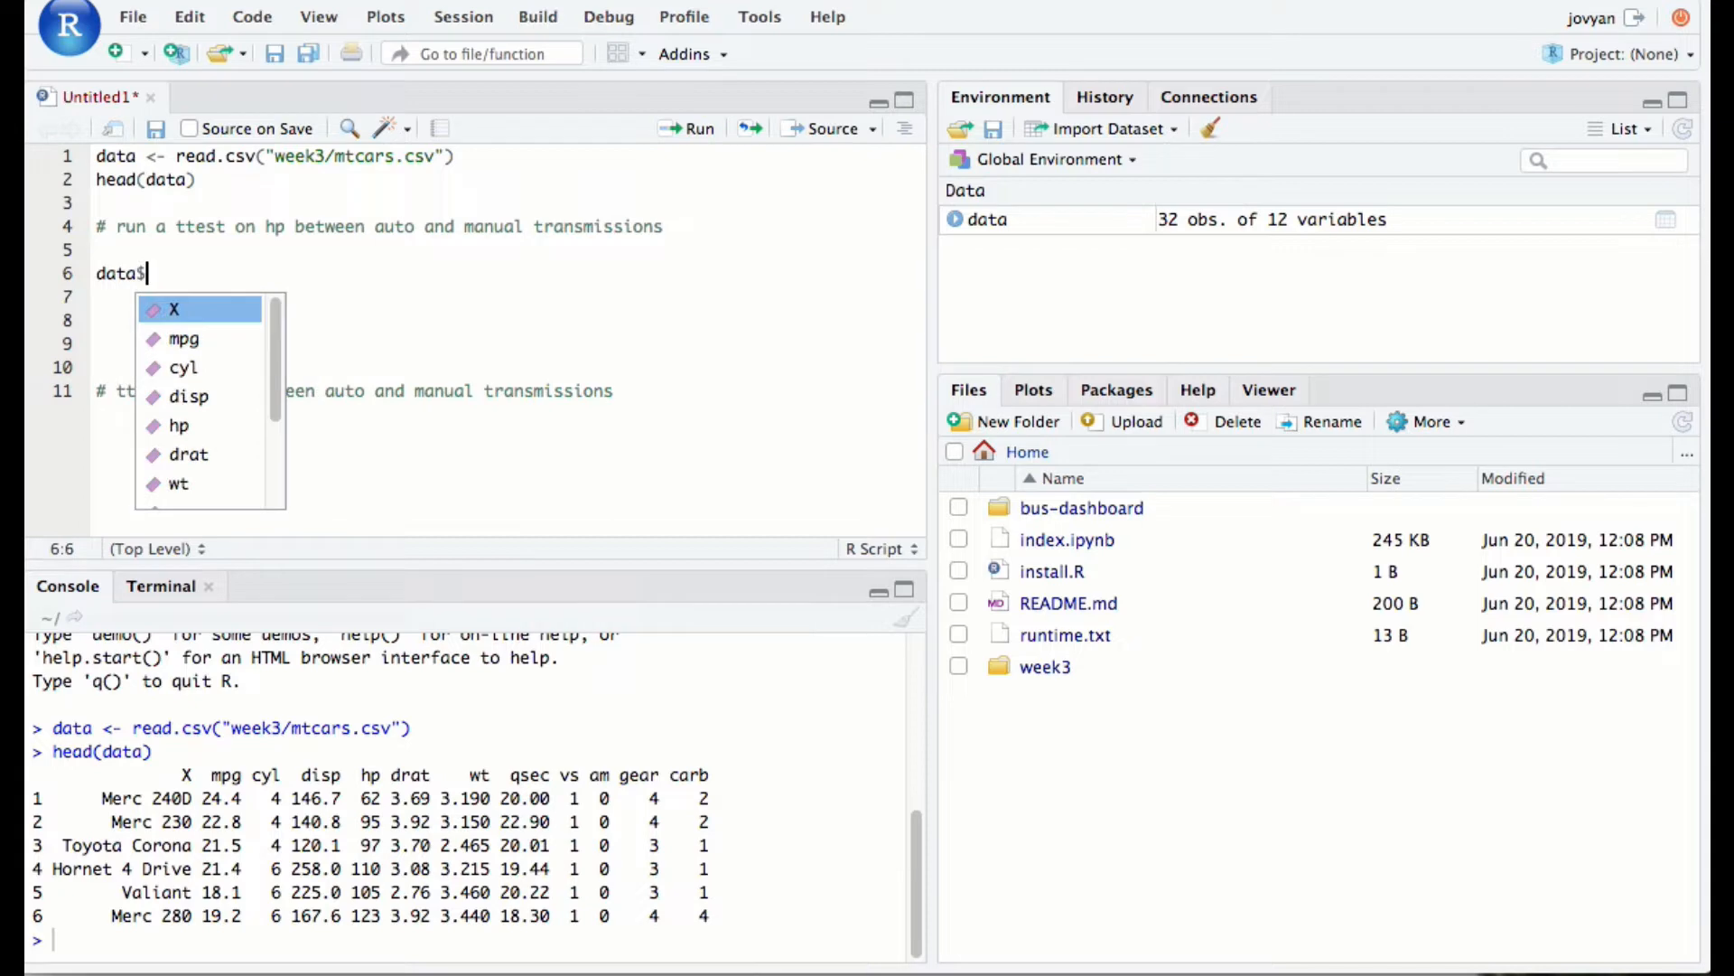
{"action": "mouse_move", "coordinate": [221, 337]}
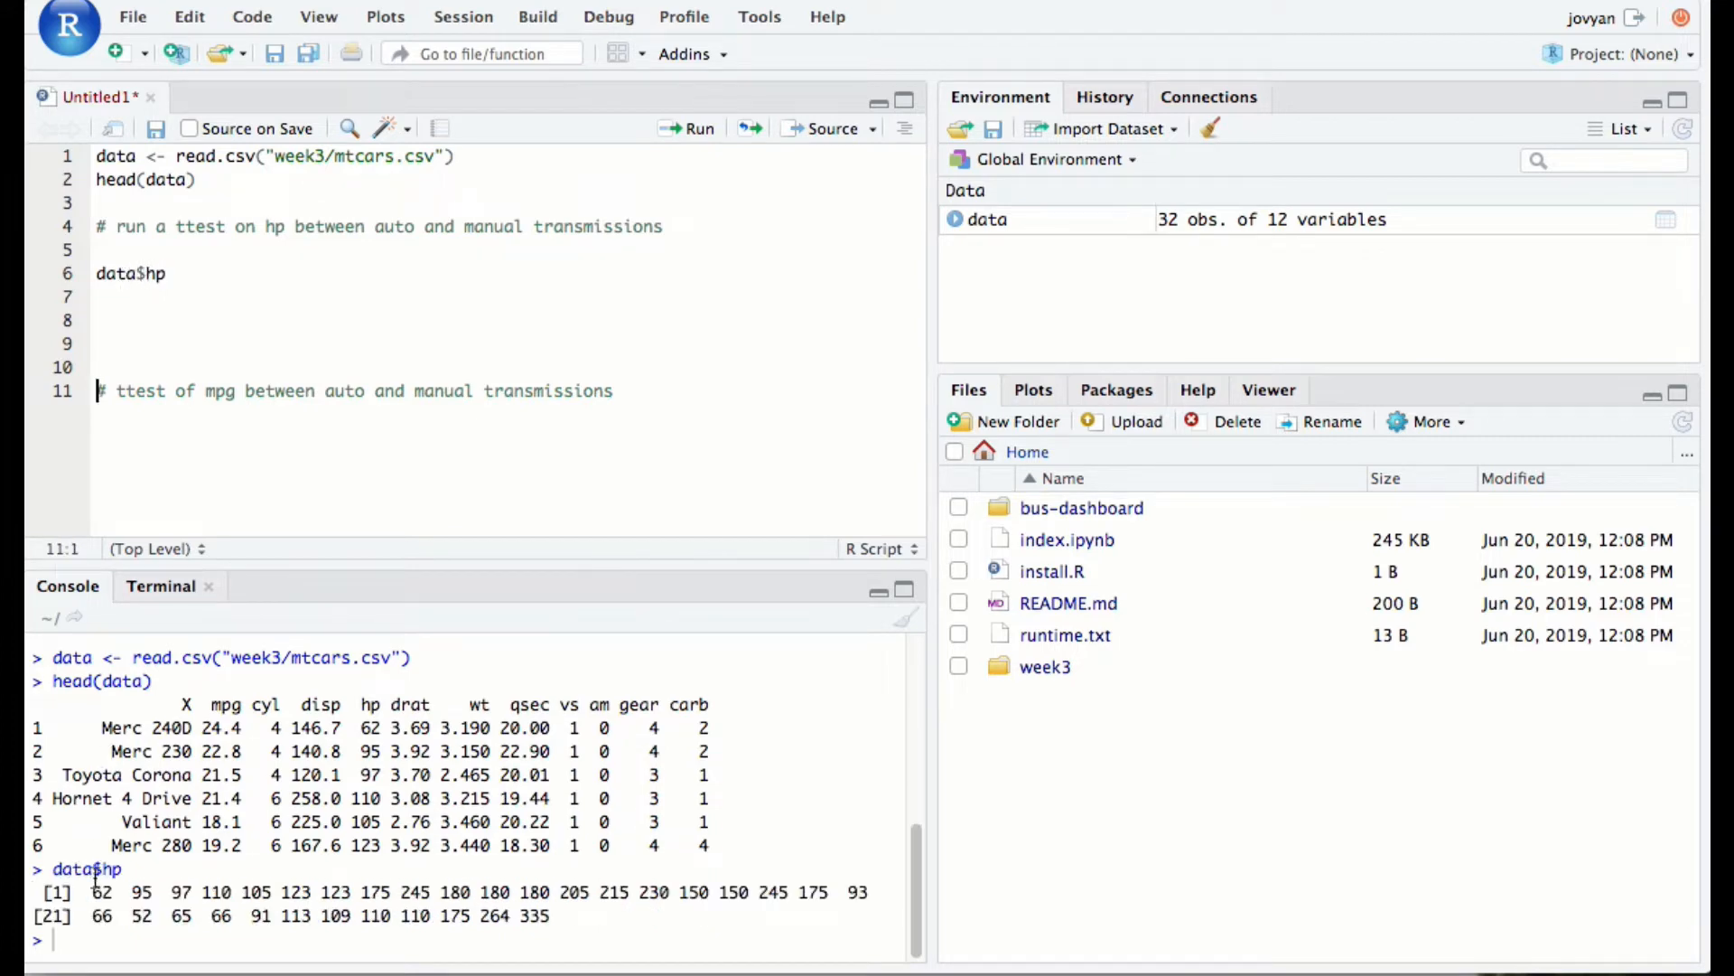
{"action": "mouse_move", "coordinate": [244, 349]}
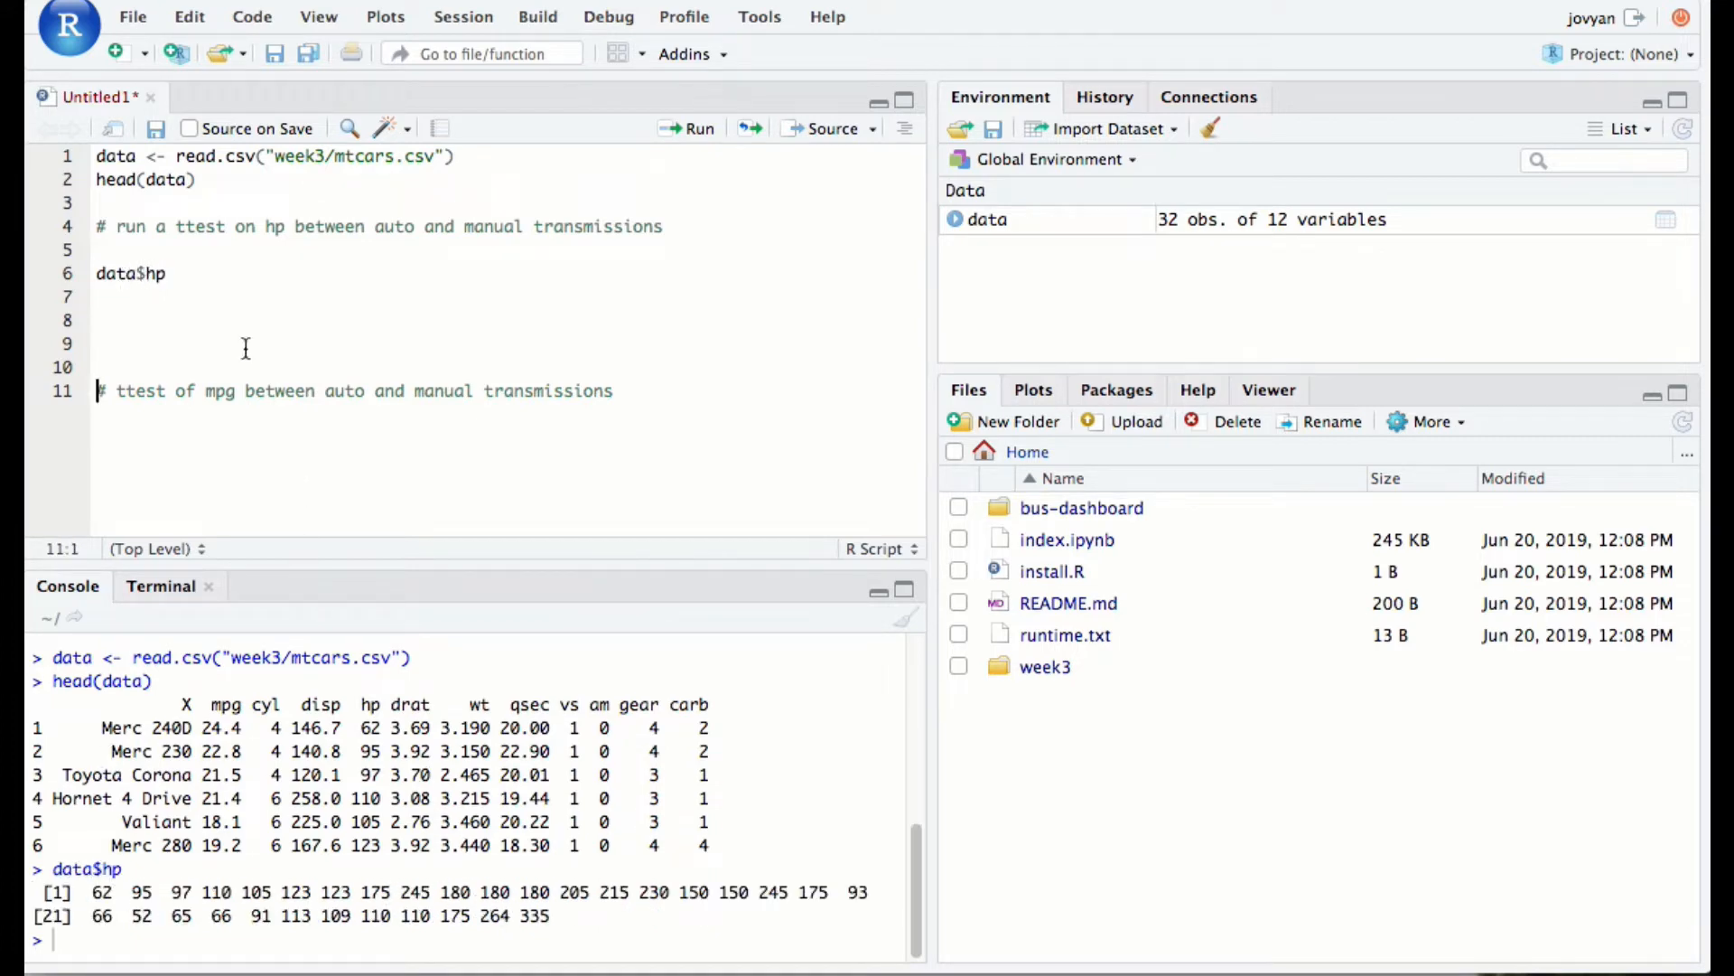
{"action": "left_click", "coordinate": [166, 272]}
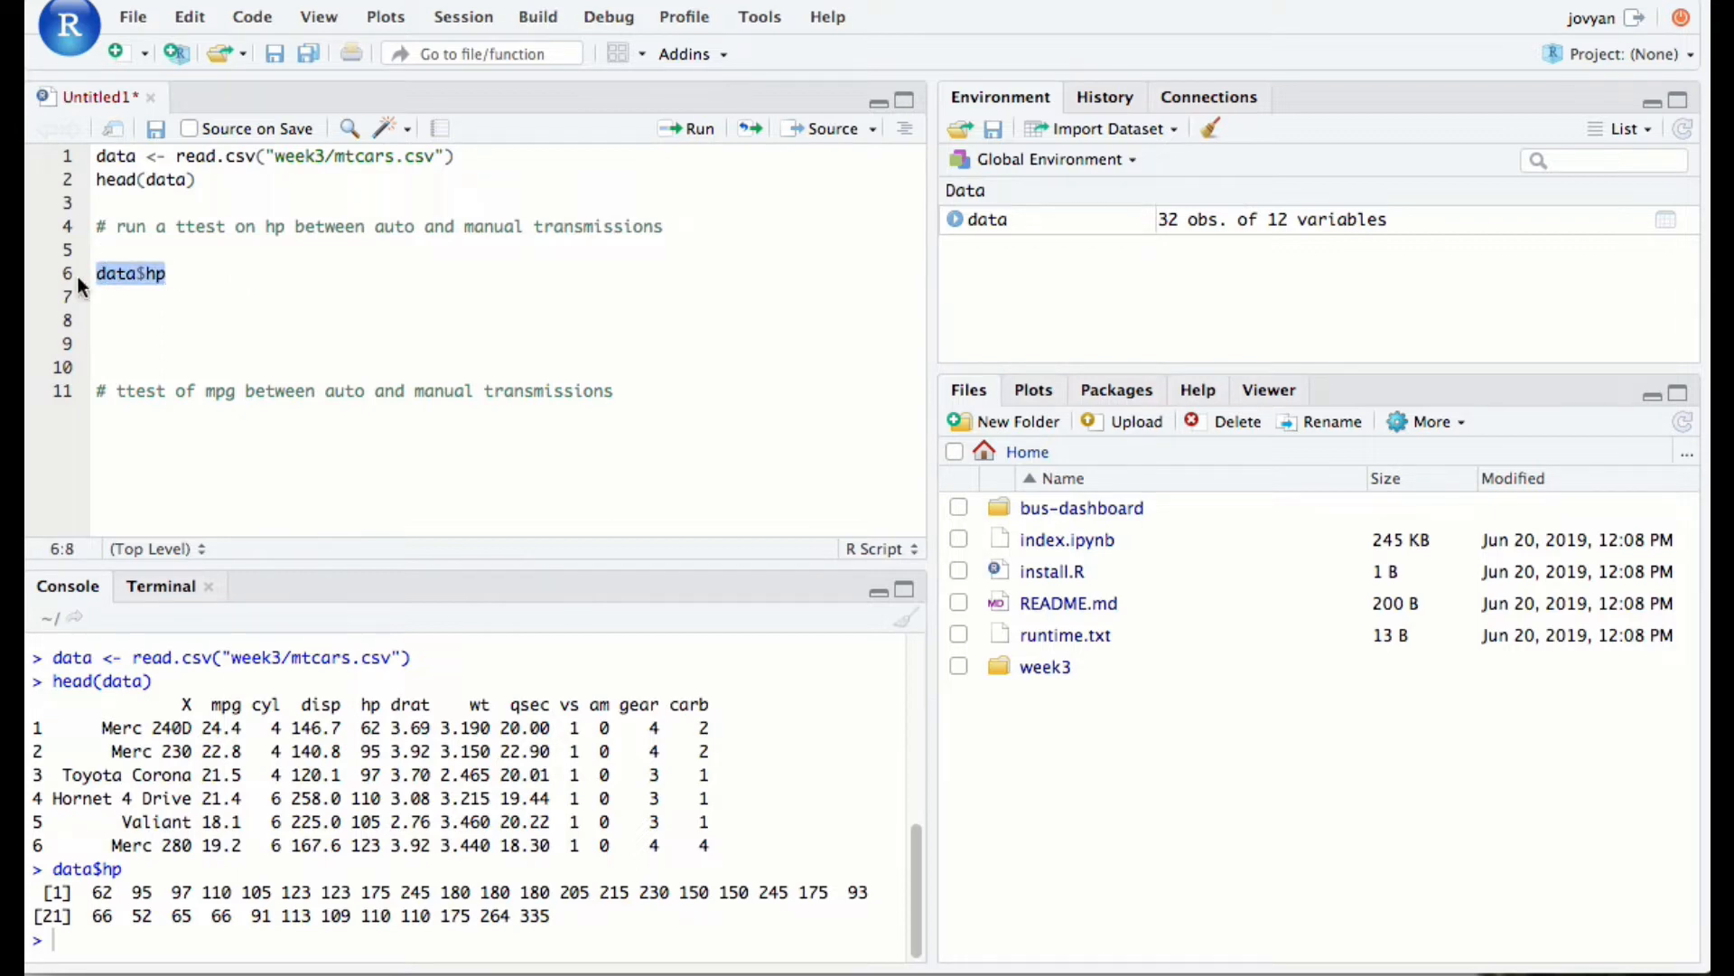
{"action": "left_click", "coordinate": [166, 272]}
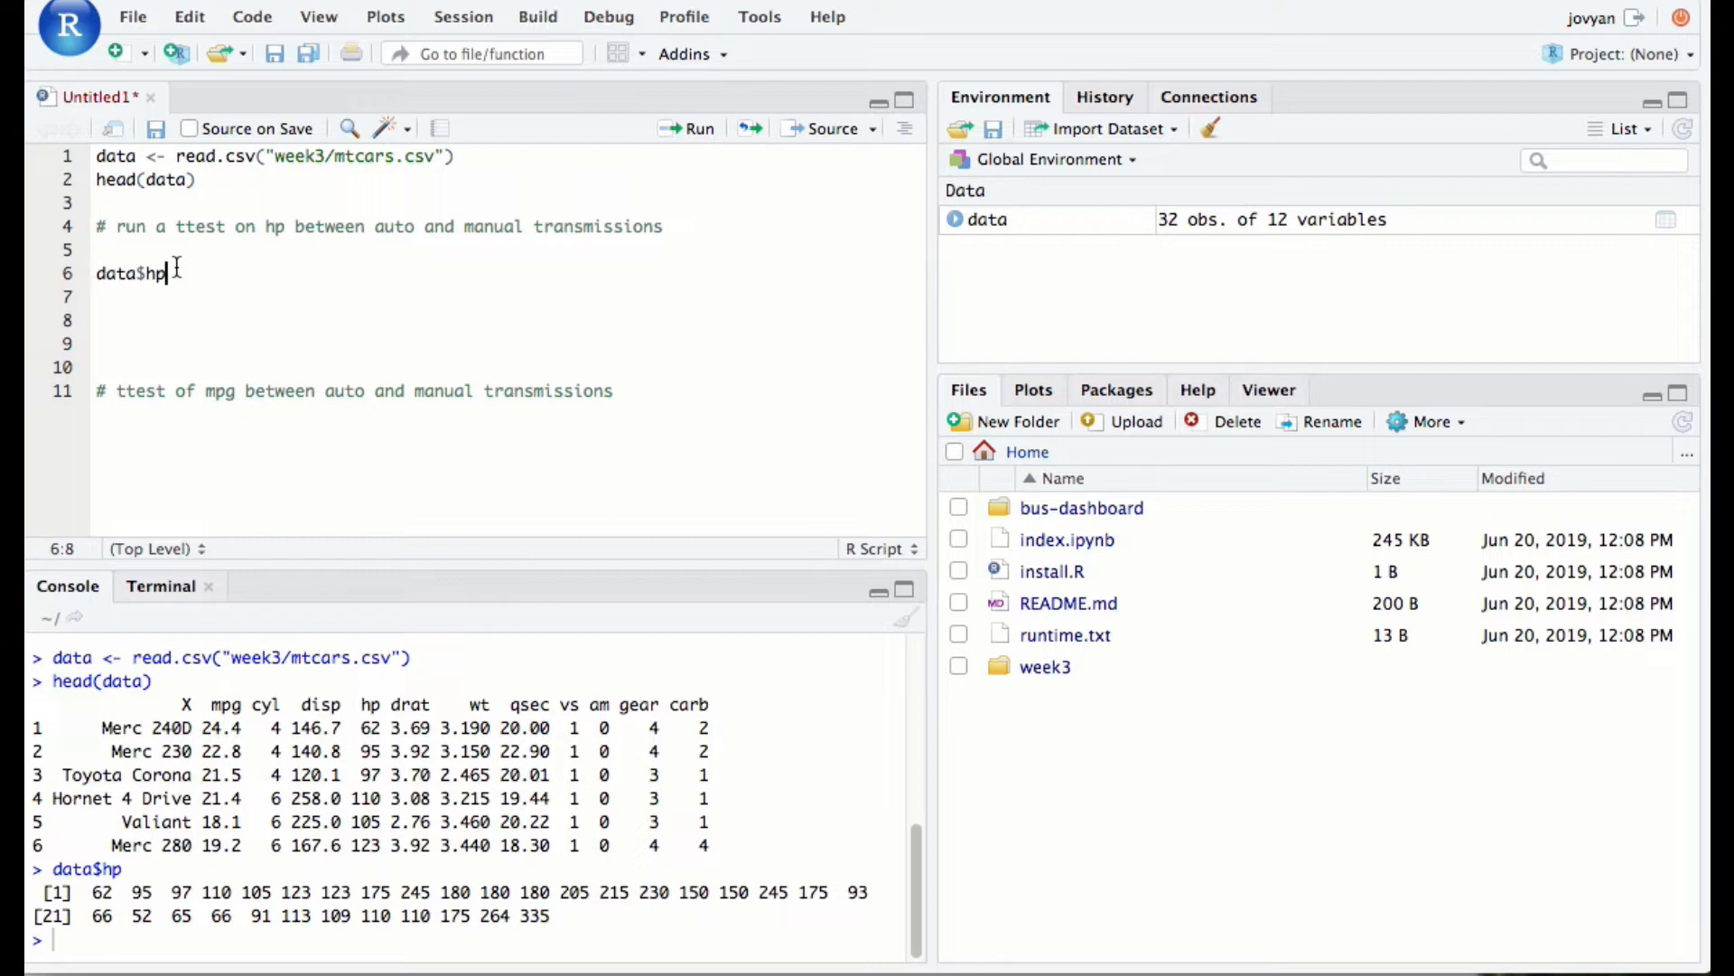
Extend the line to man_hp <- data$hp[data$am == 0] and begin the matching subset line
{"action": "type", "text": "["}
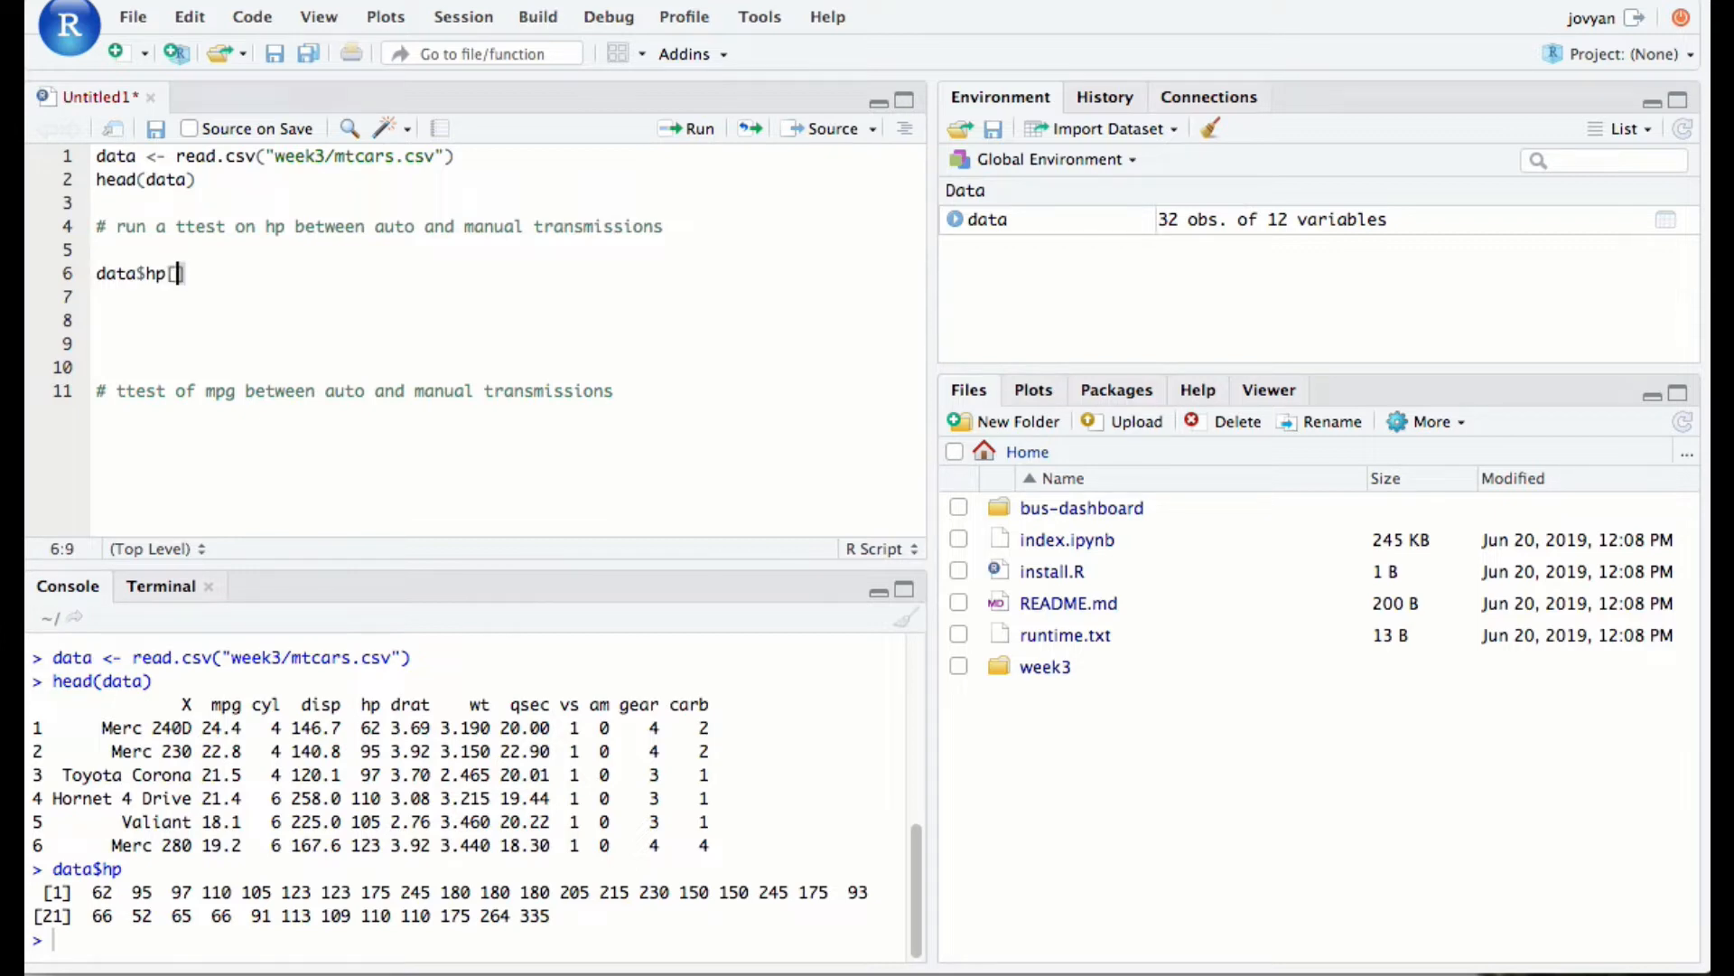
{"action": "type", "text": "data"}
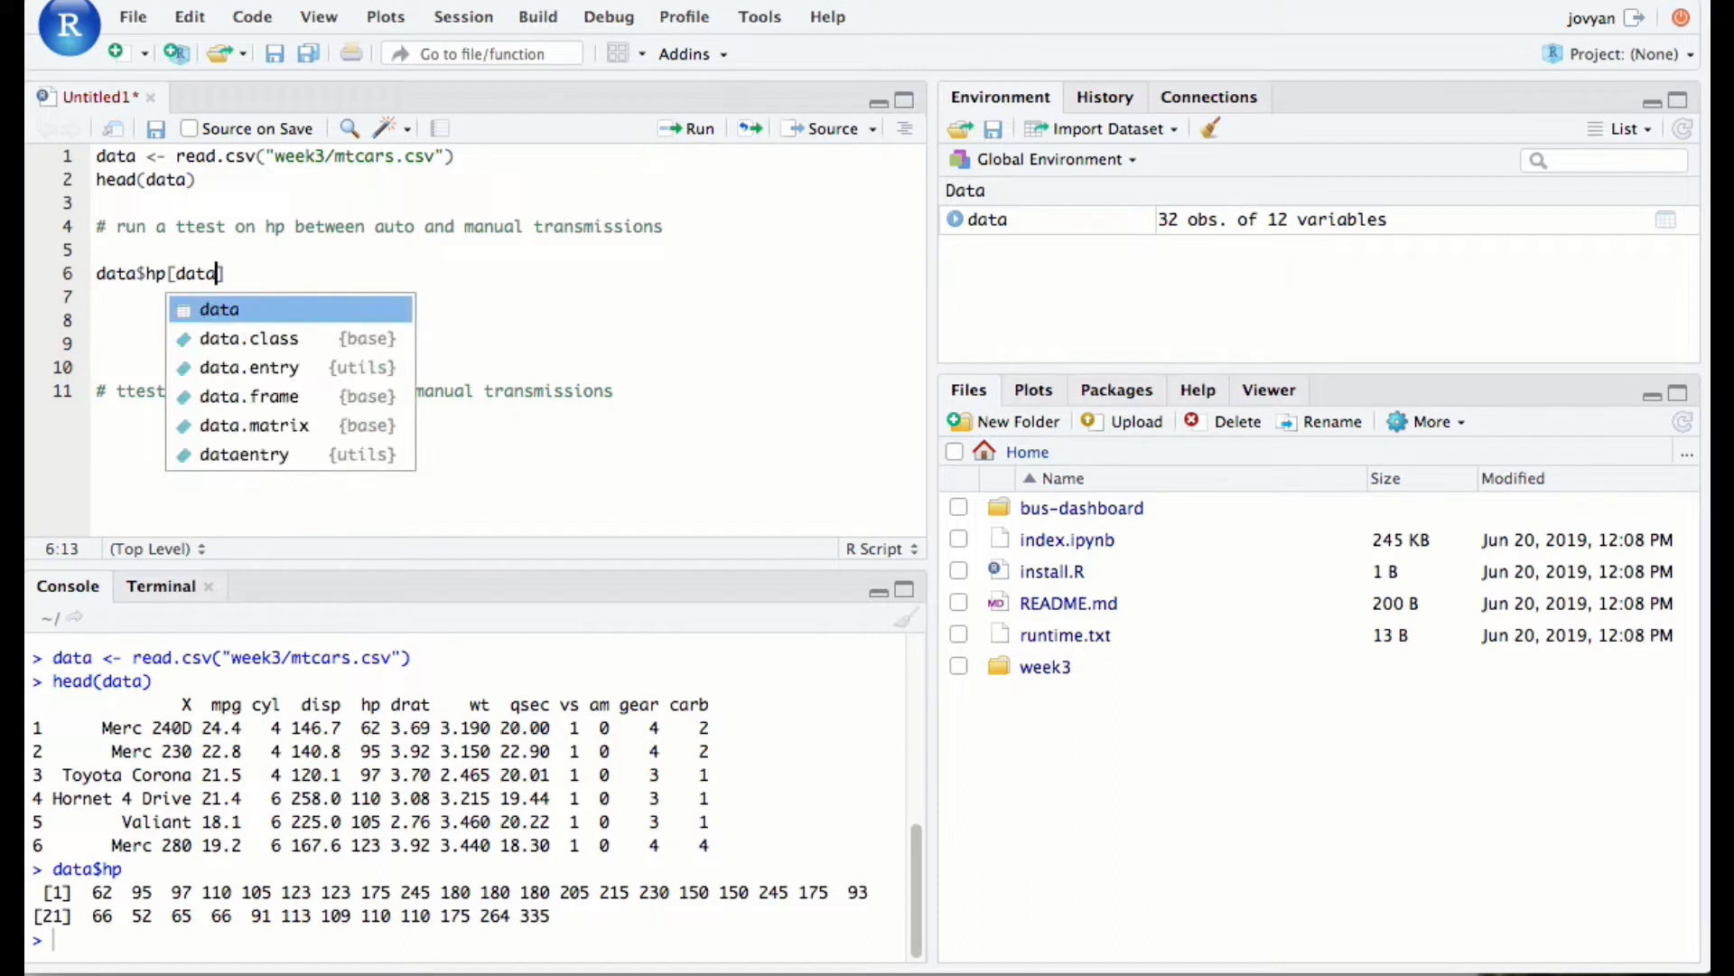
{"action": "type", "text": "$am"}
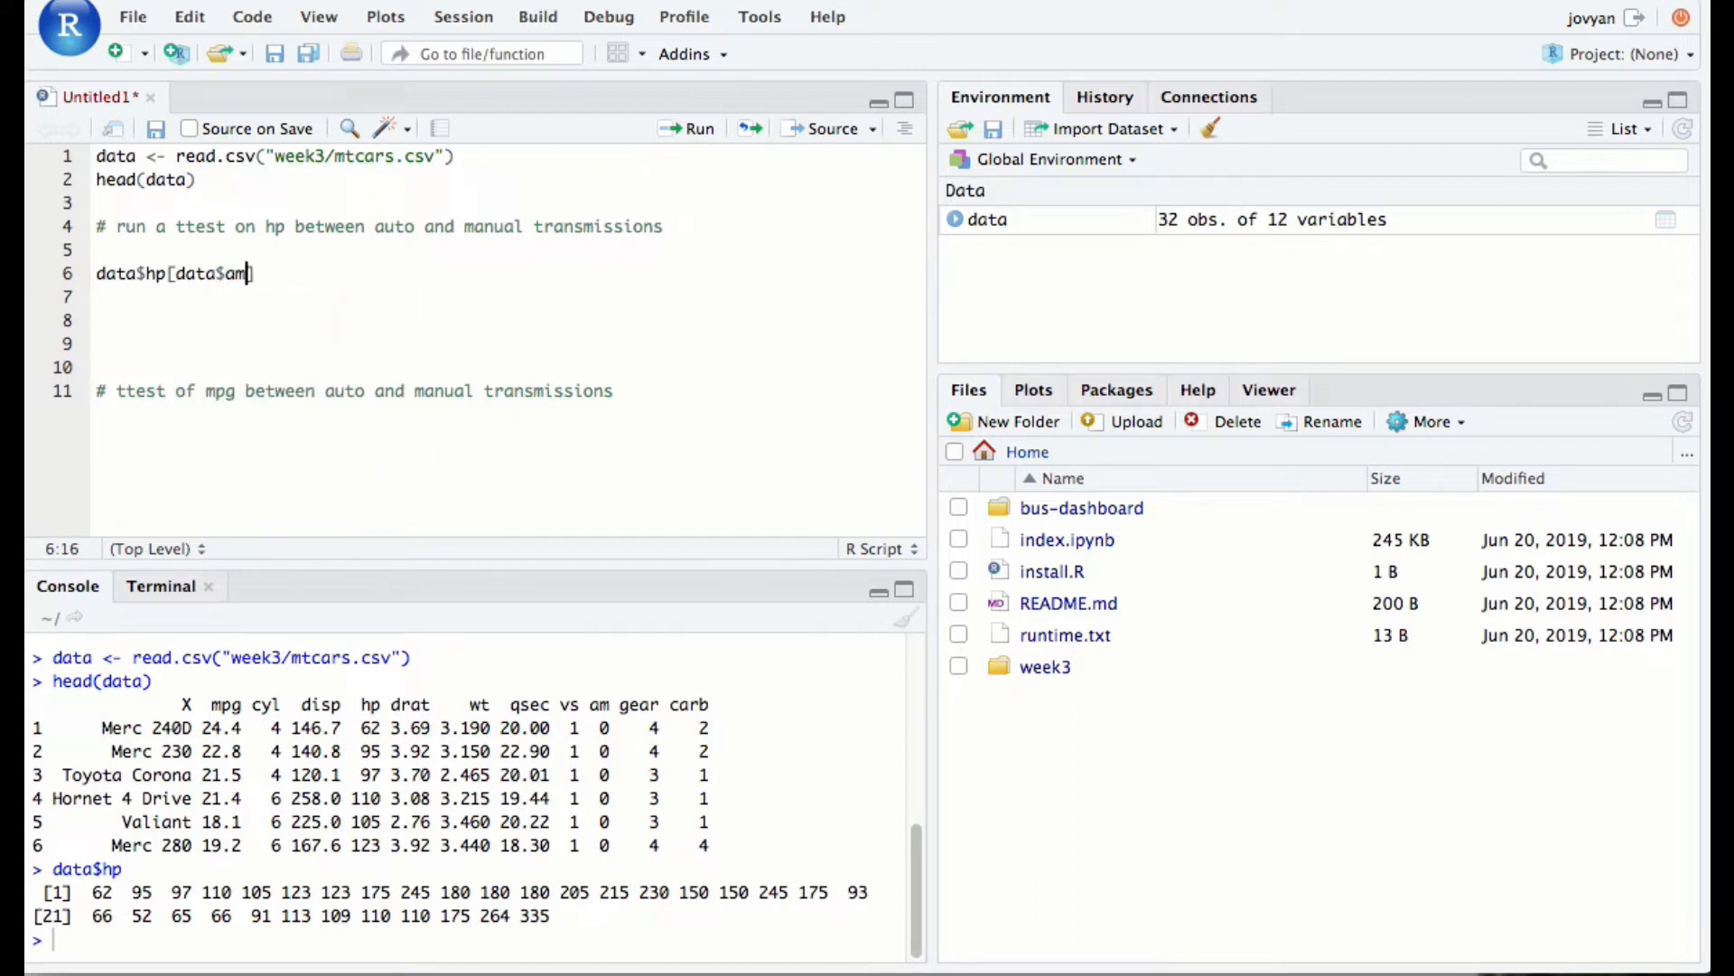
{"action": "type", "text": "=="}
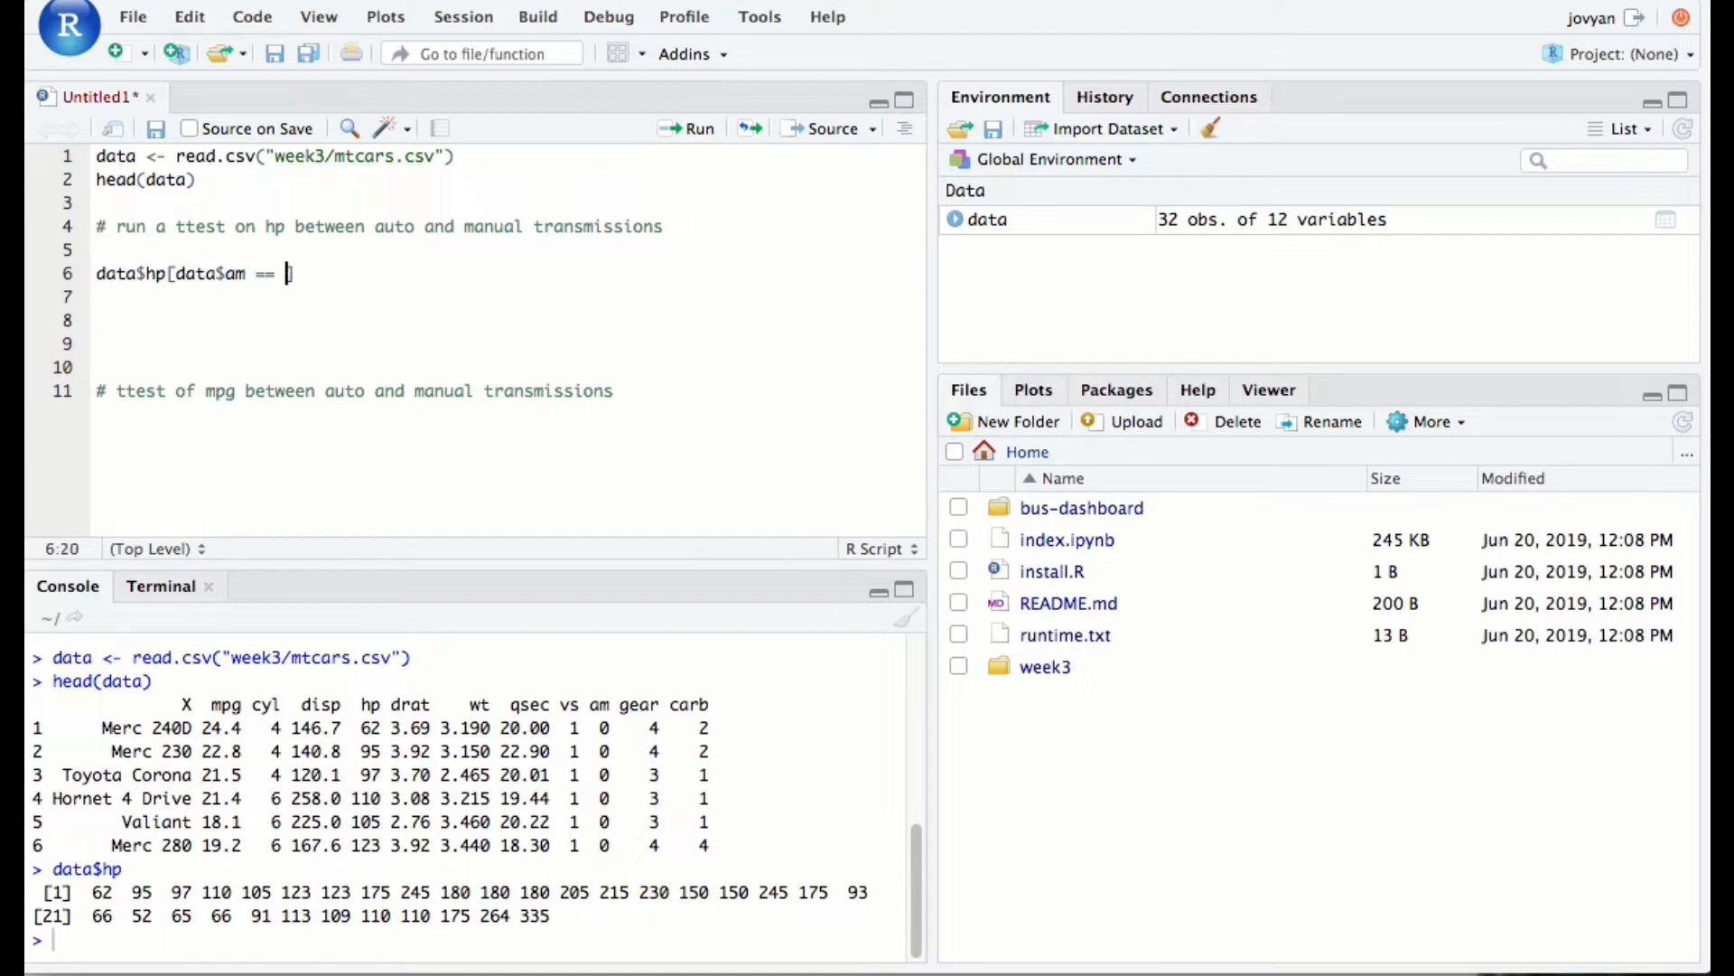
{"action": "type", "text": "0"}
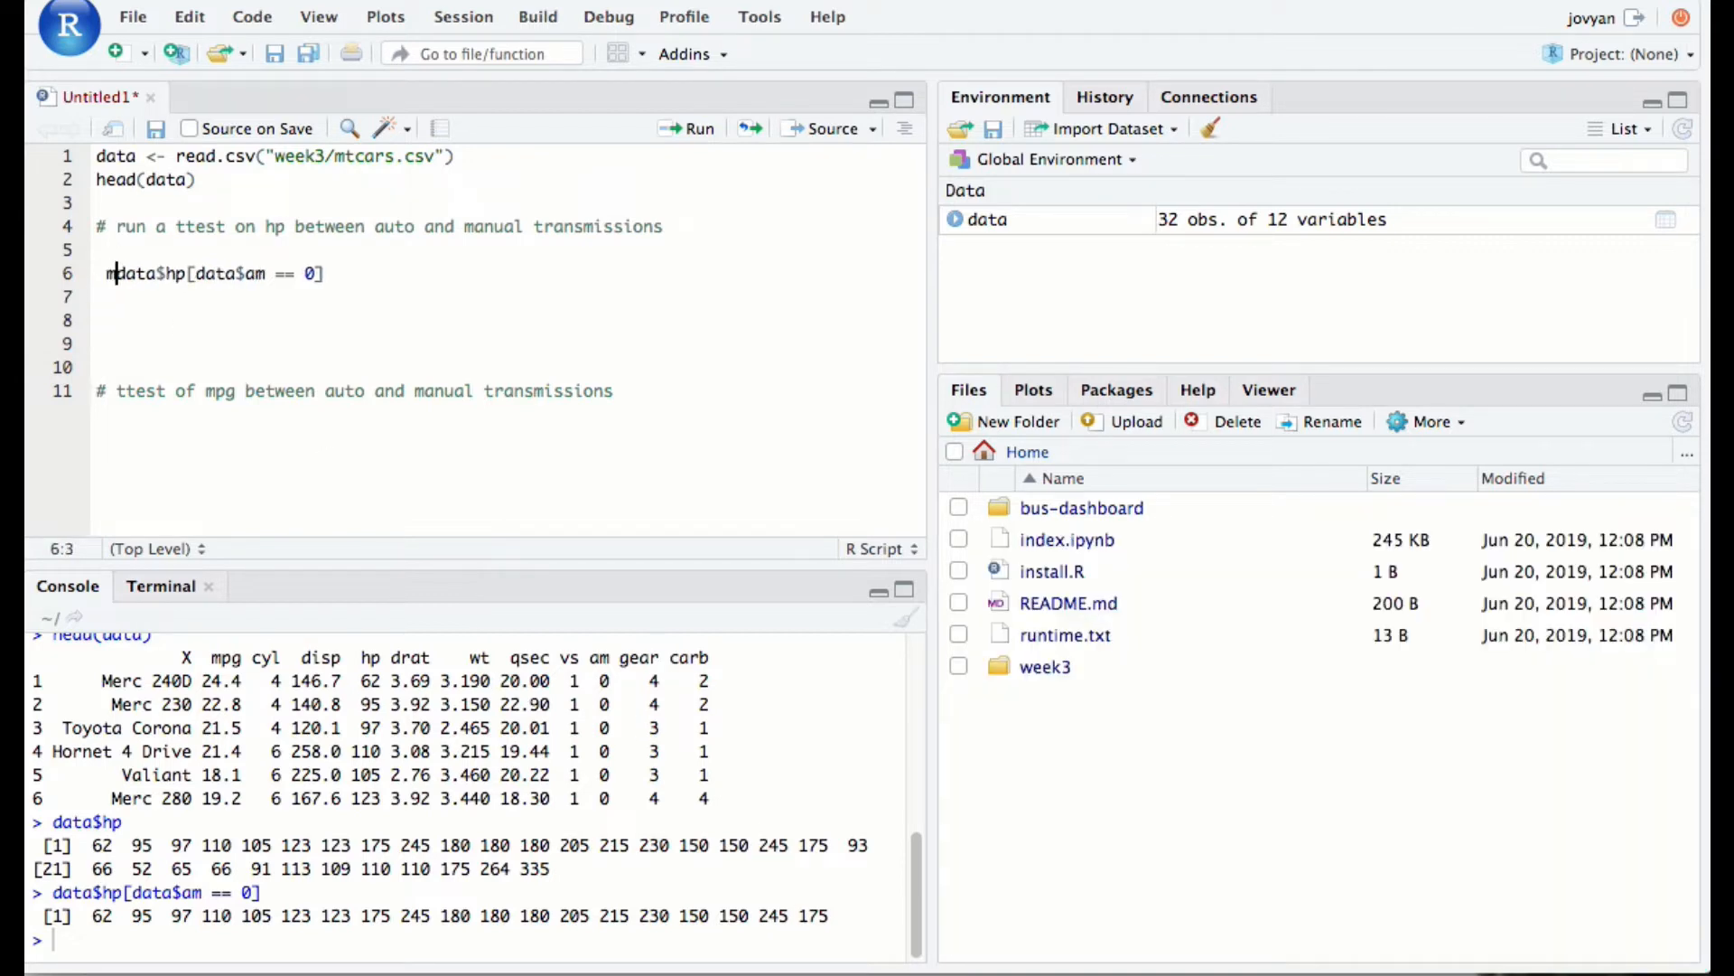
{"action": "type", "text": "an_hp"}
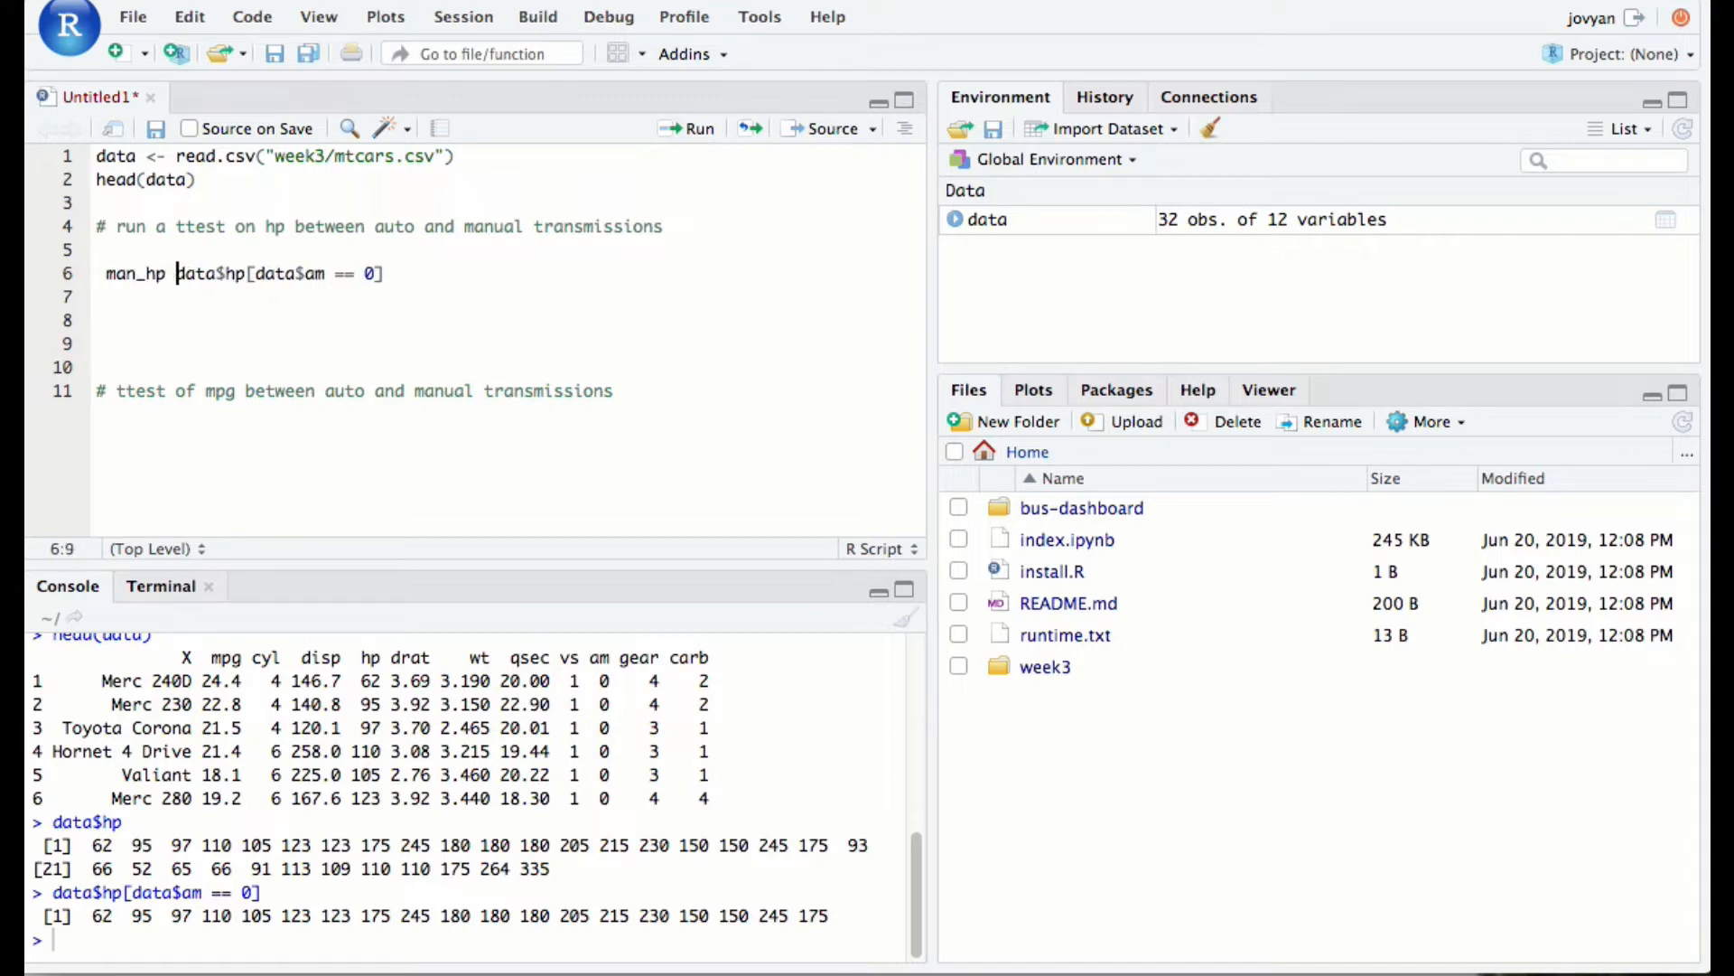
{"action": "type", "text": "<-"}
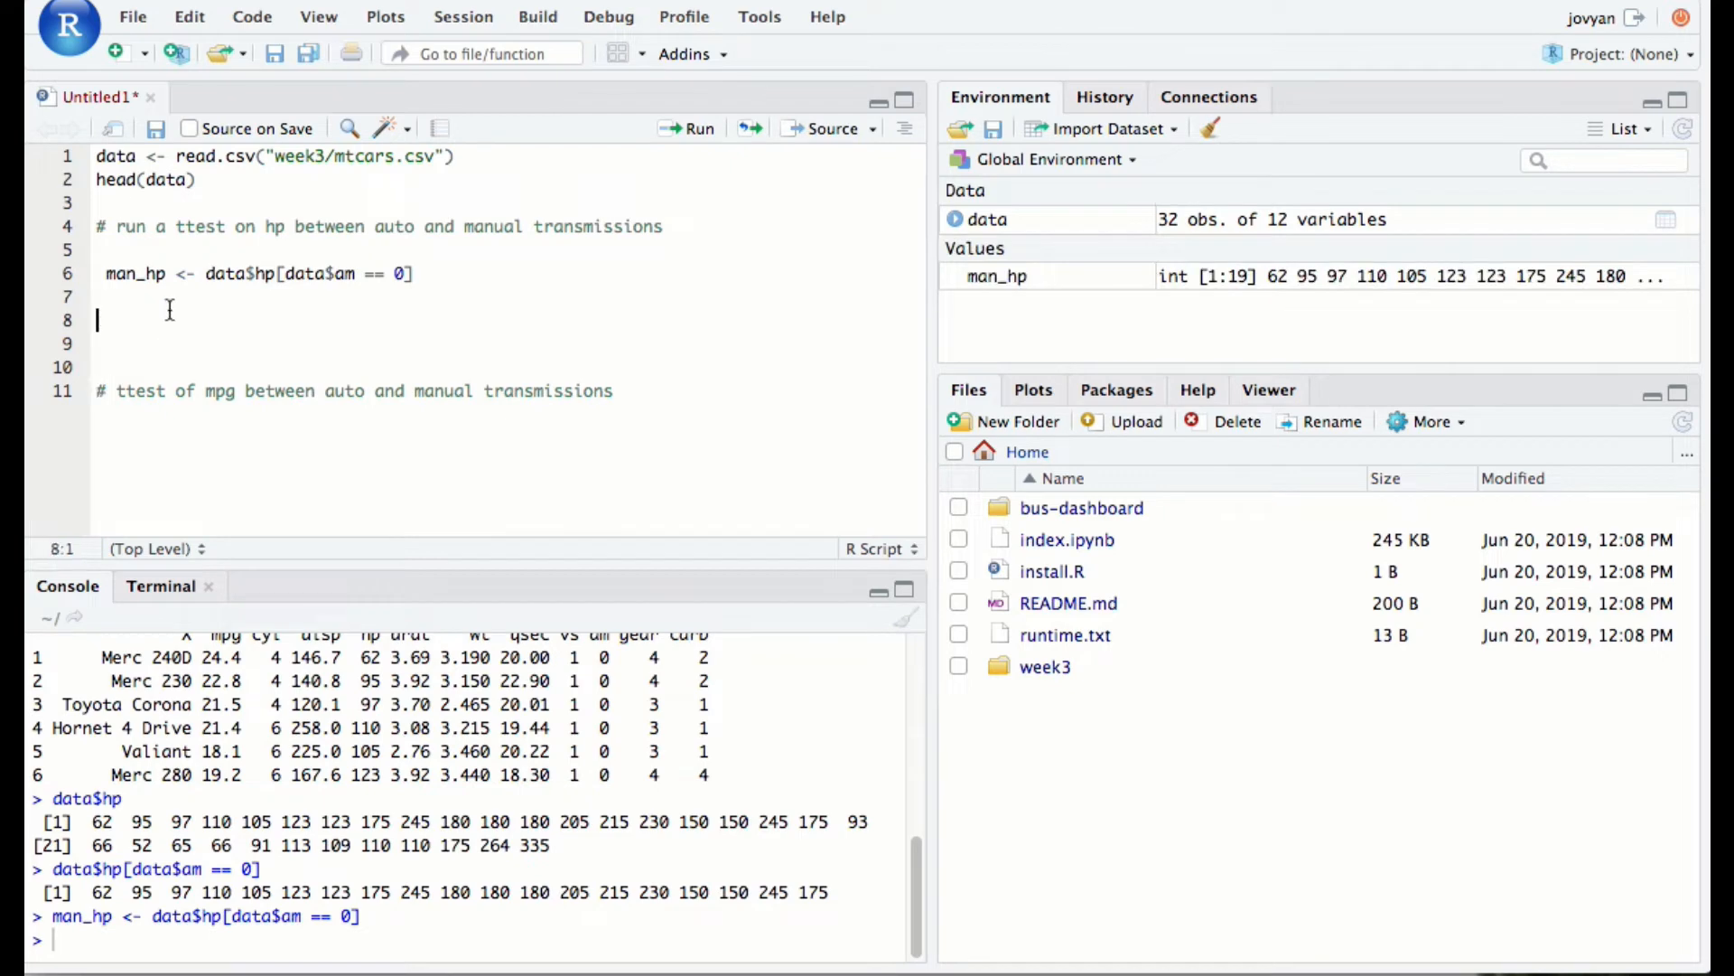
{"action": "mouse_move", "coordinate": [106, 249]}
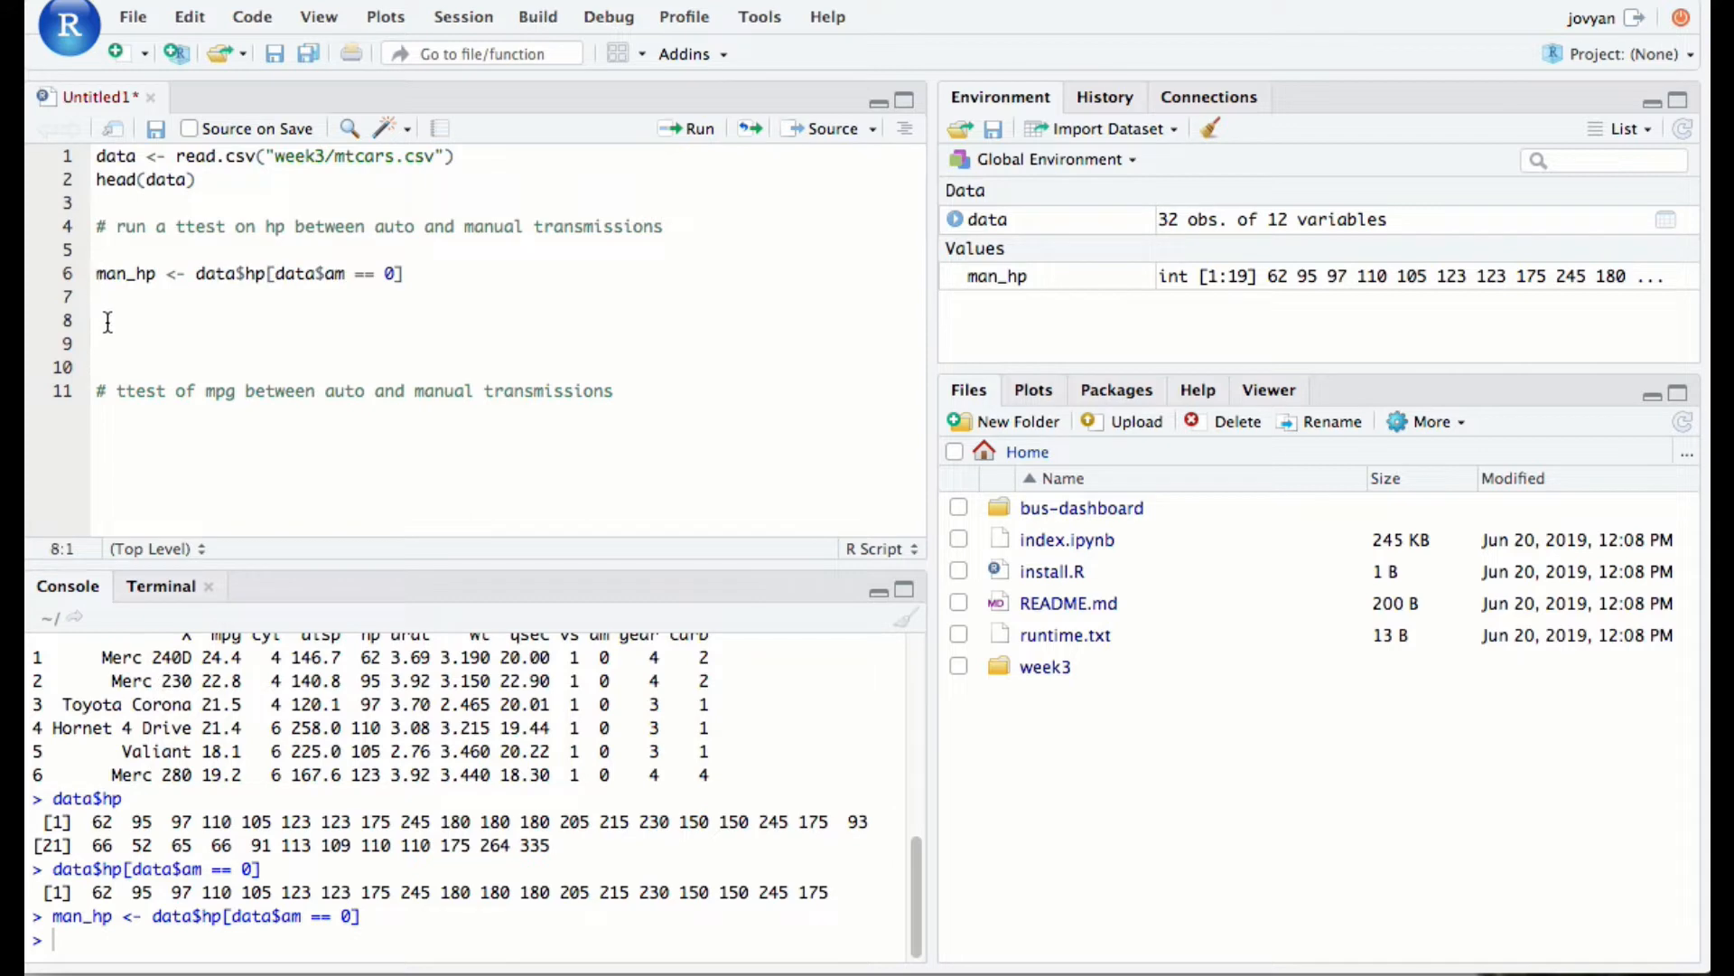
{"action": "mouse_move", "coordinate": [416, 273]}
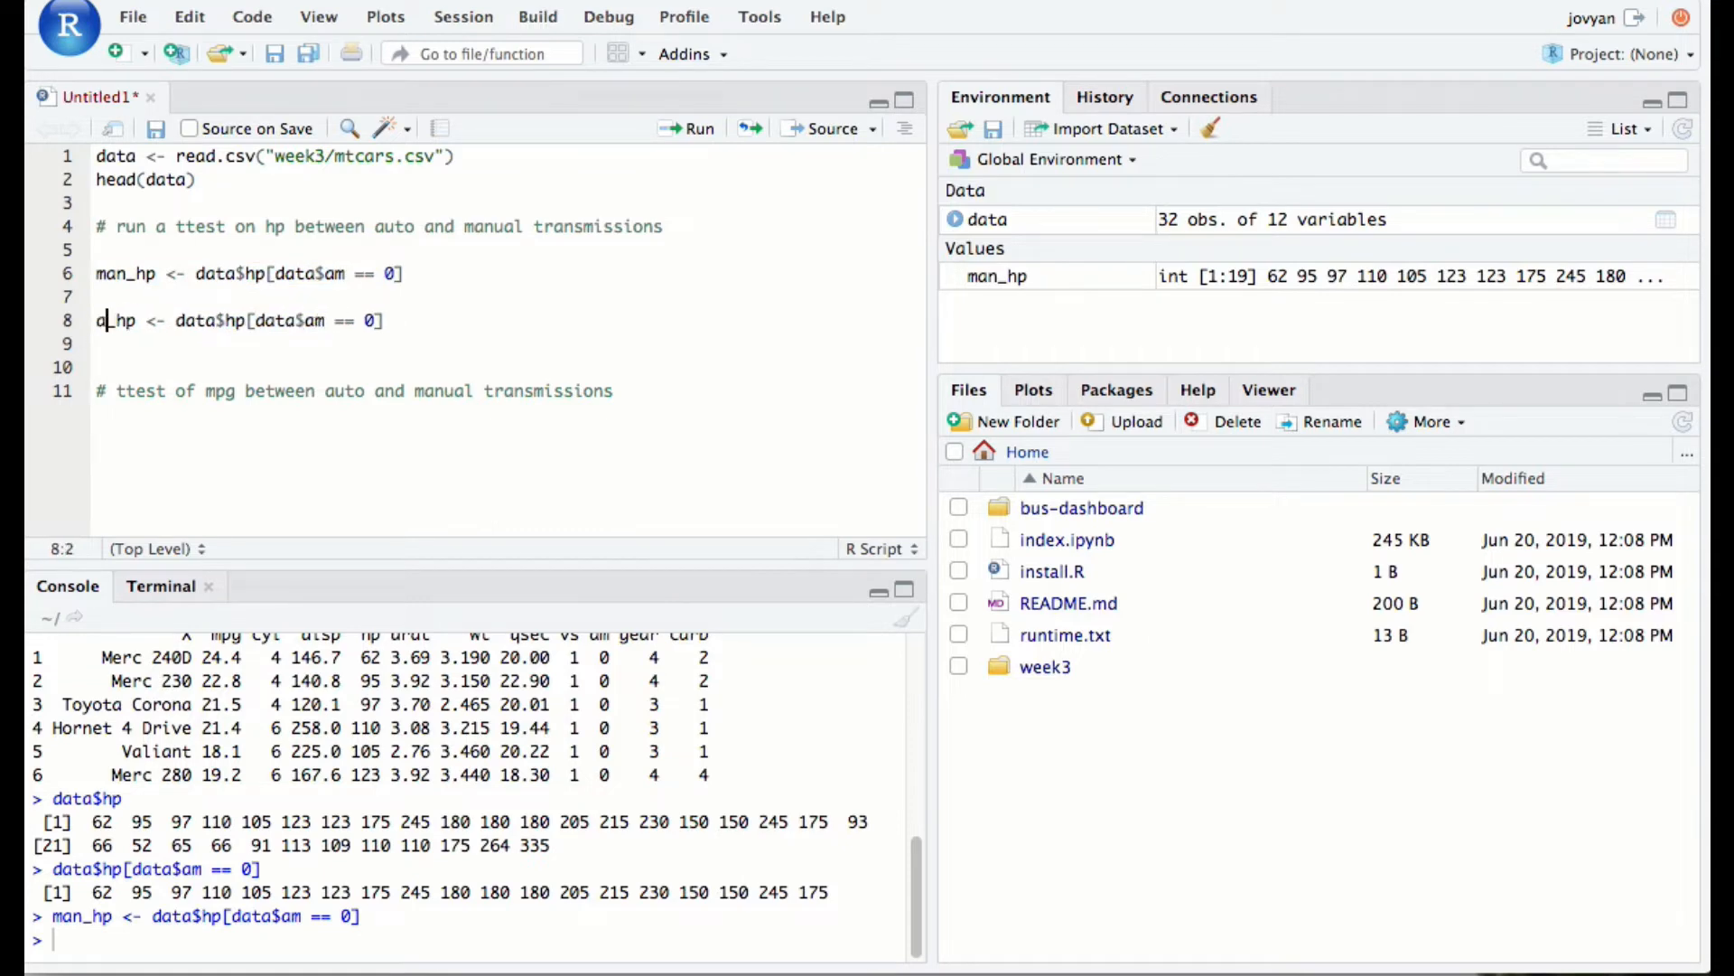
Make line 8 auto_hp <- data$hp[data$am == 1], run it, and add a blank line below
{"action": "type", "text": "uto"}
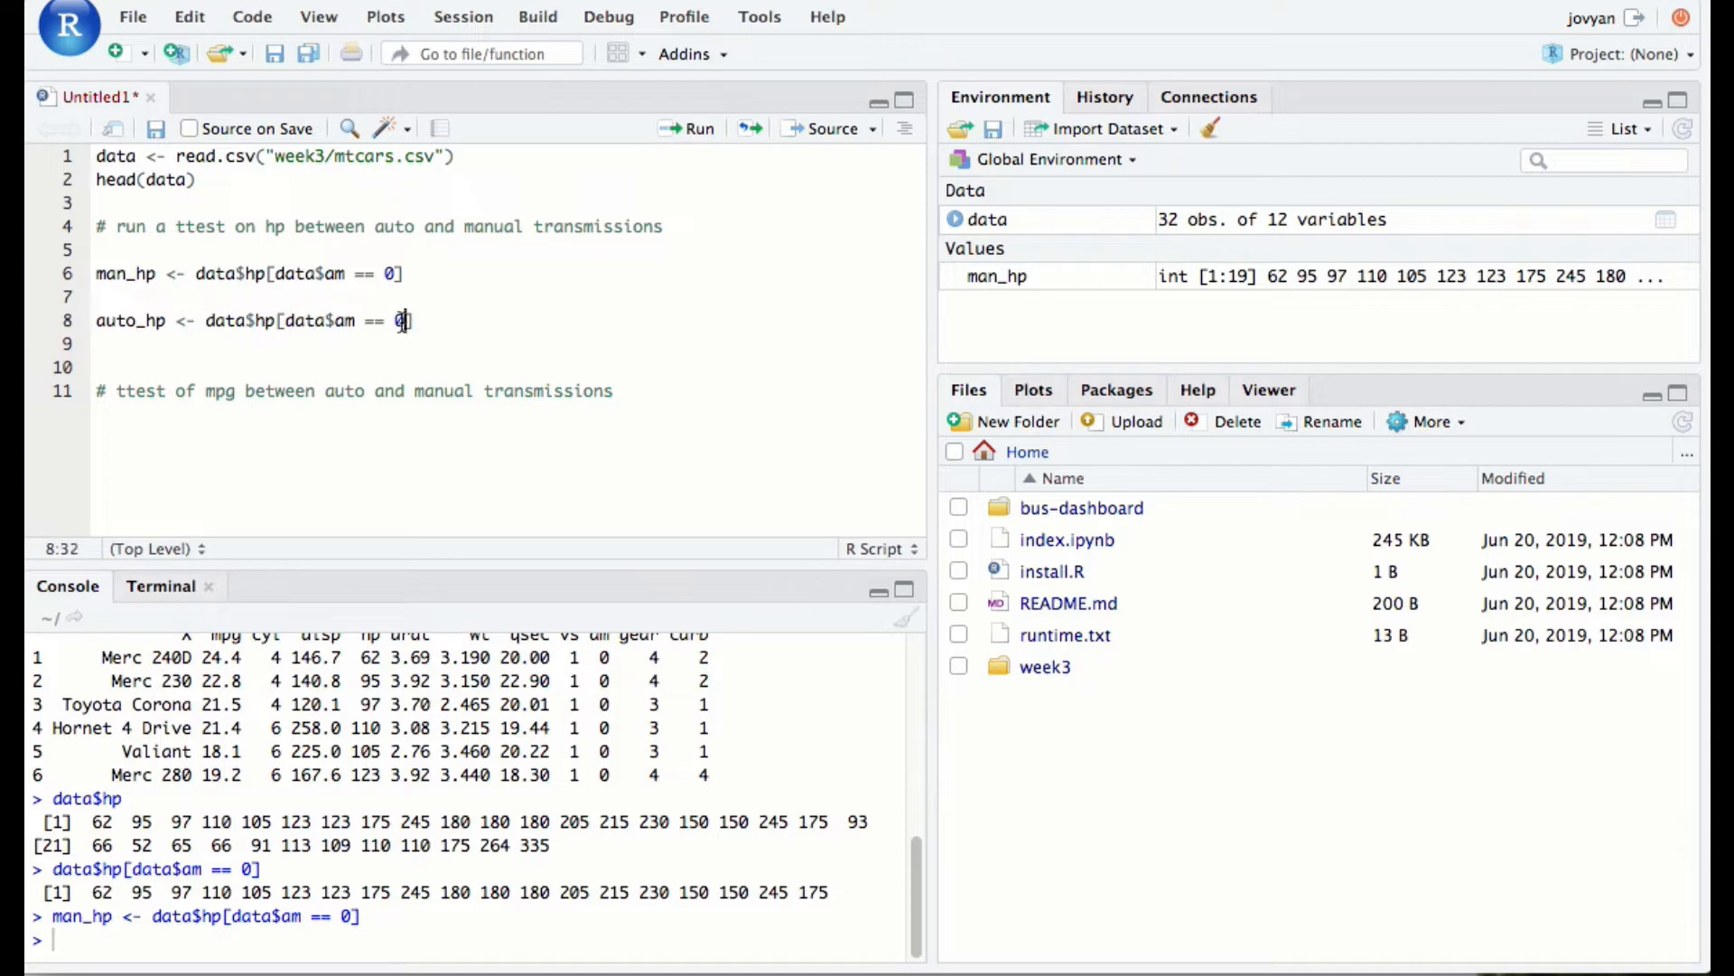
{"action": "left_click", "coordinate": [394, 272]}
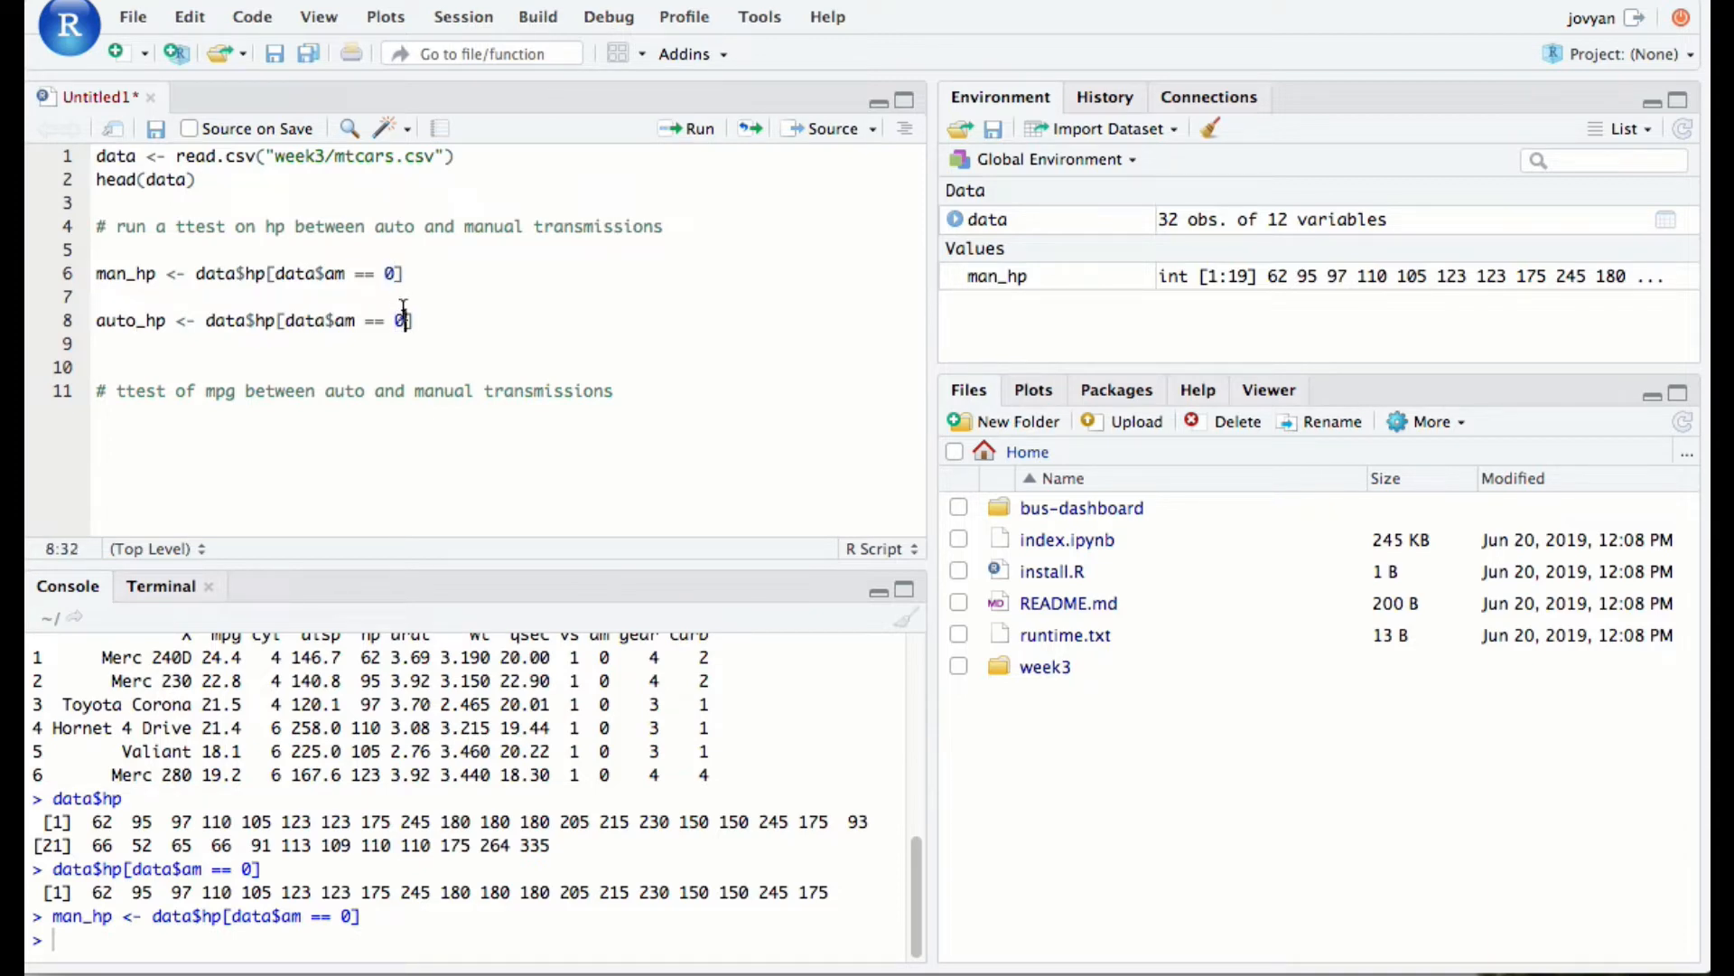
{"action": "type", "text": "1"}
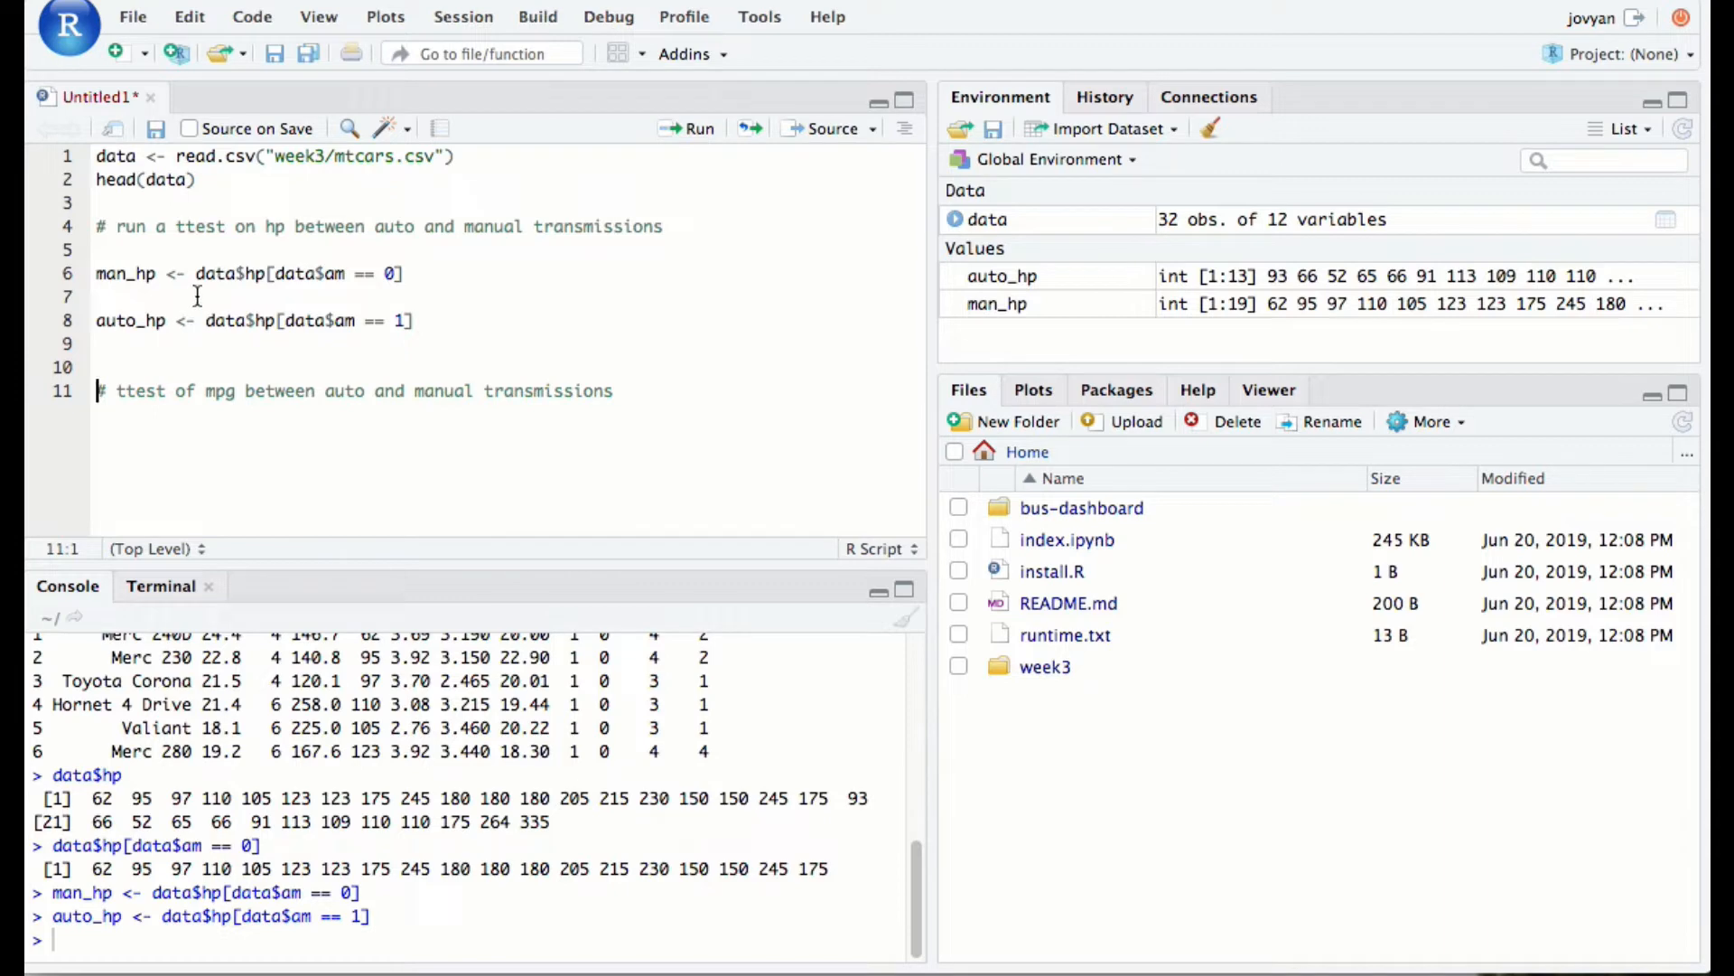
{"action": "mouse_move", "coordinate": [262, 401]}
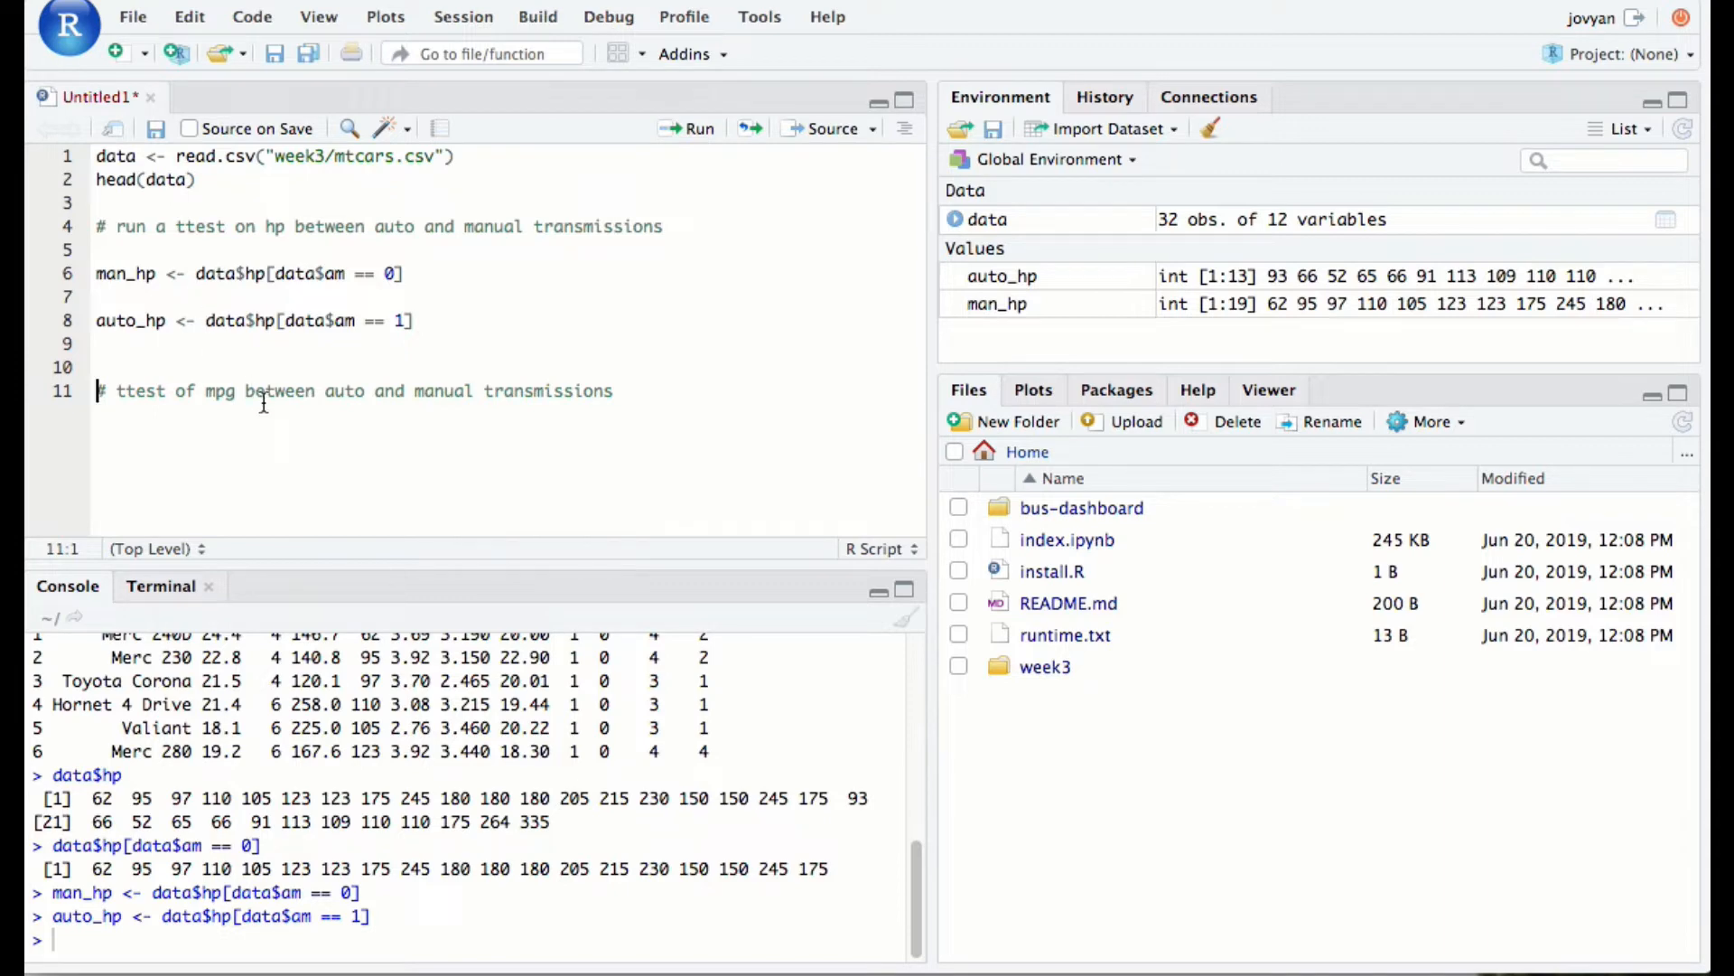
{"action": "left_click", "coordinate": [416, 322]}
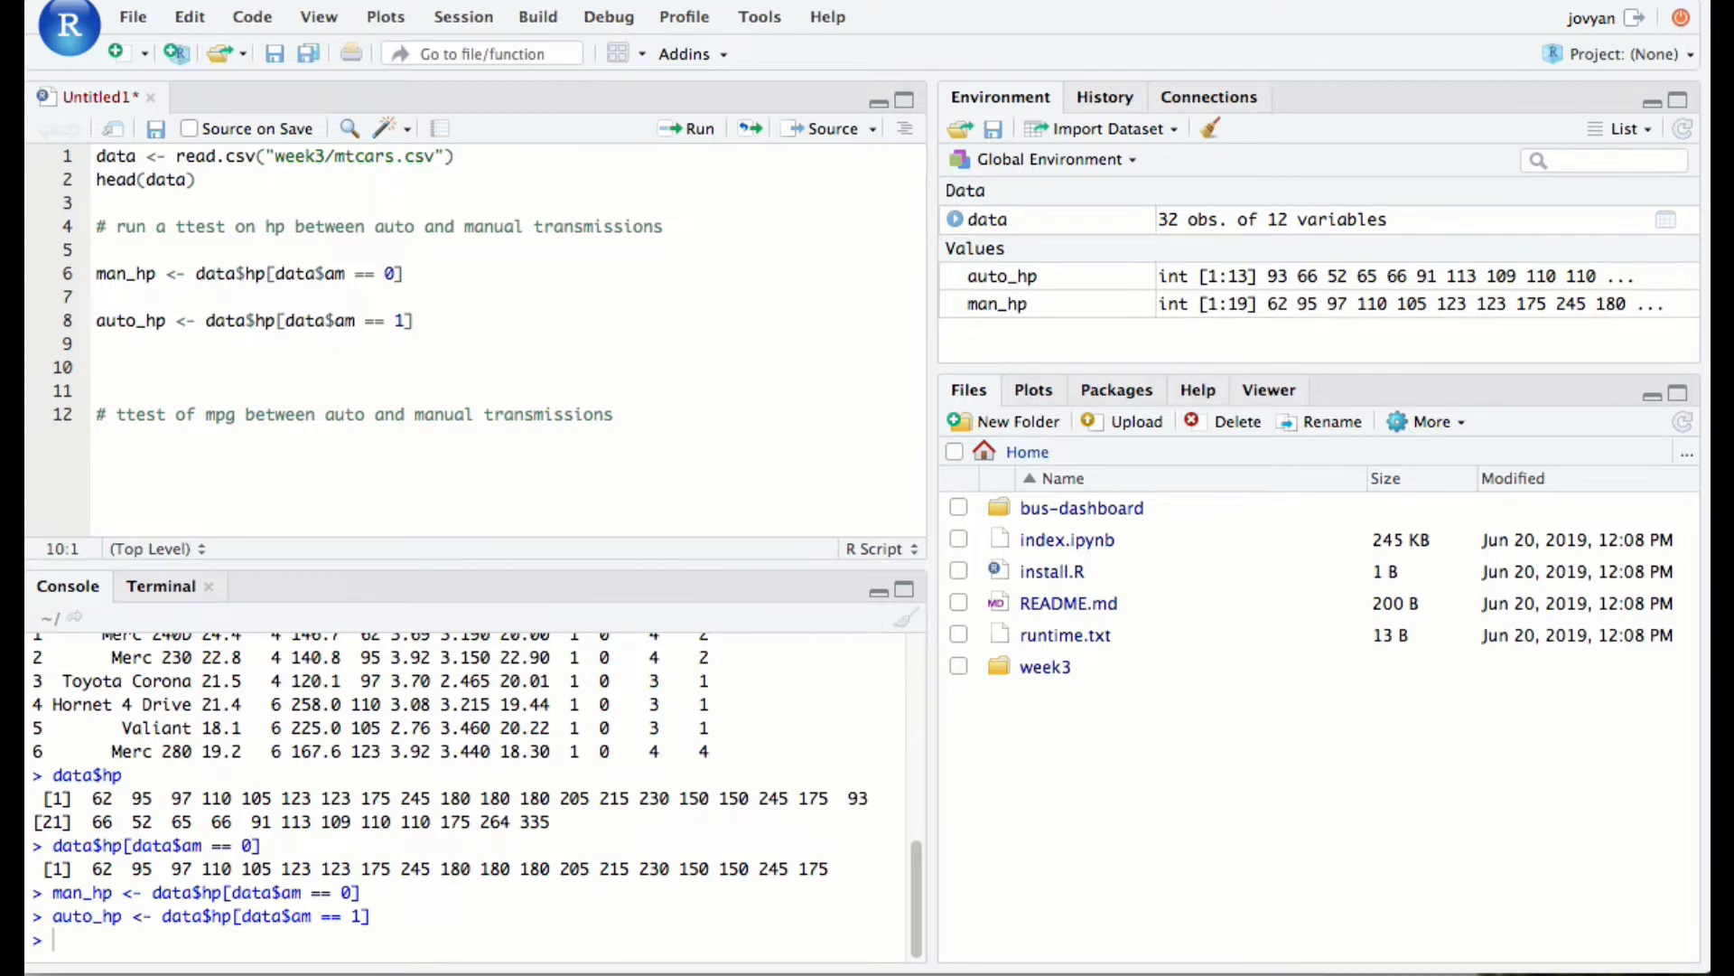
Write boxplot(man_hp, auto_hp) on line 10 and run it to draw the two box plots
{"action": "type", "text": "boxplot("}
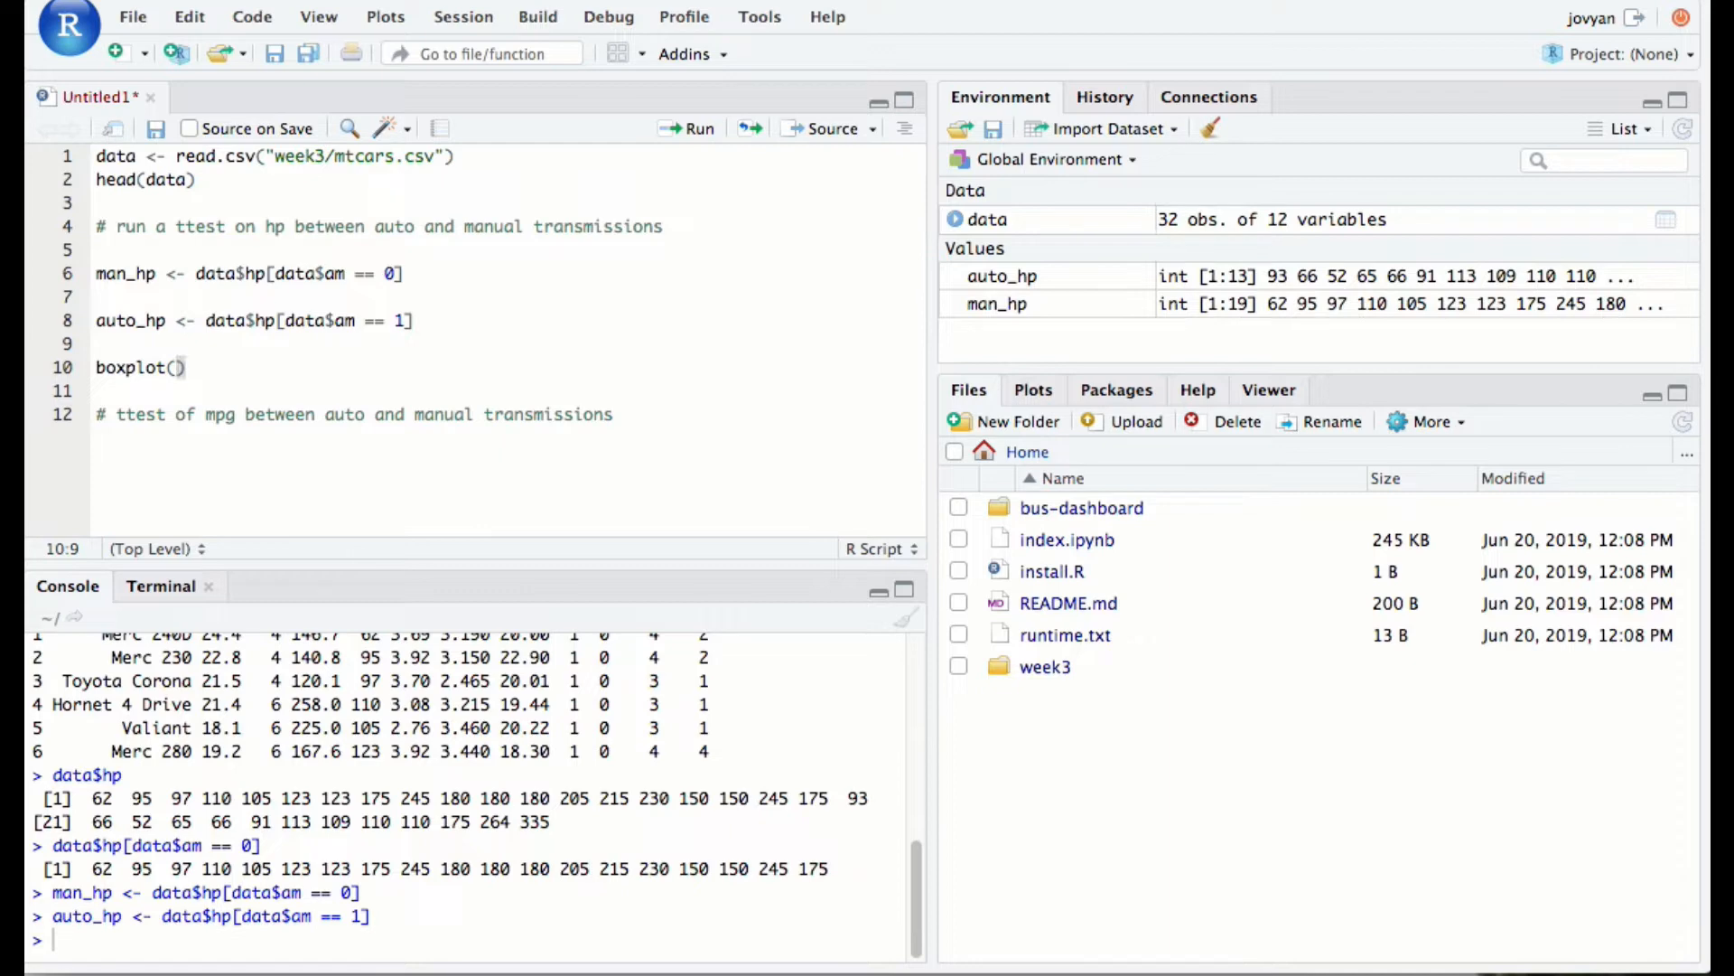
{"action": "type", "text": "man_hp,"}
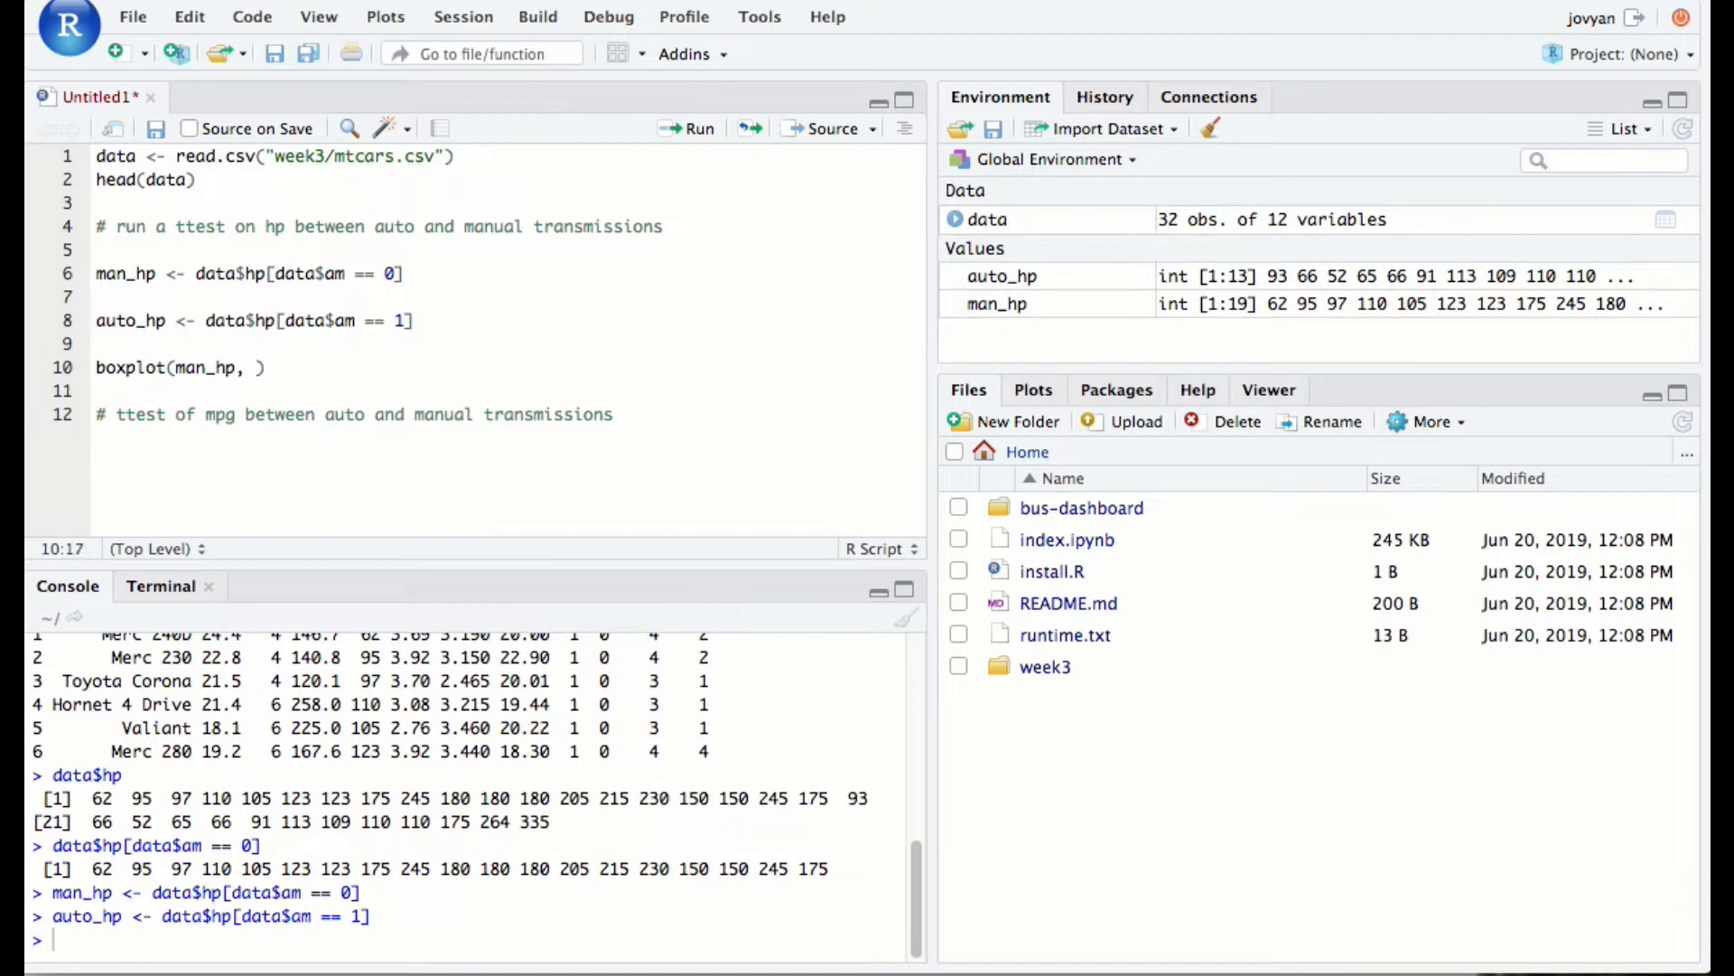
{"action": "type", "text": "auto_"}
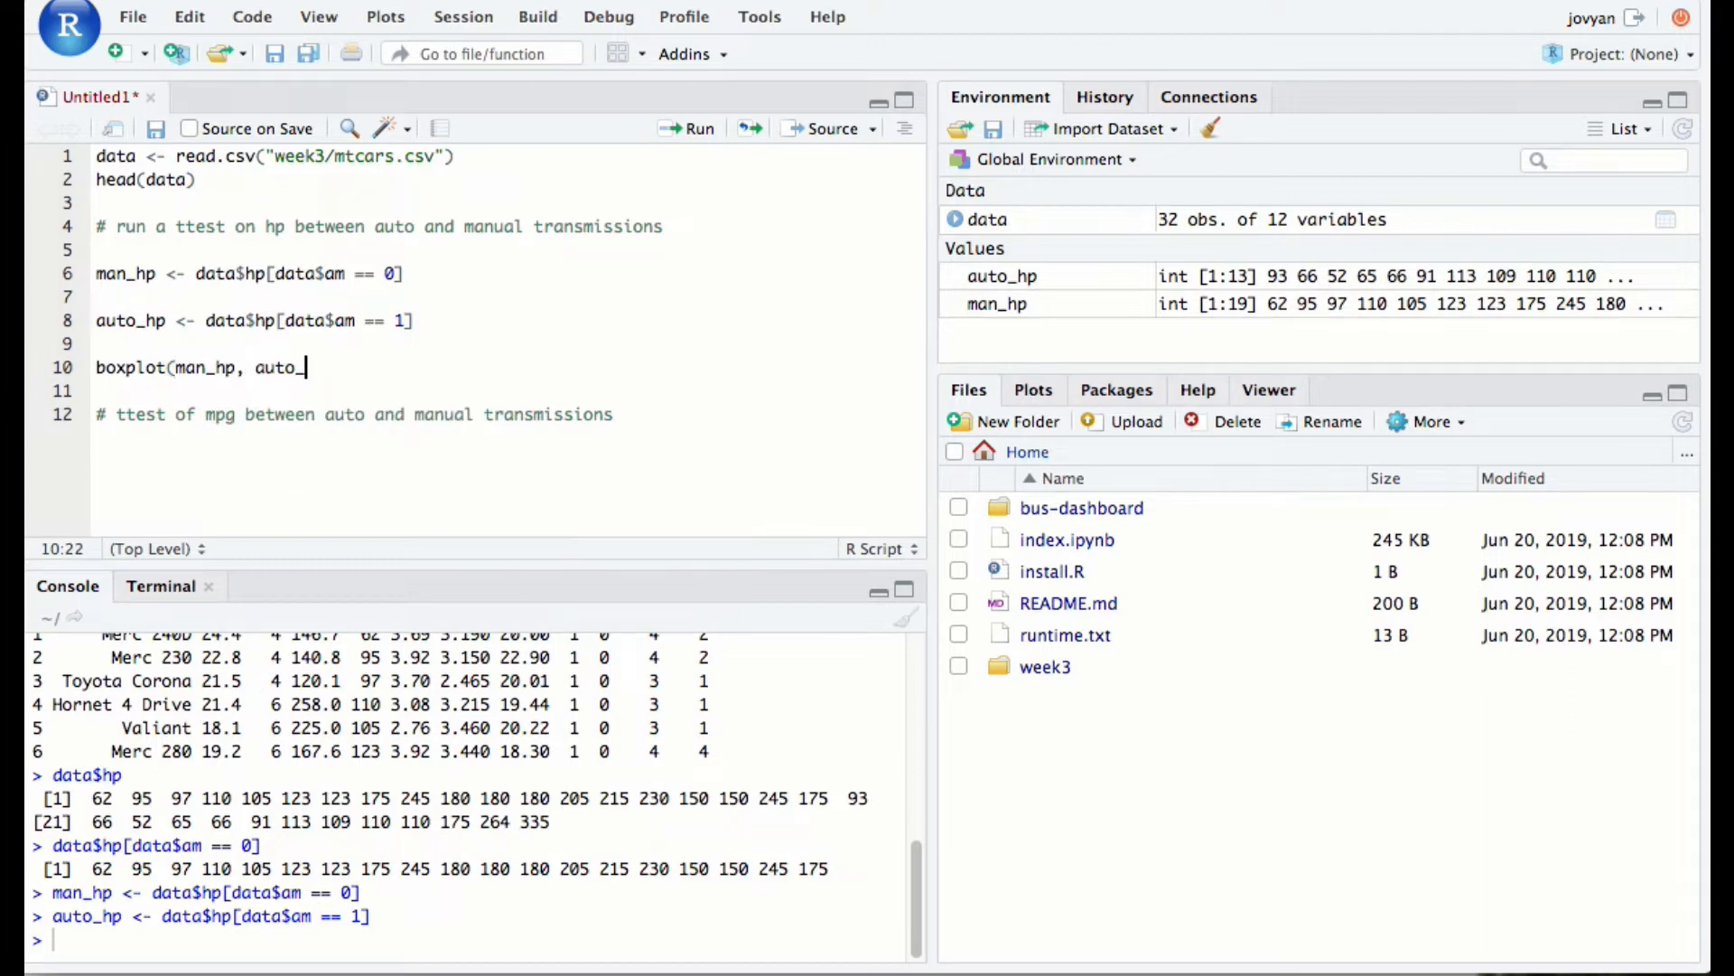
{"action": "type", "text": "hp)"}
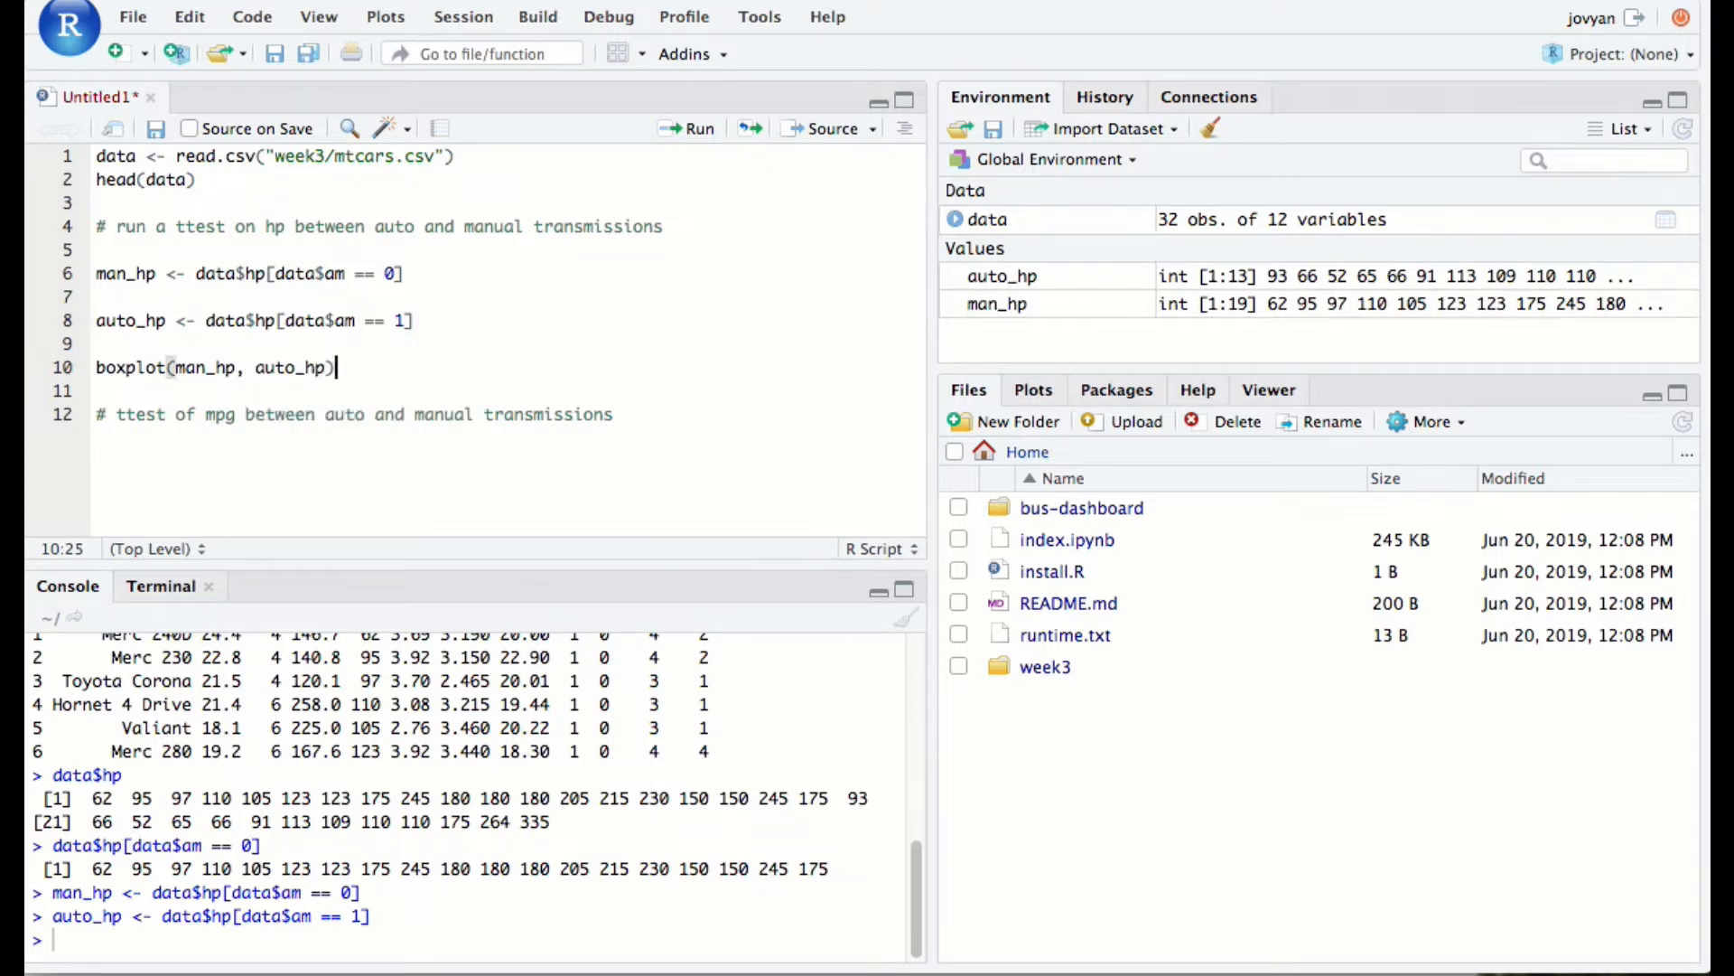
{"action": "left_click", "coordinate": [695, 128]}
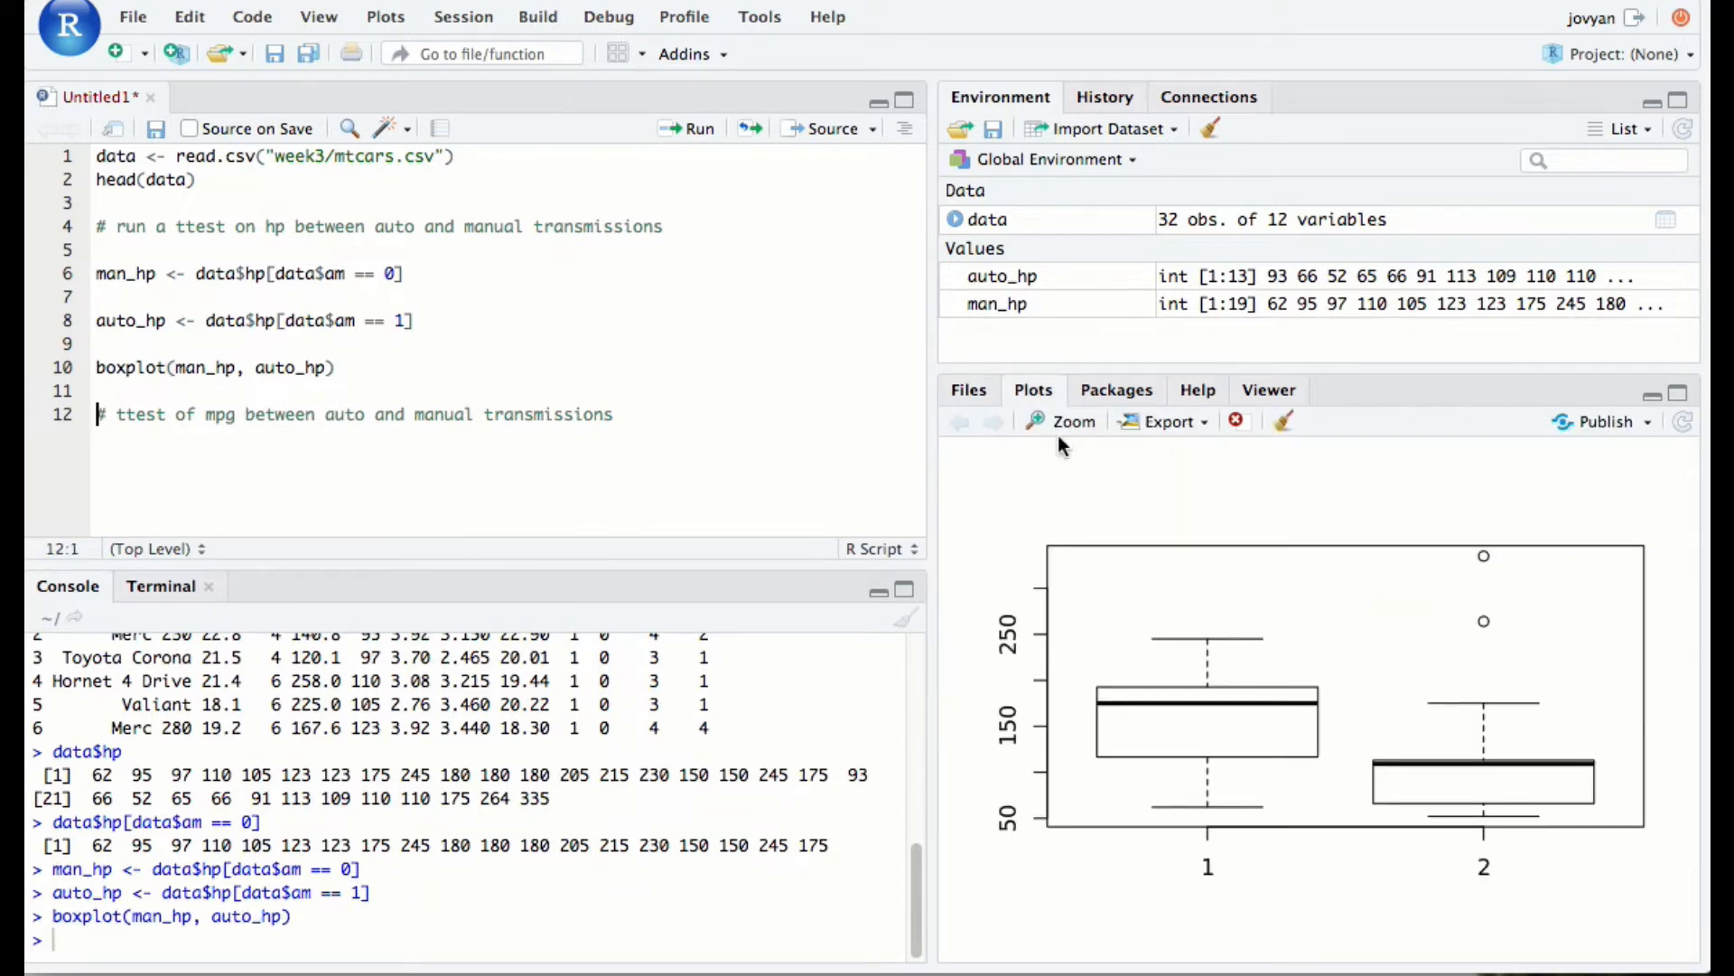
{"action": "mouse_move", "coordinate": [1343, 662]}
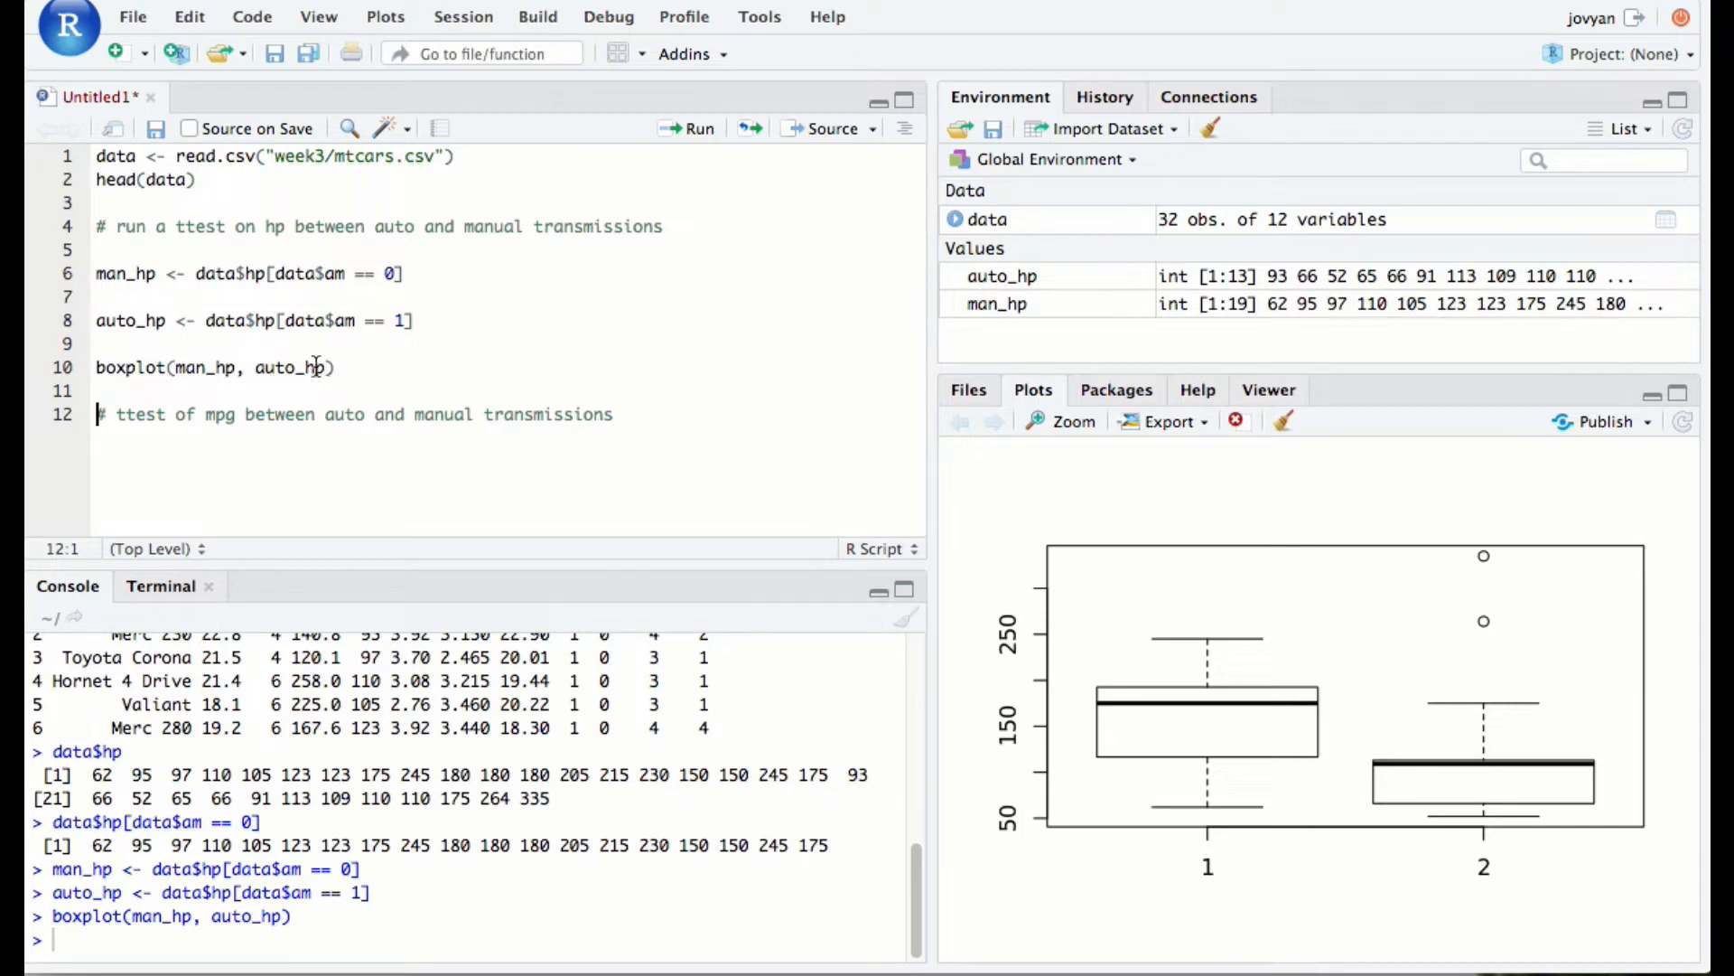
{"action": "mouse_move", "coordinate": [260, 319]}
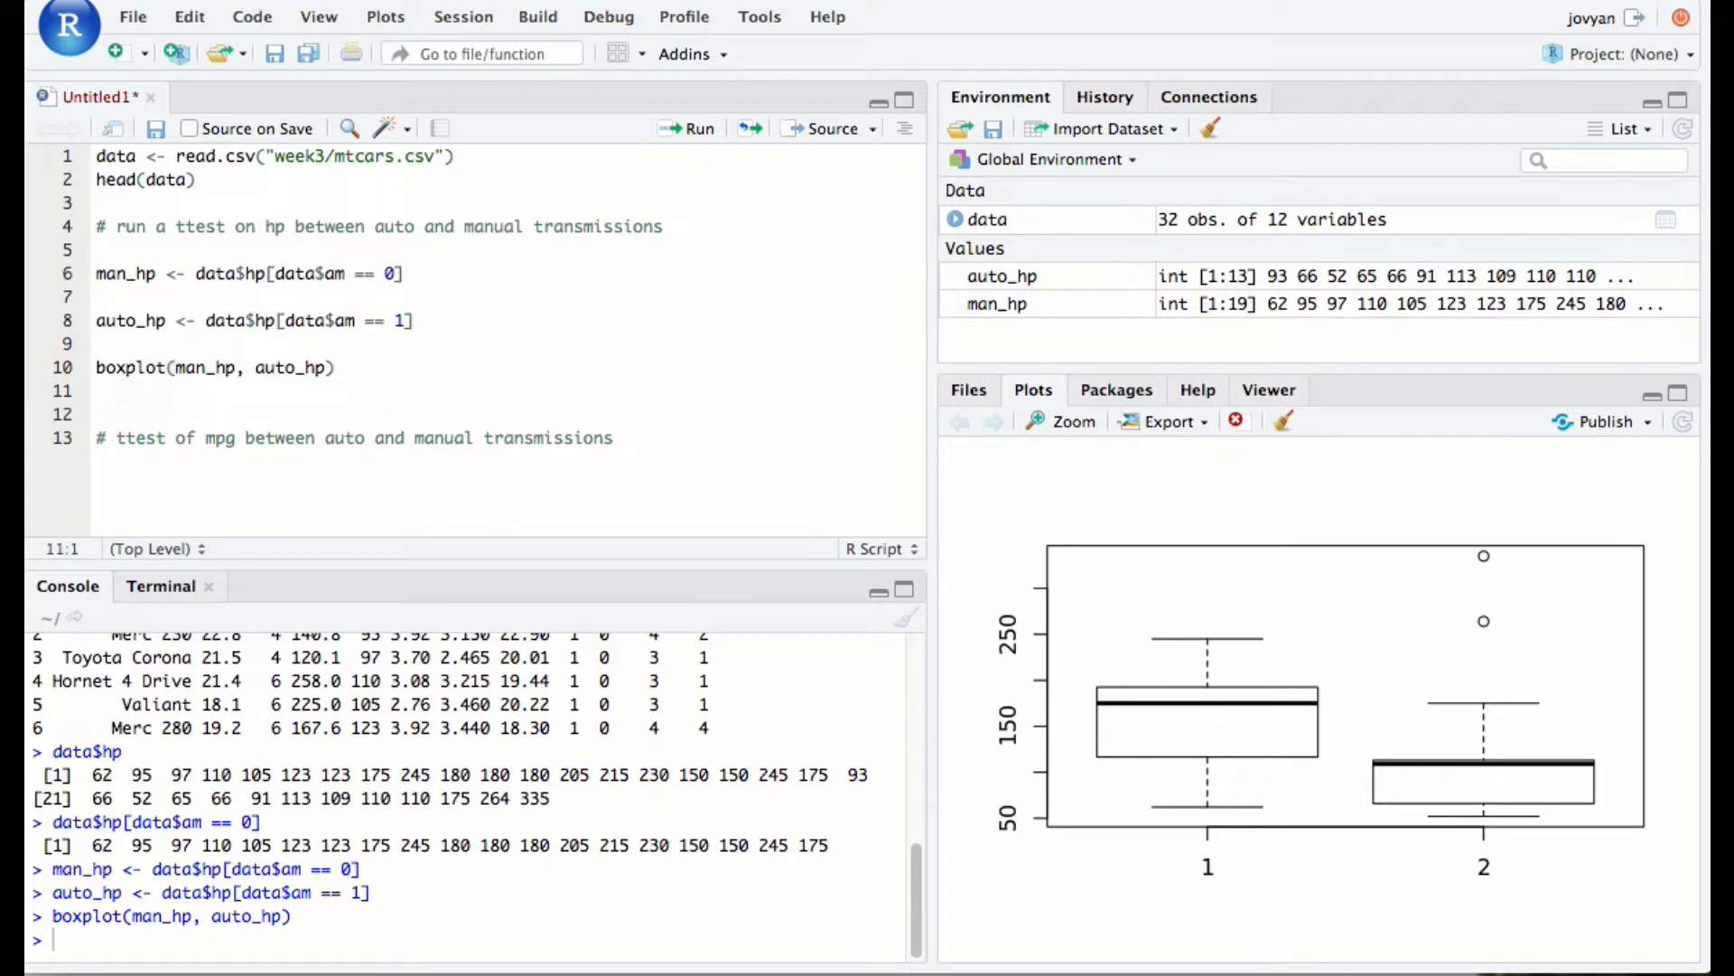
{"action": "mouse_move", "coordinate": [730, 551]}
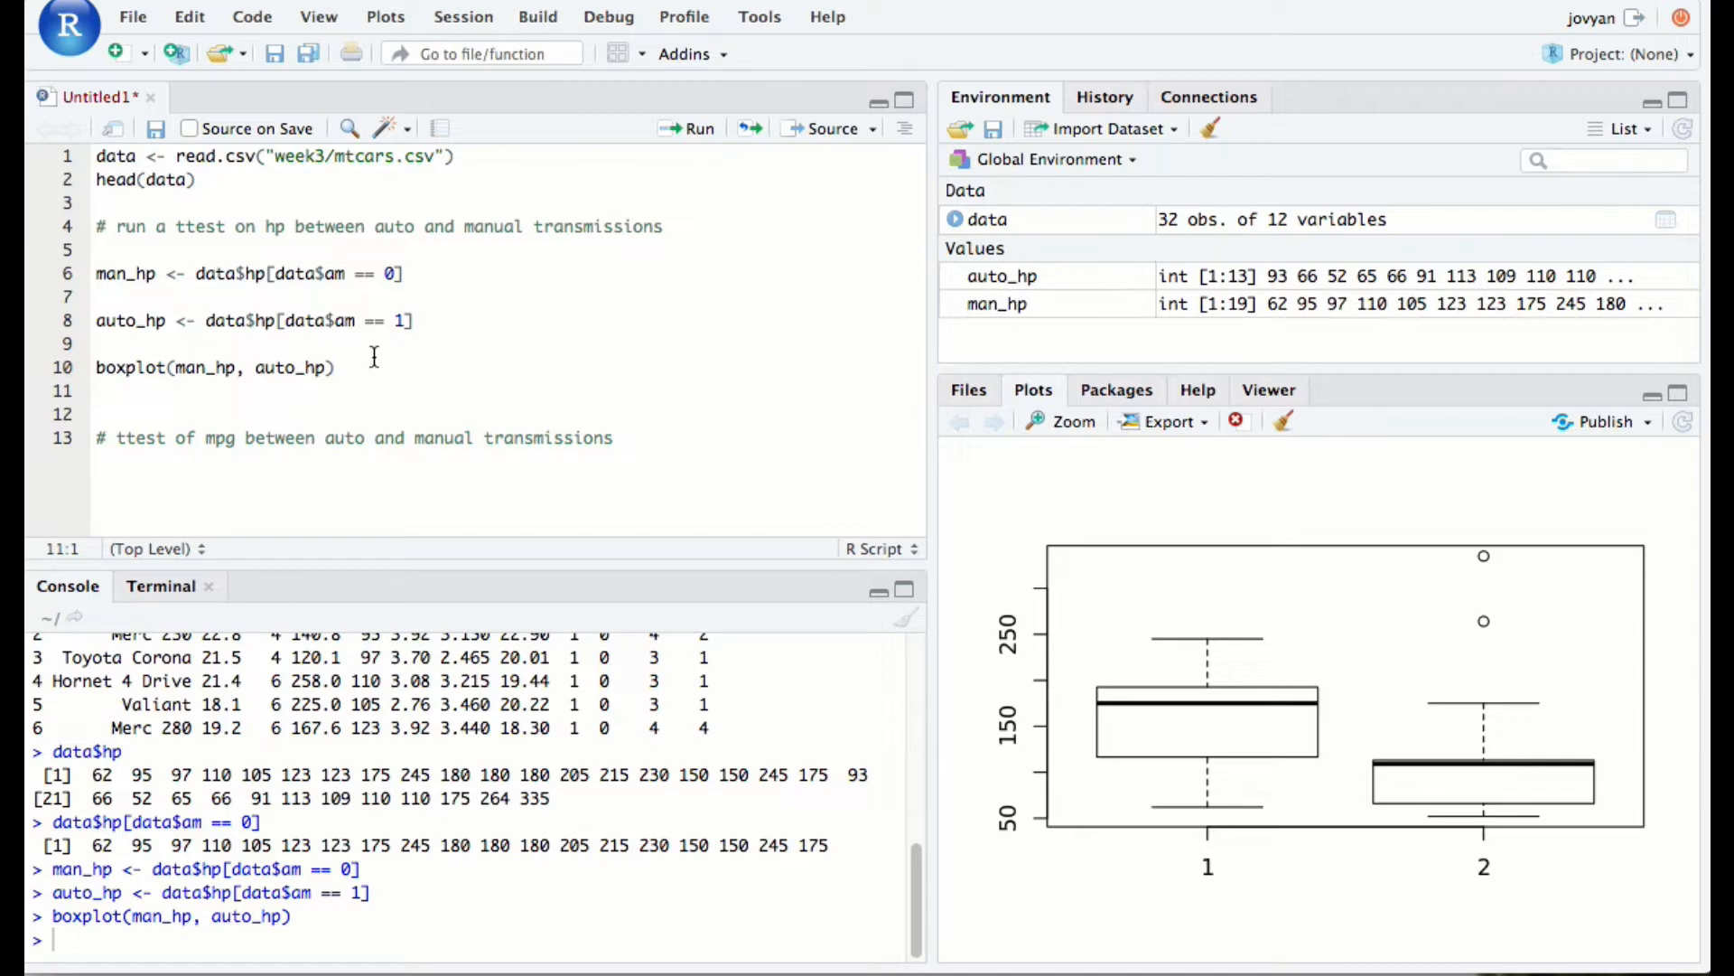
Write t.test(man_hp,auto_hp) on line 11 for the Welch t-test
{"action": "type", "text": "t.te"}
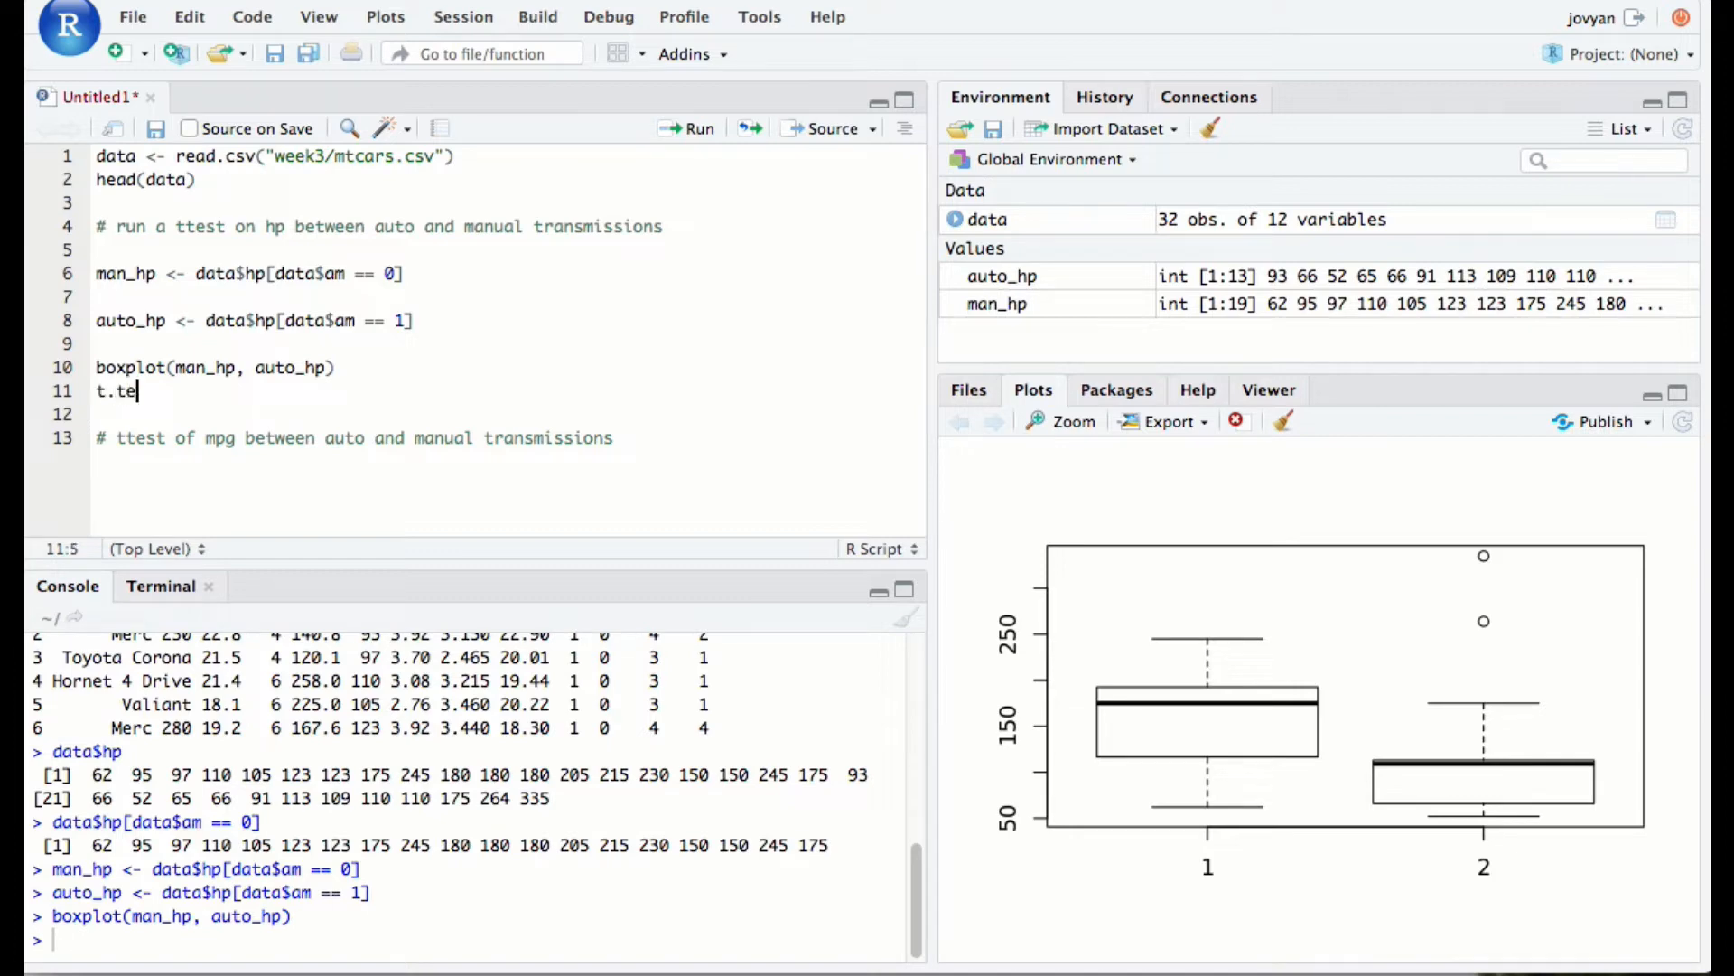
{"action": "type", "text": "st()"}
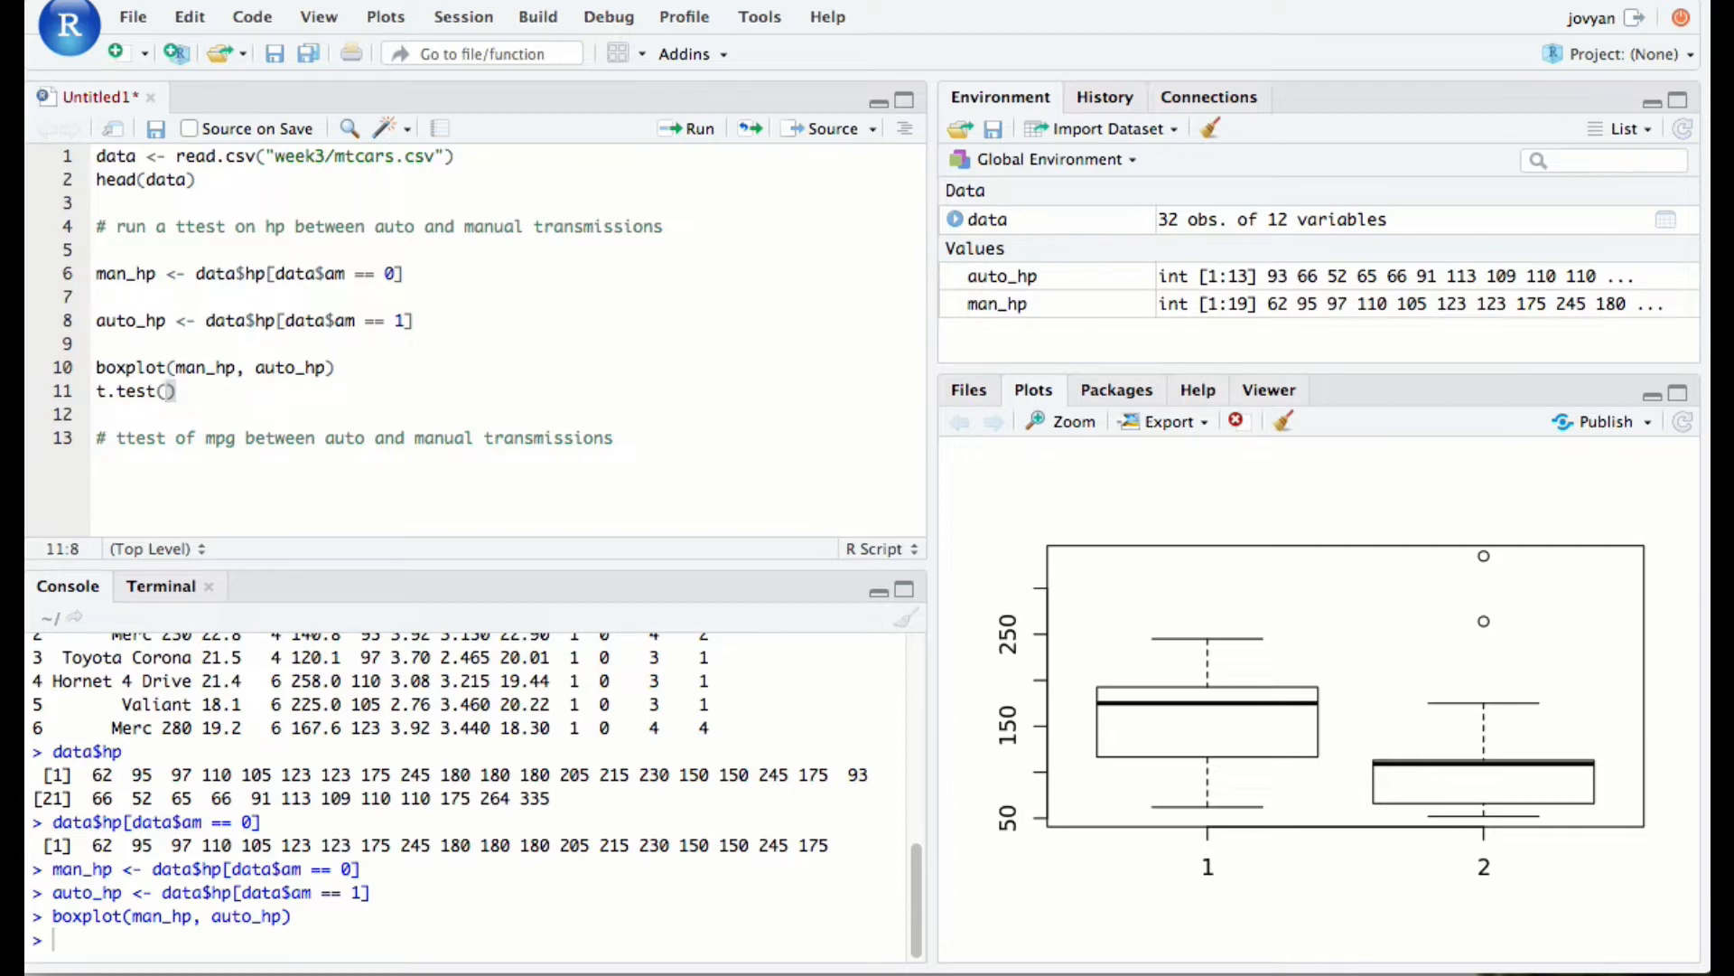
{"action": "type", "text": "man_hp"}
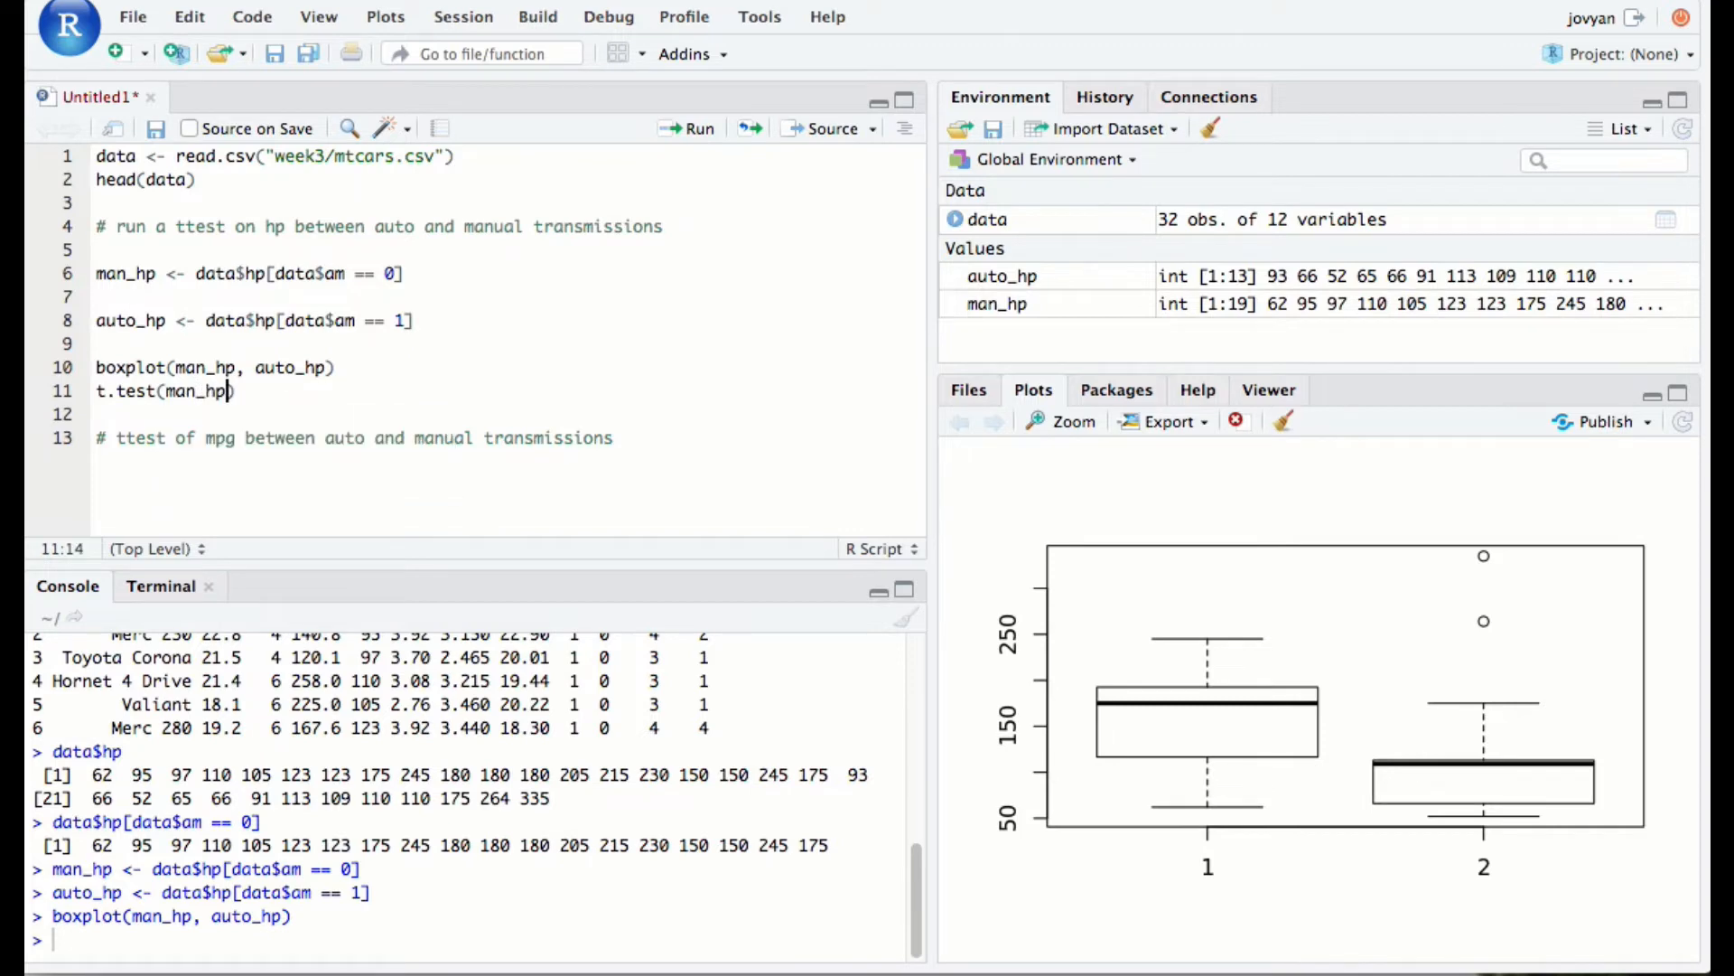
{"action": "type", "text": ",auto_hp"}
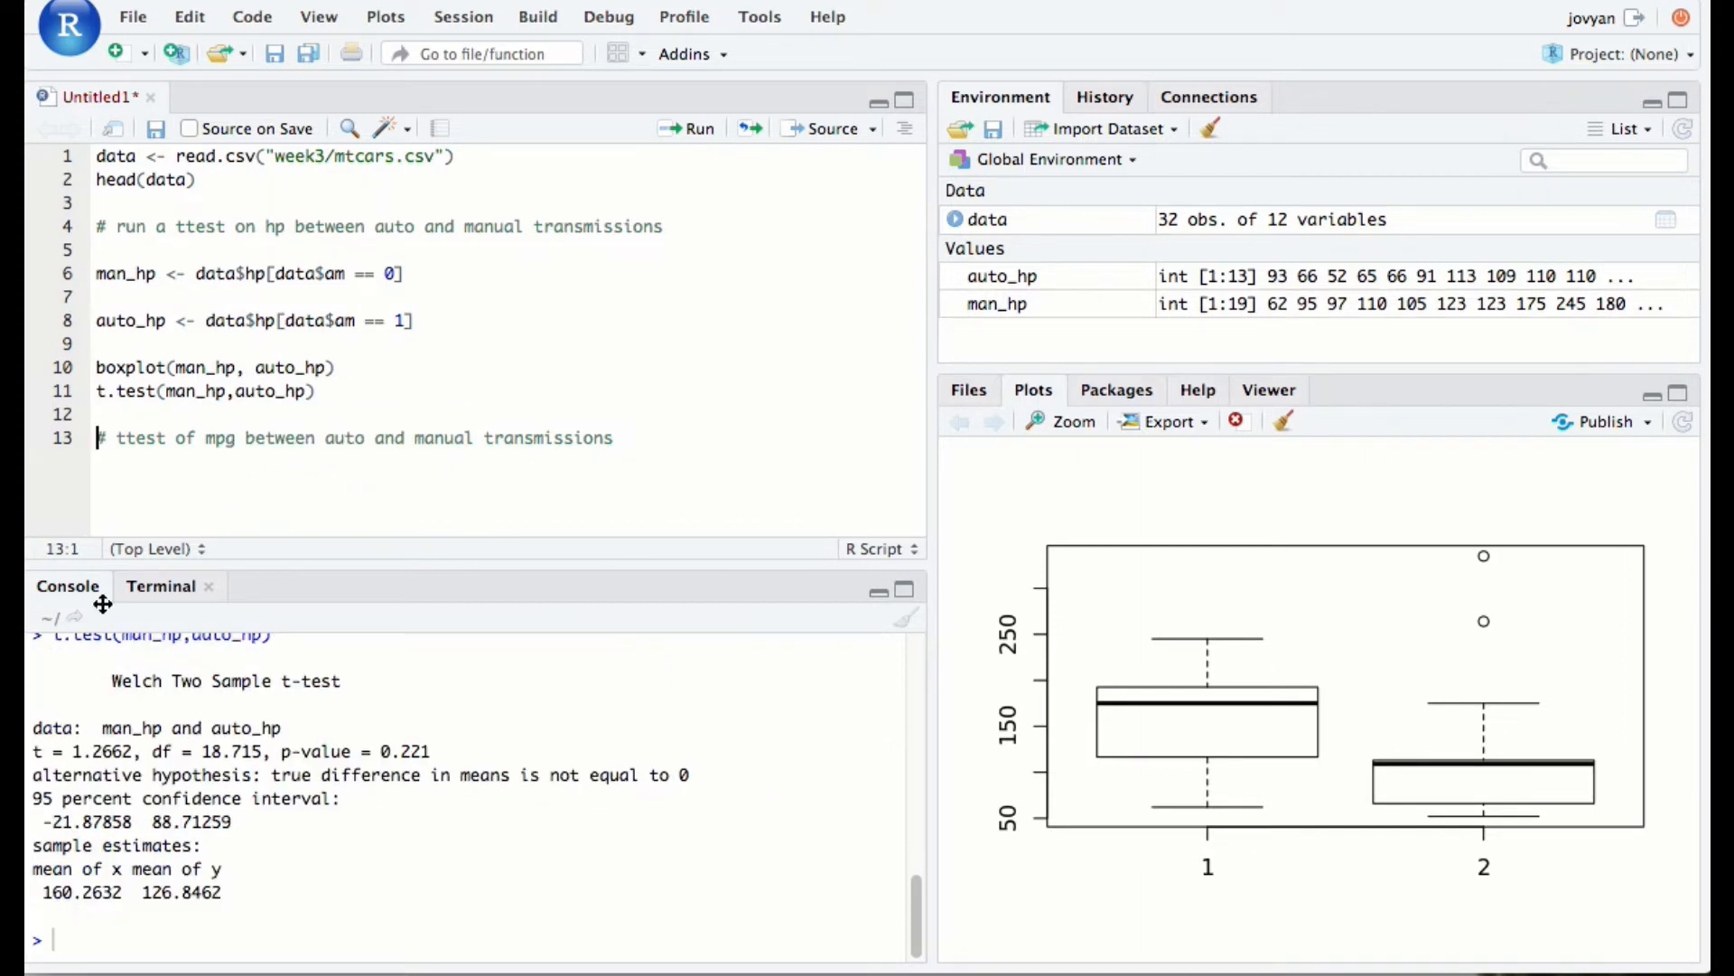
{"action": "mouse_move", "coordinate": [333, 751]}
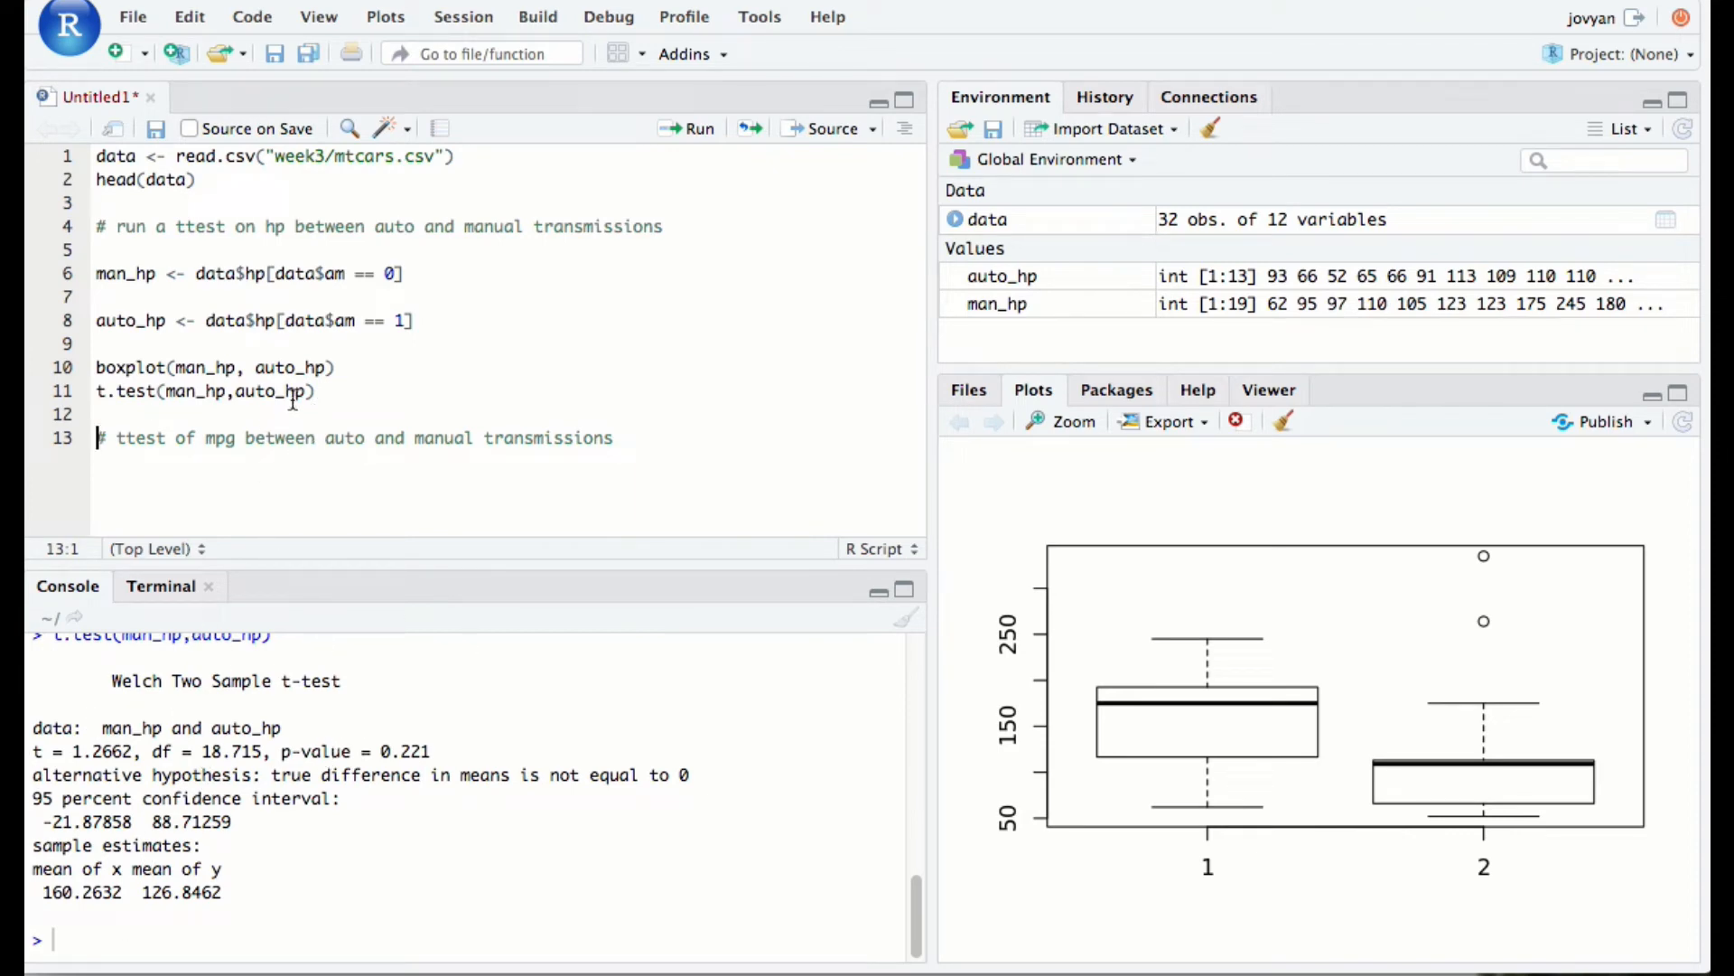
Highlight man_hp, auto_hp and output values to review the p-value 0.221, then move to the line end
{"action": "left_click", "coordinate": [297, 390]}
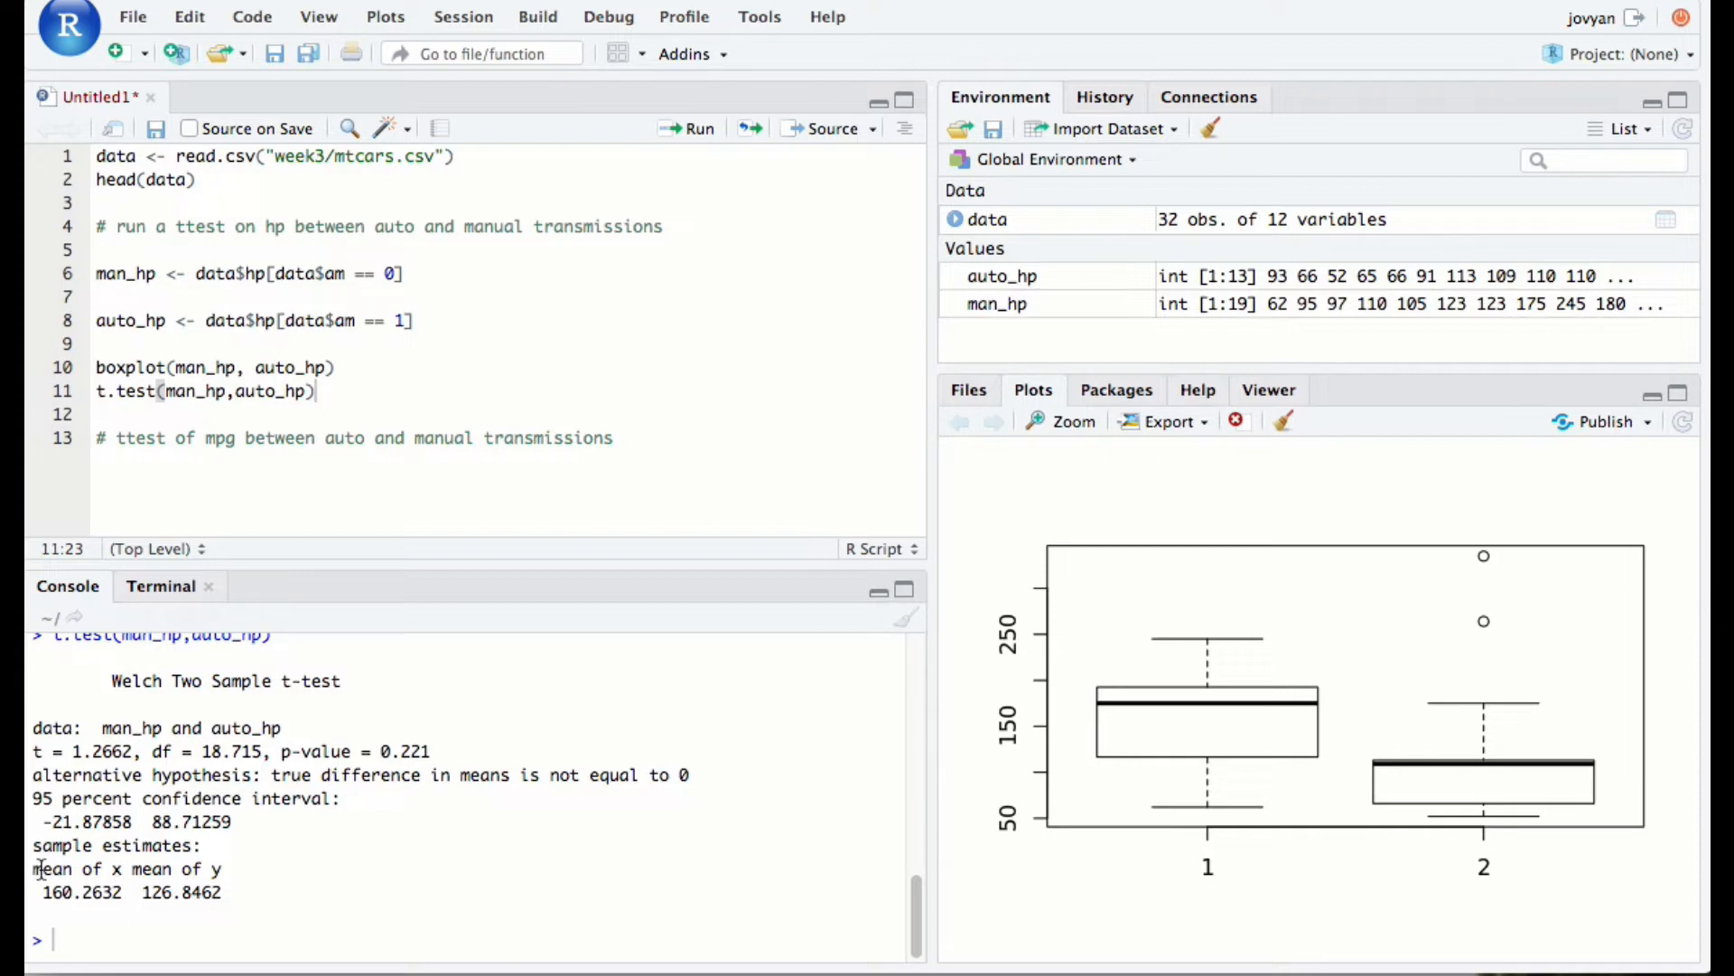
{"action": "left_click_drag", "start_coordinate": [32, 869], "coordinate": [220, 892]}
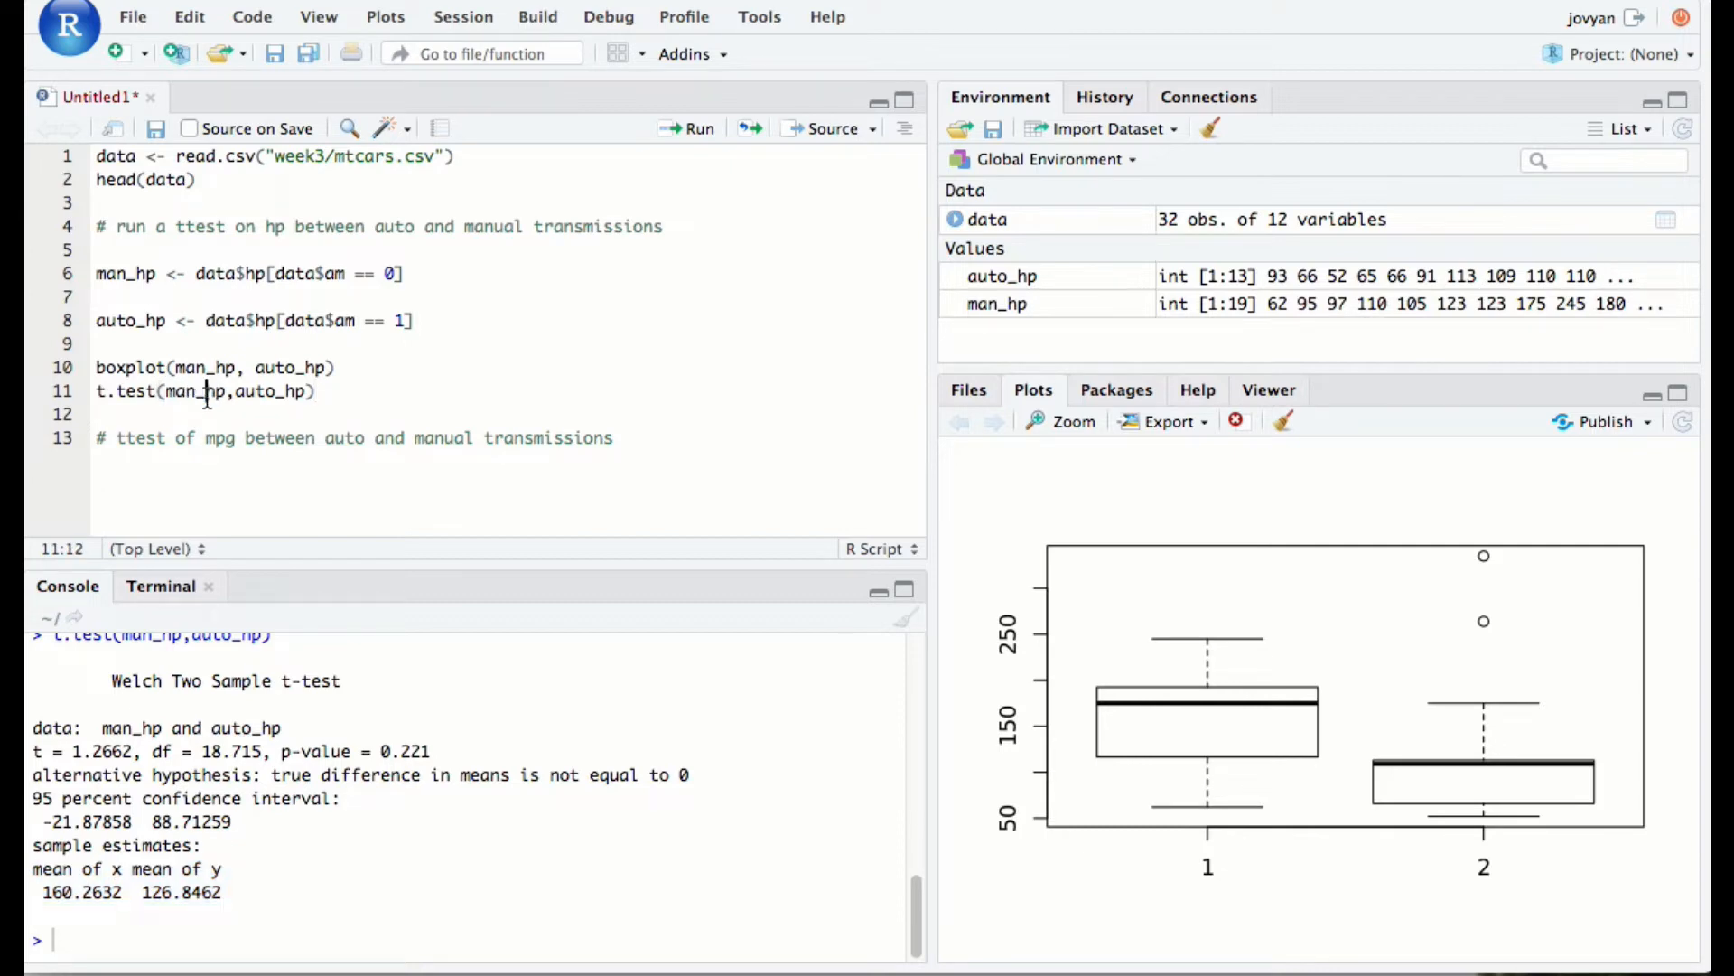
{"action": "double_click", "coordinate": [269, 390]}
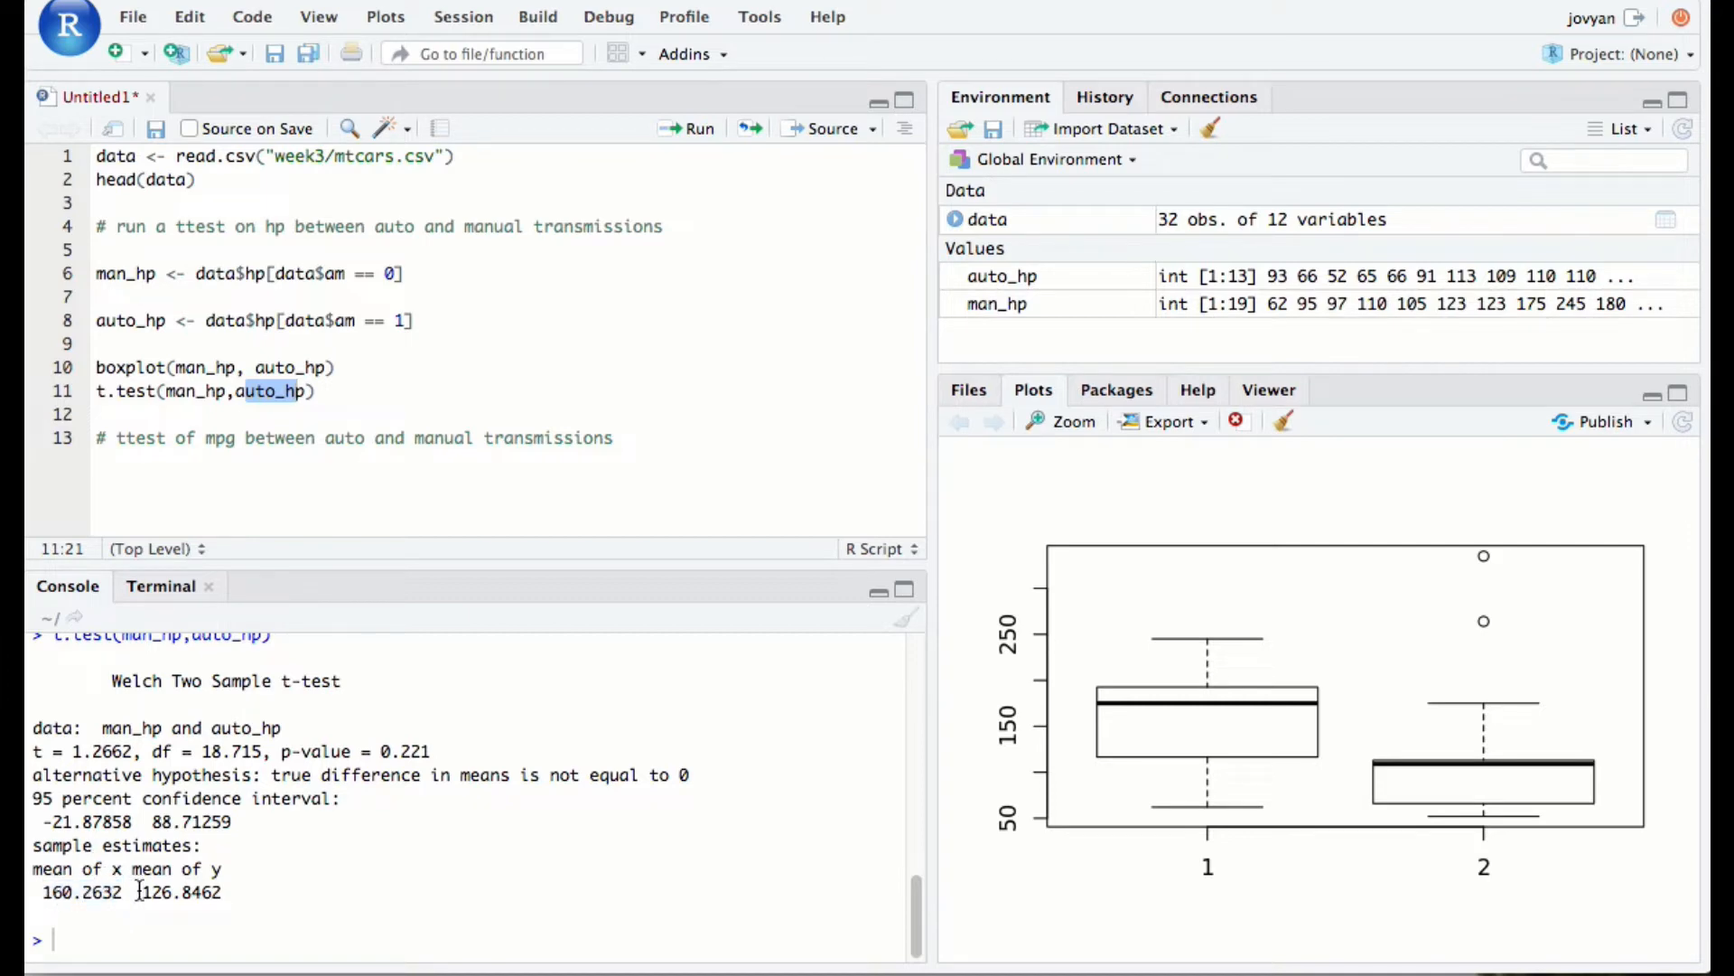
{"action": "double_click", "coordinate": [181, 891]}
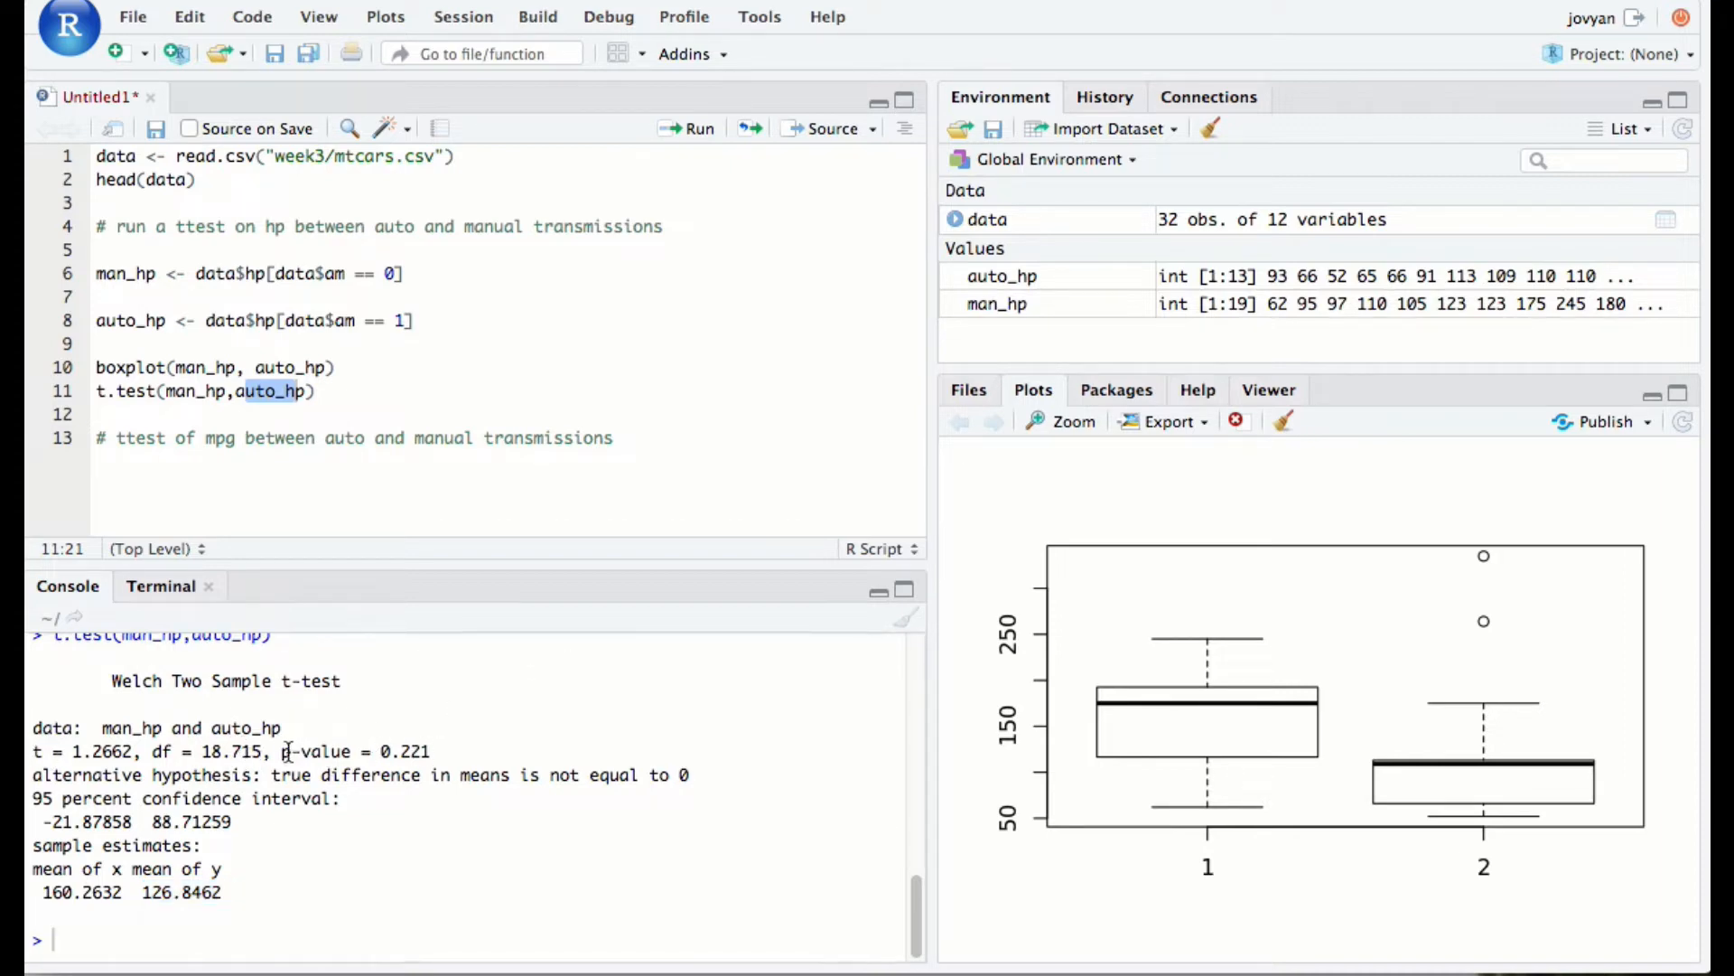
{"action": "left_click_drag", "start_coordinate": [282, 751], "coordinate": [436, 752]}
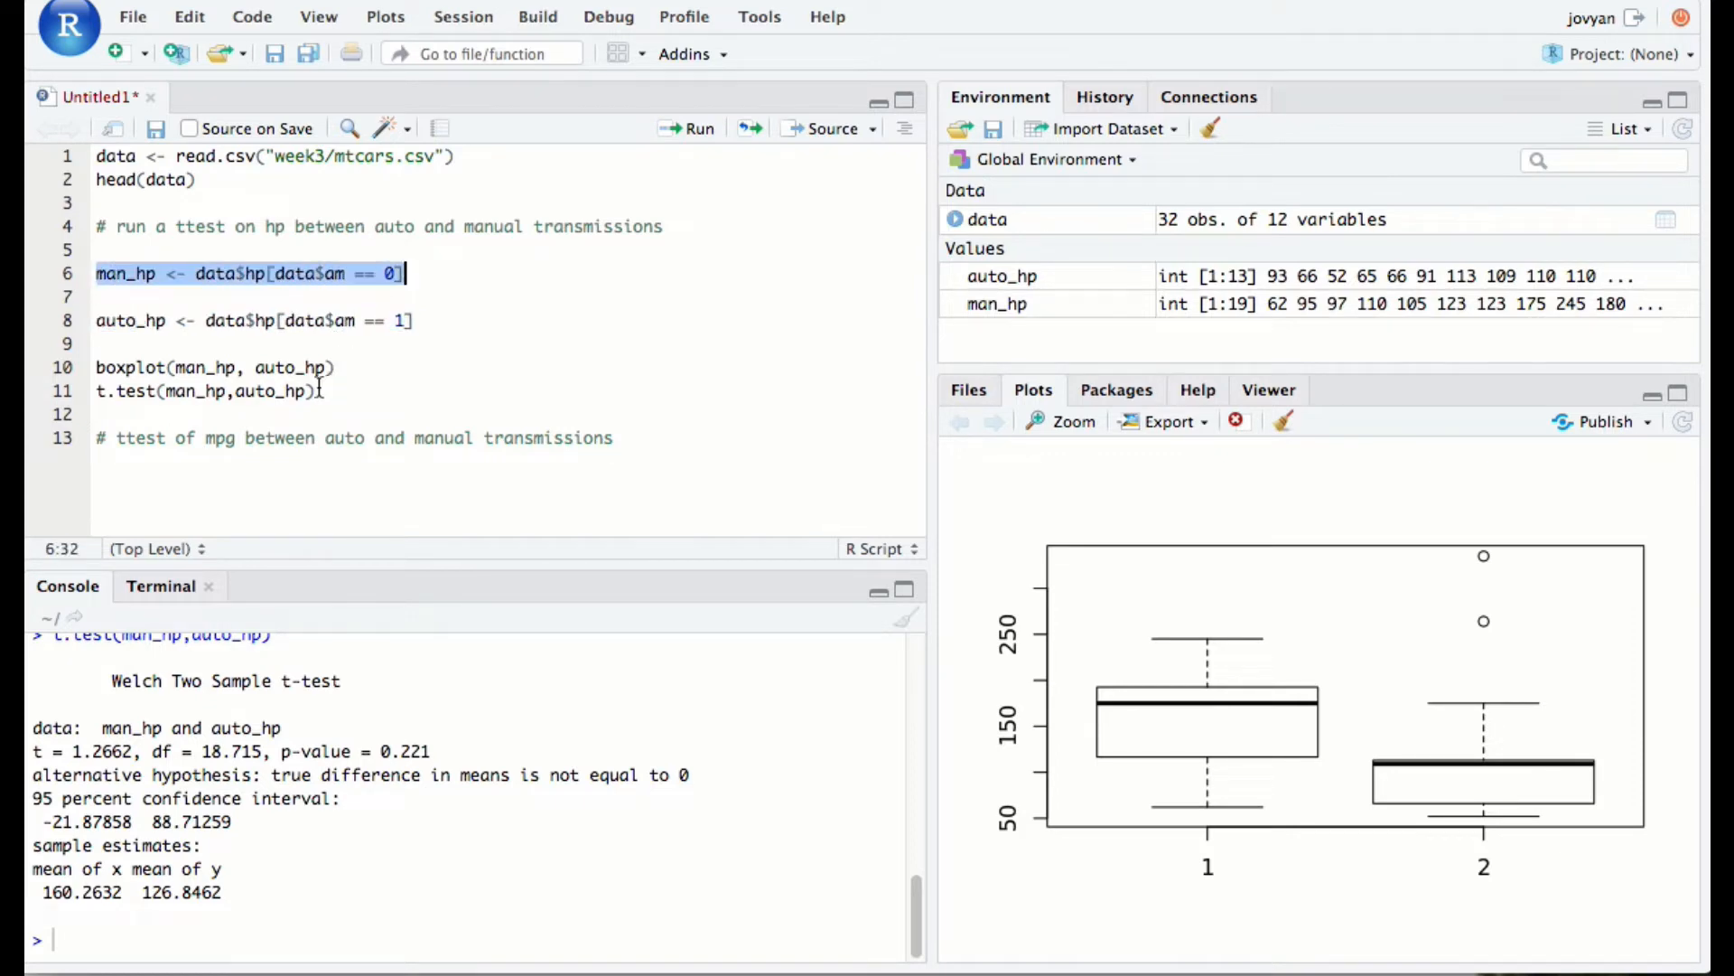
{"action": "left_click", "coordinate": [323, 390]}
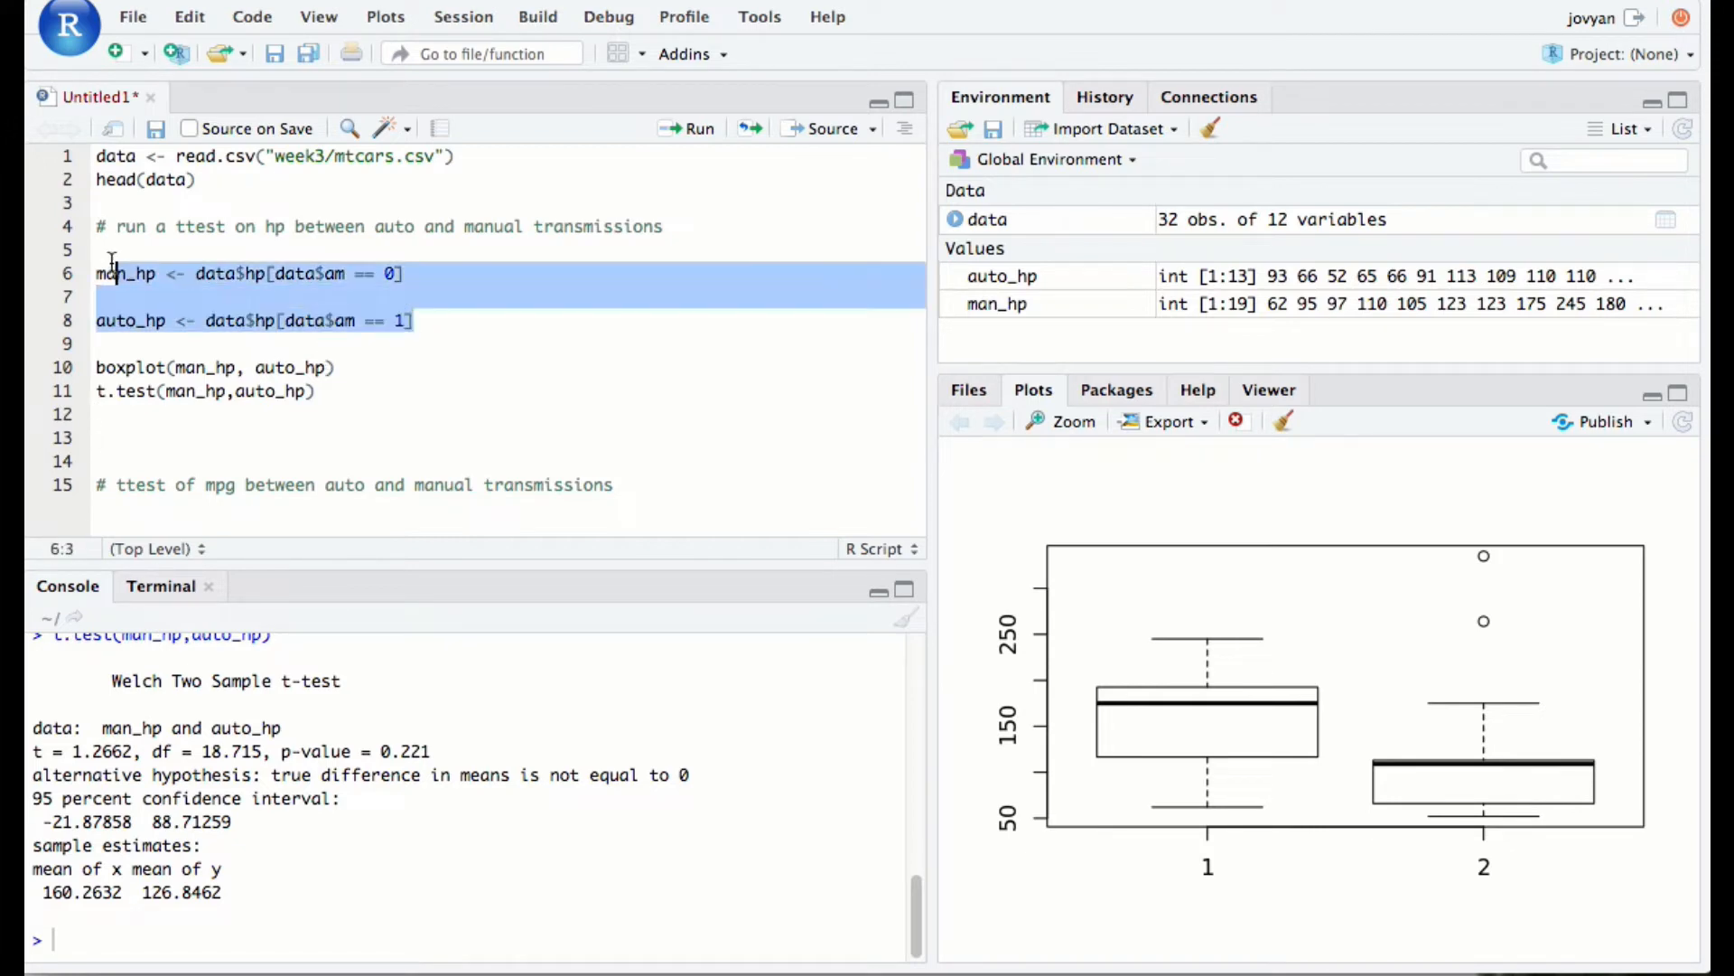
Write the formula-style call t.test(data$hp~data$am) on line 13
{"action": "left_click", "coordinate": [235, 441]}
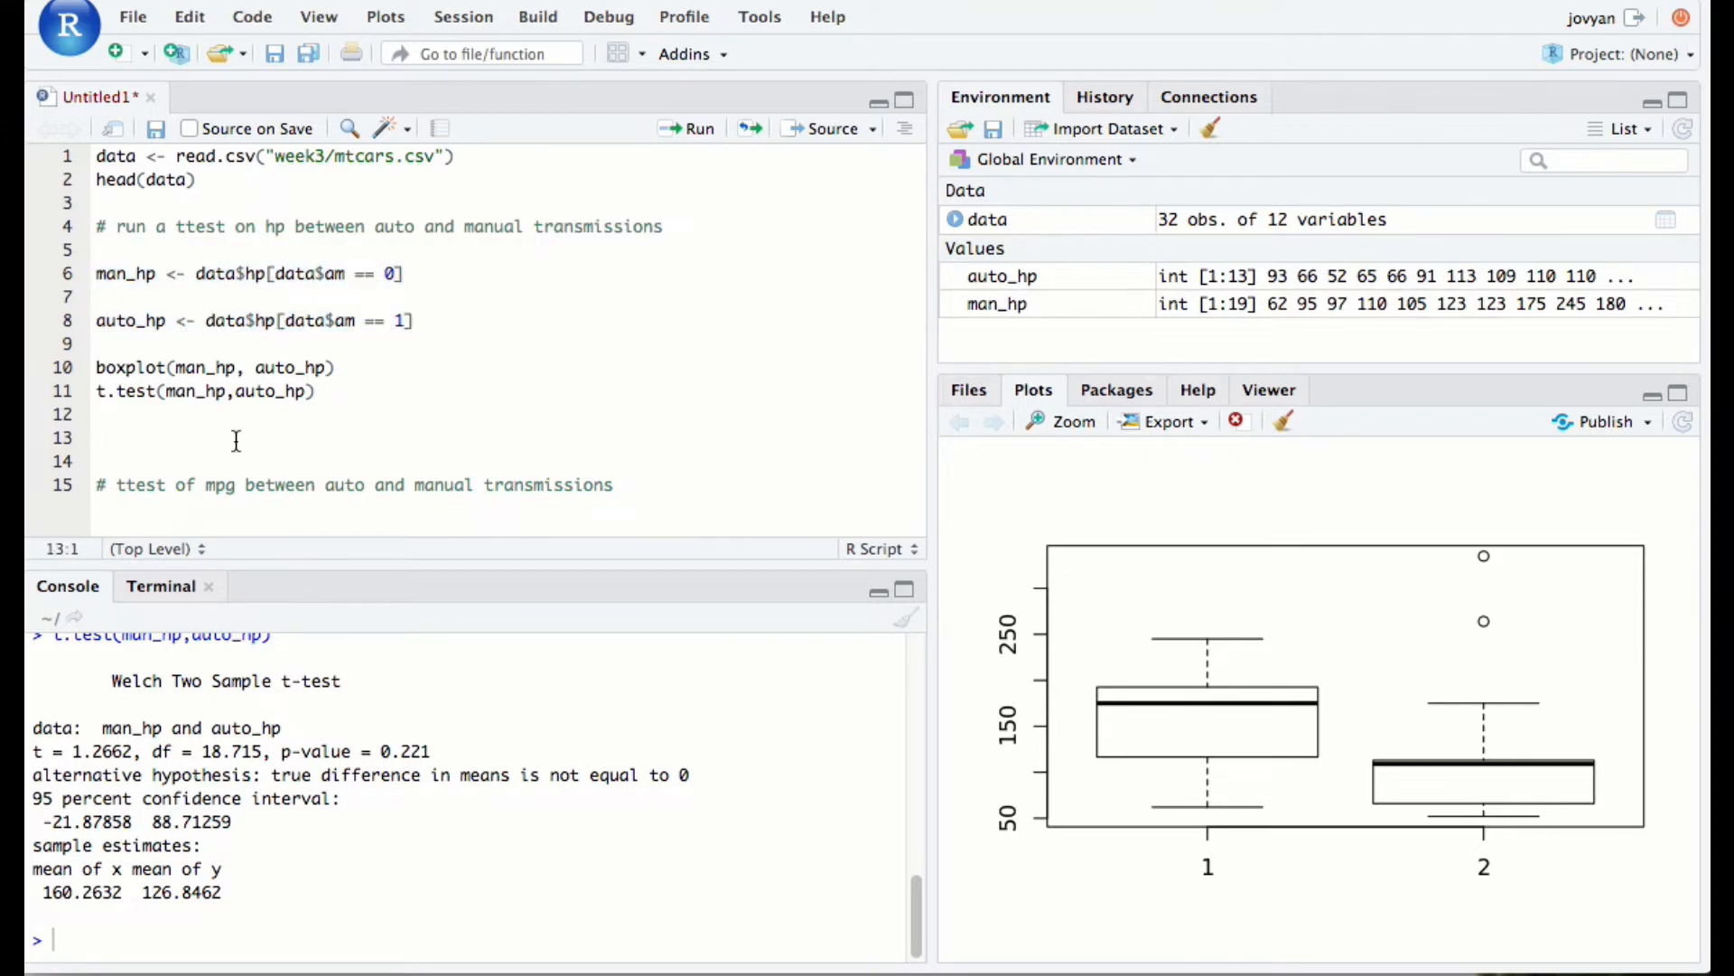
{"action": "type", "text": "t"}
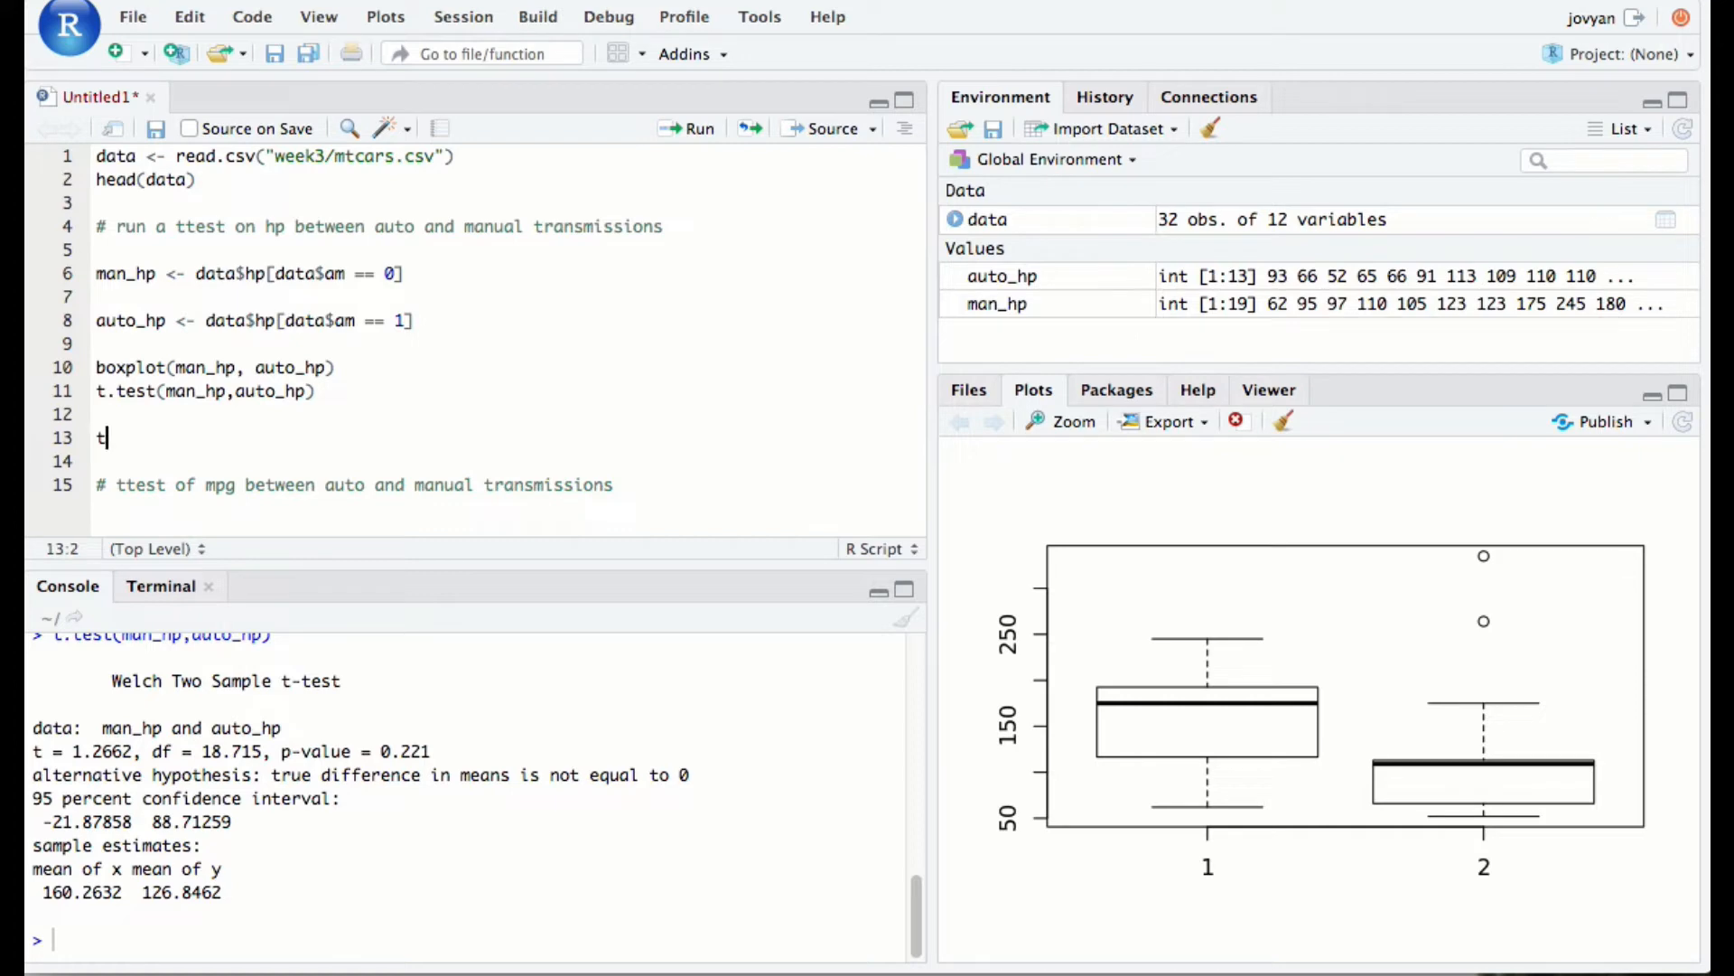
{"action": "type", "text": ".test(~"}
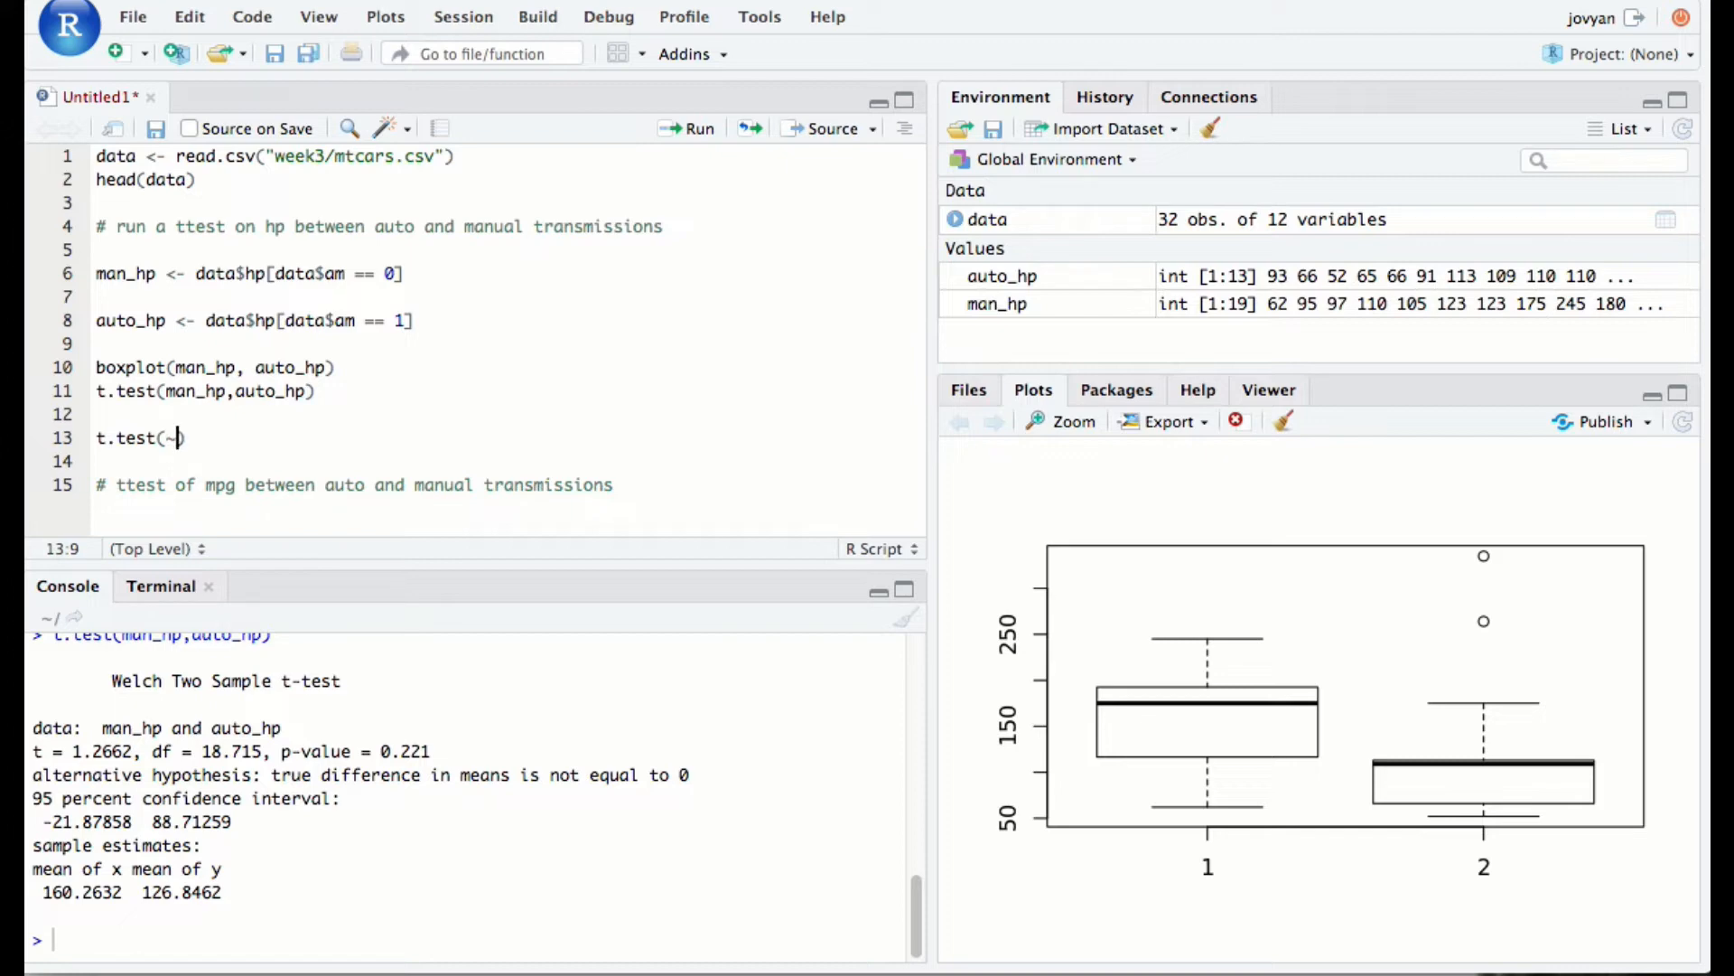
{"action": "key", "text": "Backspace"}
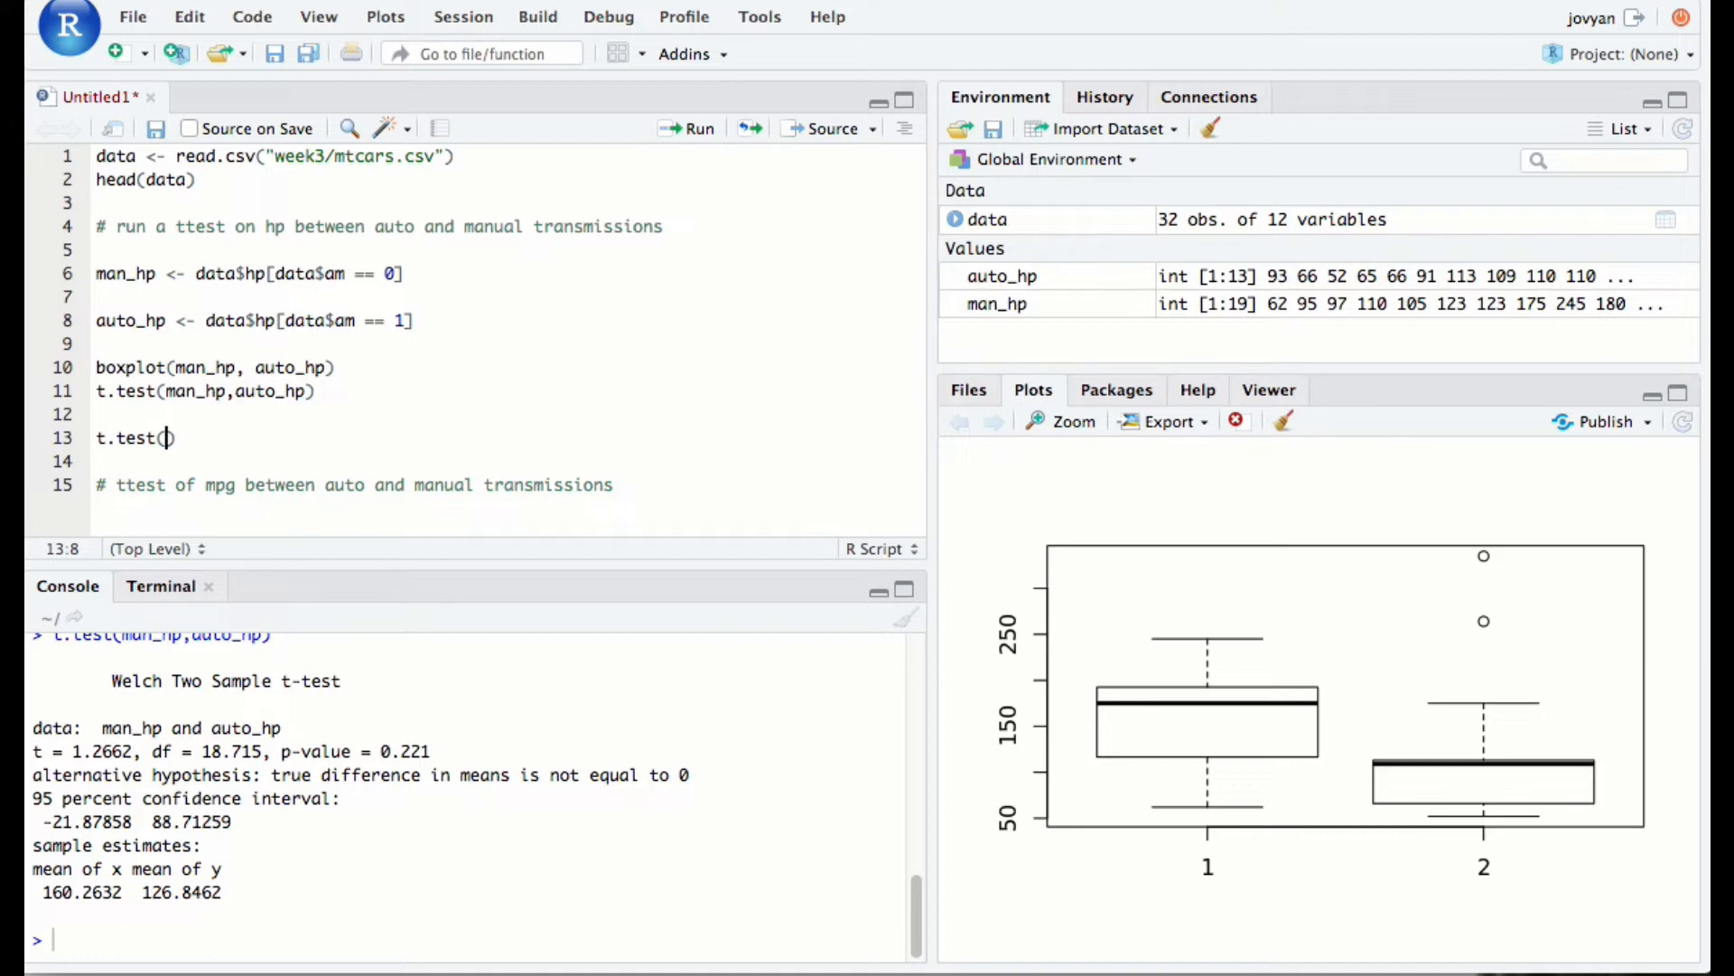
{"action": "type", "text": "data"}
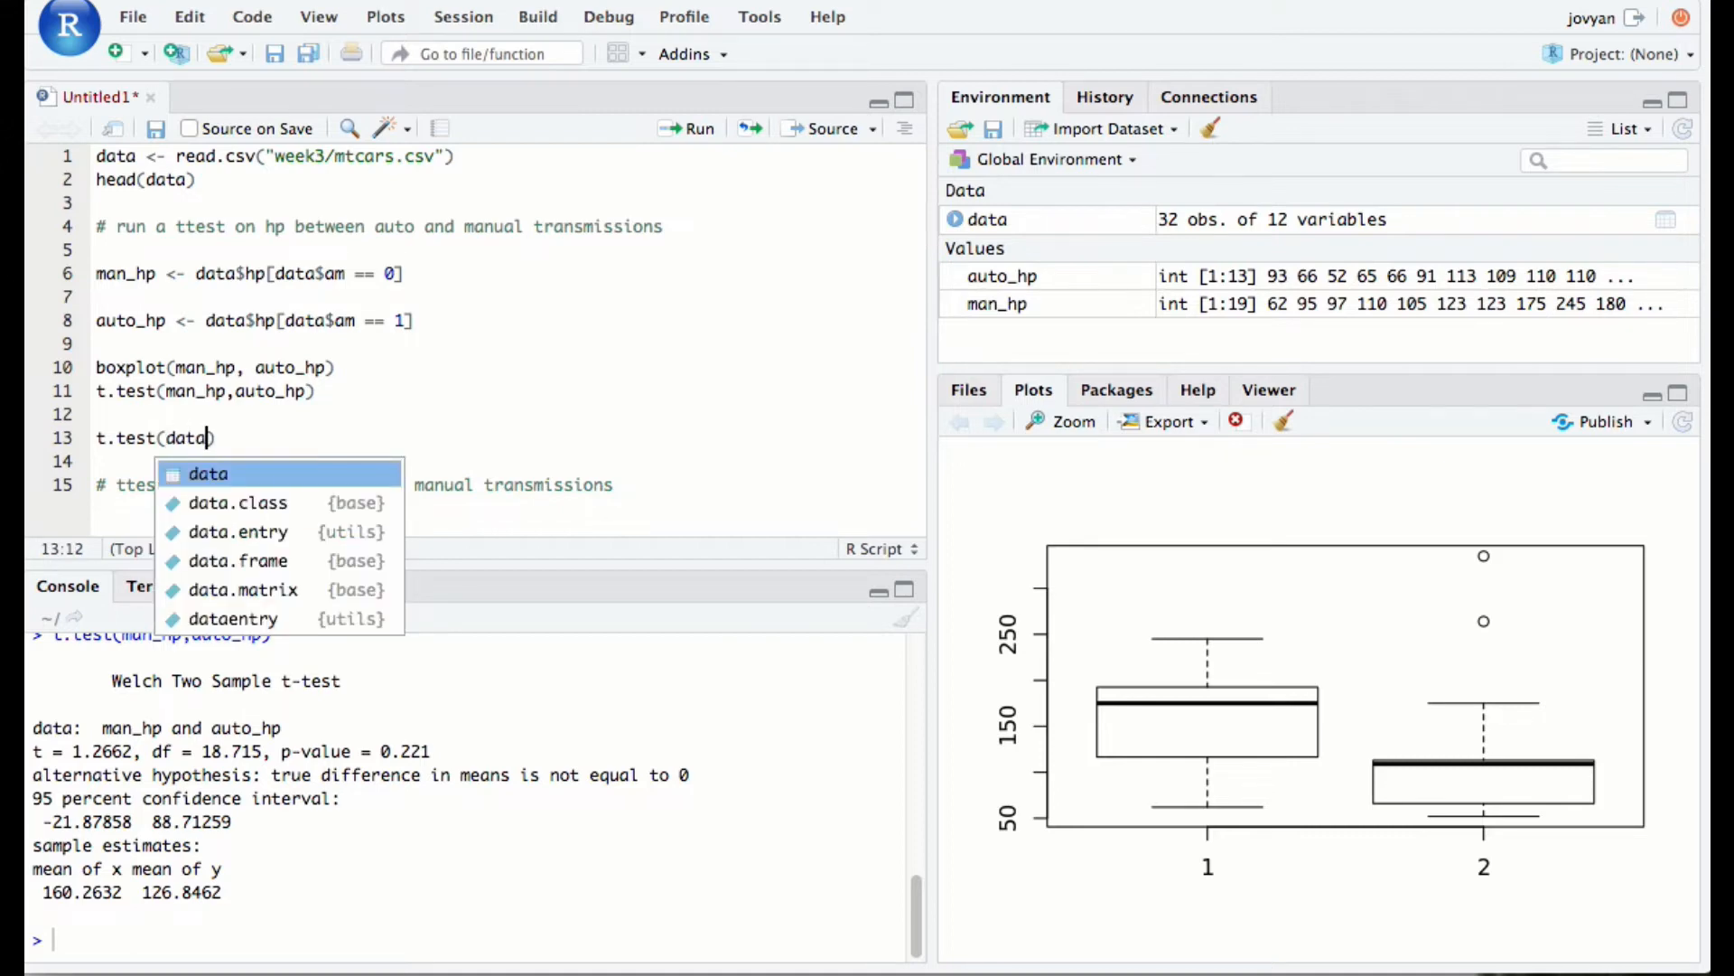
{"action": "type", "text": "$hp"}
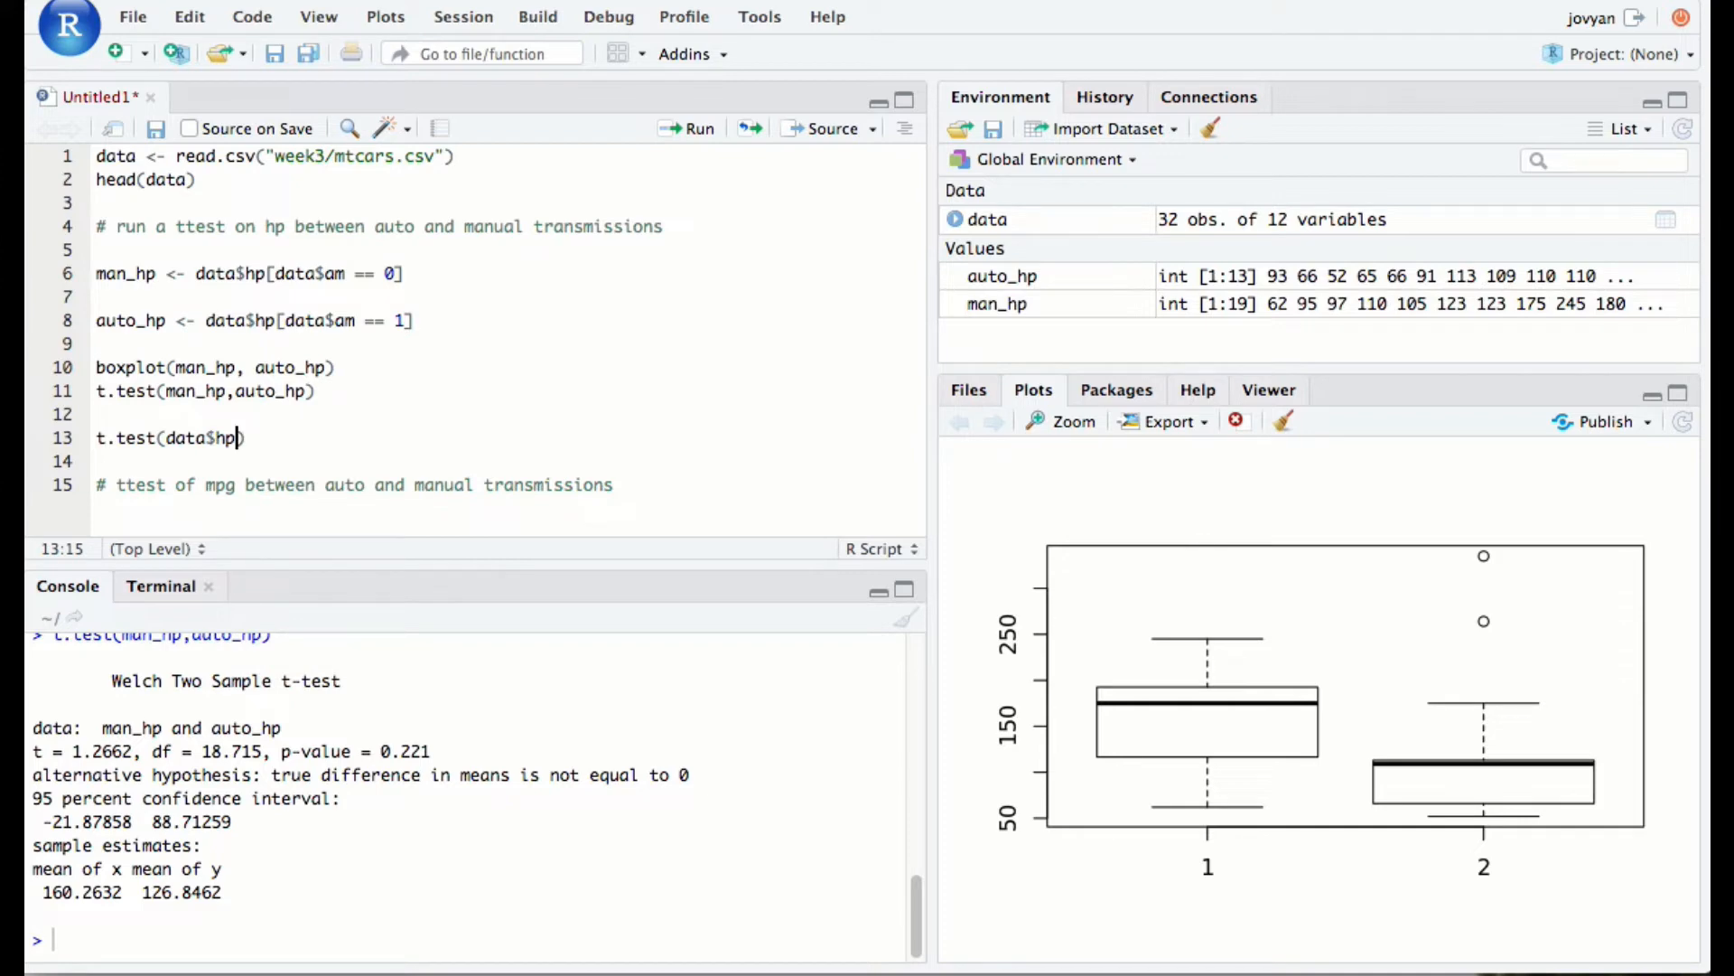
{"action": "type", "text": "~"}
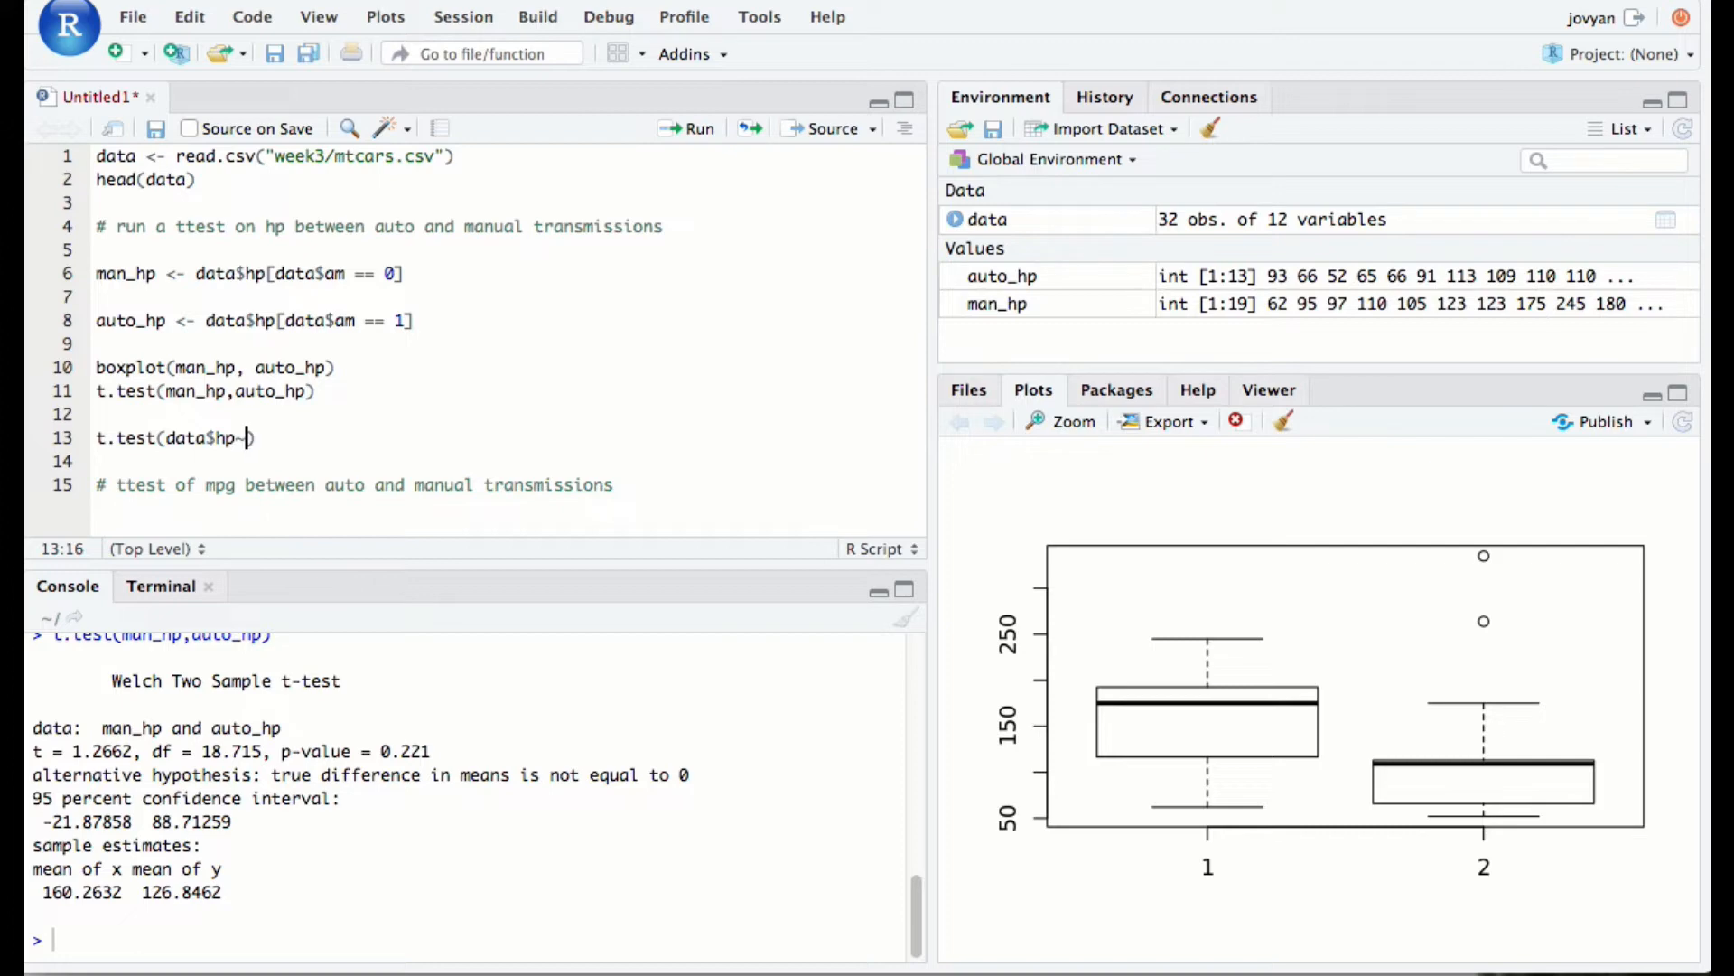
{"action": "type", "text": "~data"}
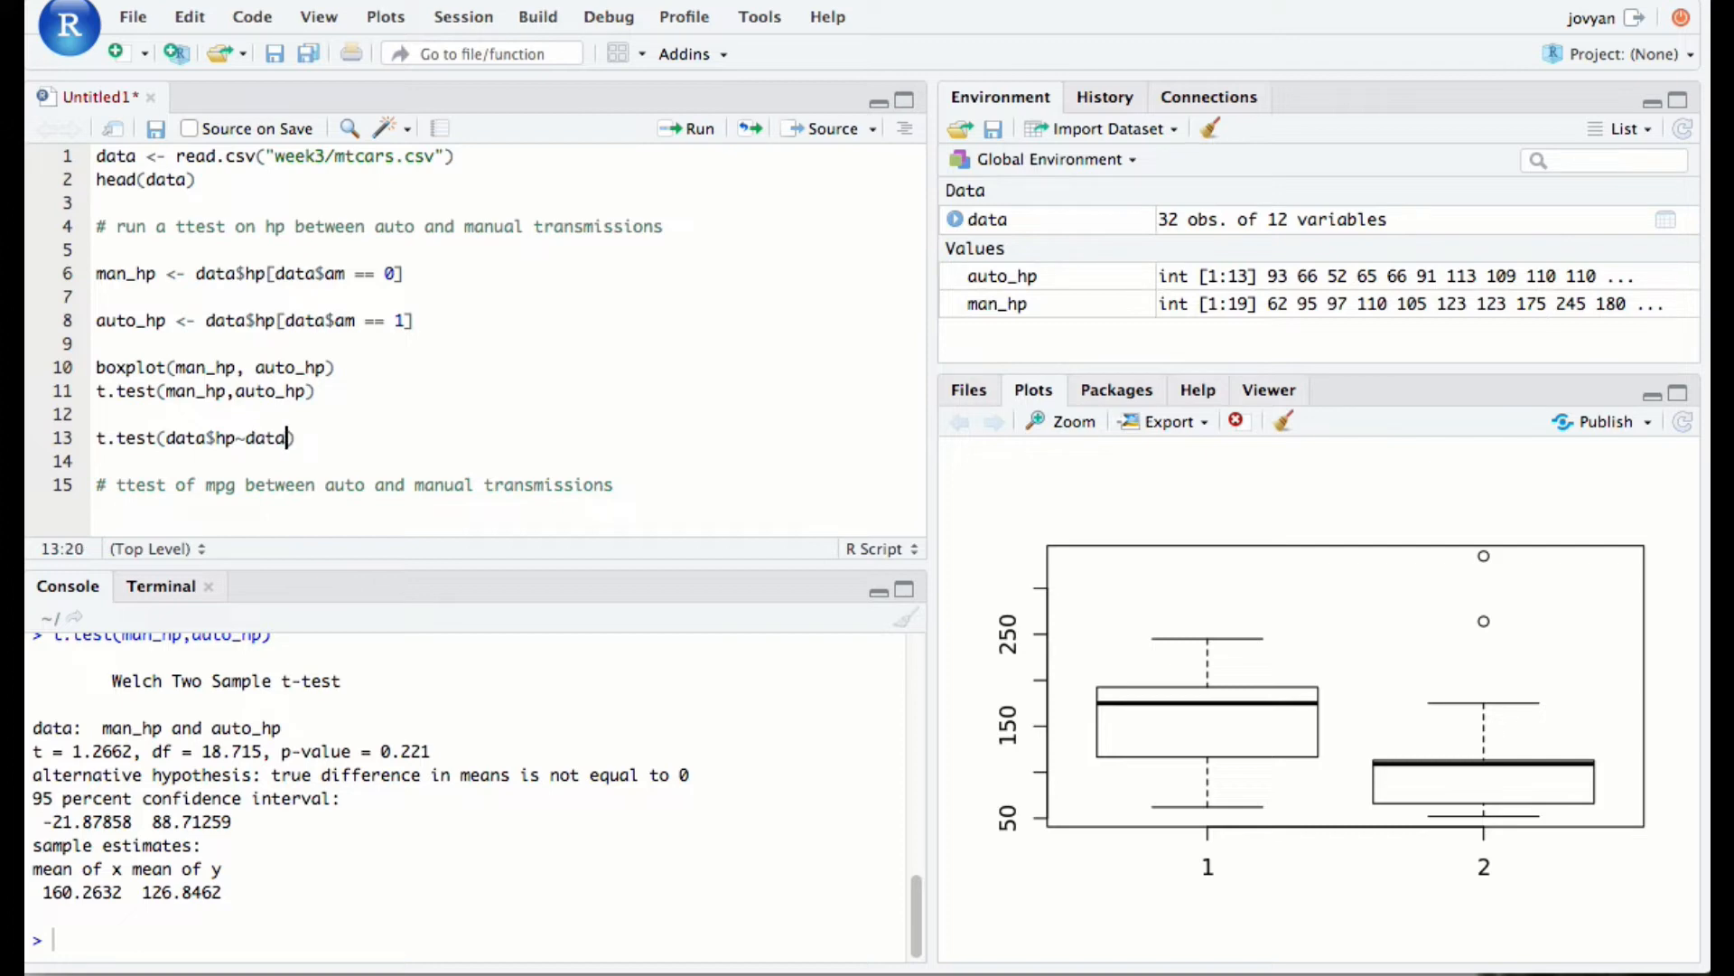
{"action": "type", "text": "$am"}
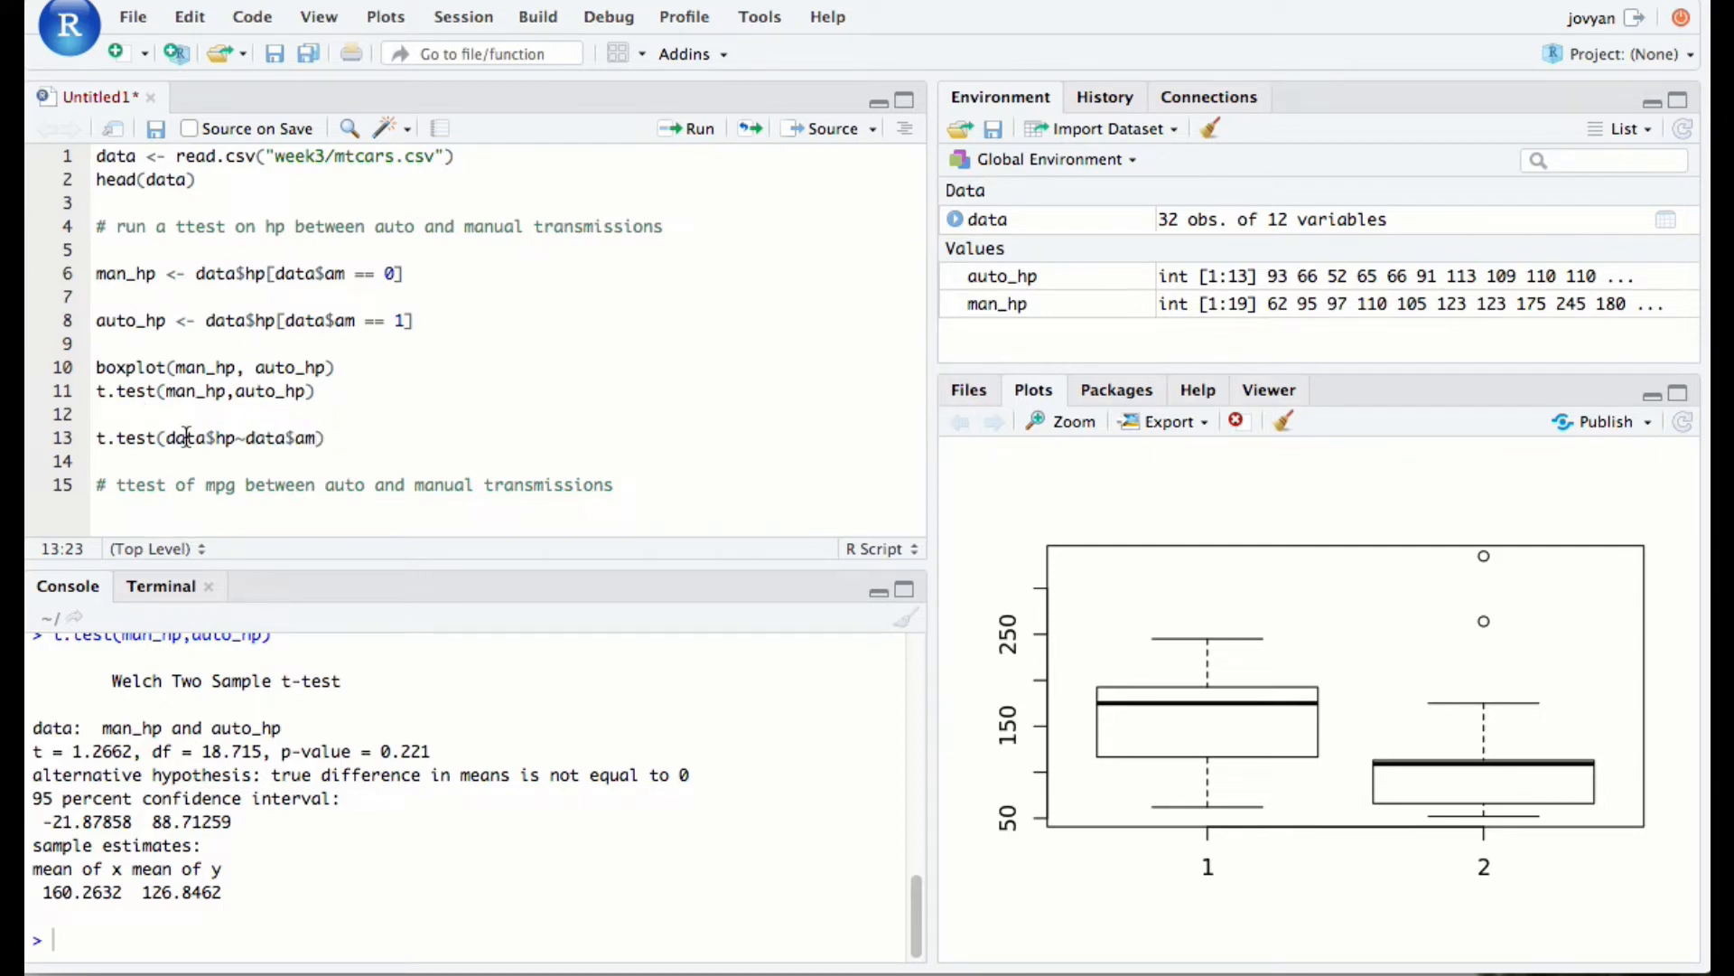
Run the formula t-test line, reproducing the same Welch result for hp by am
{"action": "double_click", "coordinate": [186, 437]}
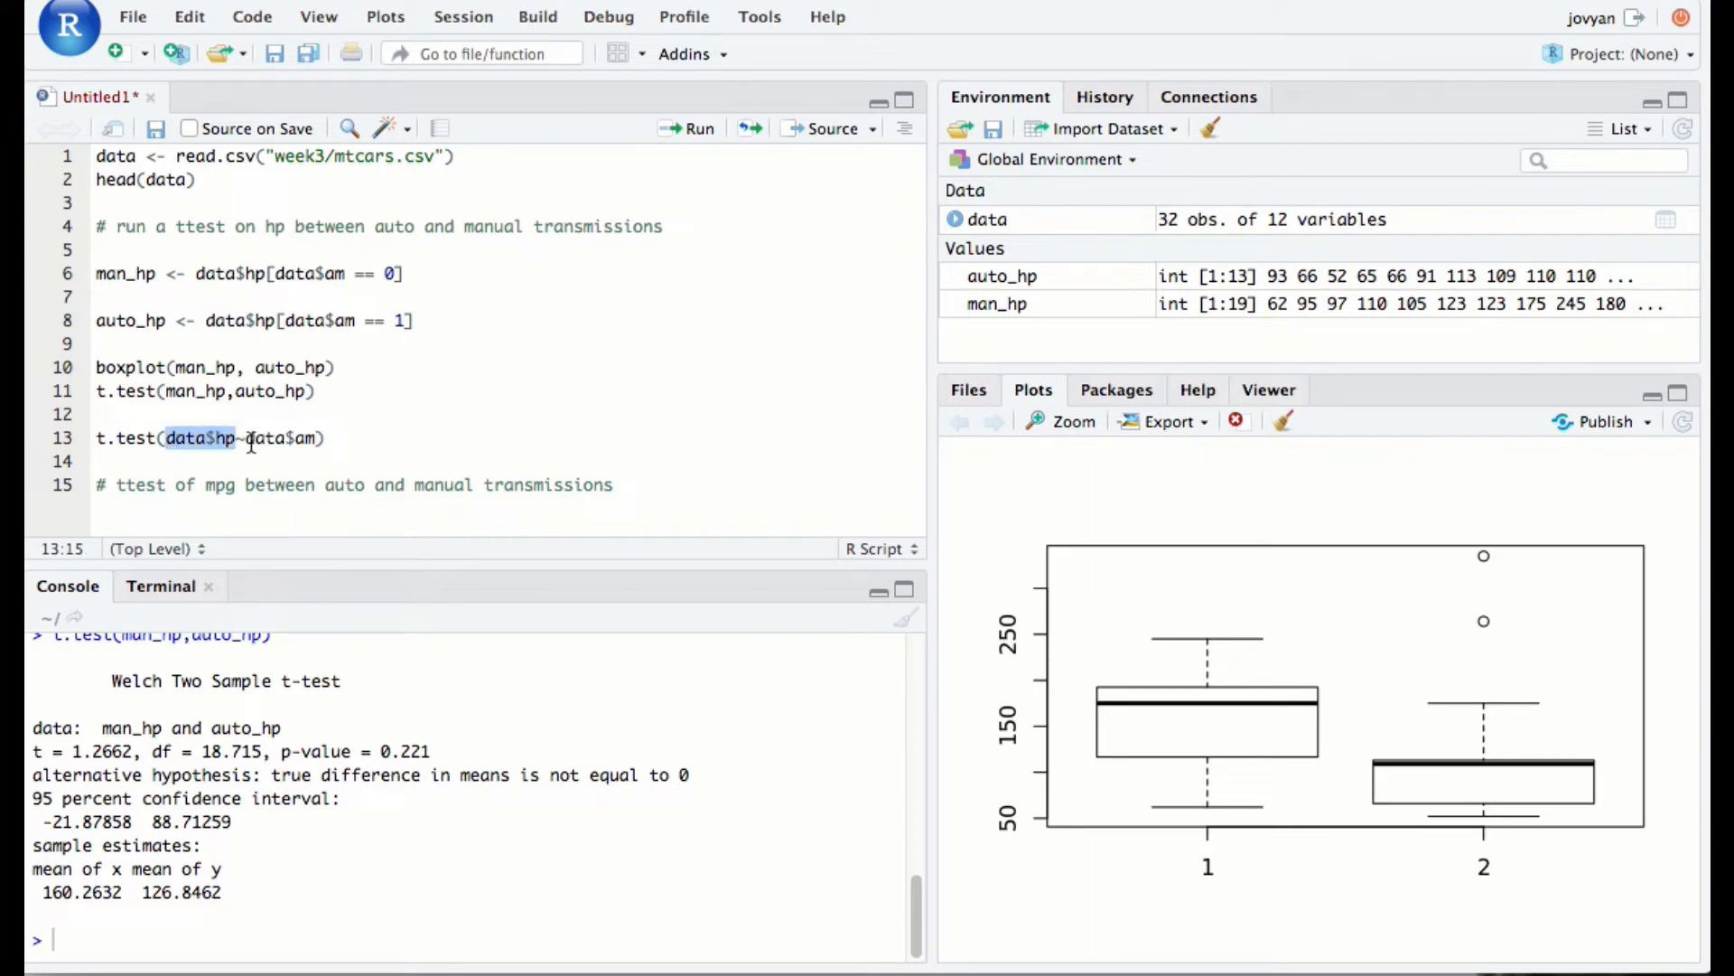
{"action": "left_click_drag", "start_coordinate": [246, 437], "coordinate": [318, 437]}
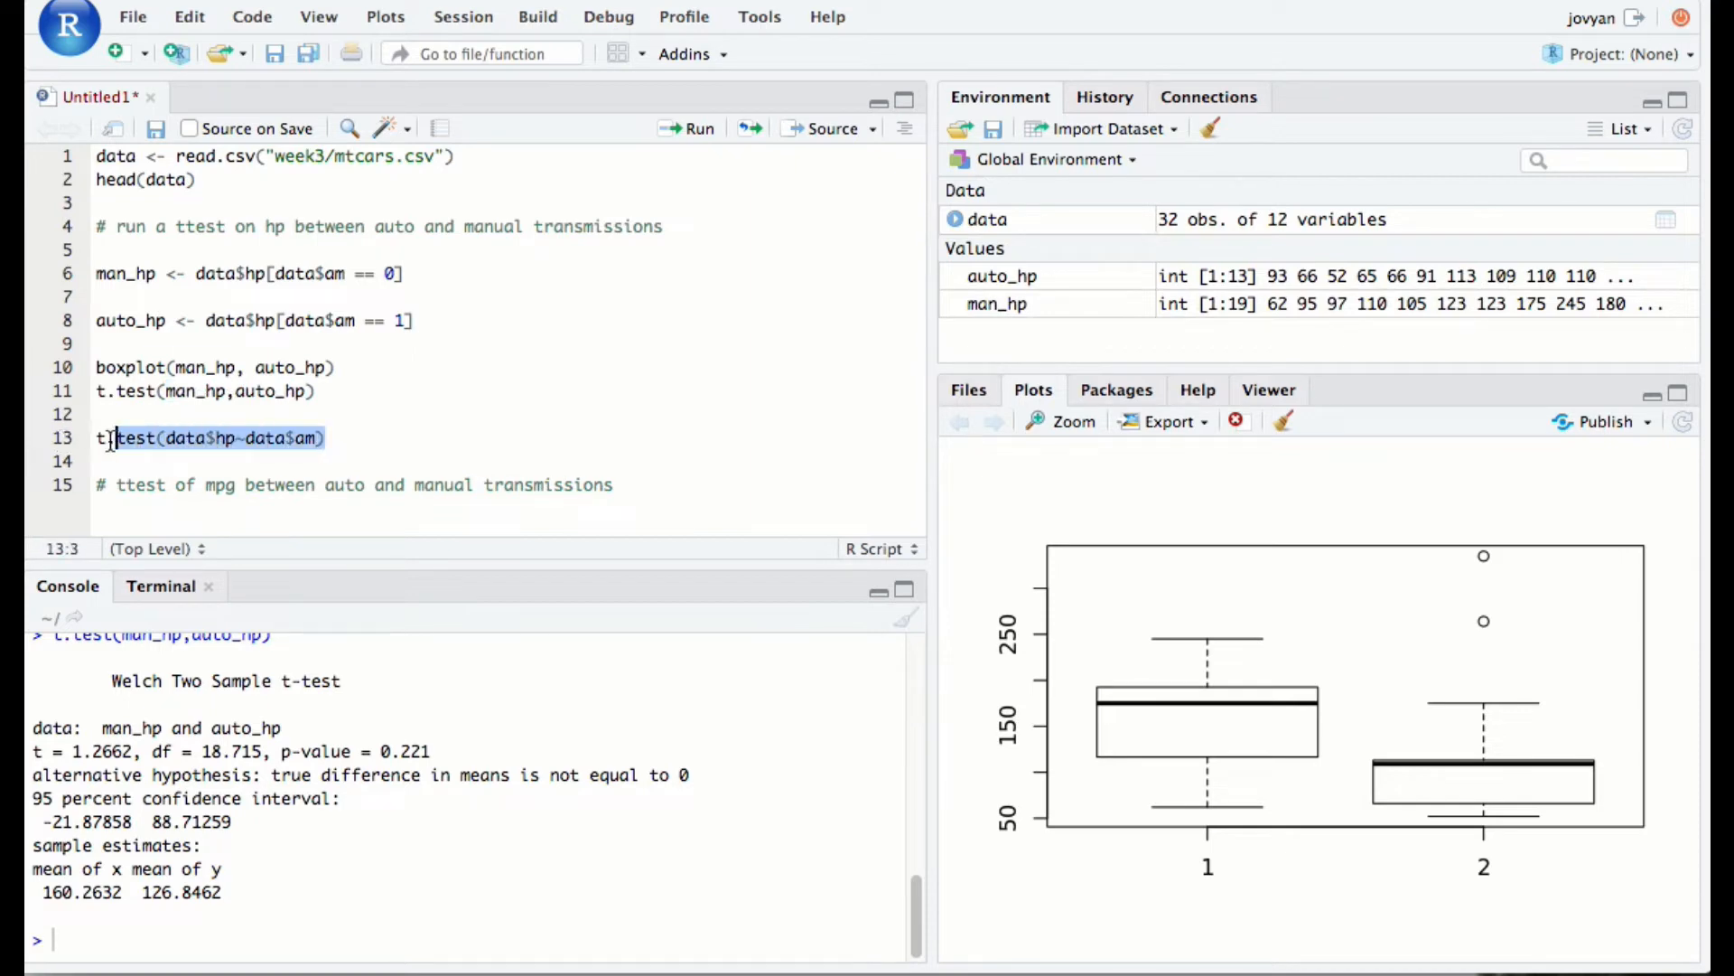
{"action": "left_click", "coordinate": [333, 438]}
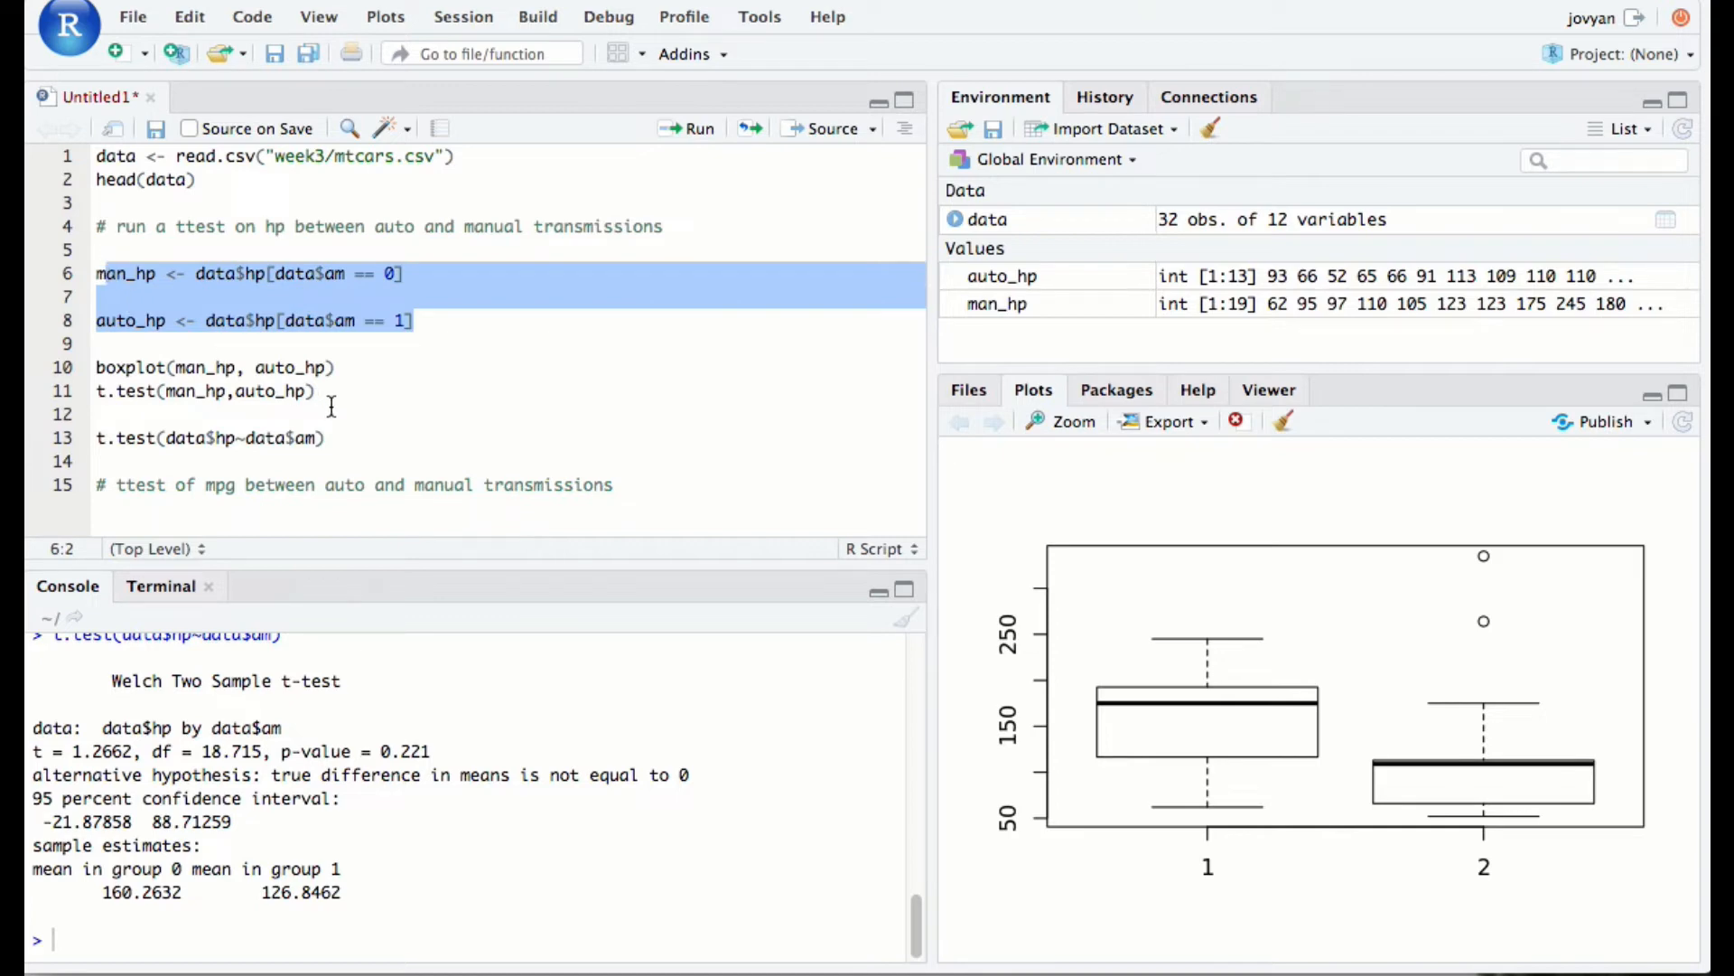
Write t.test(hp~am, data) on line 14 and run it for the identical Welch result
{"action": "left_click", "coordinate": [296, 390]}
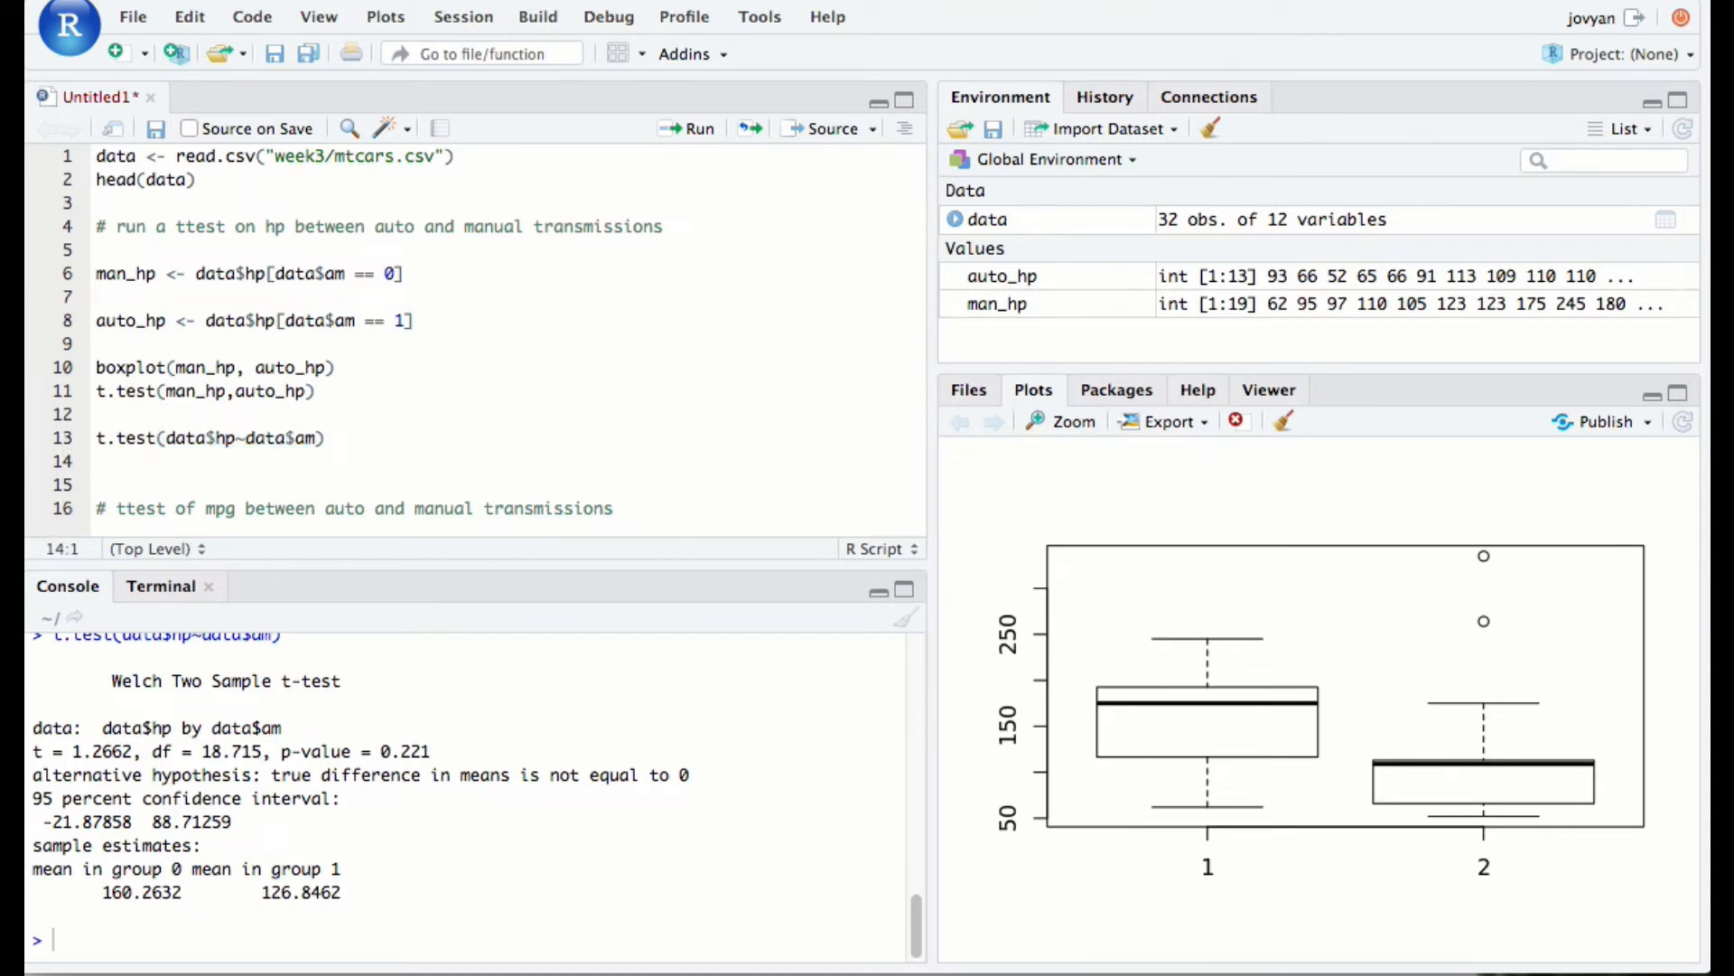
{"action": "type", "text": "t"}
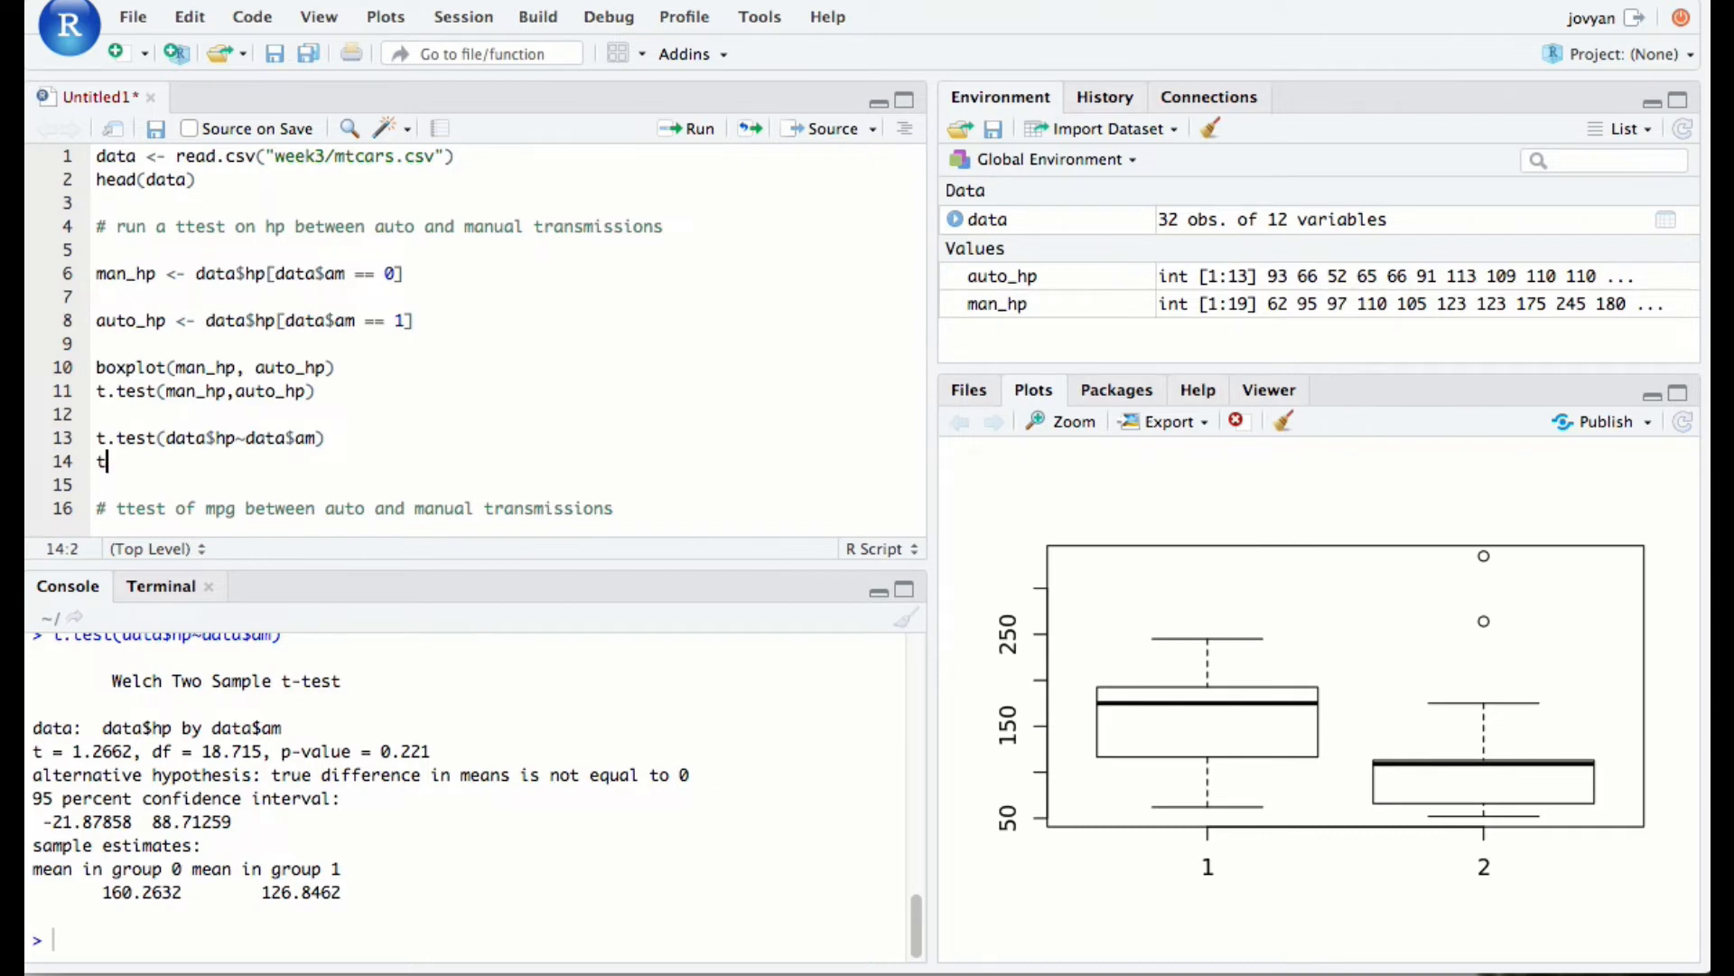
{"action": "type", "text": ".test("}
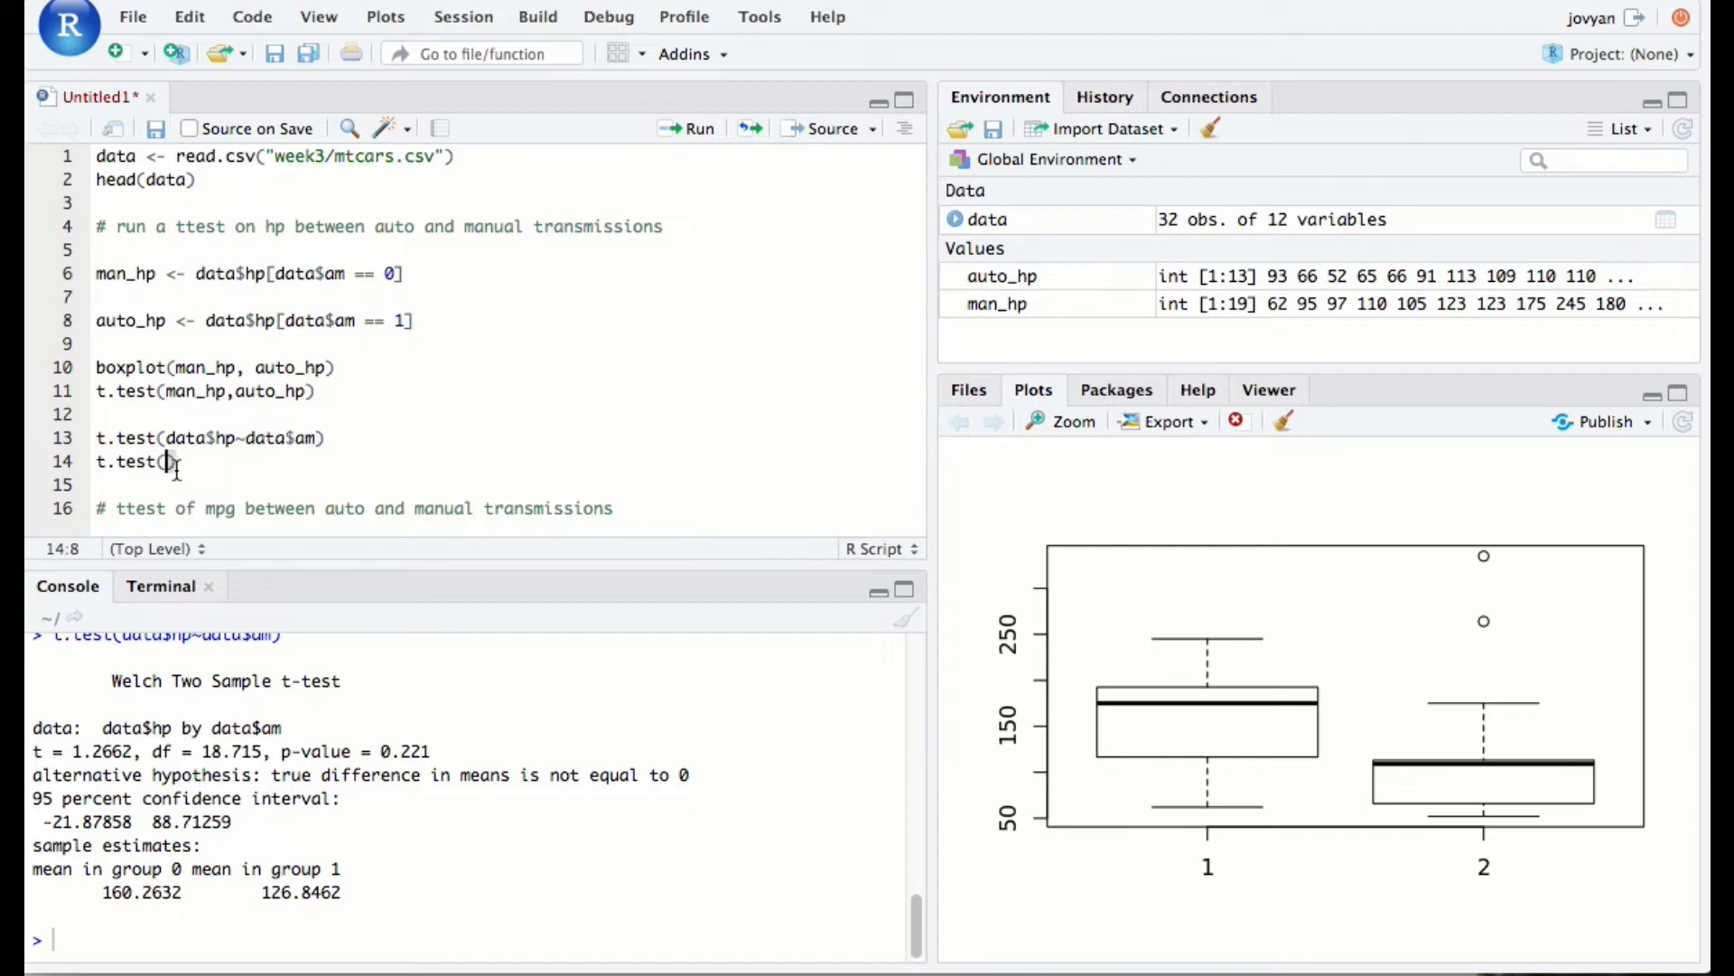
{"action": "type", "text": "hp~"}
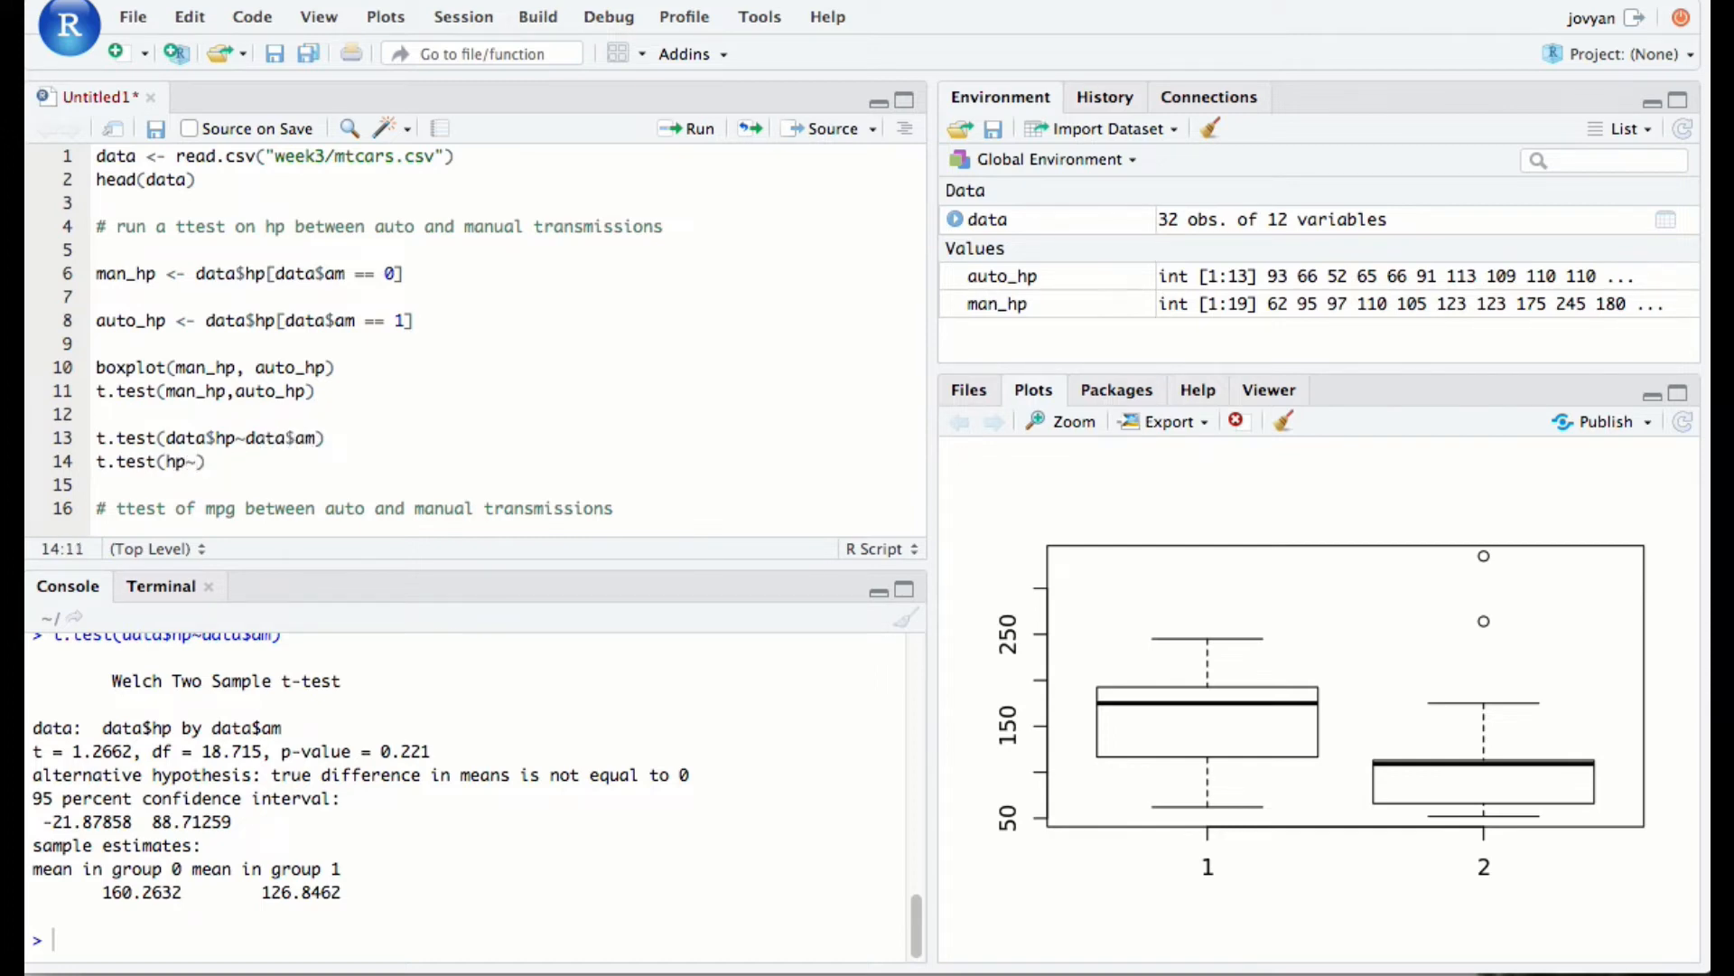
{"action": "type", "text": "am,"}
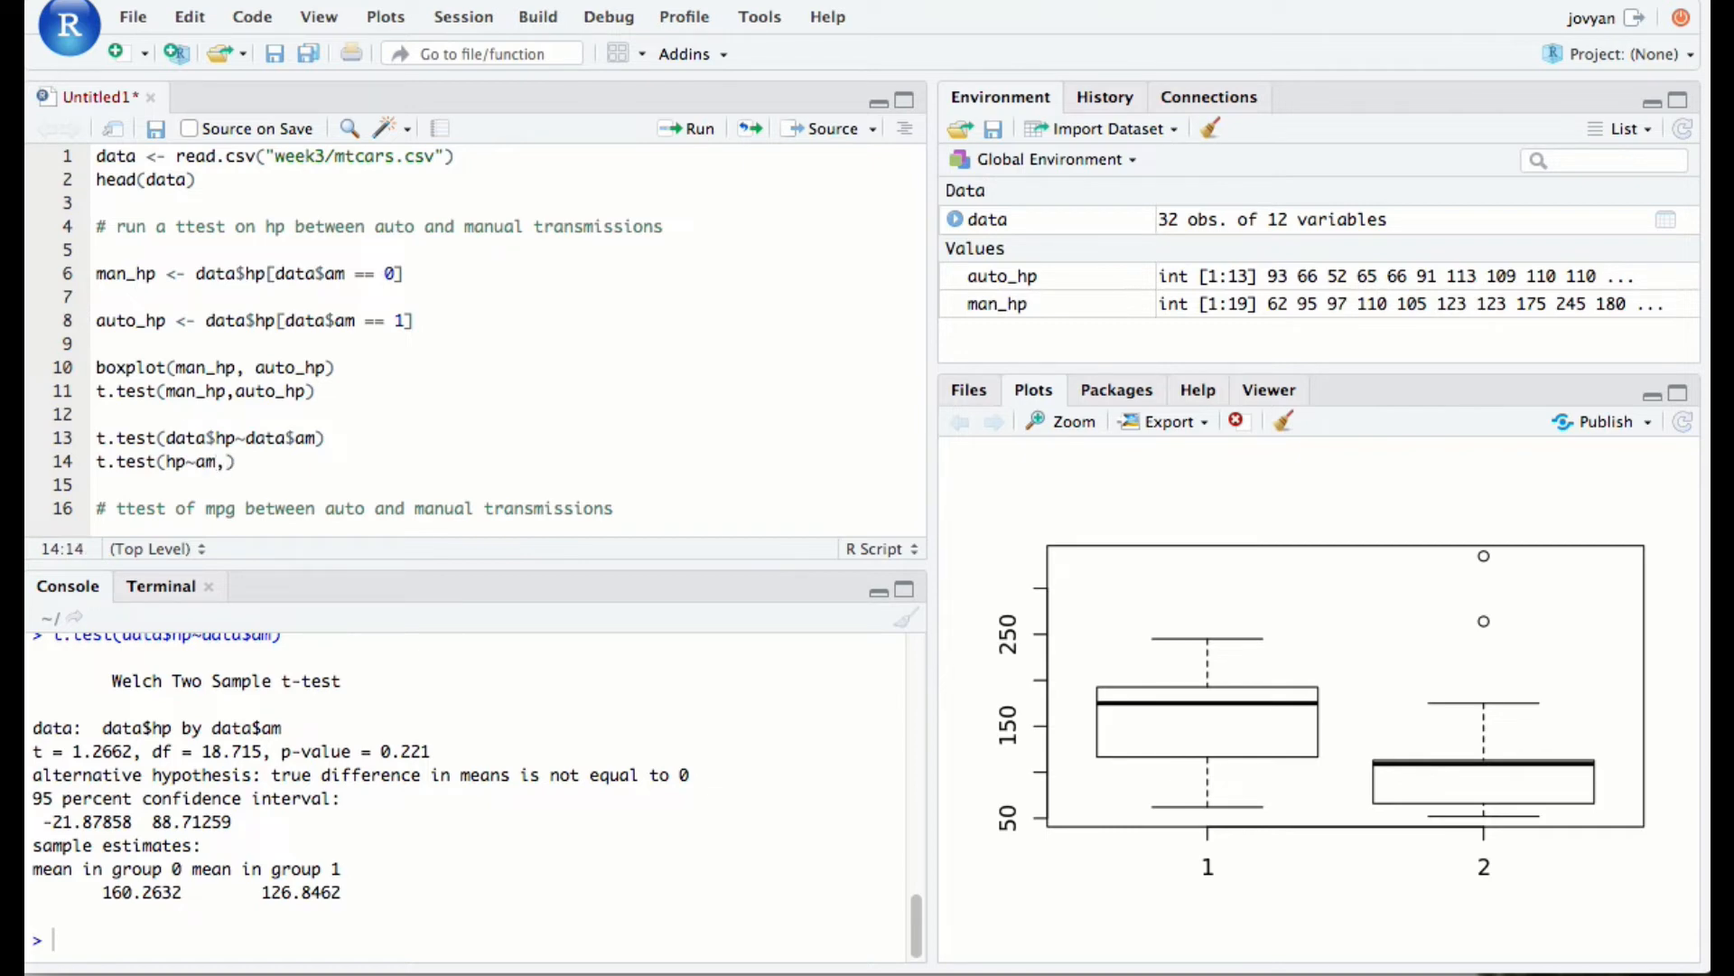
{"action": "type", "text": "data"}
{"action": "type", "text": "help("}
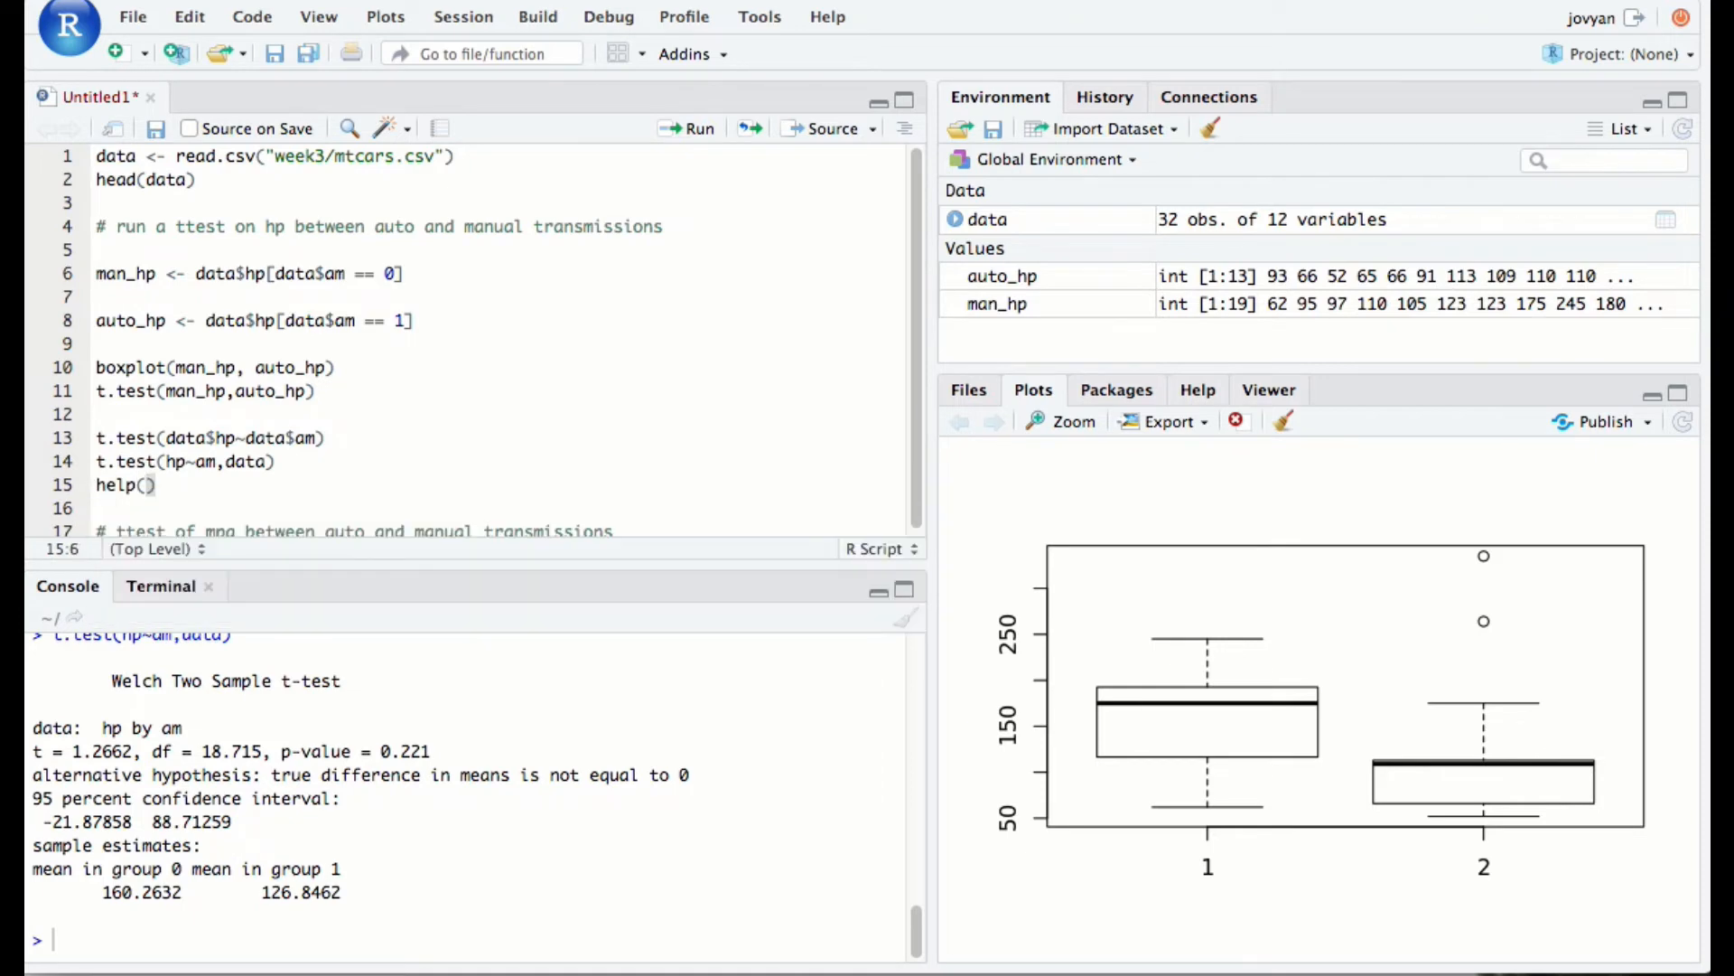
Run help(t.test) on line 15 to bring up the Student's t-Test documentation
{"action": "type", "text": "t.test"}
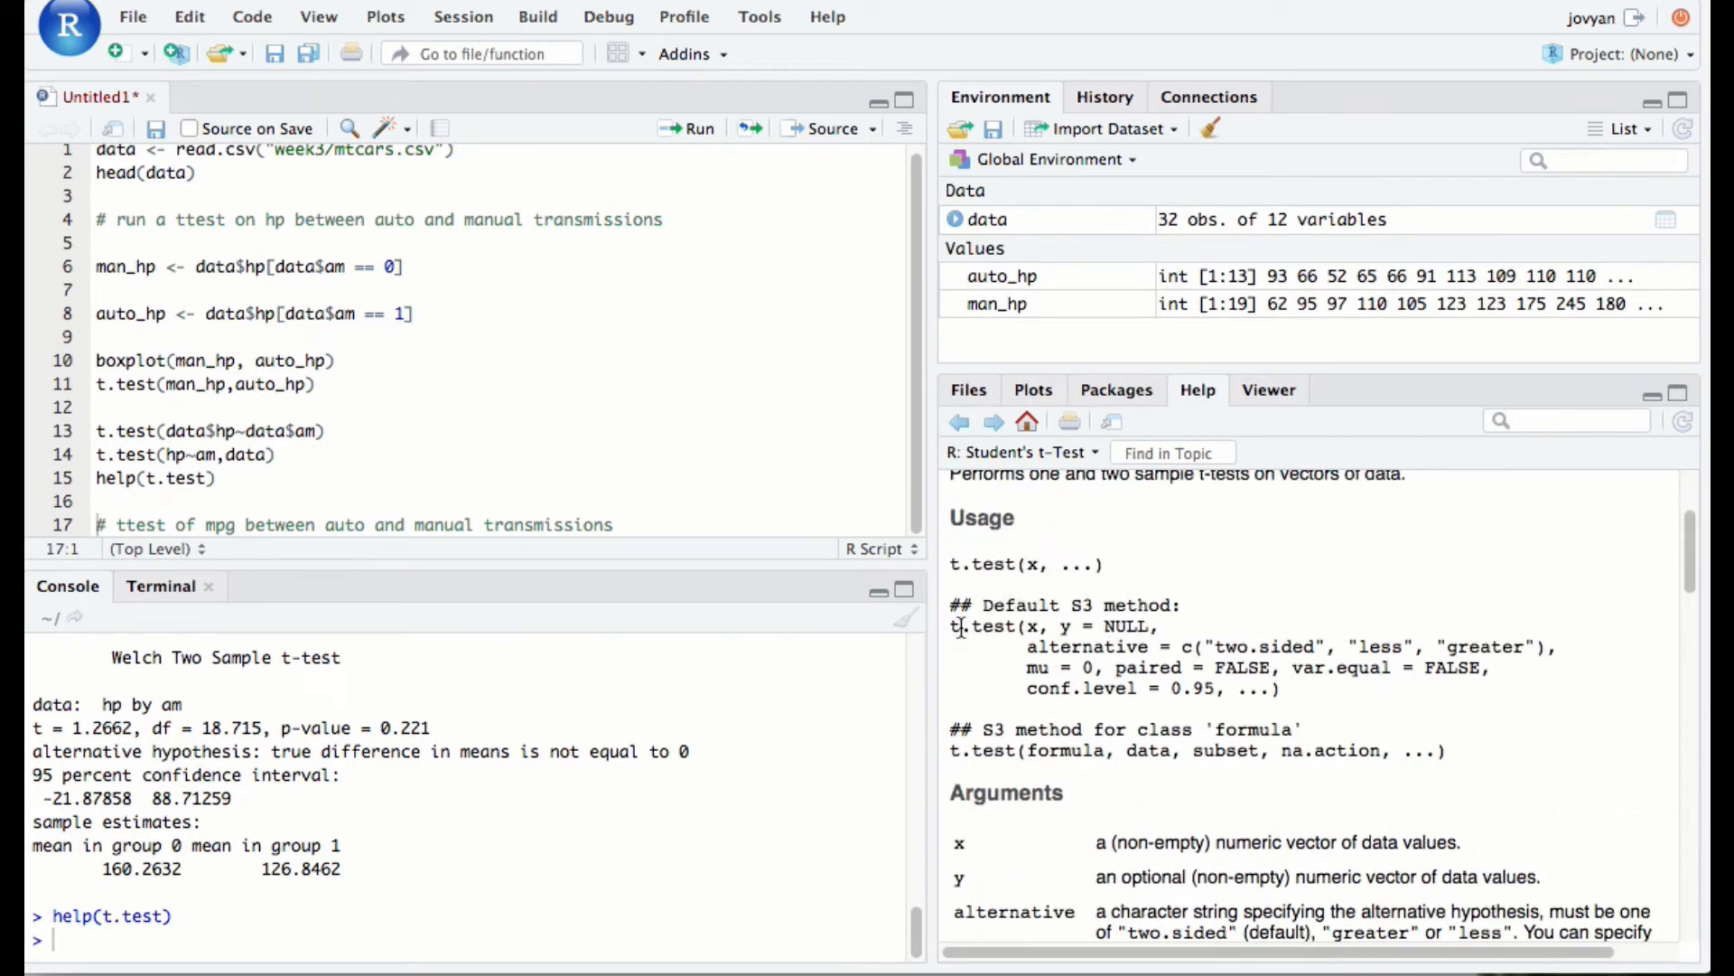
{"action": "double_click", "coordinate": [972, 627]}
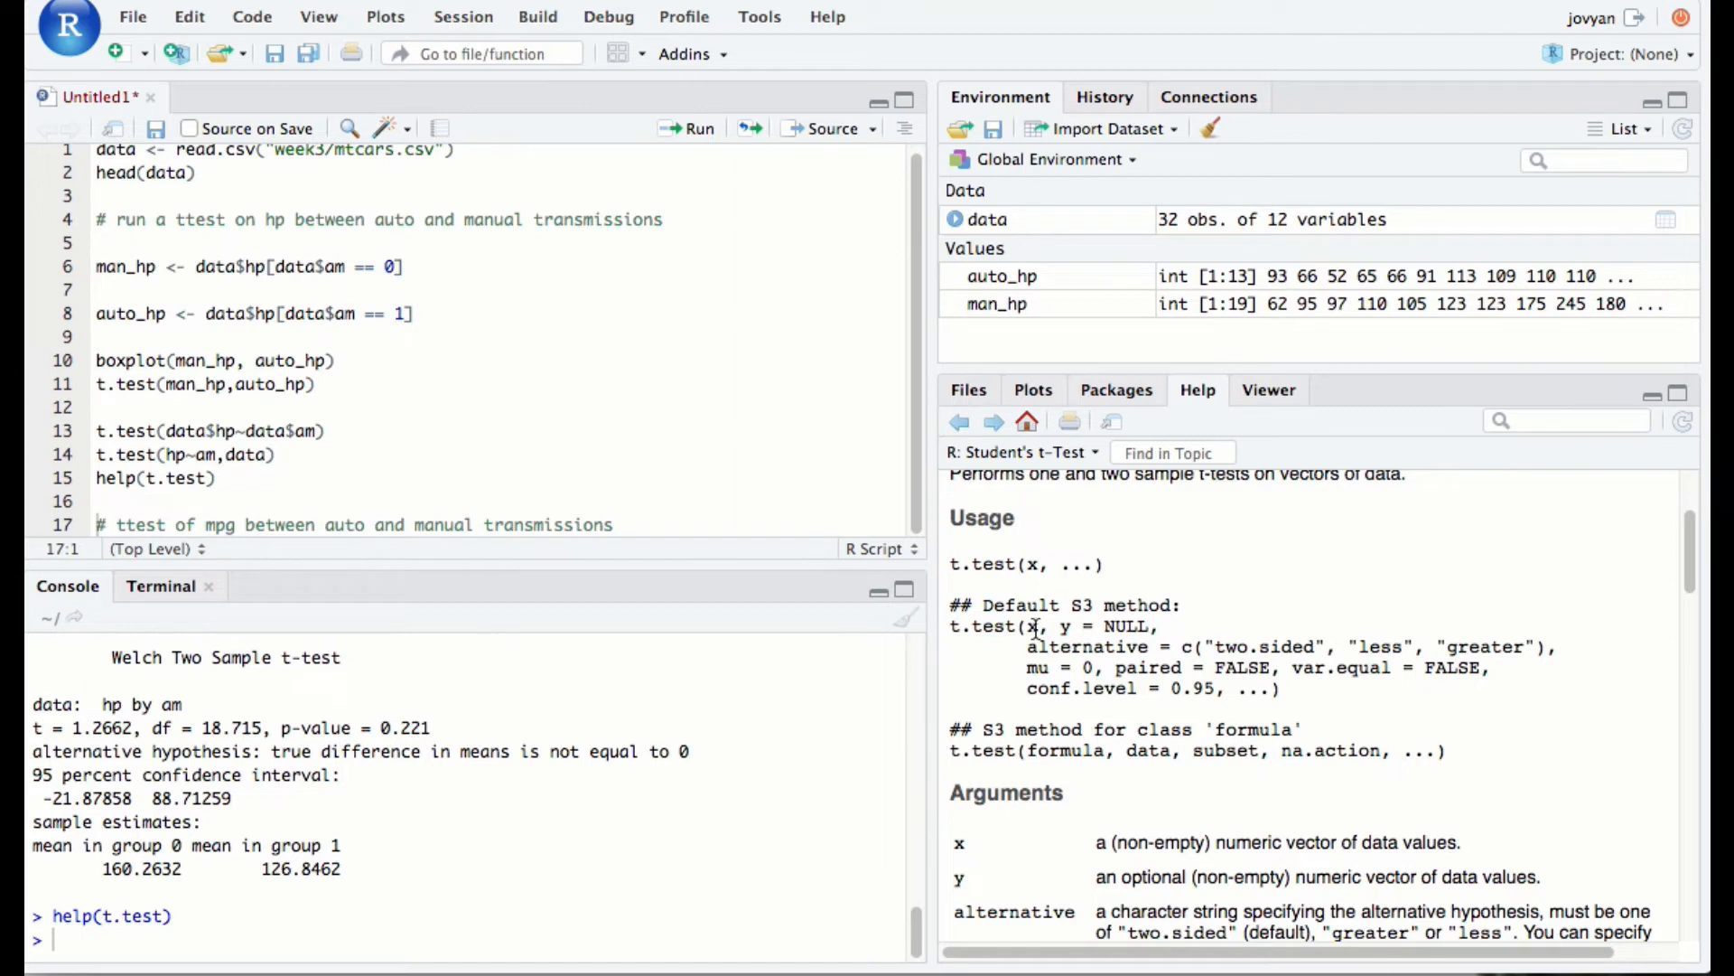
{"action": "mouse_move", "coordinate": [278, 398]}
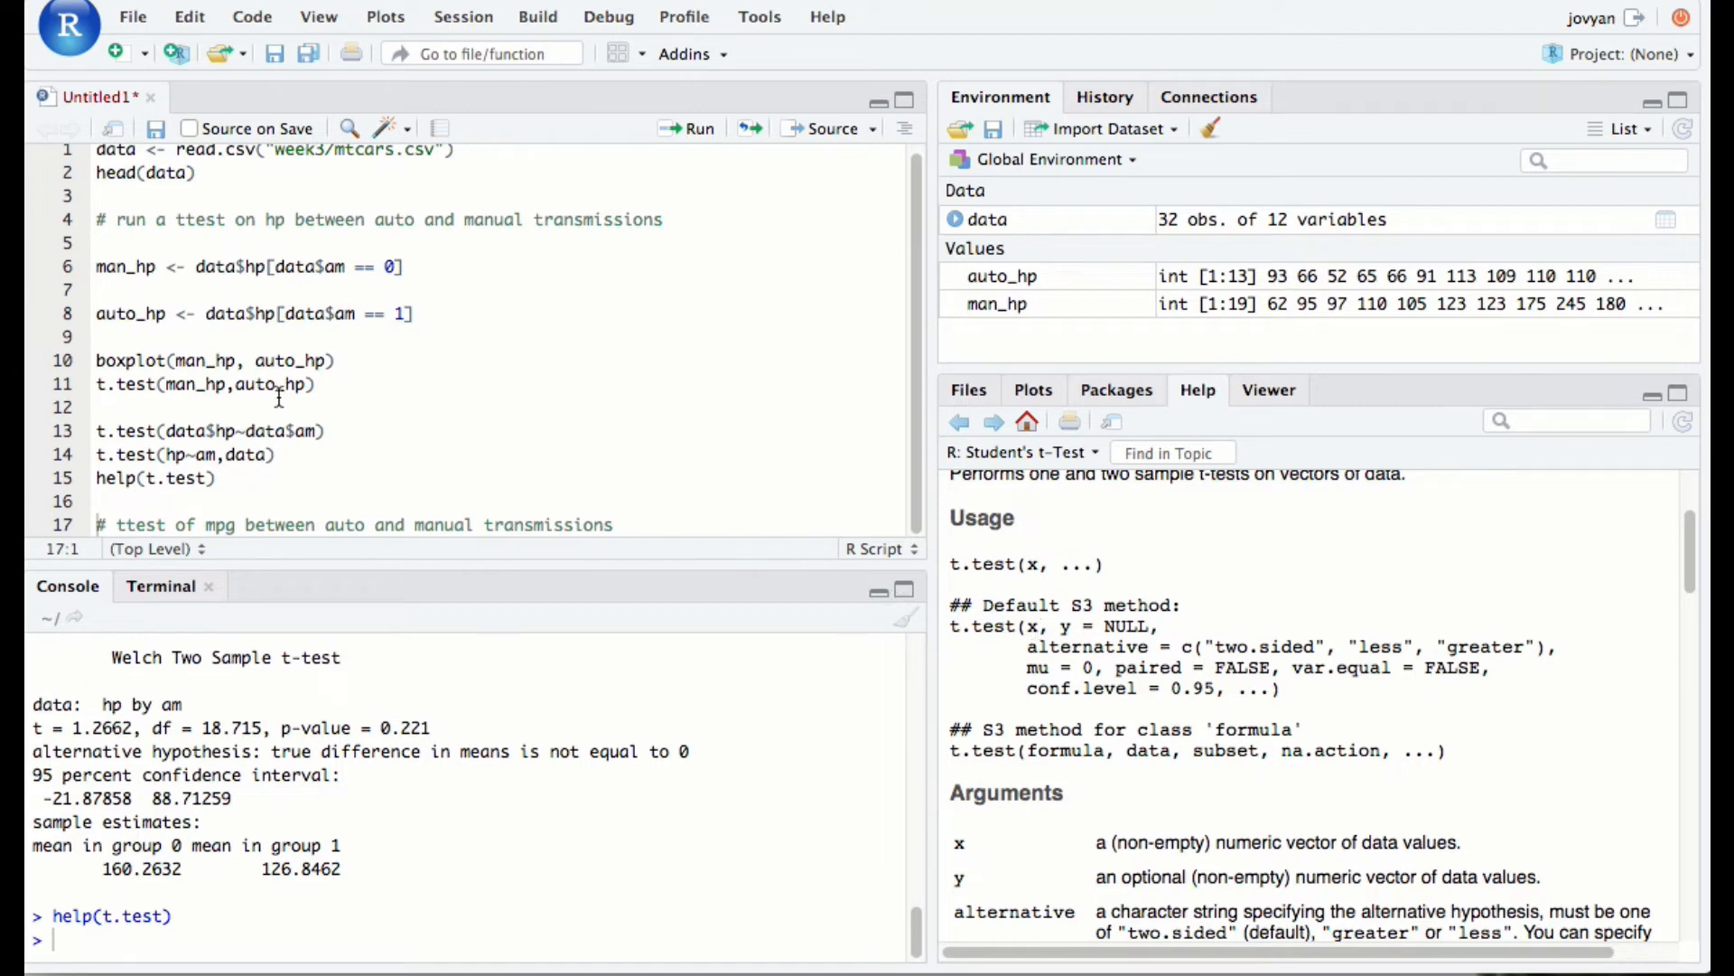
{"action": "triple_click", "coordinate": [204, 383]}
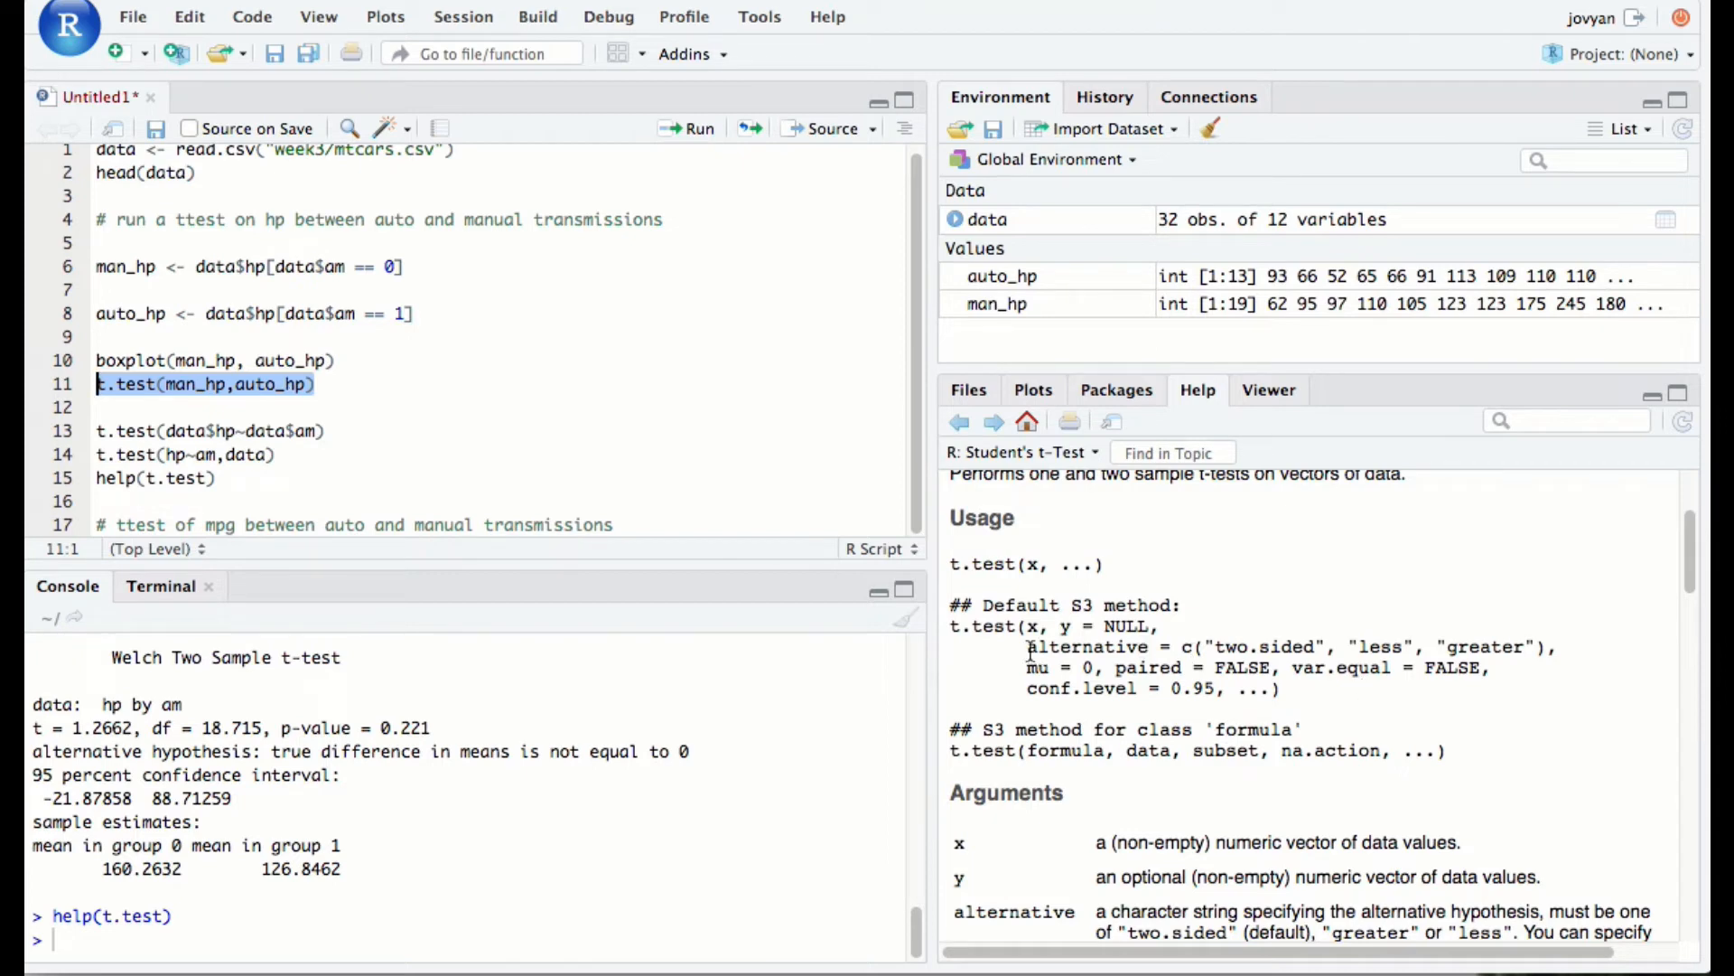
{"action": "mouse_move", "coordinate": [1062, 650]}
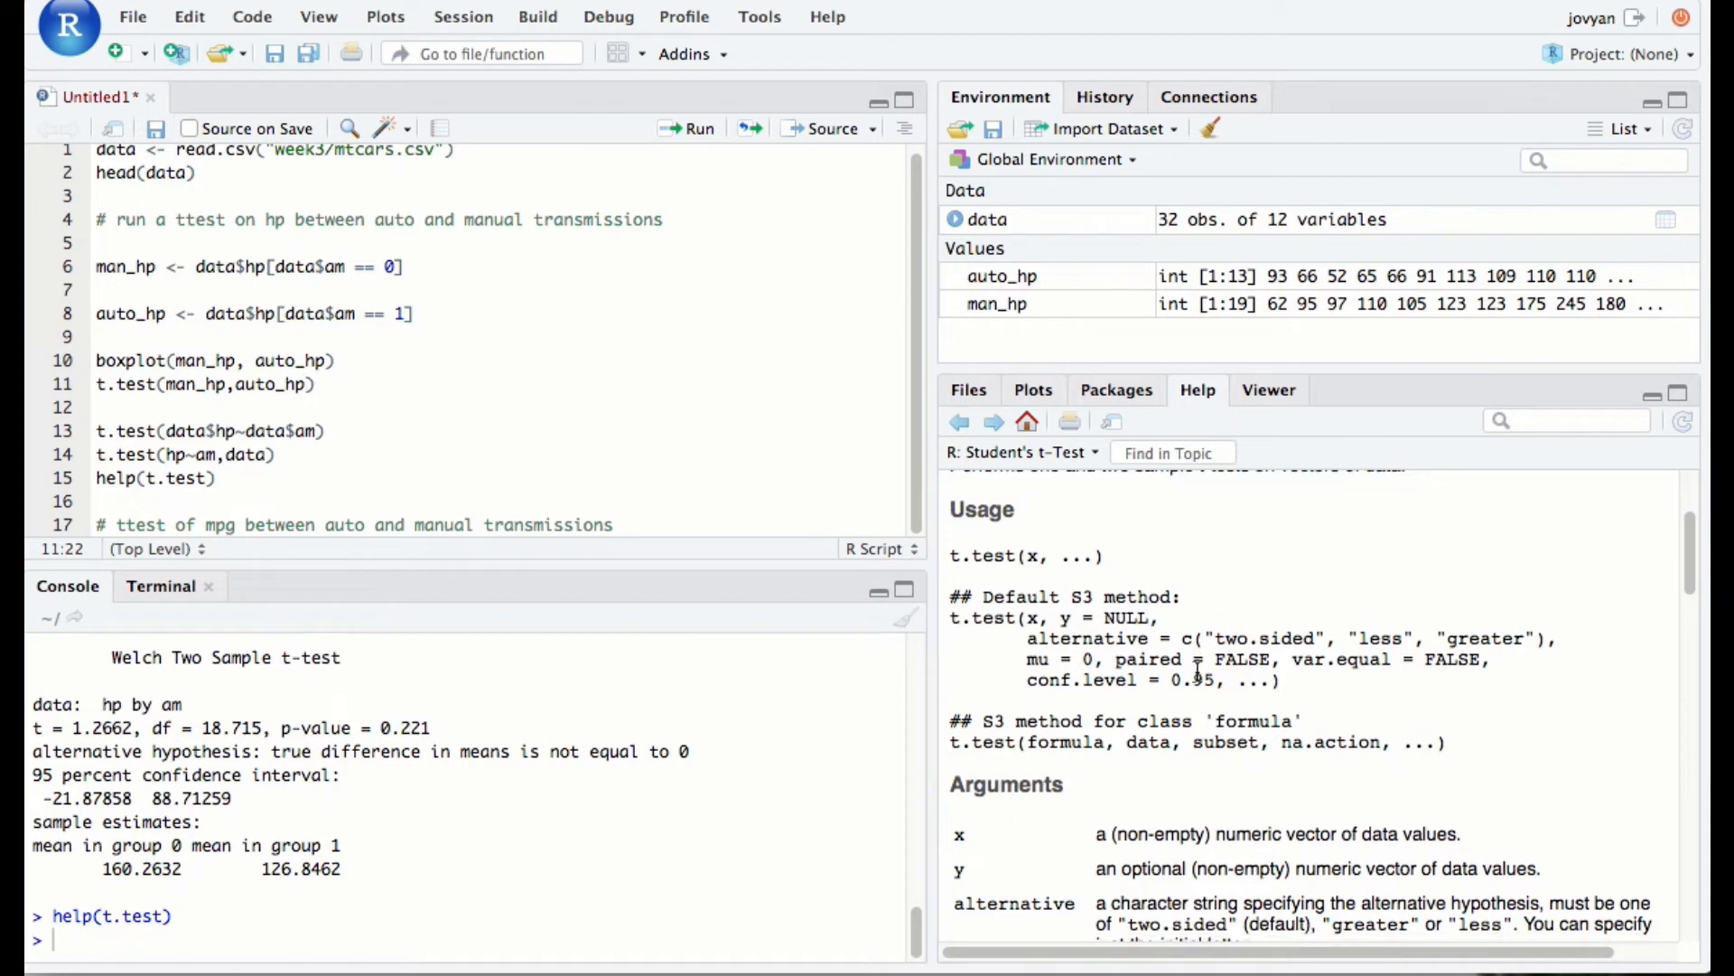
Read down the Help pane through Usage, Arguments and Examples
{"action": "scroll", "scroll_direction": "down", "scroll_amount": 3}
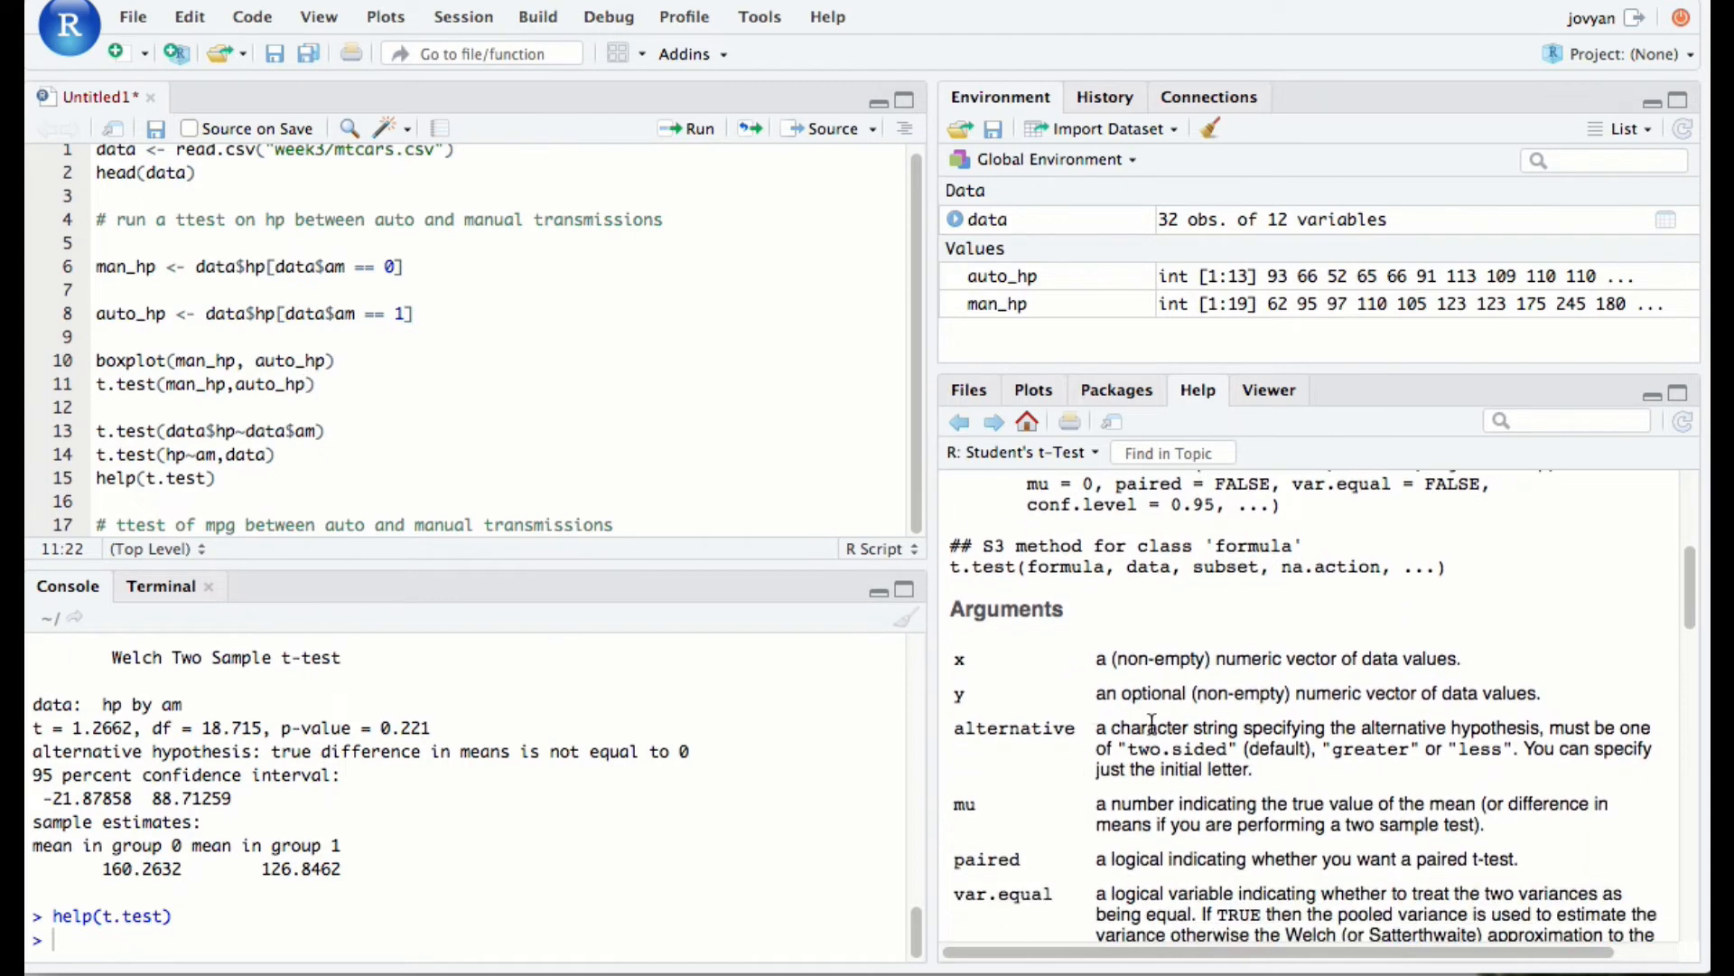
{"action": "mouse_move", "coordinate": [1015, 769]}
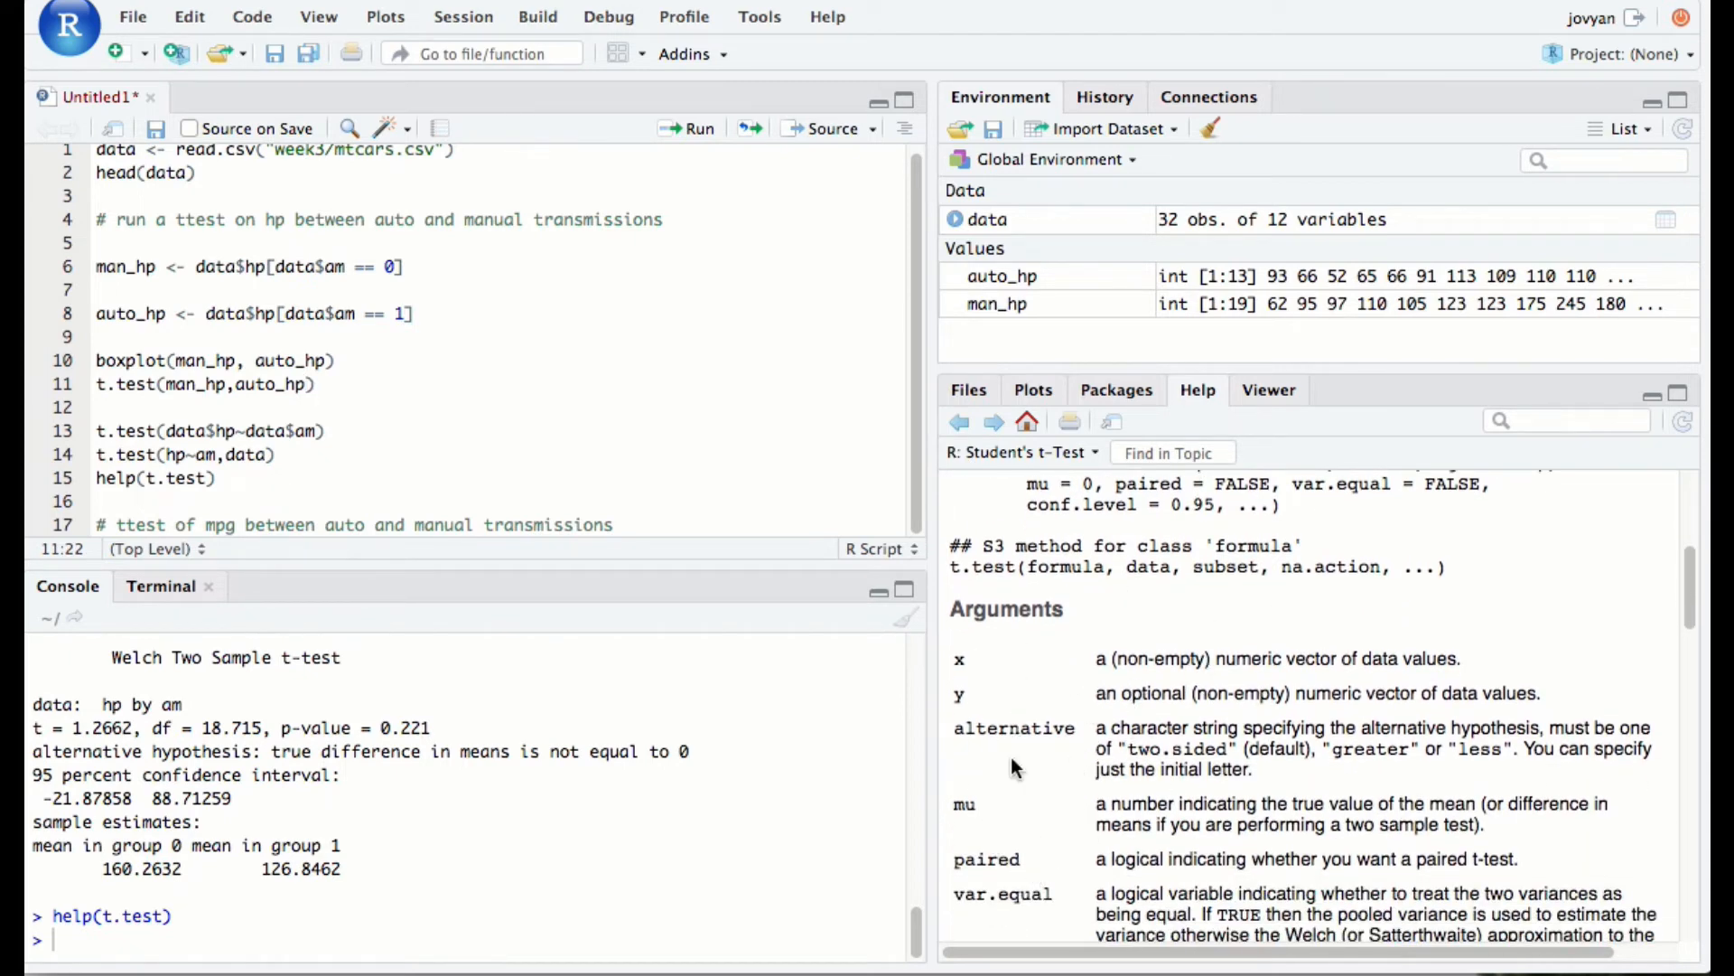
{"action": "scroll", "scroll_direction": "down", "scroll_amount": 3}
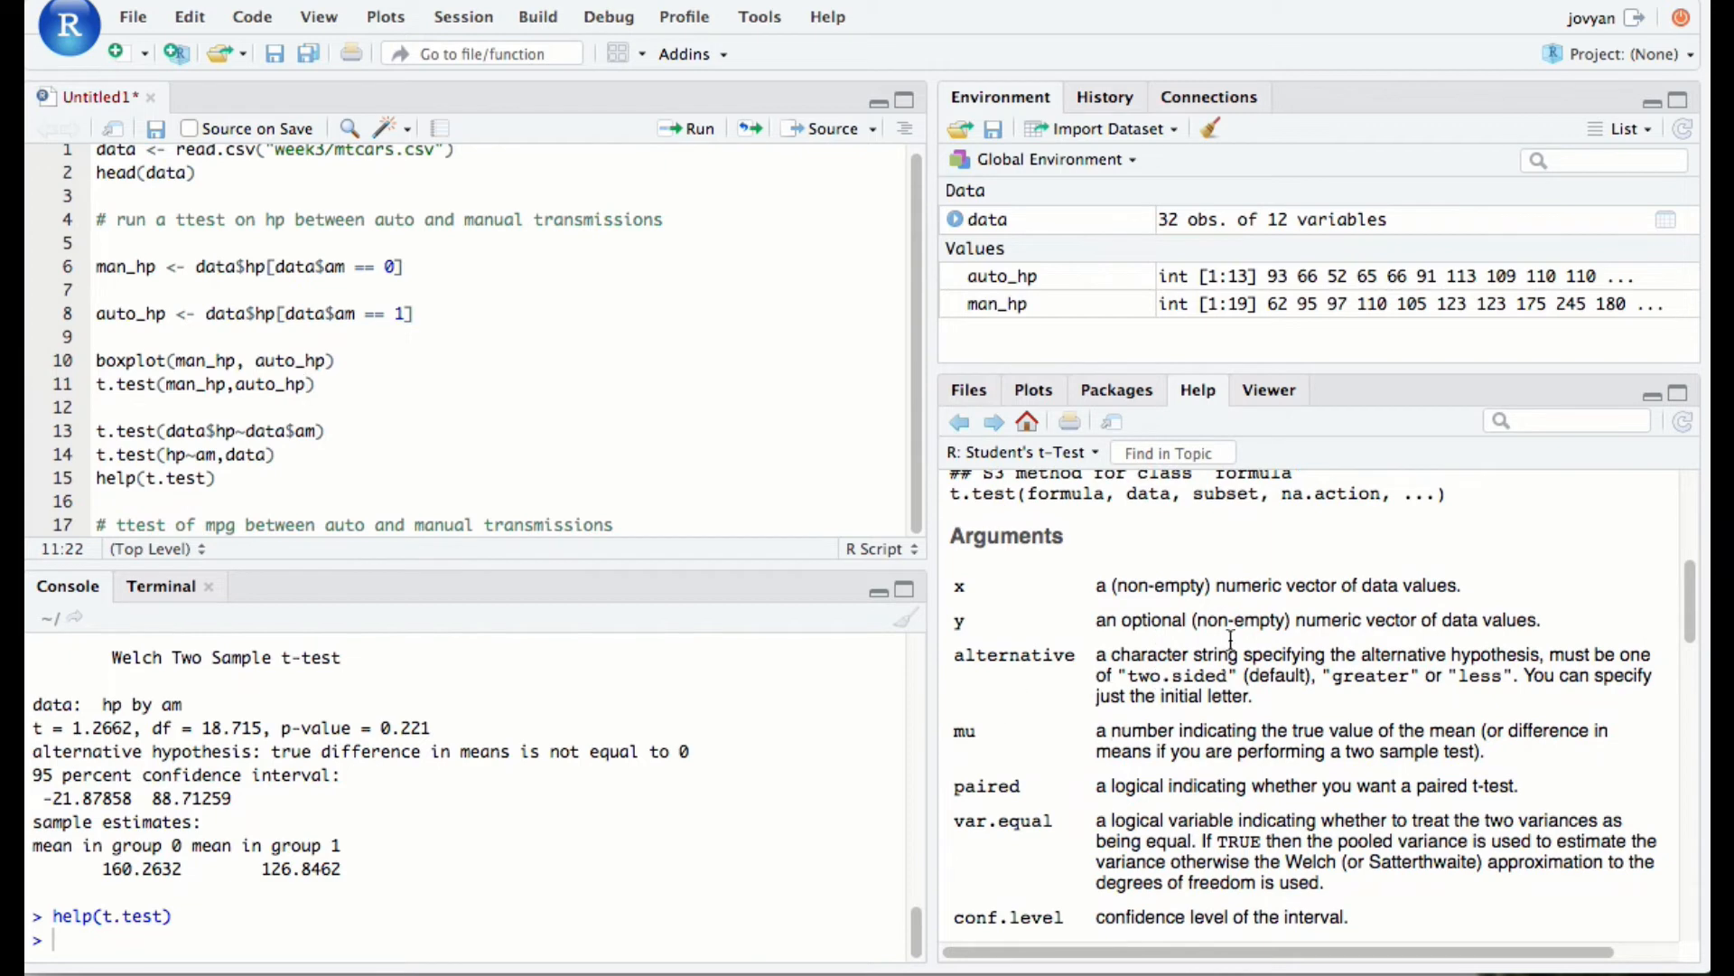
{"action": "mouse_move", "coordinate": [1312, 677]}
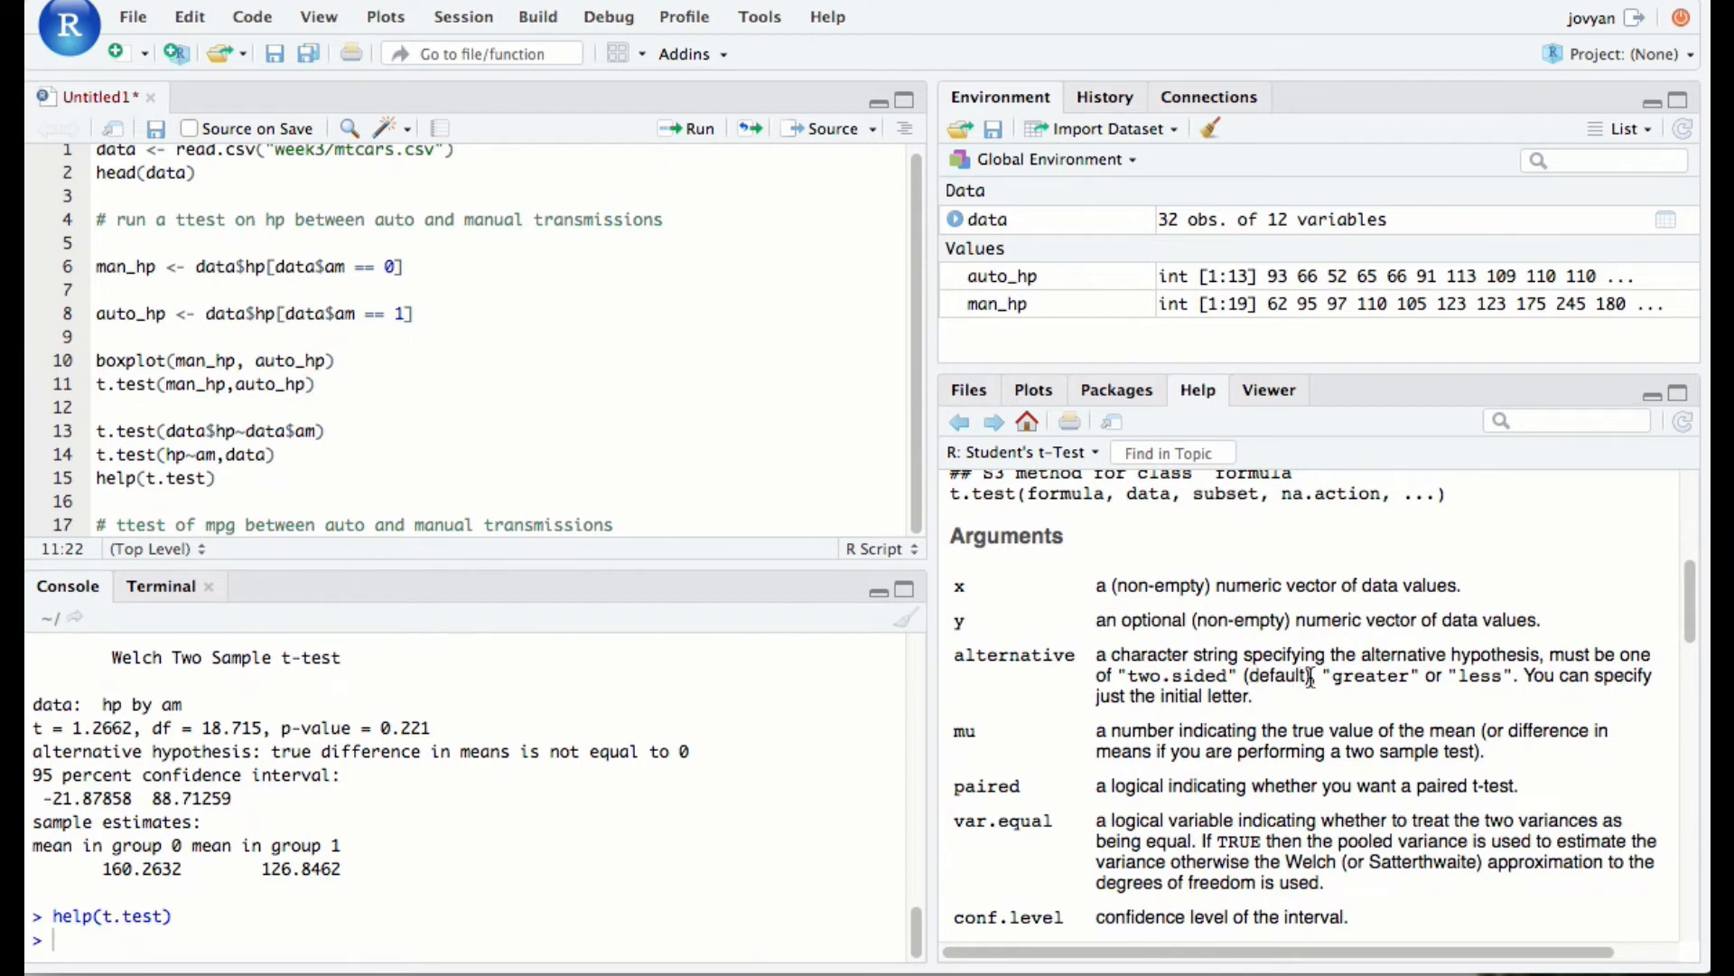
{"action": "scroll", "scroll_direction": "down", "scroll_amount": 3}
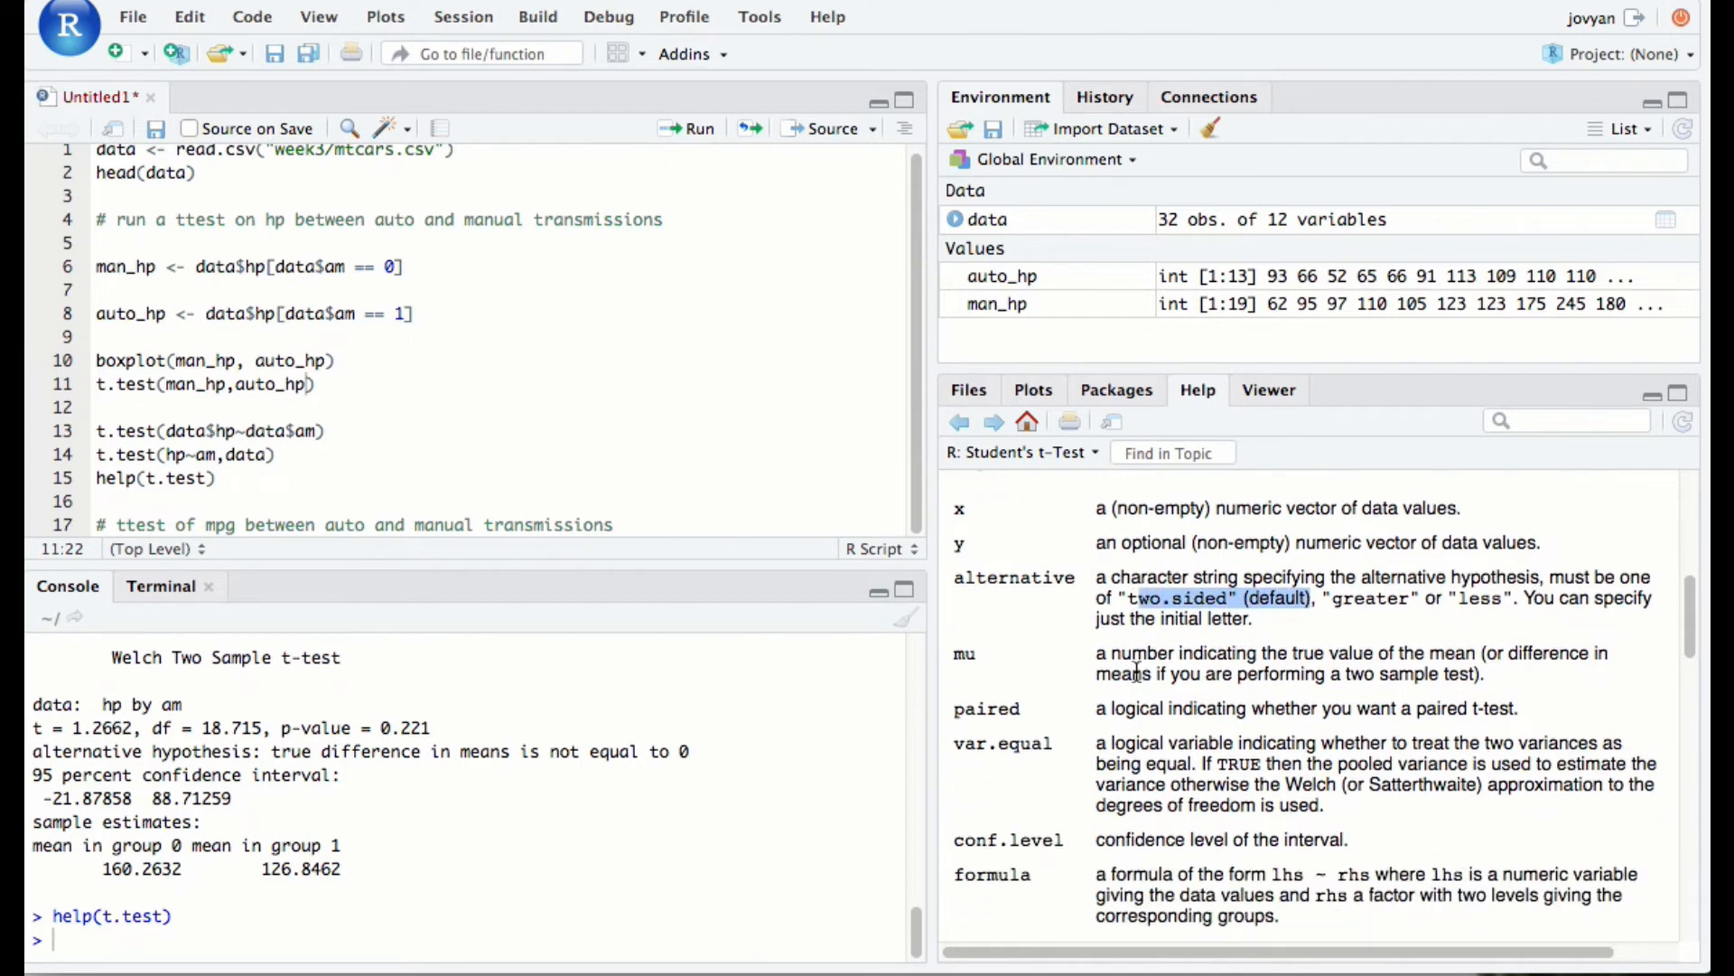
{"action": "scroll", "scroll_direction": "down", "scroll_amount": 3}
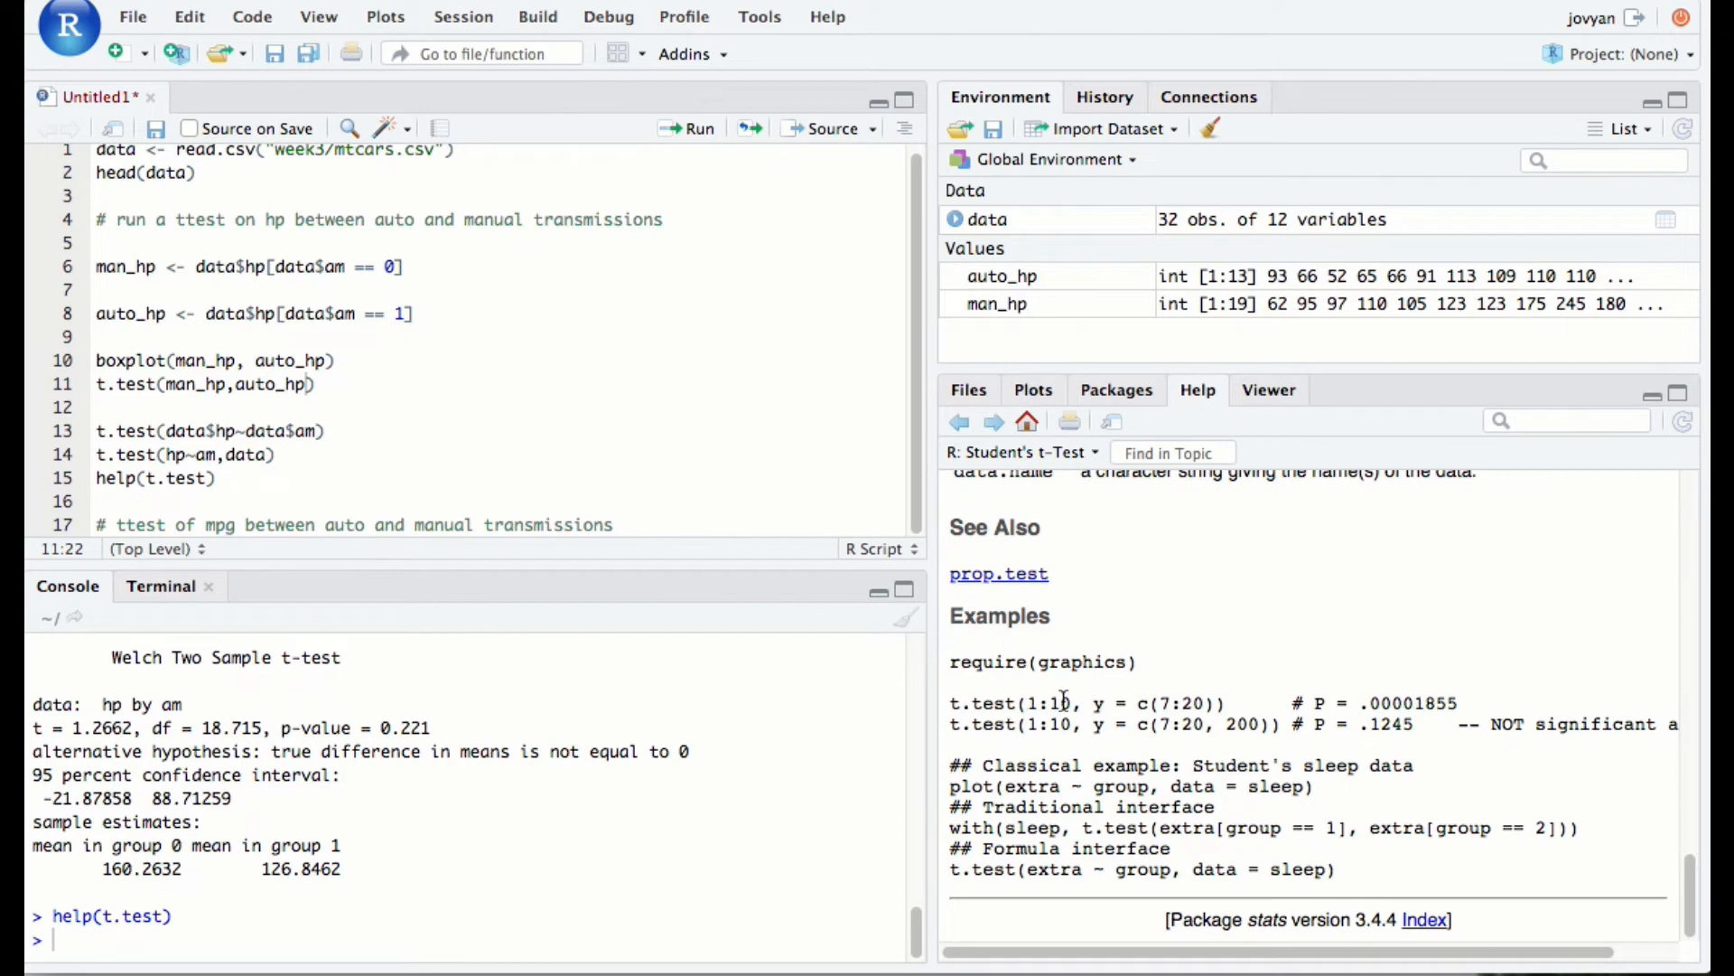
{"action": "mouse_move", "coordinate": [992, 651]}
{"action": "type", "text": "t.test(data"}
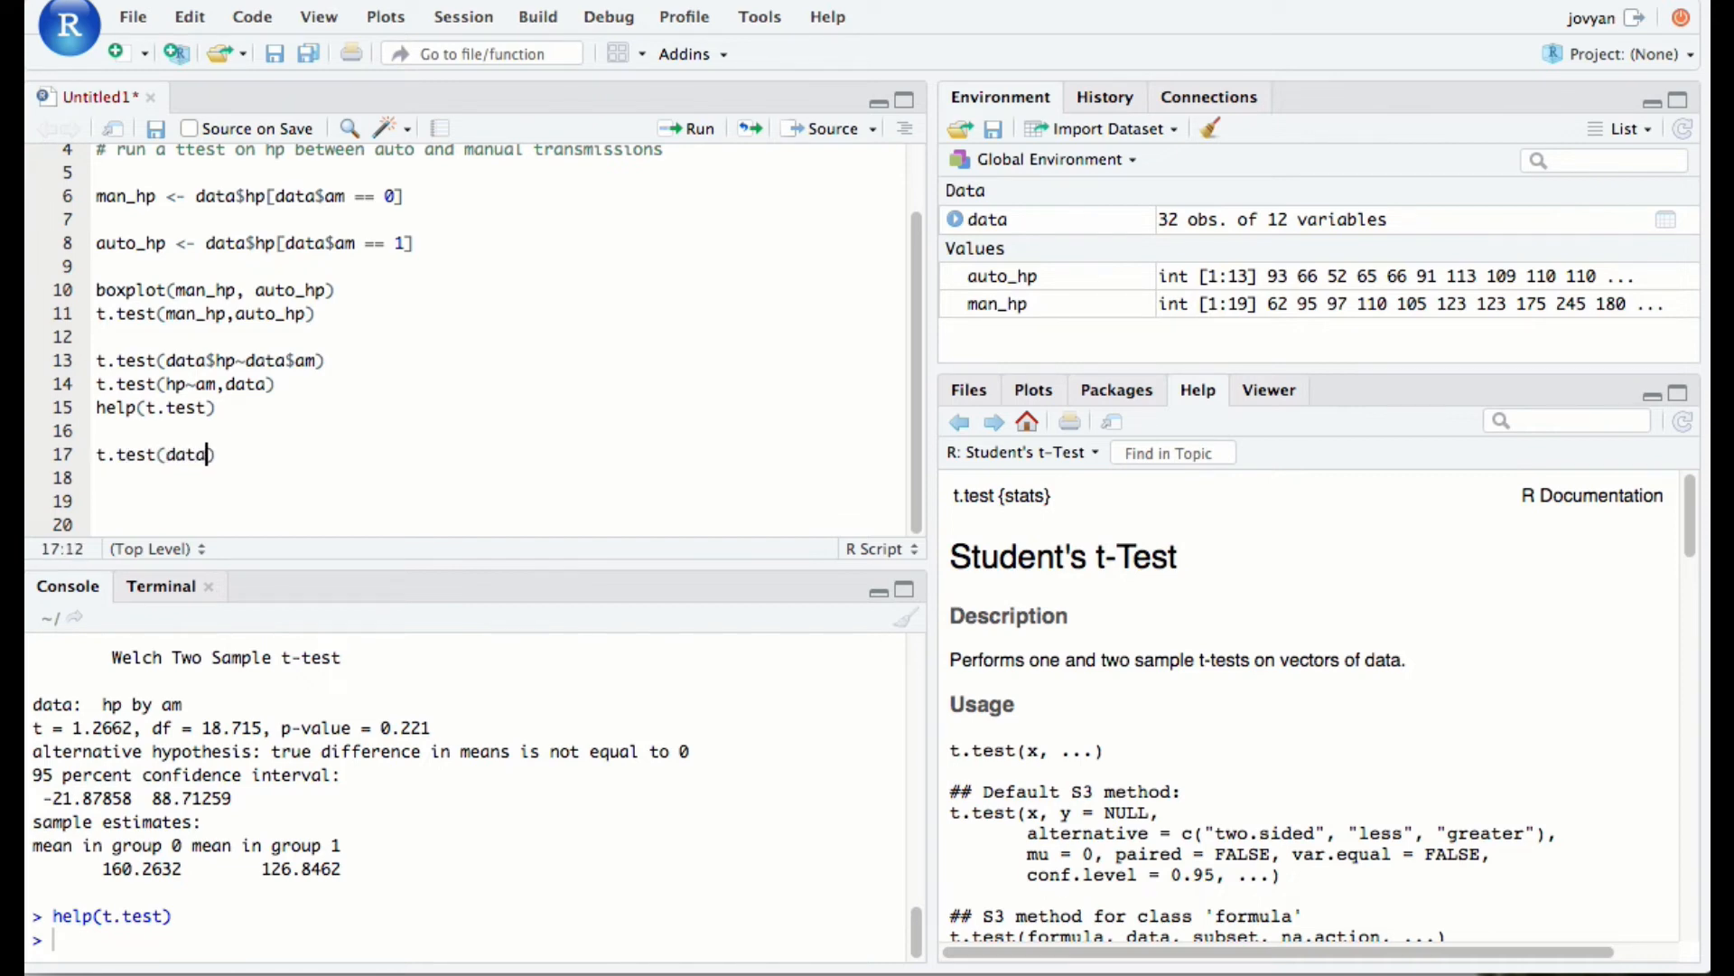
Run t.test(data$mpg~data$cyl) on line 17 and see the 'exactly 2 levels' error
{"action": "type", "text": "$mpg~data$"}
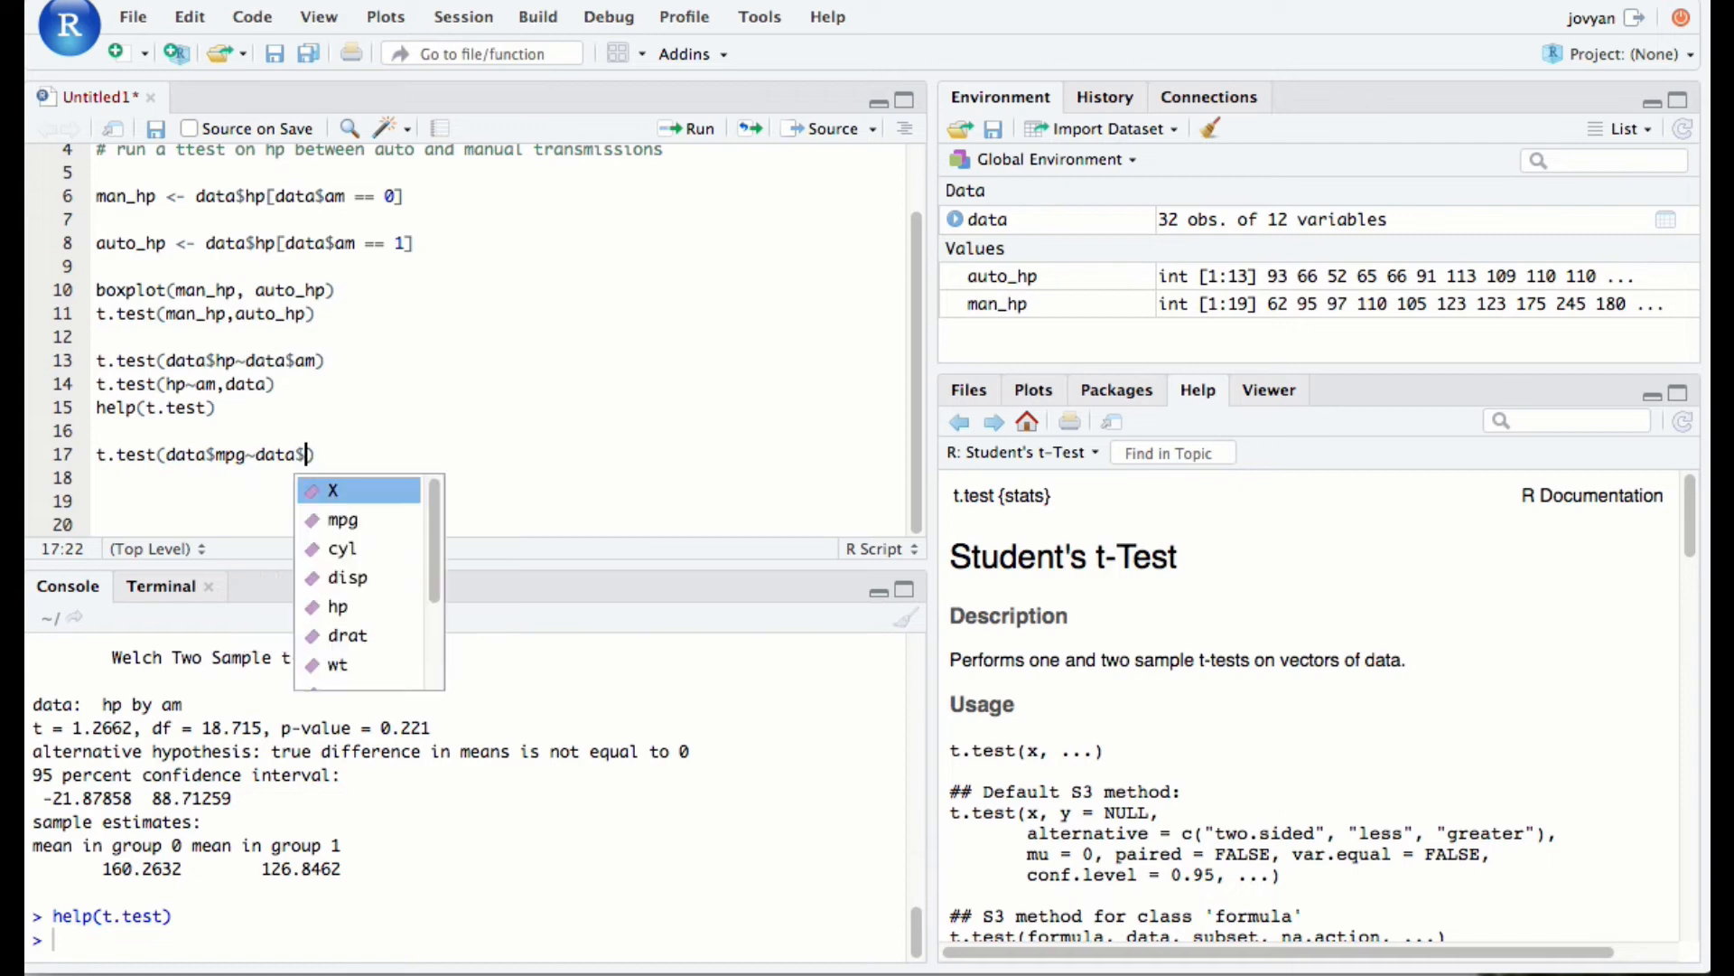
{"action": "type", "text": "cyl"}
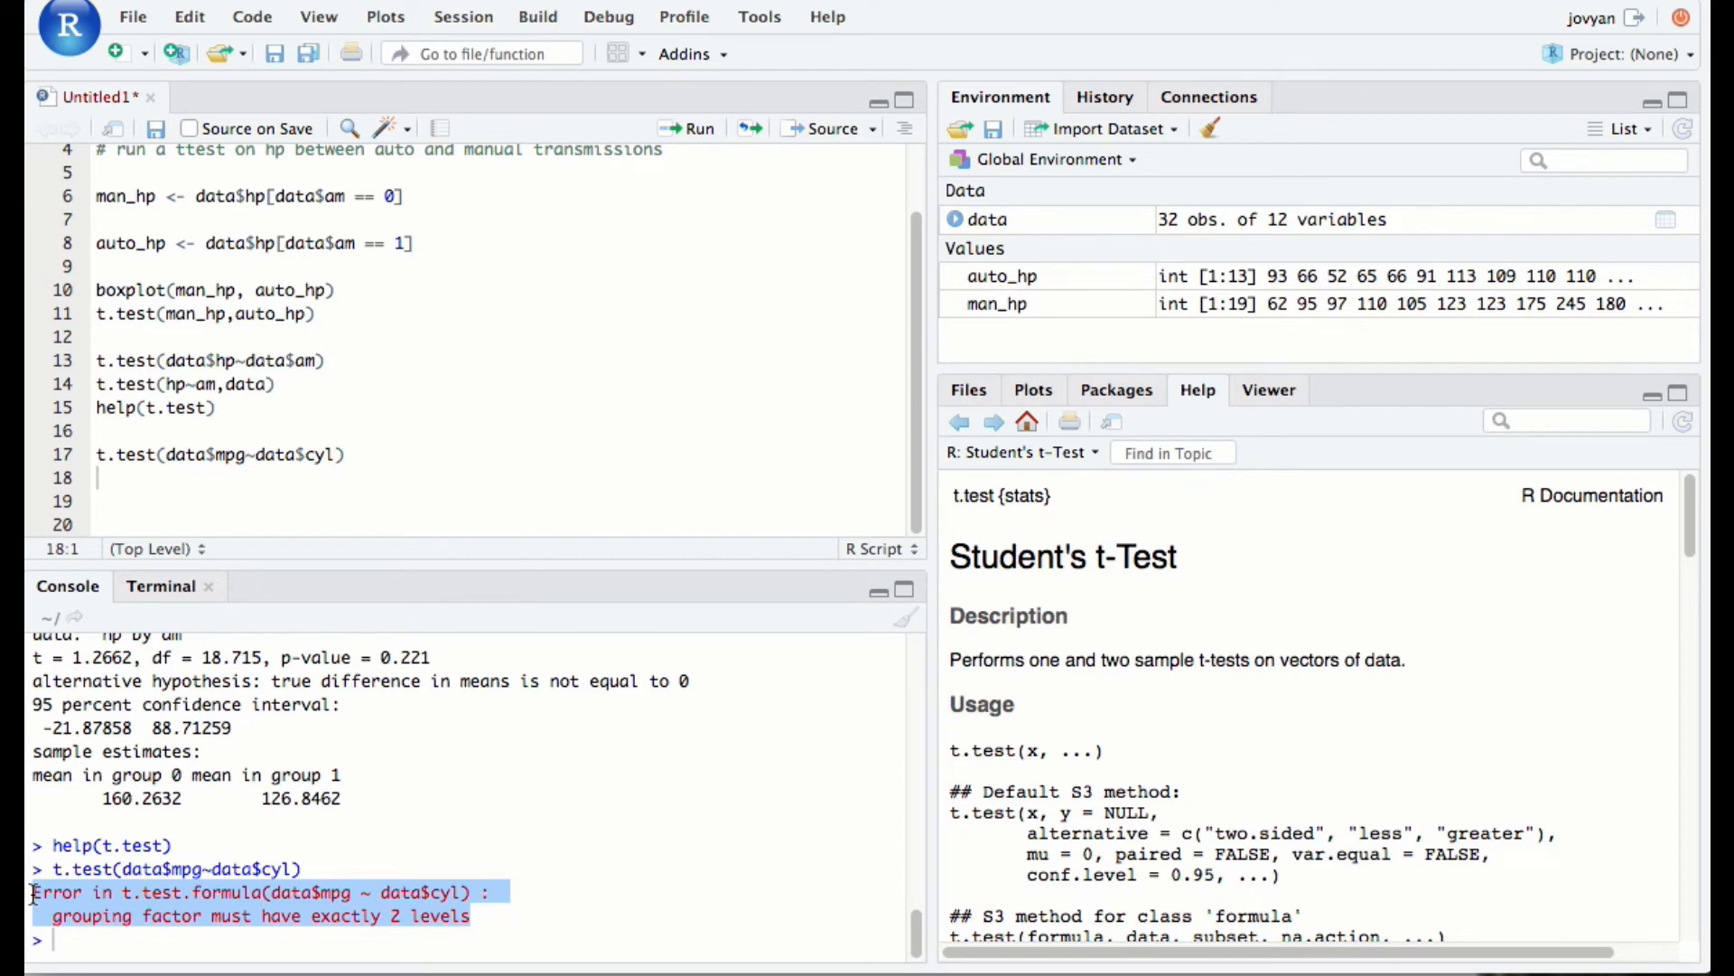
{"action": "mouse_move", "coordinate": [390, 838]}
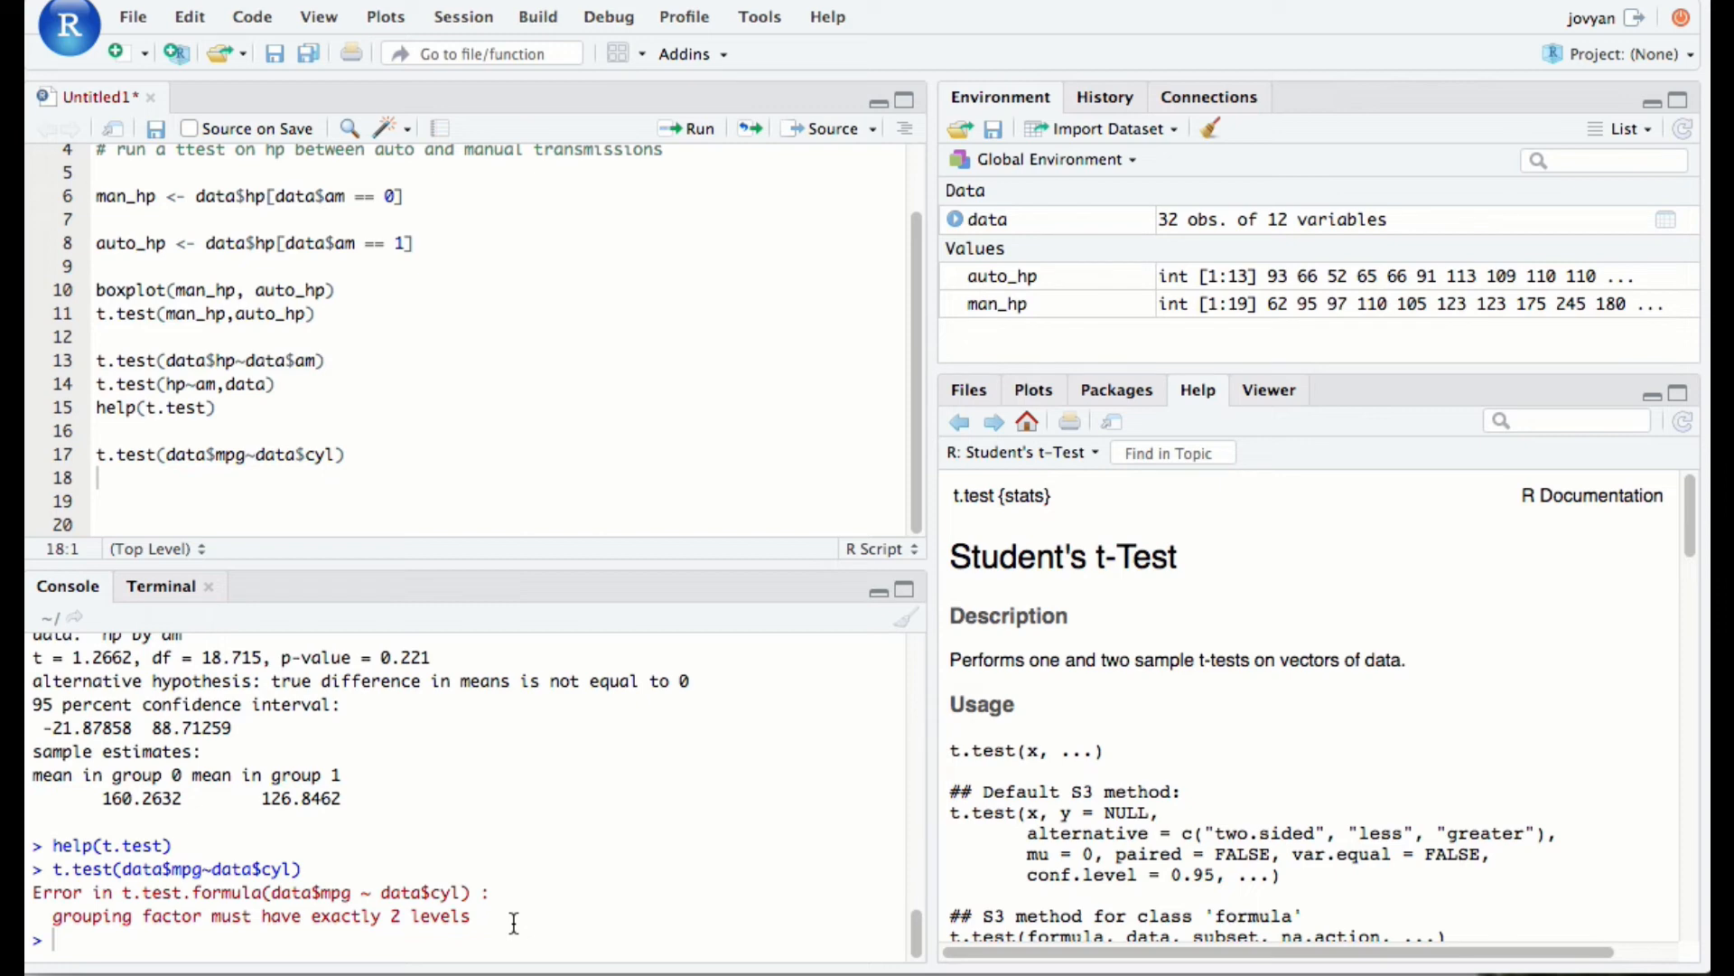
{"action": "left_click", "coordinate": [100, 500]}
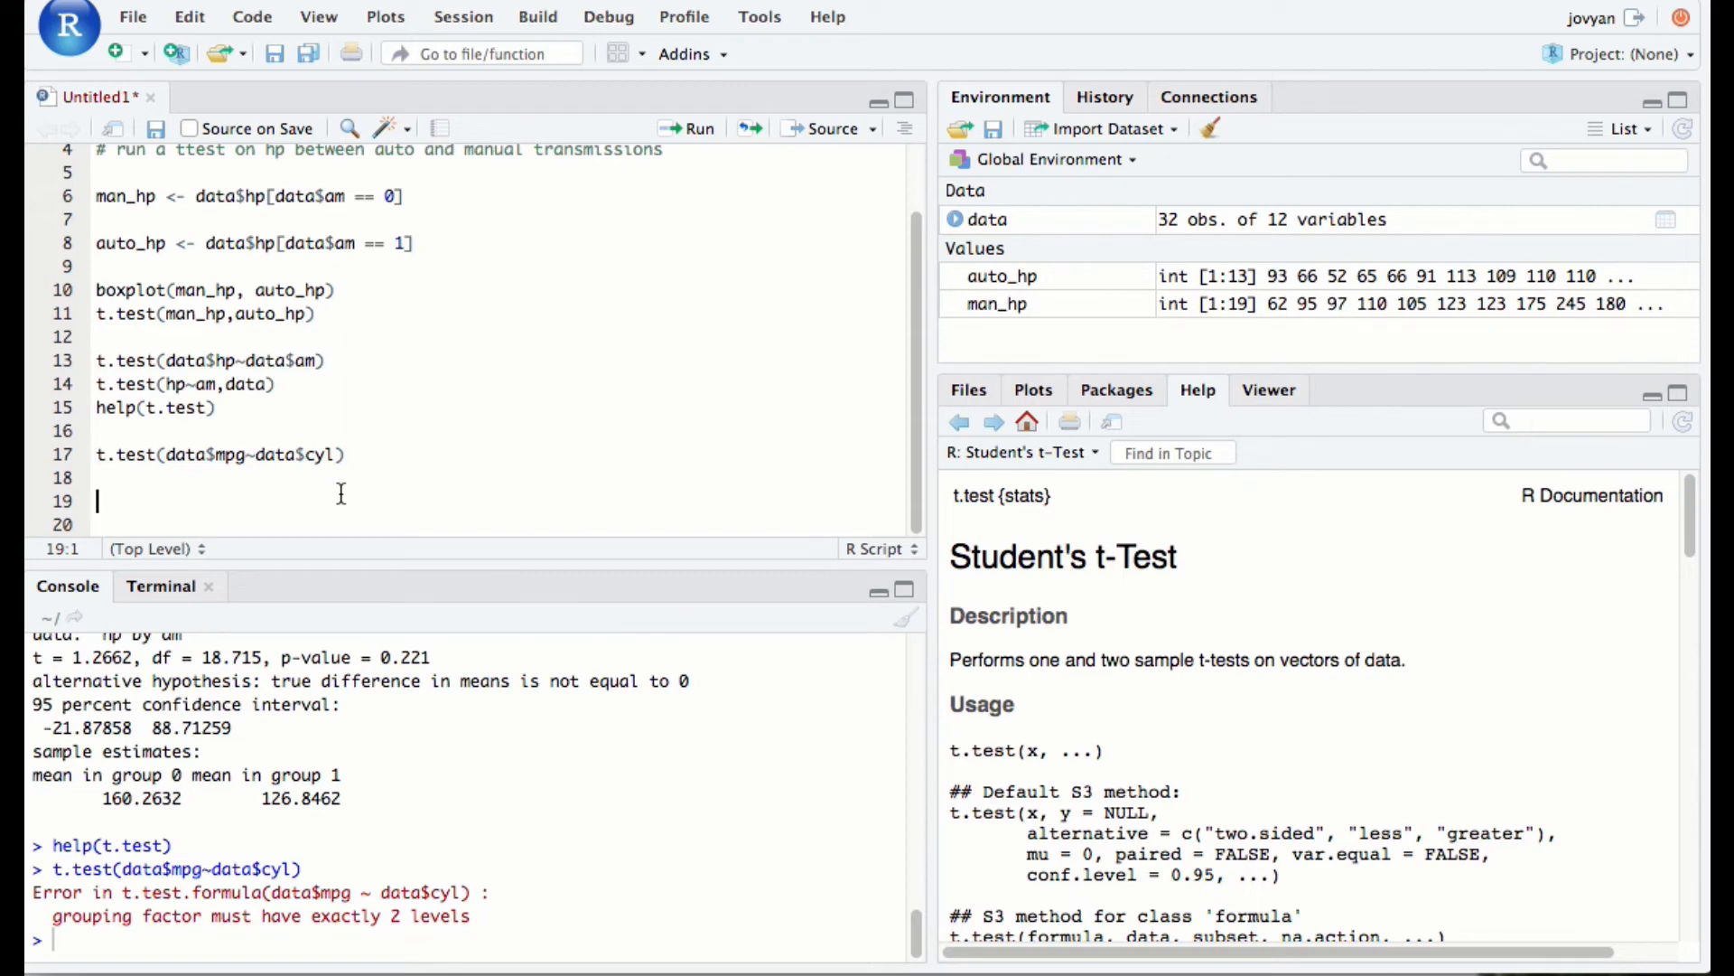
{"action": "mouse_move", "coordinate": [443, 259]}
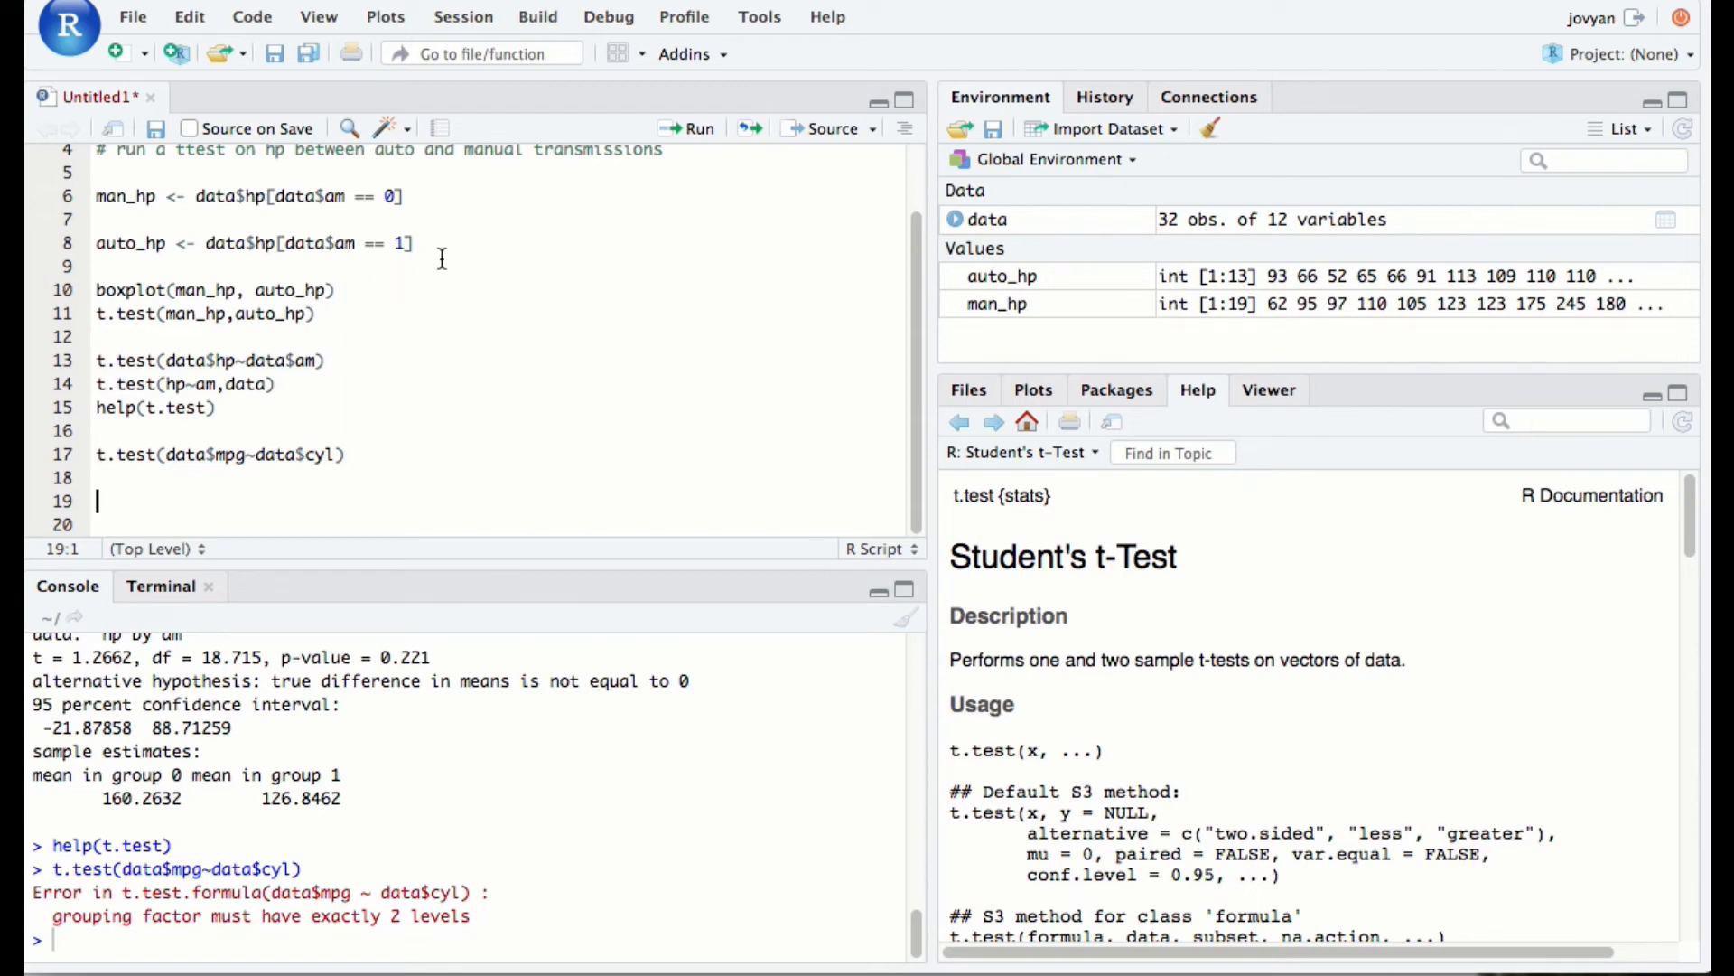
{"action": "left_click_drag", "start_coordinate": [96, 195], "coordinate": [416, 244]}
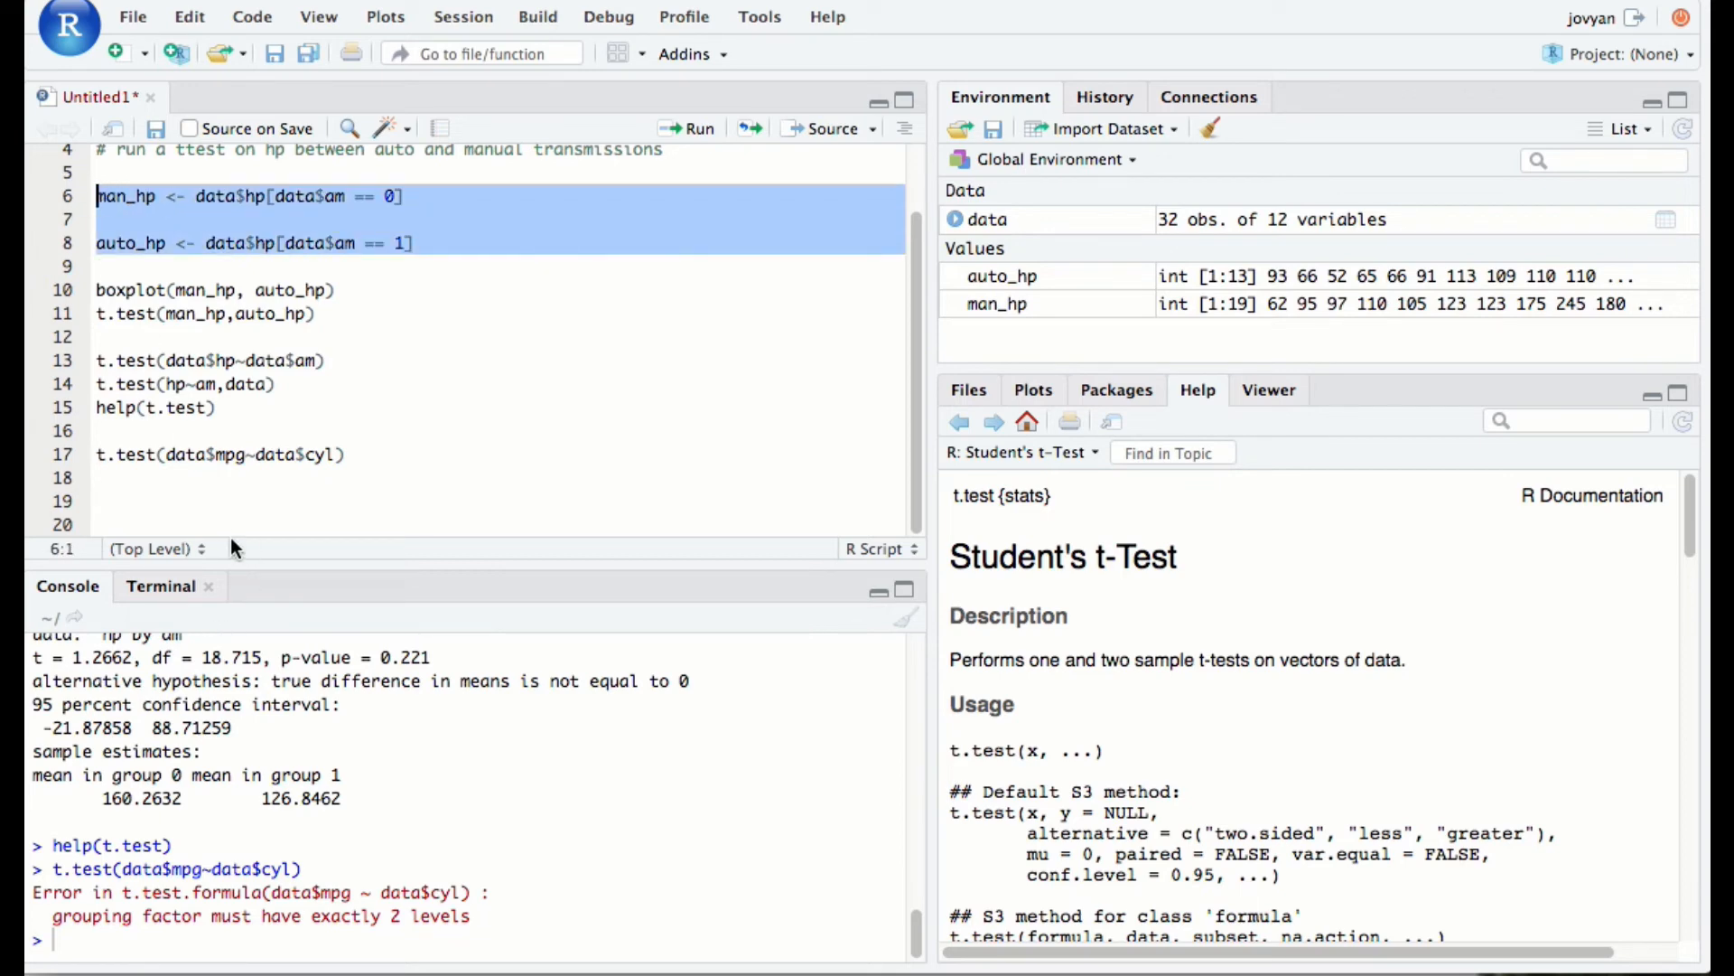
Create and print fourcyl_mpg <- data$mpg[data$cyl == 4], then copy it for 6 cylinders
{"action": "left_click", "coordinate": [249, 500]}
{"action": "type", "text": "# mpg in 4 vs 6 cyl cars"}
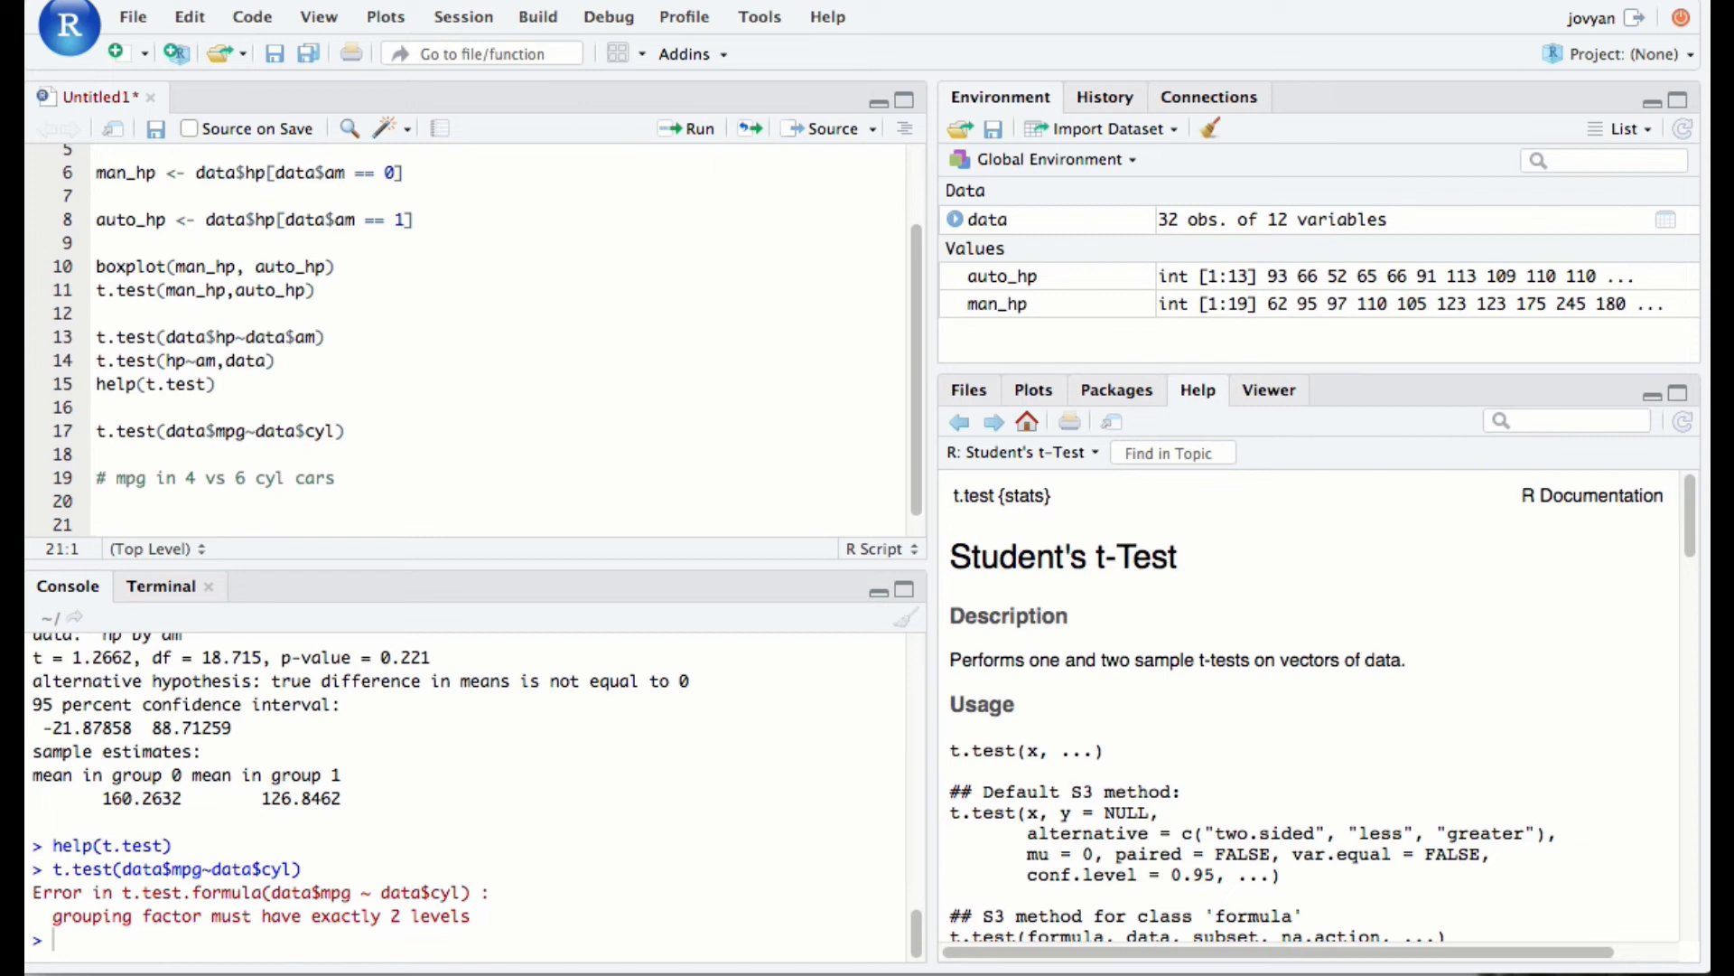
{"action": "mouse_move", "coordinate": [219, 463]}
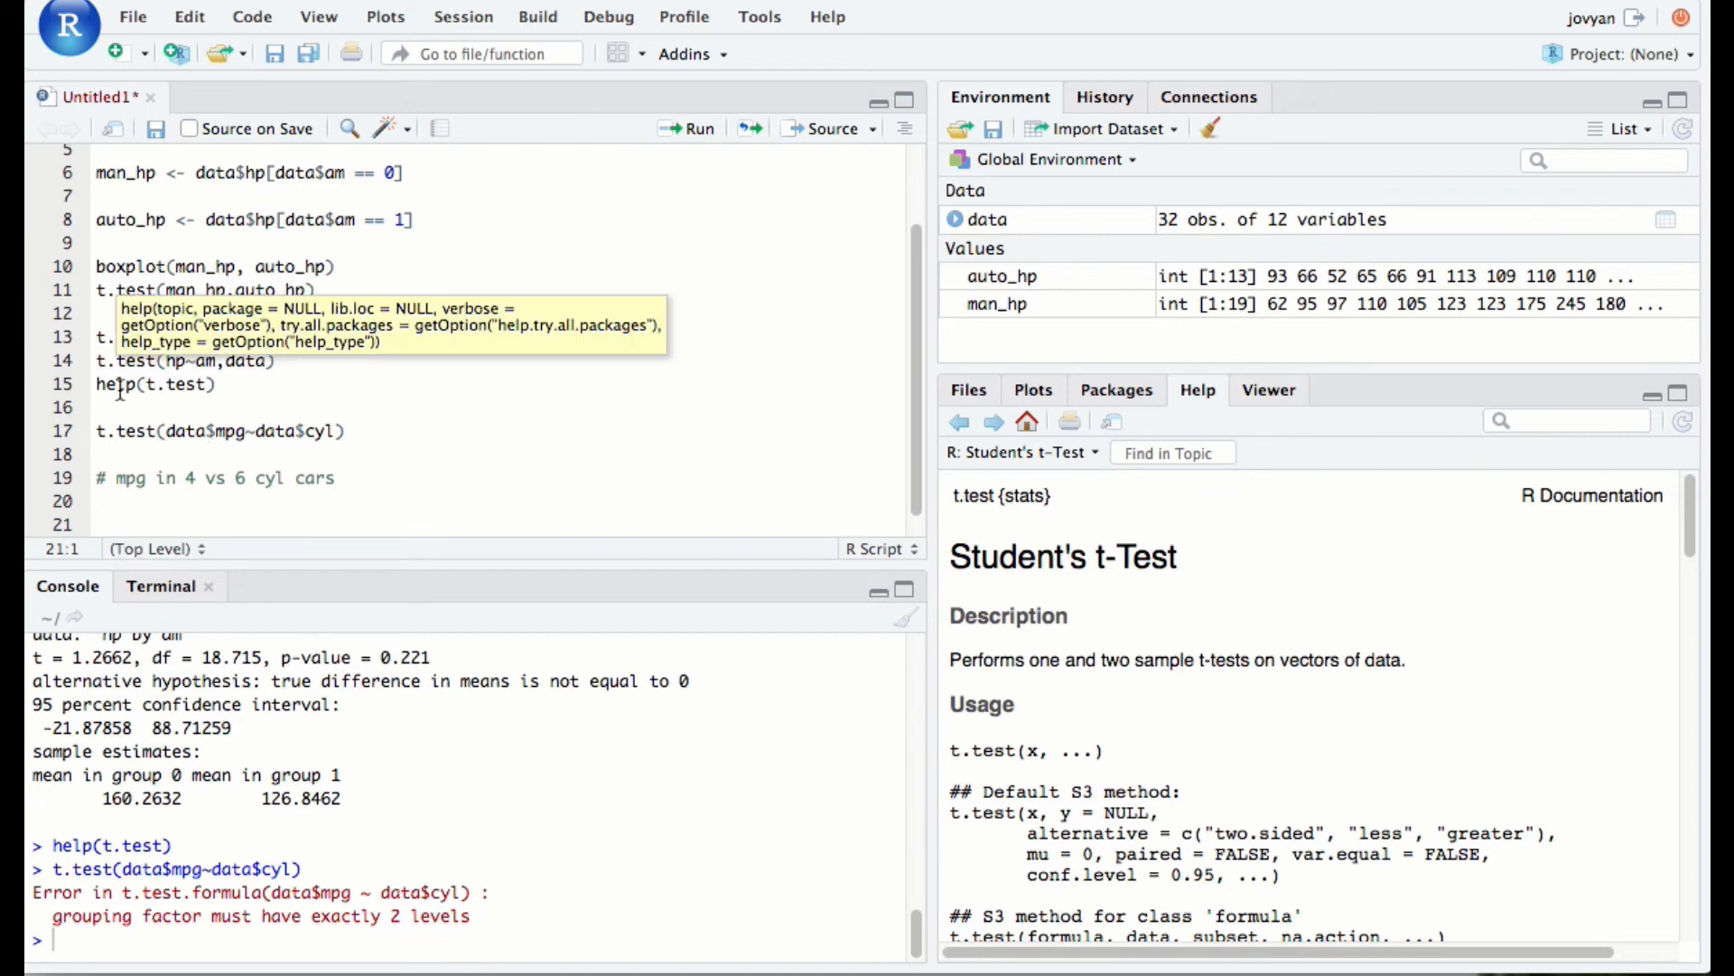
{"action": "mouse_move", "coordinate": [616, 450]}
{"action": "type", "text": "four"}
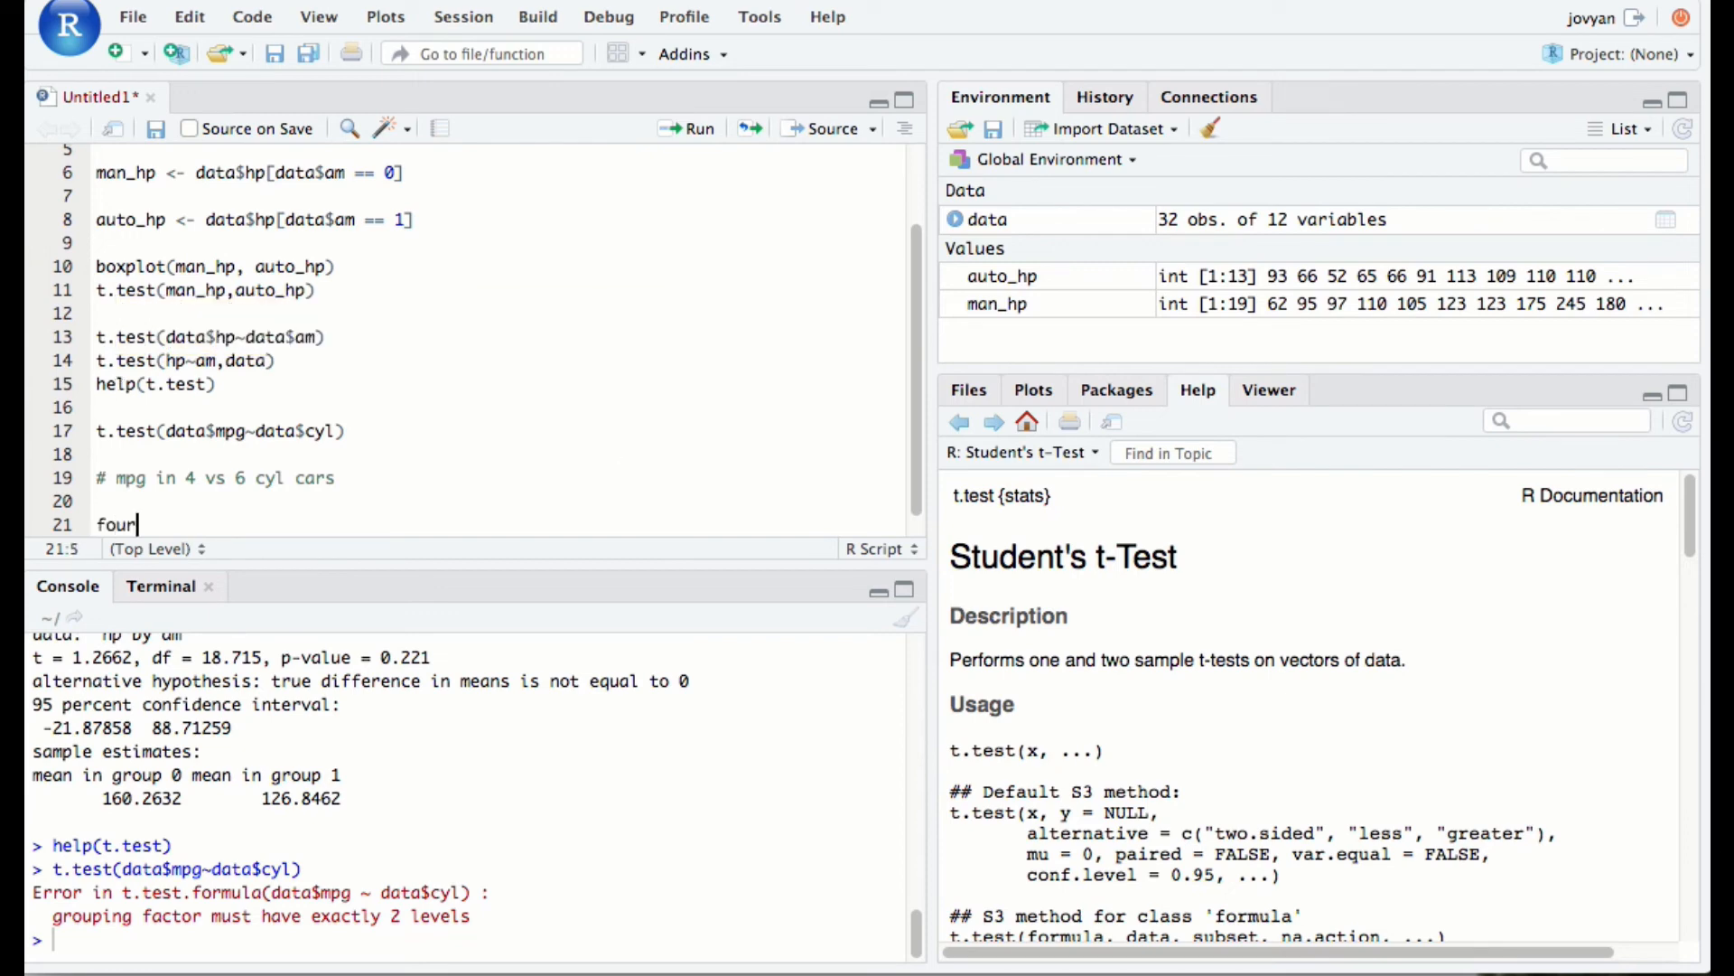
{"action": "type", "text": "cyl_mpg <-"}
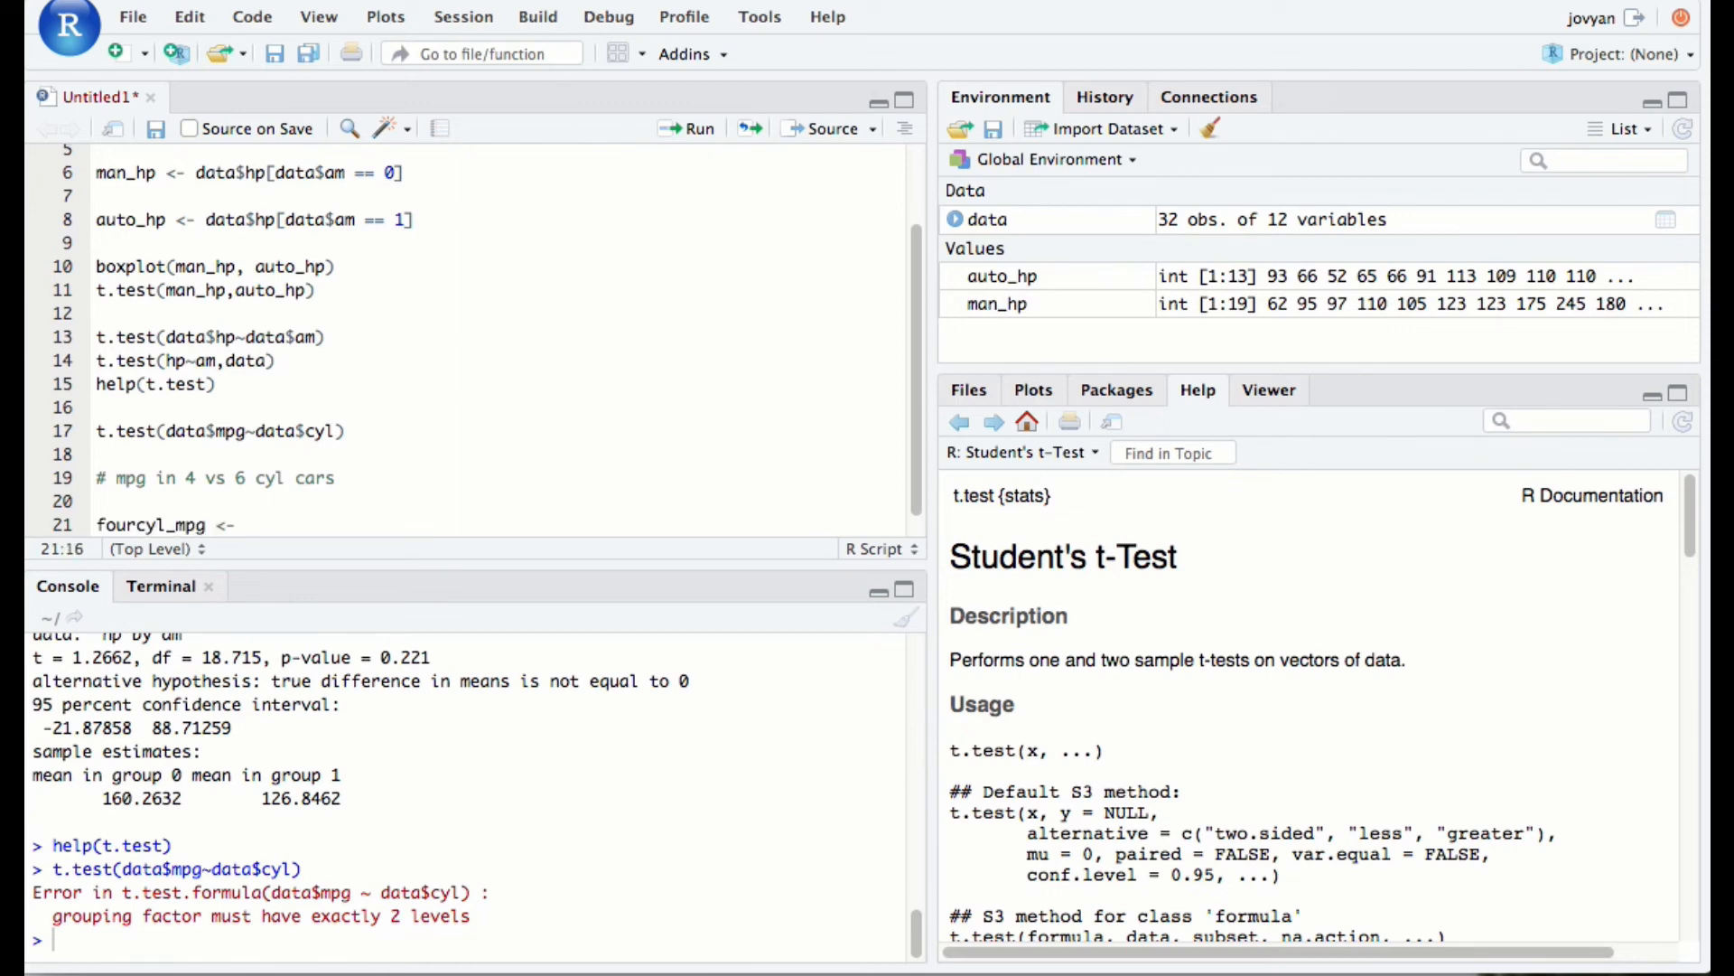
{"action": "type", "text": "data$"}
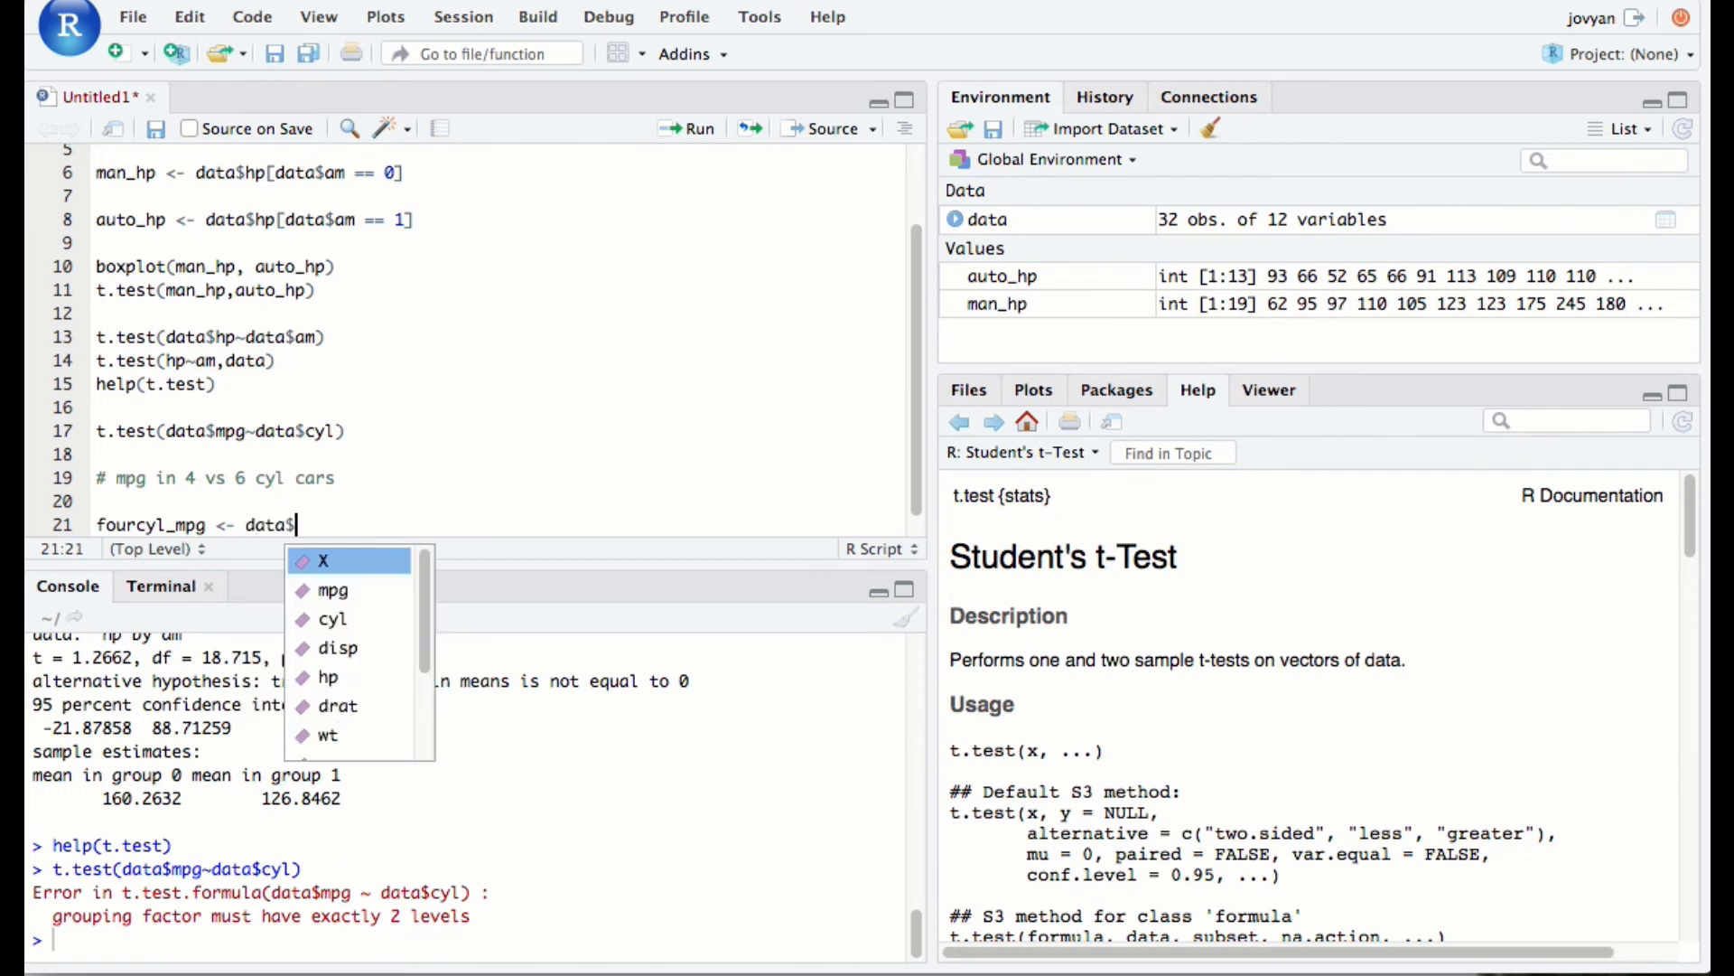
{"action": "type", "text": "mpg["}
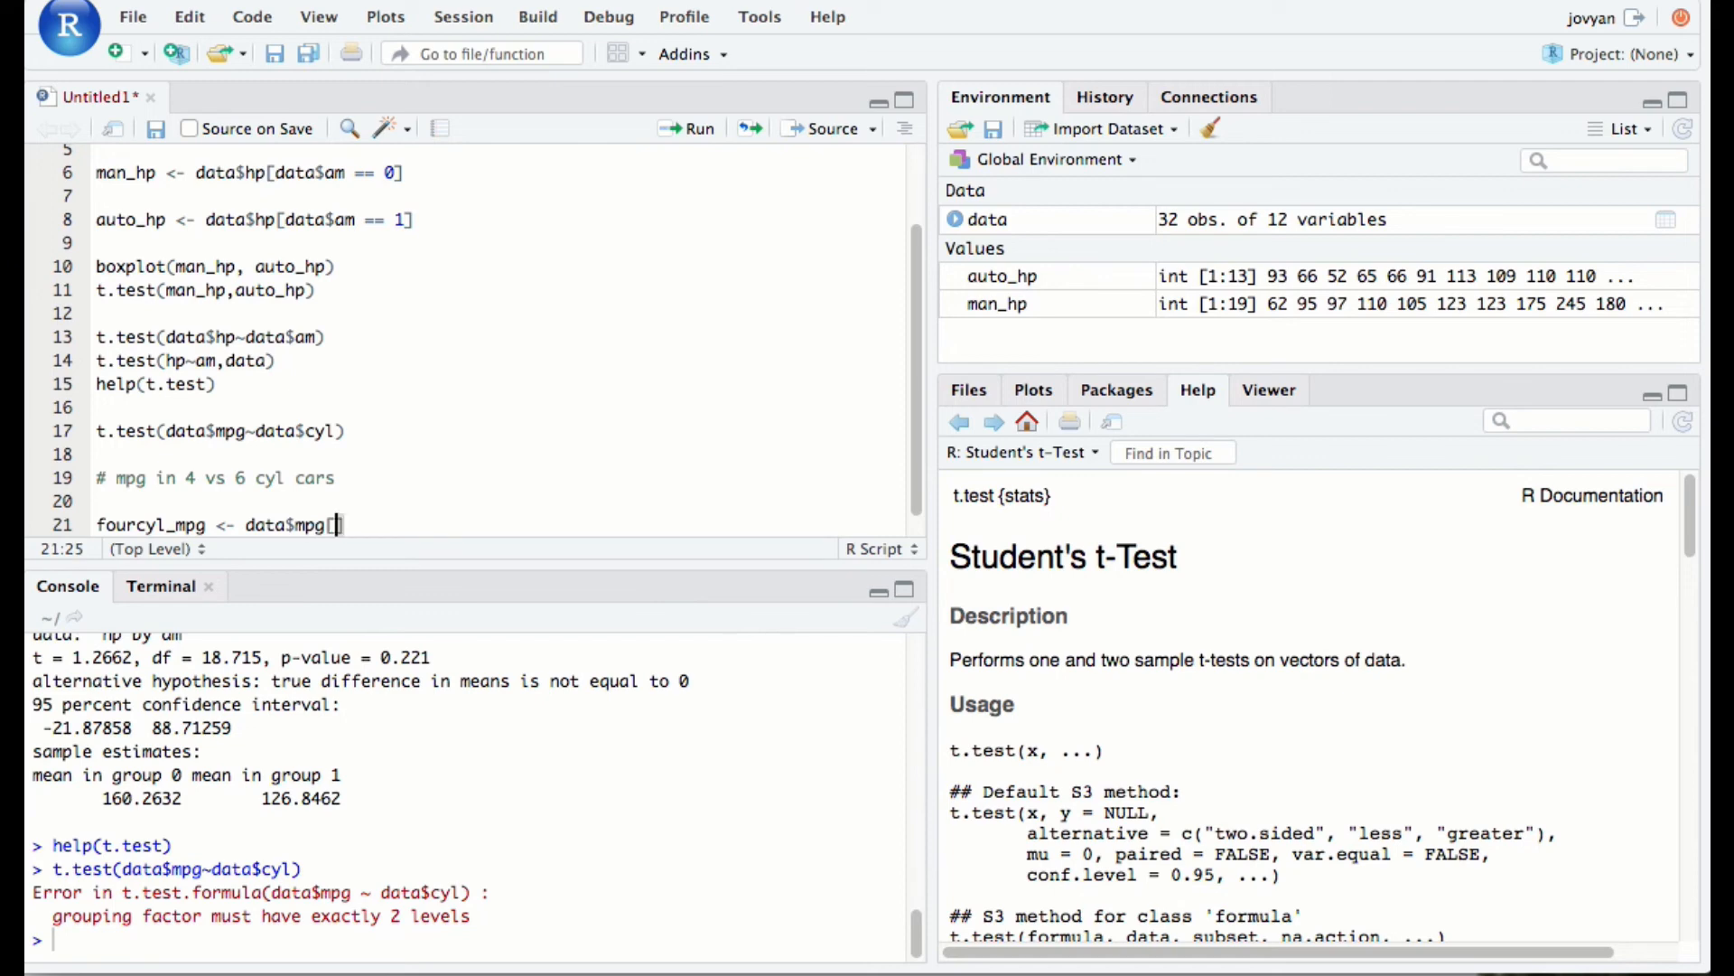
{"action": "type", "text": "data$cyl == 4"}
{"action": "type", "text": "fourcyl_mpg"}
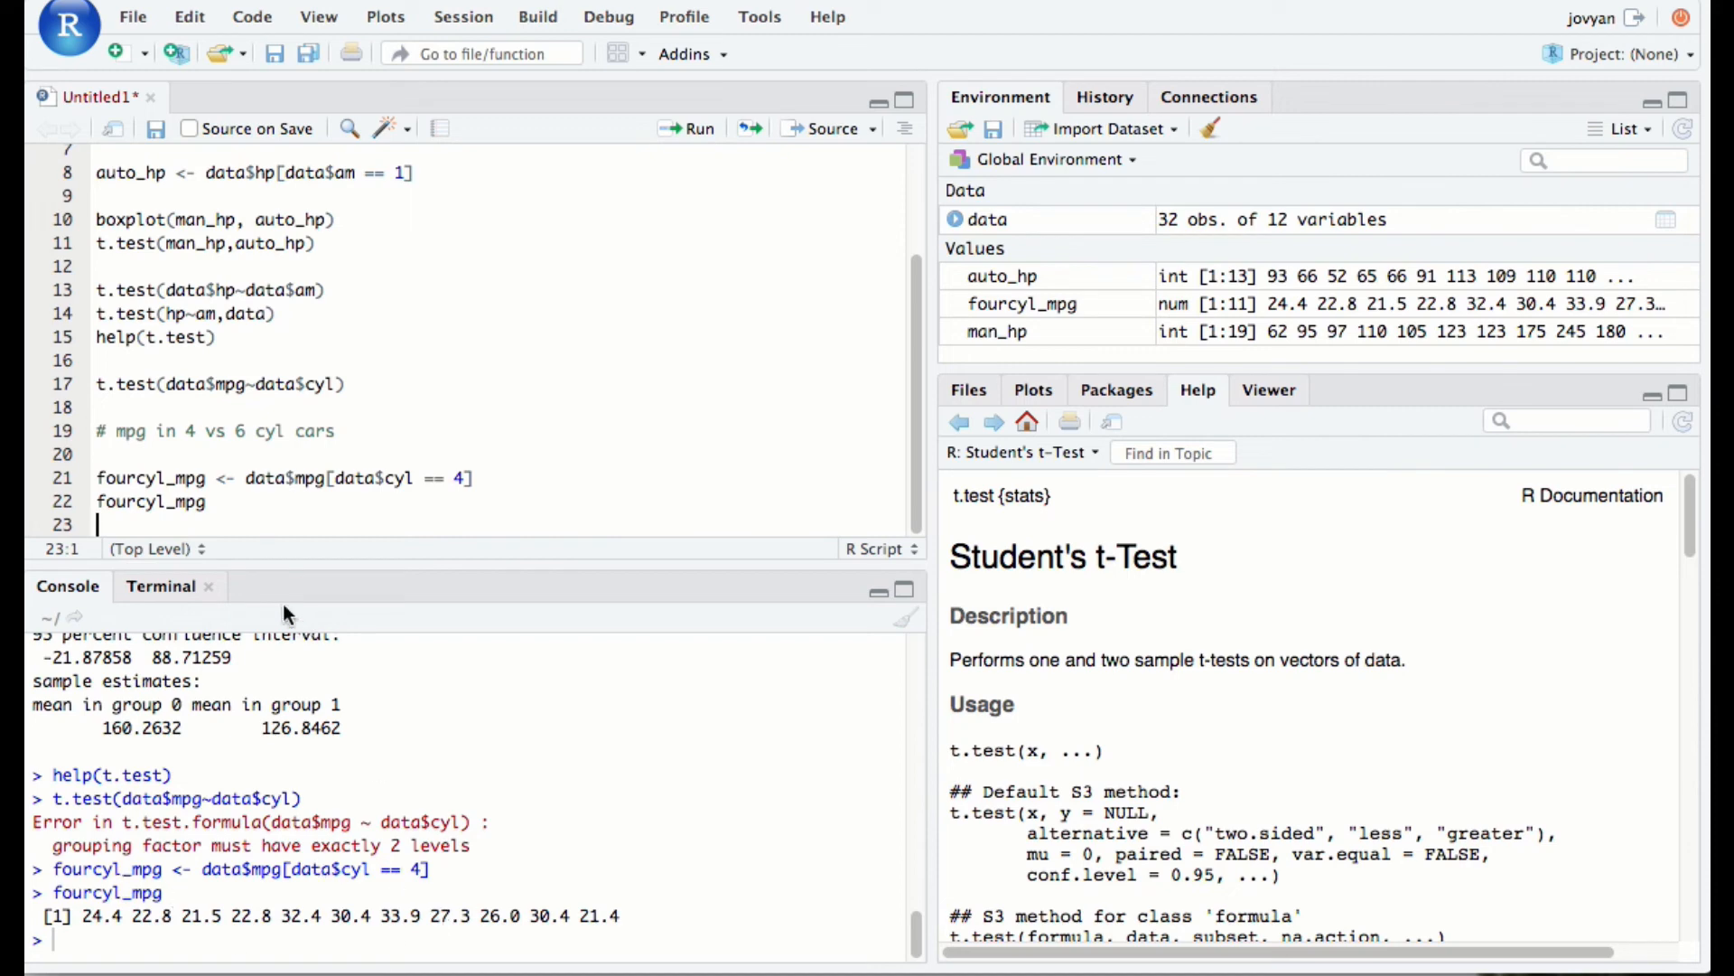
{"action": "mouse_move", "coordinate": [484, 495]}
{"action": "type", "text": "fourcyl_mpg <- data$mpg[data$cyl == 6]"}
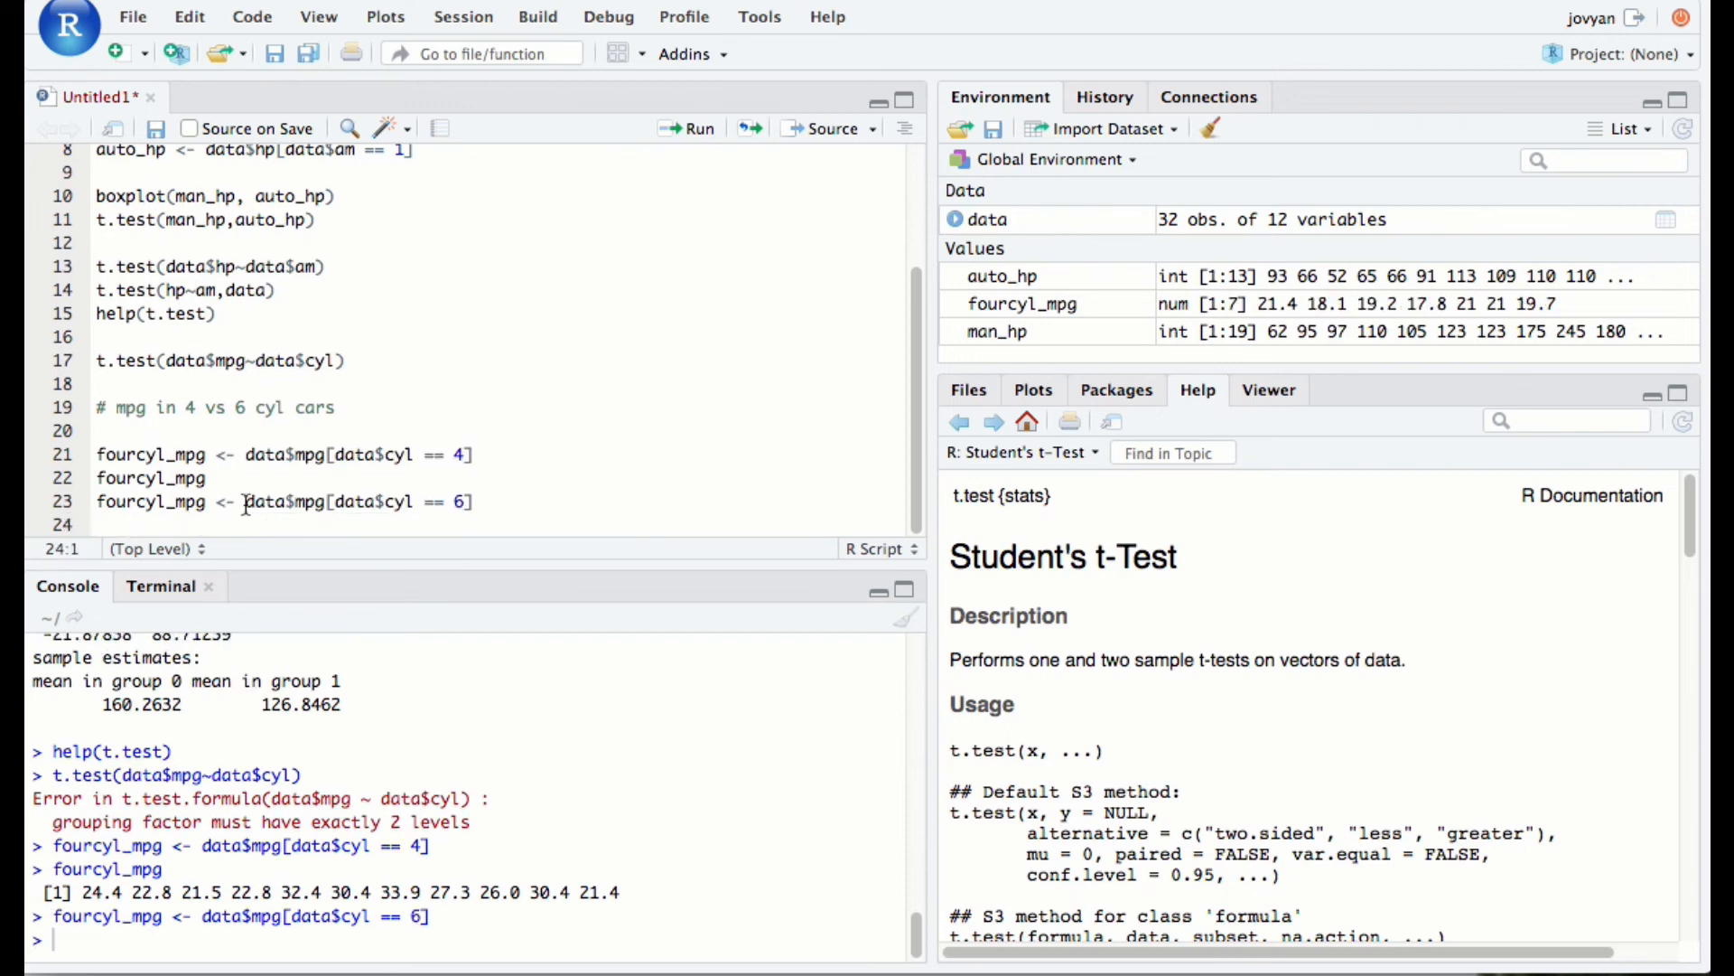
Rename the copied line to sixcyl_mpg and run both subsets so each holds its mpg values
{"action": "left_click", "coordinate": [228, 456]}
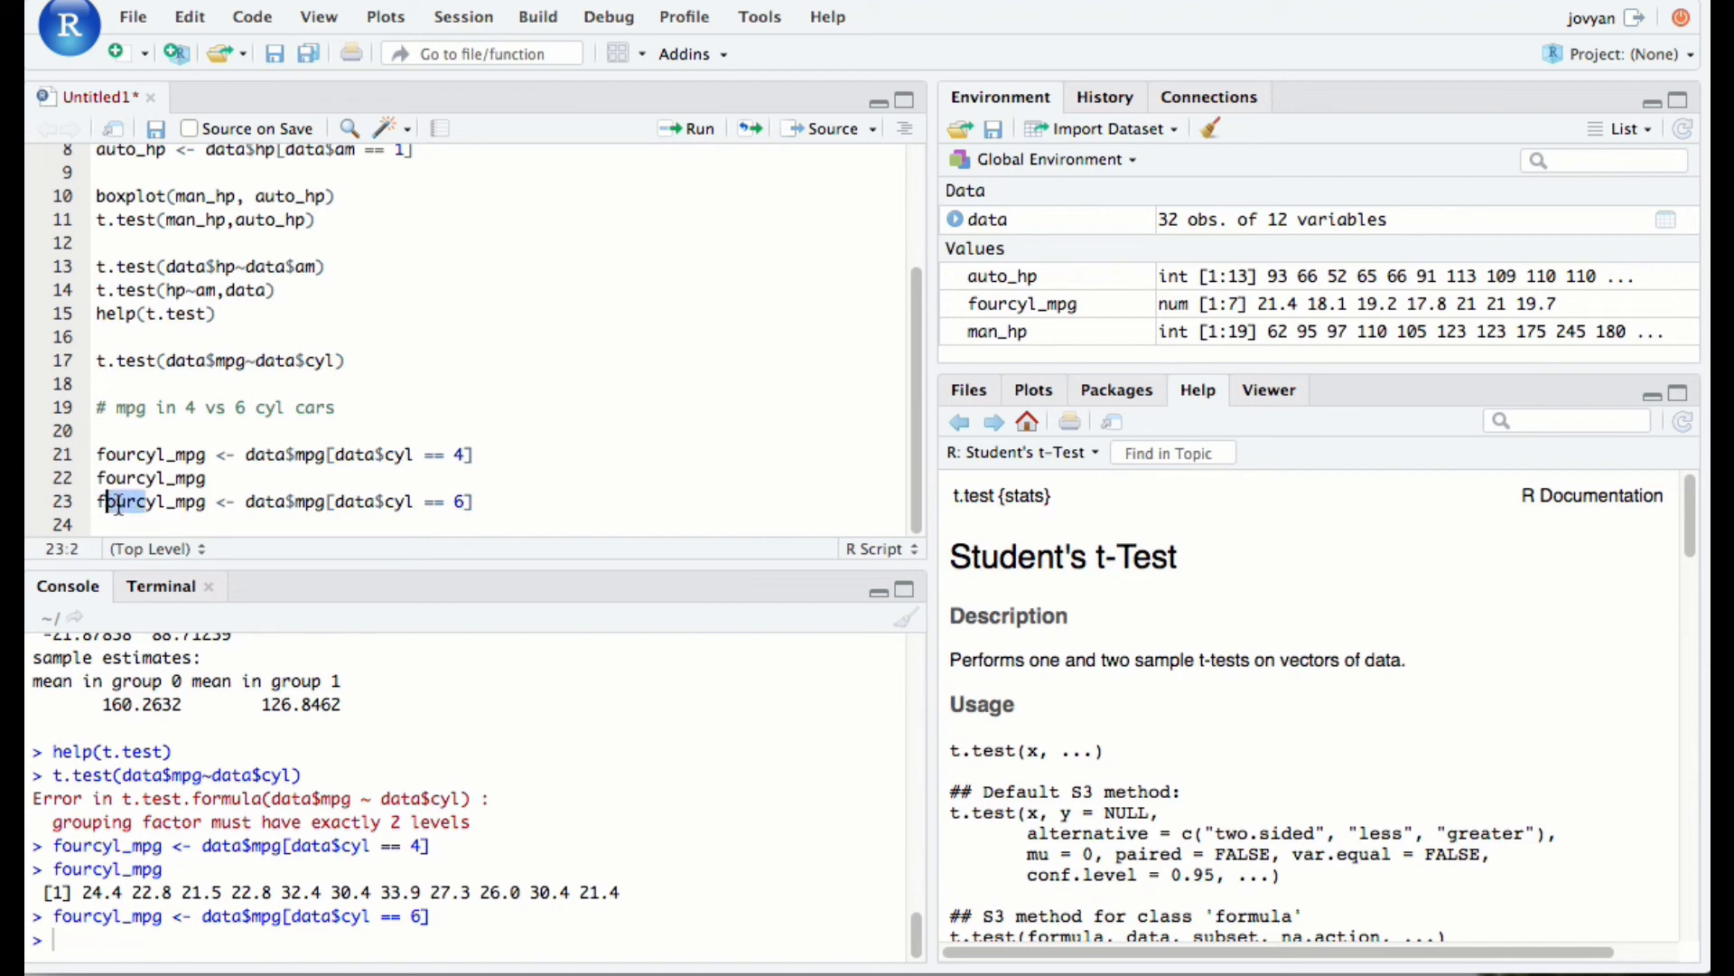
{"action": "left_click", "coordinate": [193, 500]}
{"action": "type", "text": "six"}
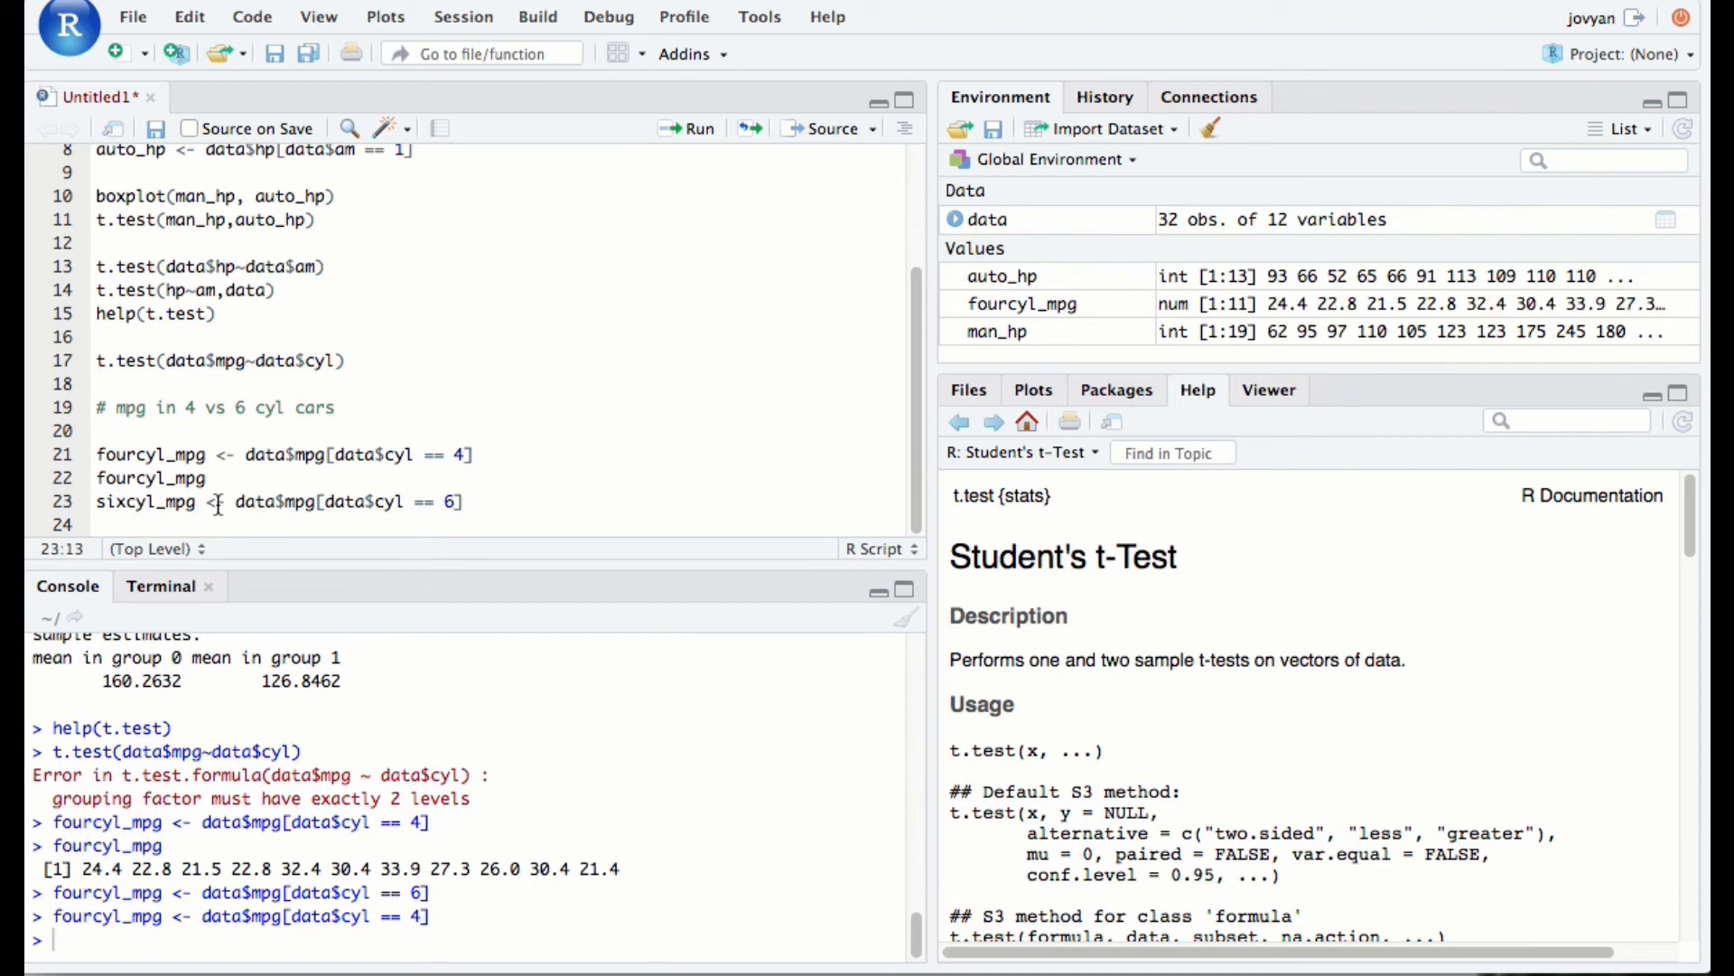
{"action": "key", "text": "Return"}
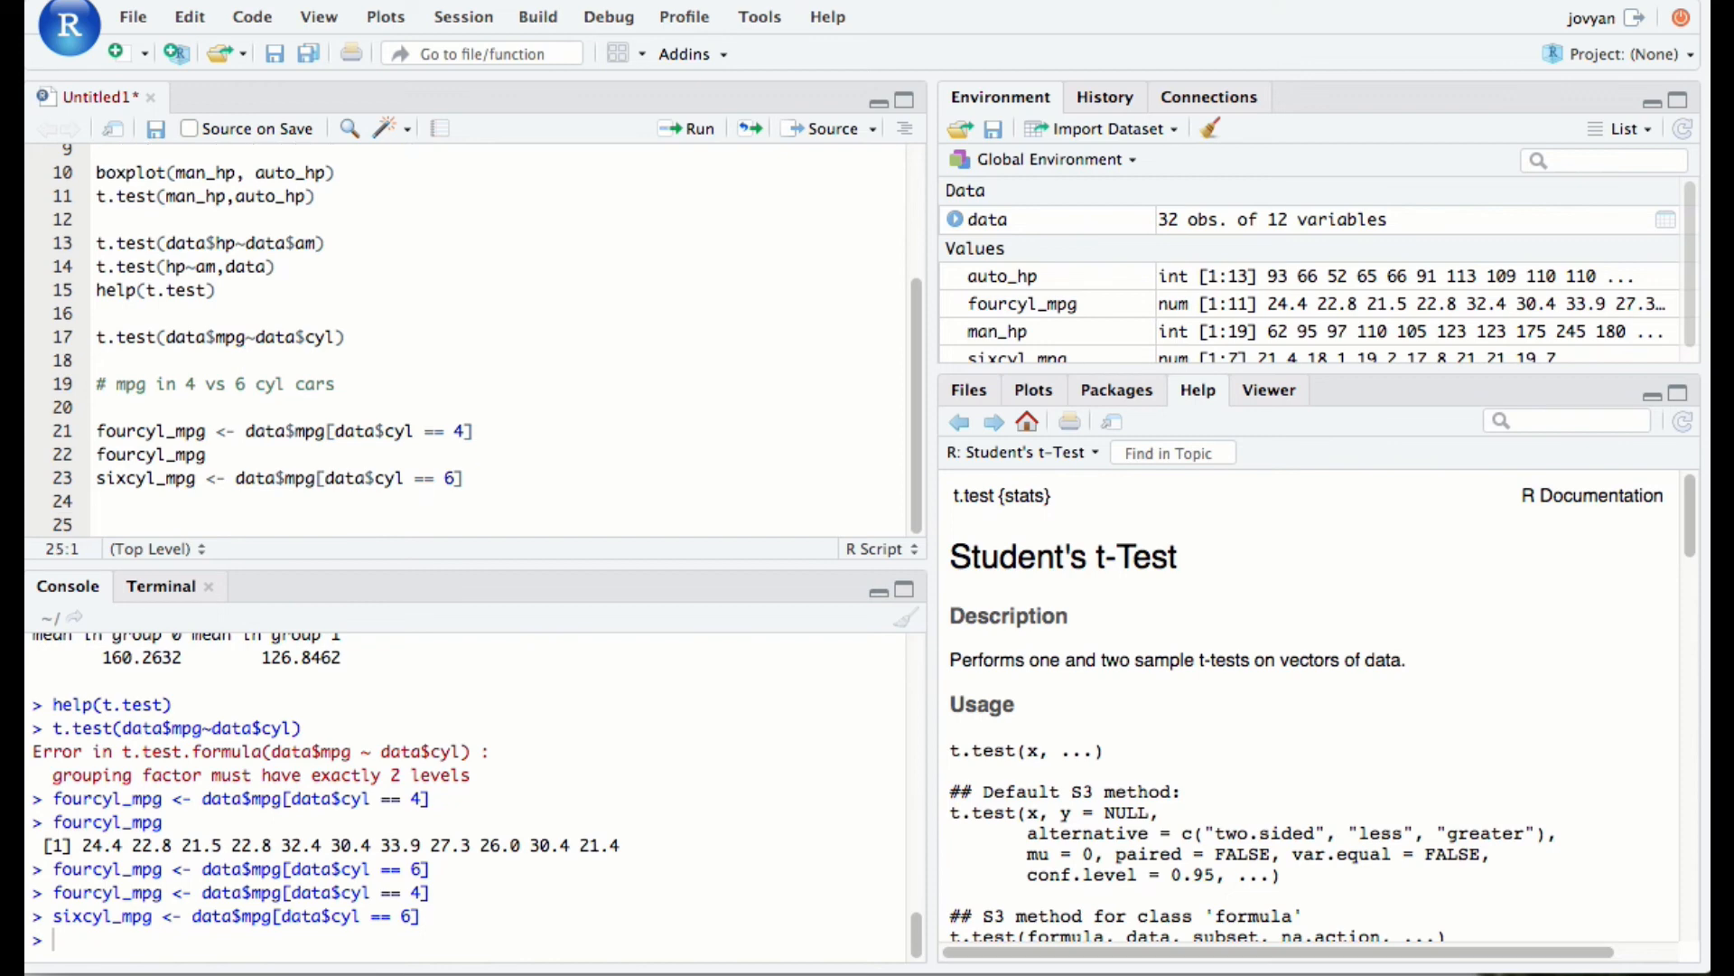
Run t.test(fourcyl_mpg, sixcyl_mpg) on line 25, giving Welch p-value 0.0004048
{"action": "type", "text": "t.test("}
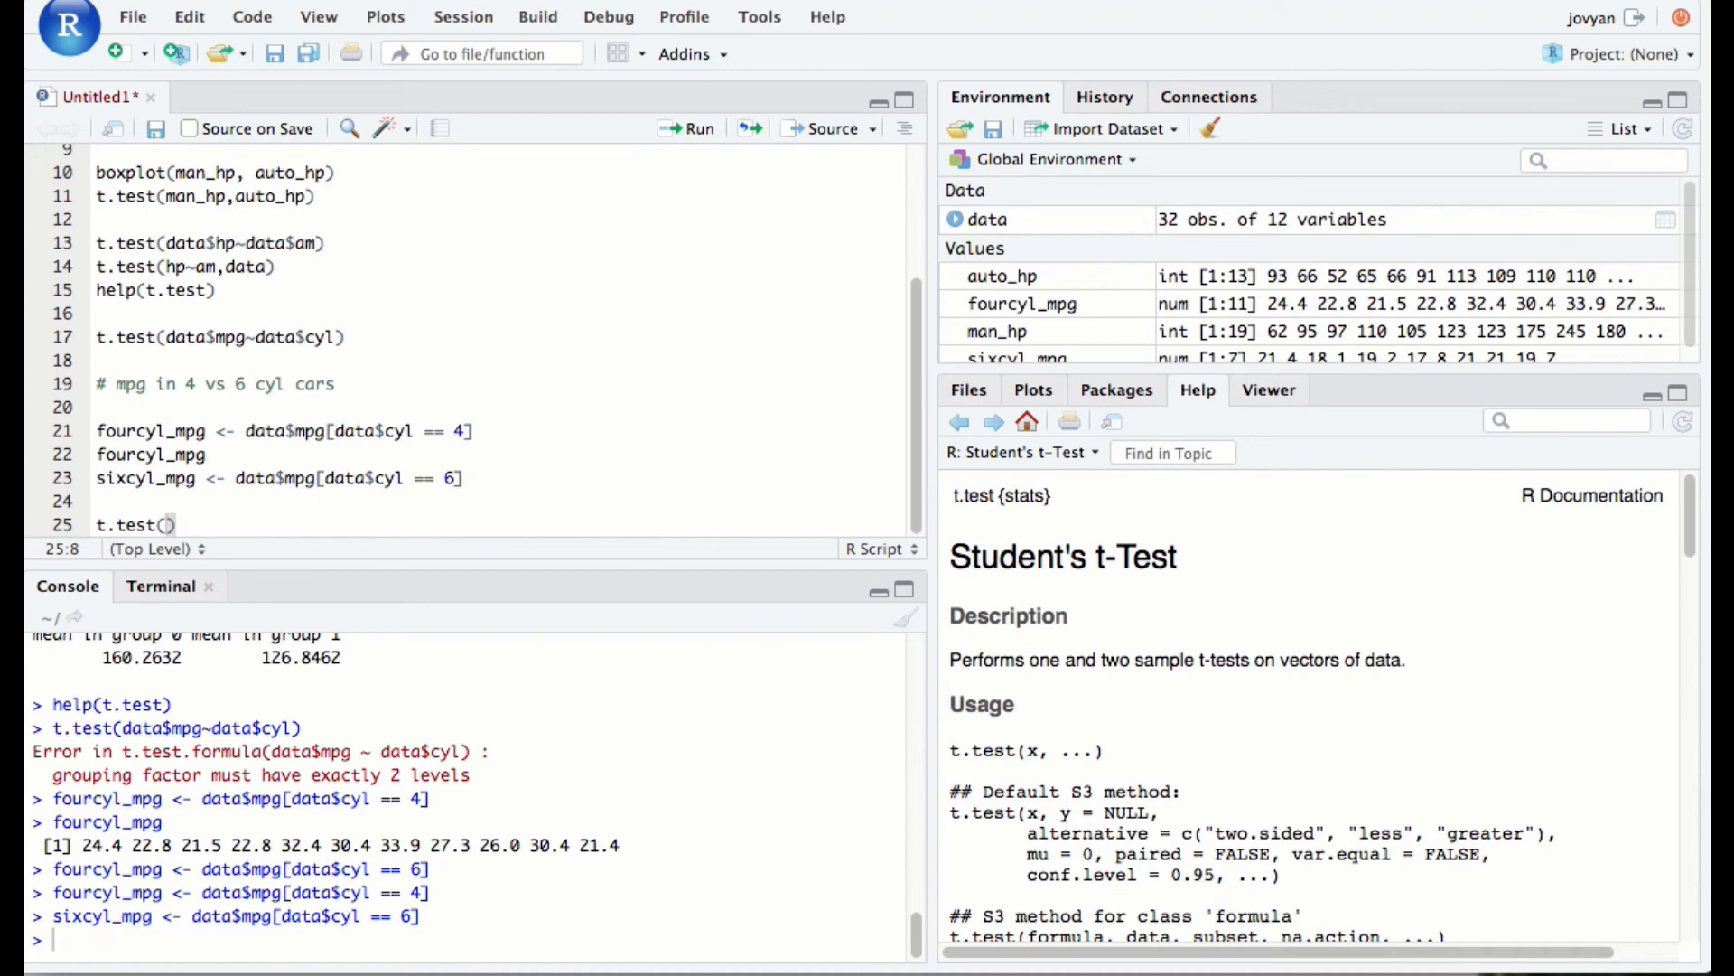
{"action": "type", "text": "fourcyl_mpg"}
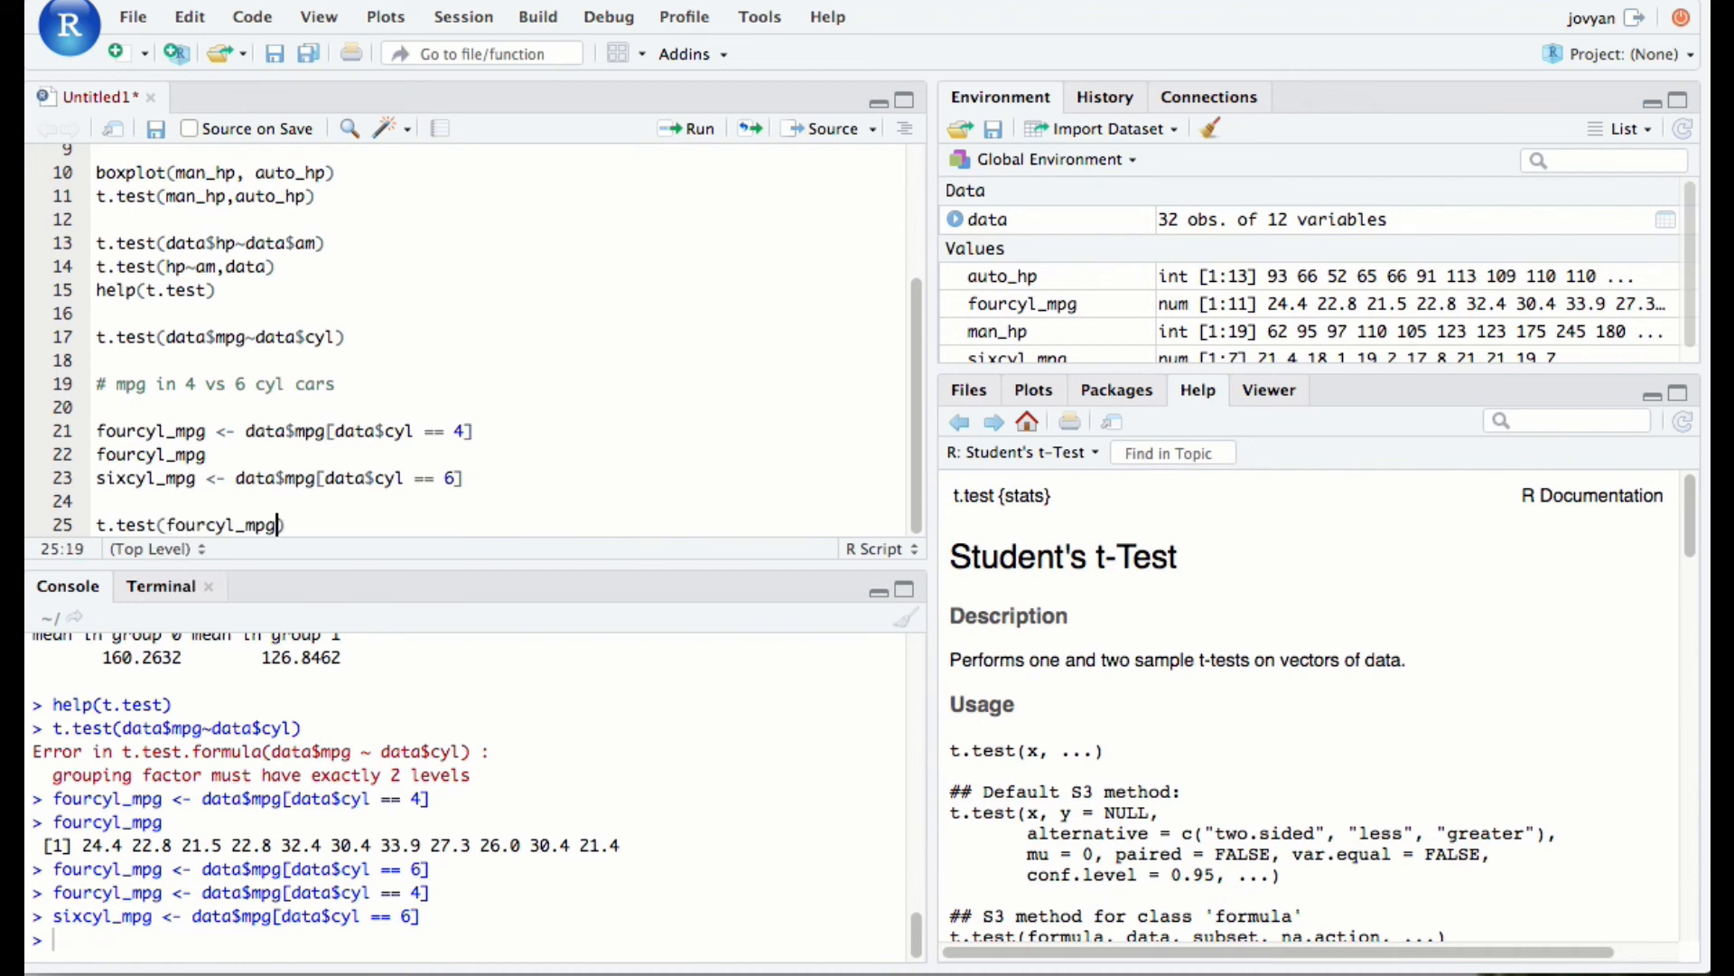
{"action": "type", "text": ", ix"}
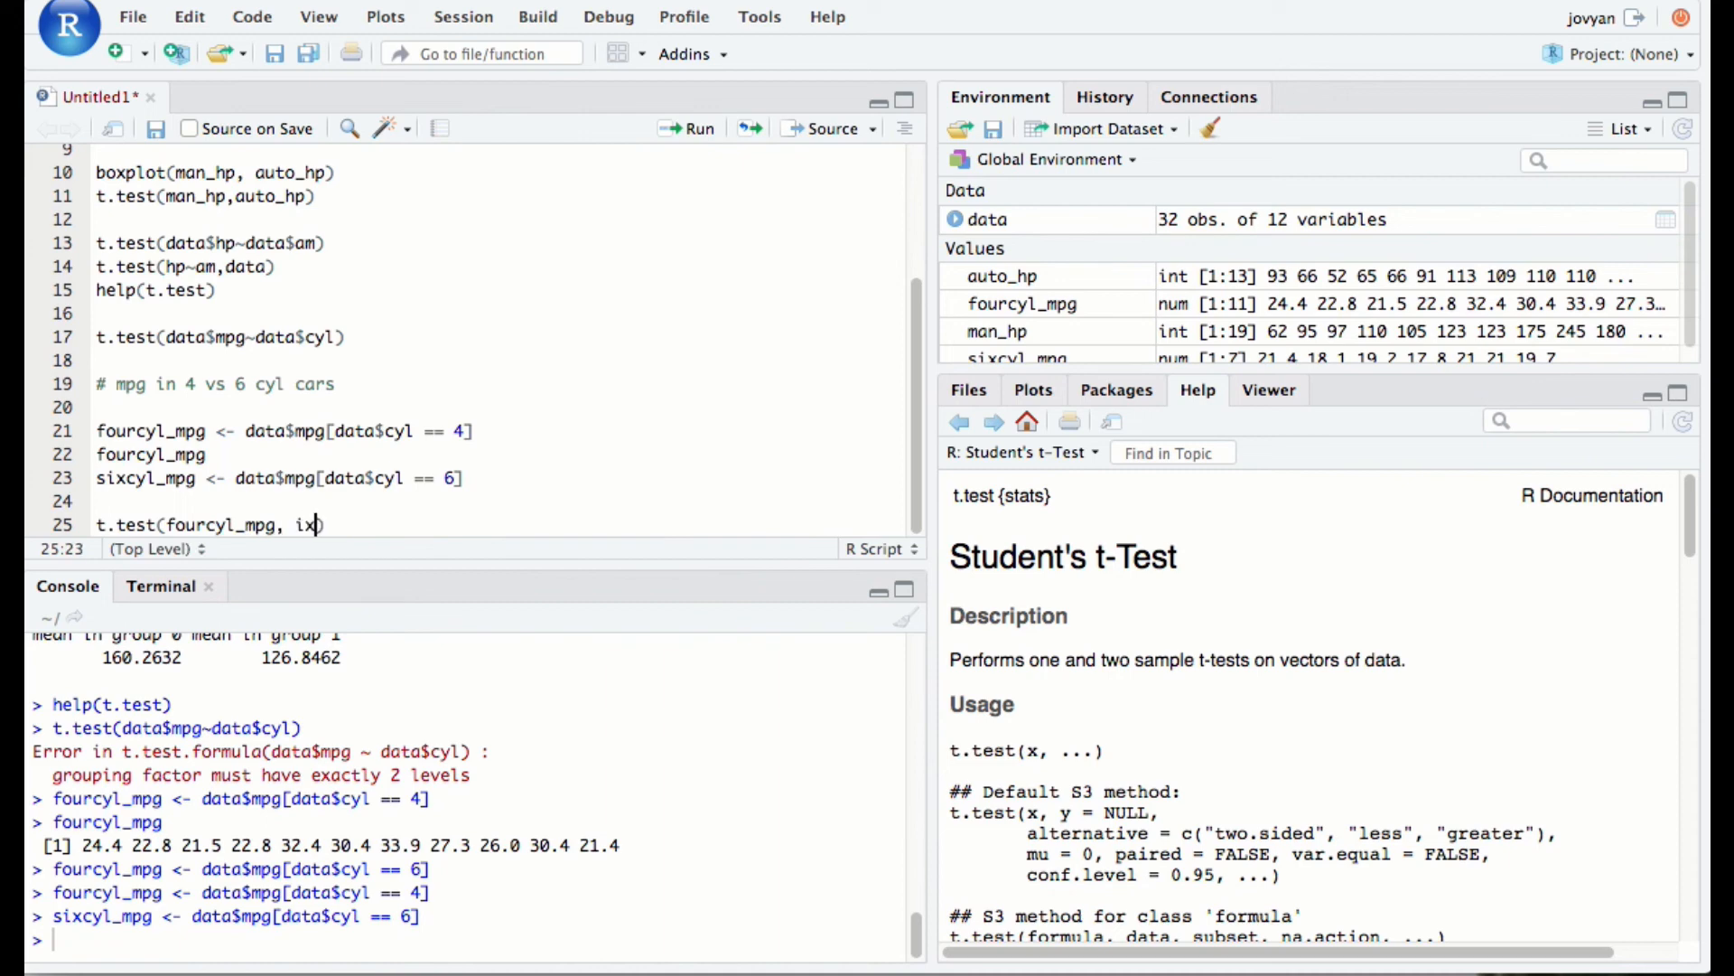
{"action": "type", "text": "sixcyl_mpg"}
{"action": "left_click", "coordinate": [473, 937]}
{"action": "type", "text": "b"}
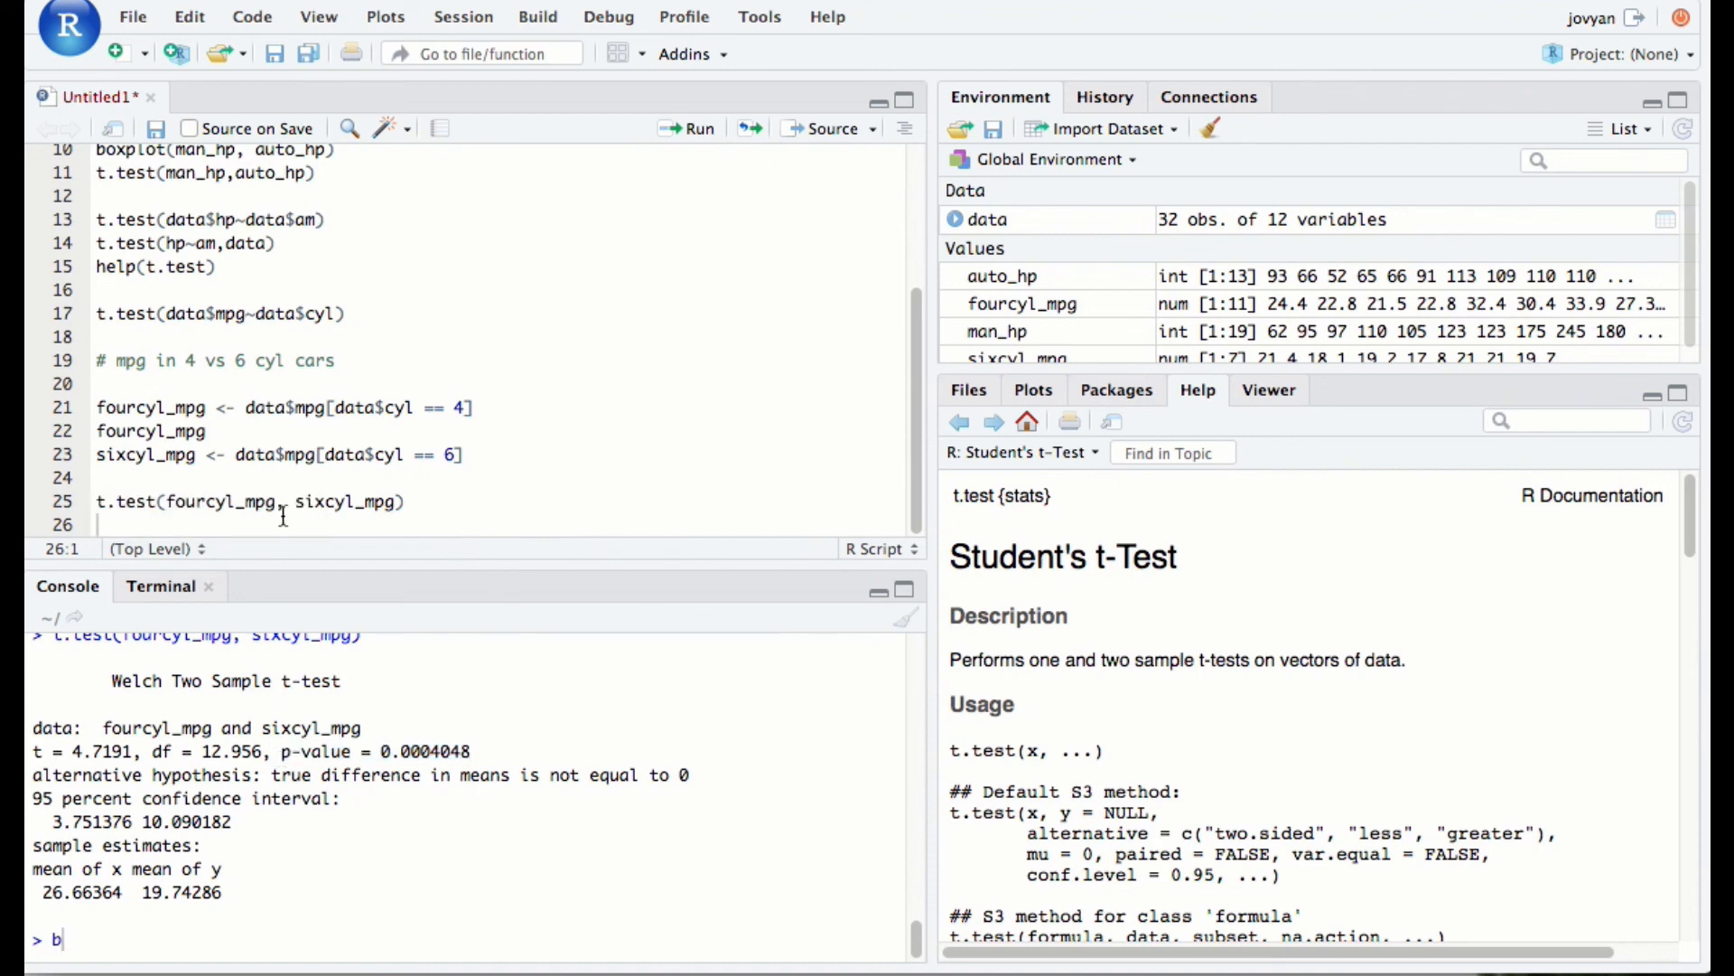
Duplicate the t-test line as boxplot(fourcyl_mpg, sixcyl_mpg) and draw the plot
{"action": "triple_click", "coordinate": [250, 501]}
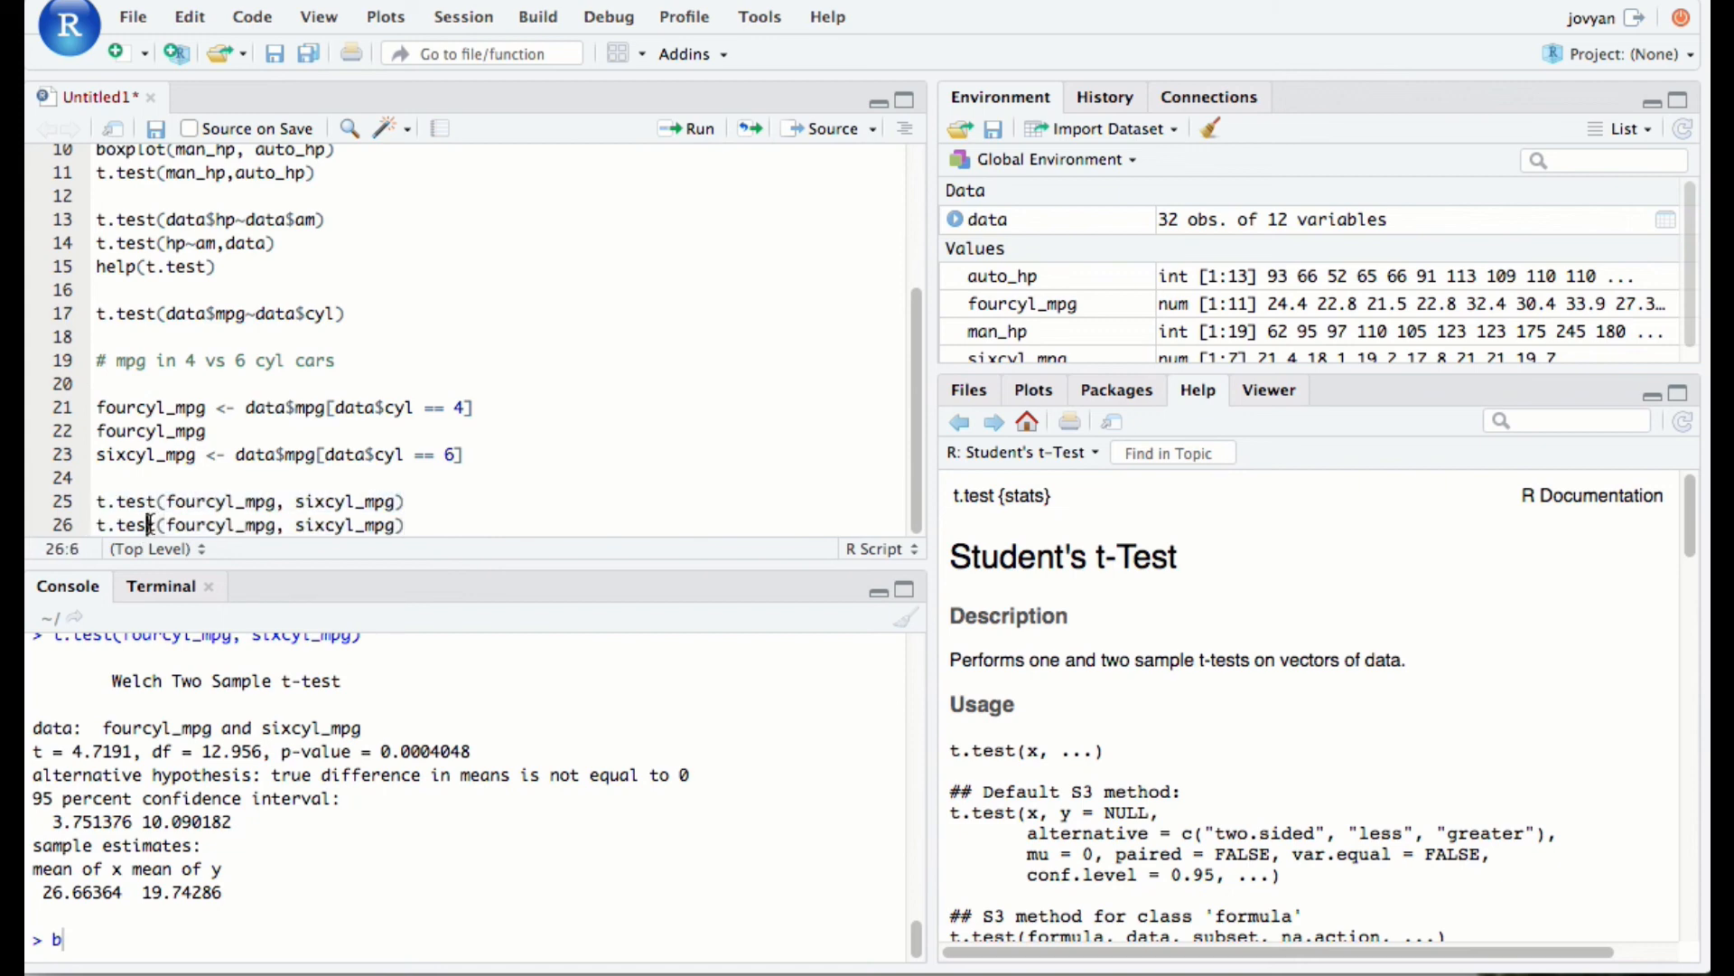
{"action": "double_click", "coordinate": [127, 526]}
{"action": "type", "text": "boxplo"}
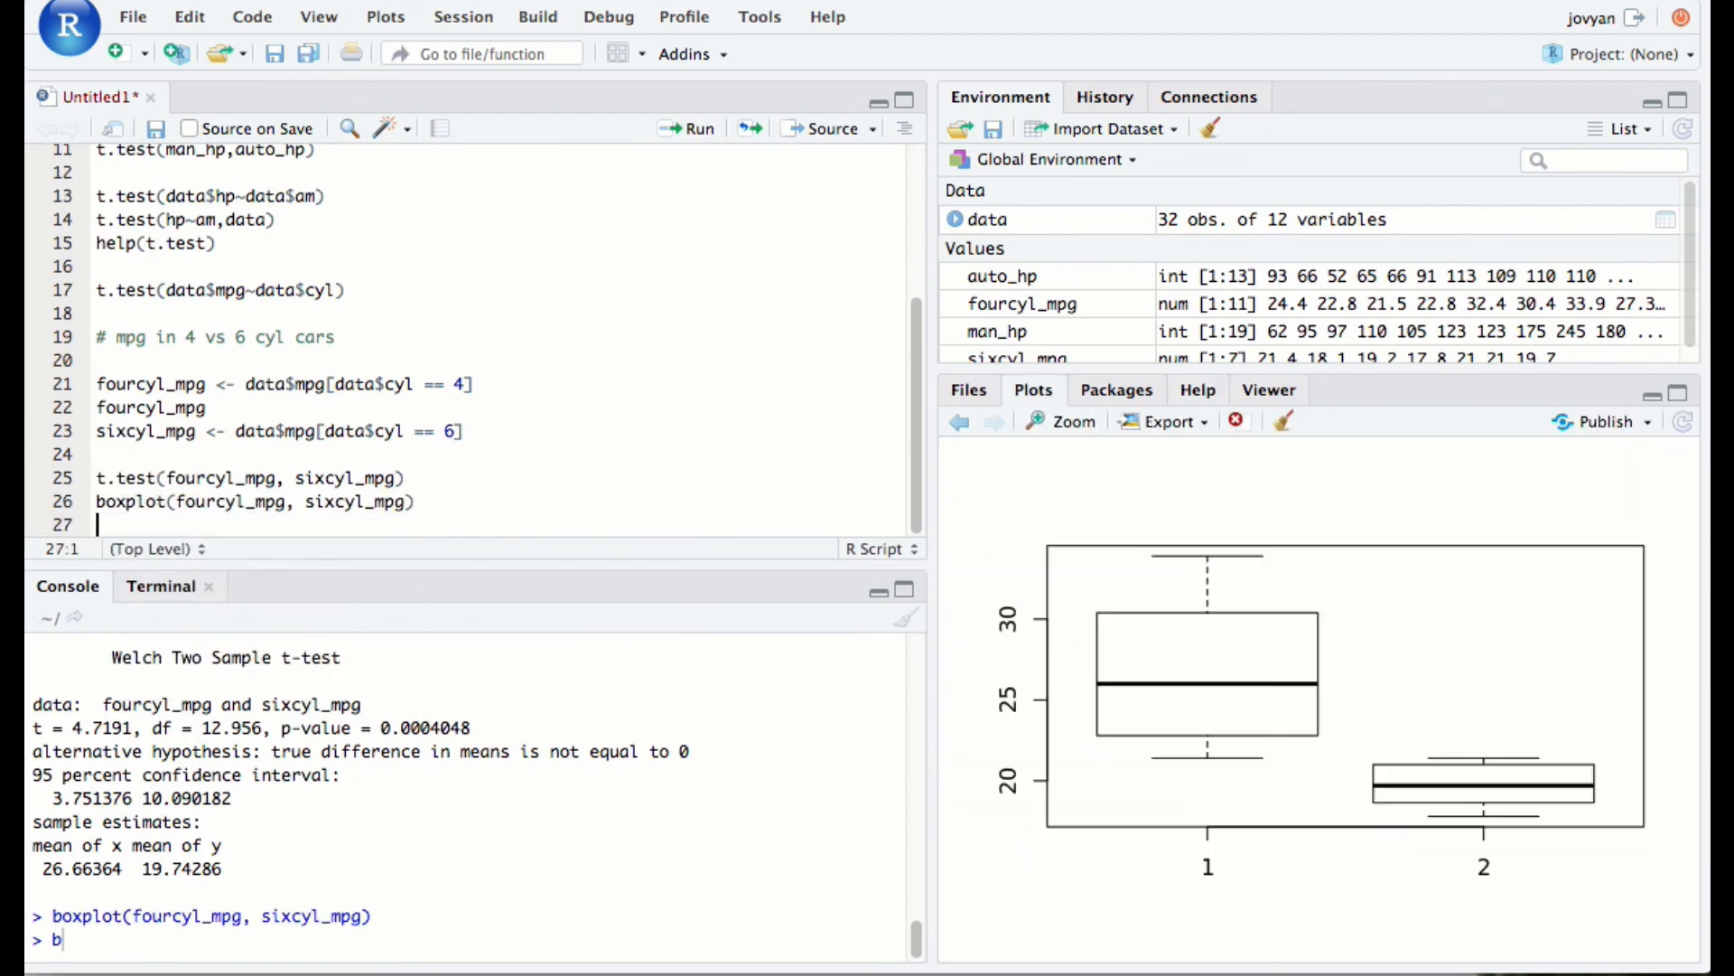
{"action": "mouse_move", "coordinate": [1605, 844]}
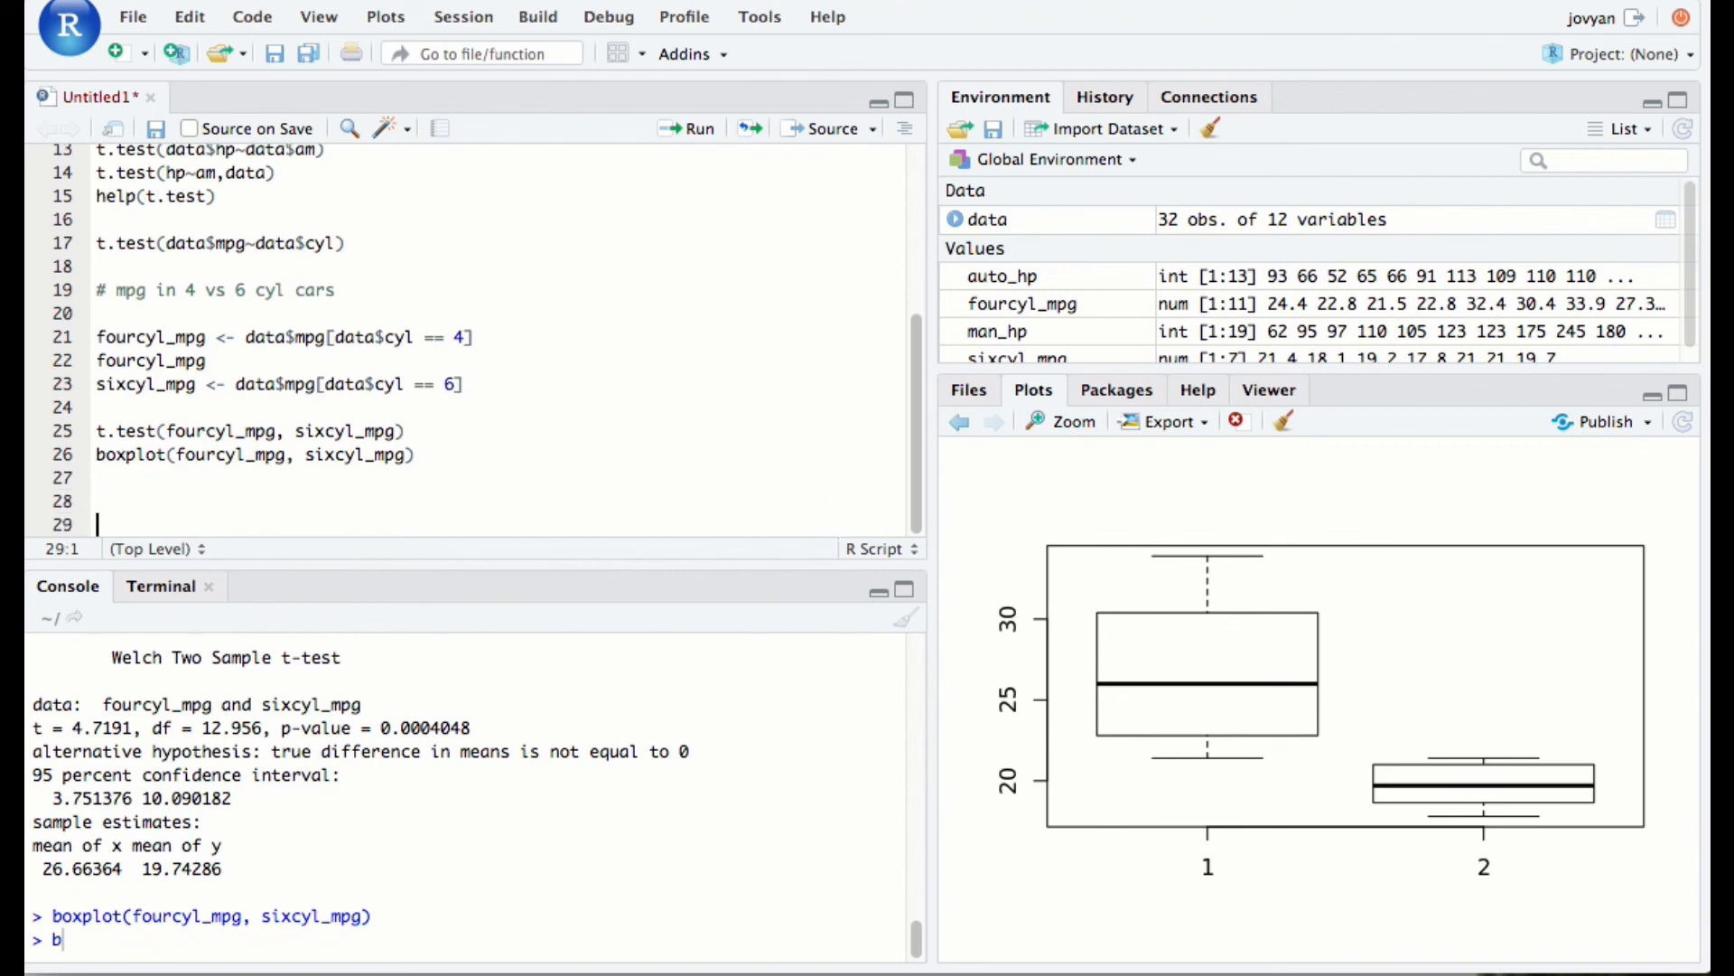
{"action": "mouse_move", "coordinate": [806, 516]}
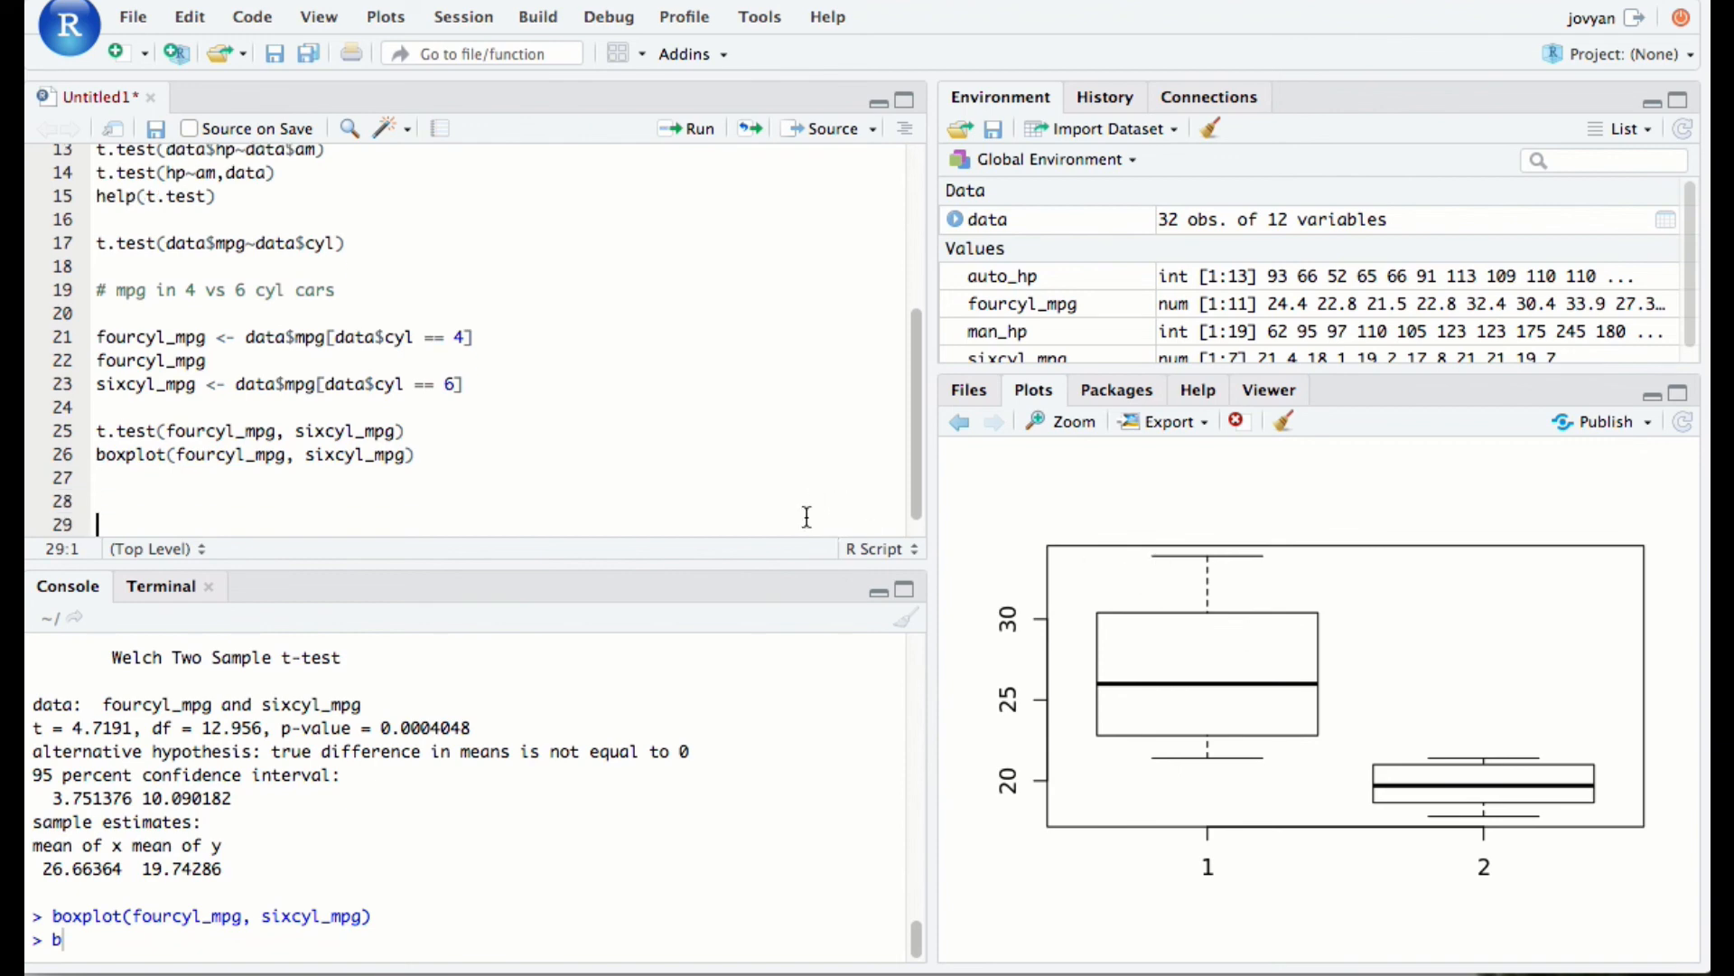
{"action": "mouse_move", "coordinate": [762, 371]}
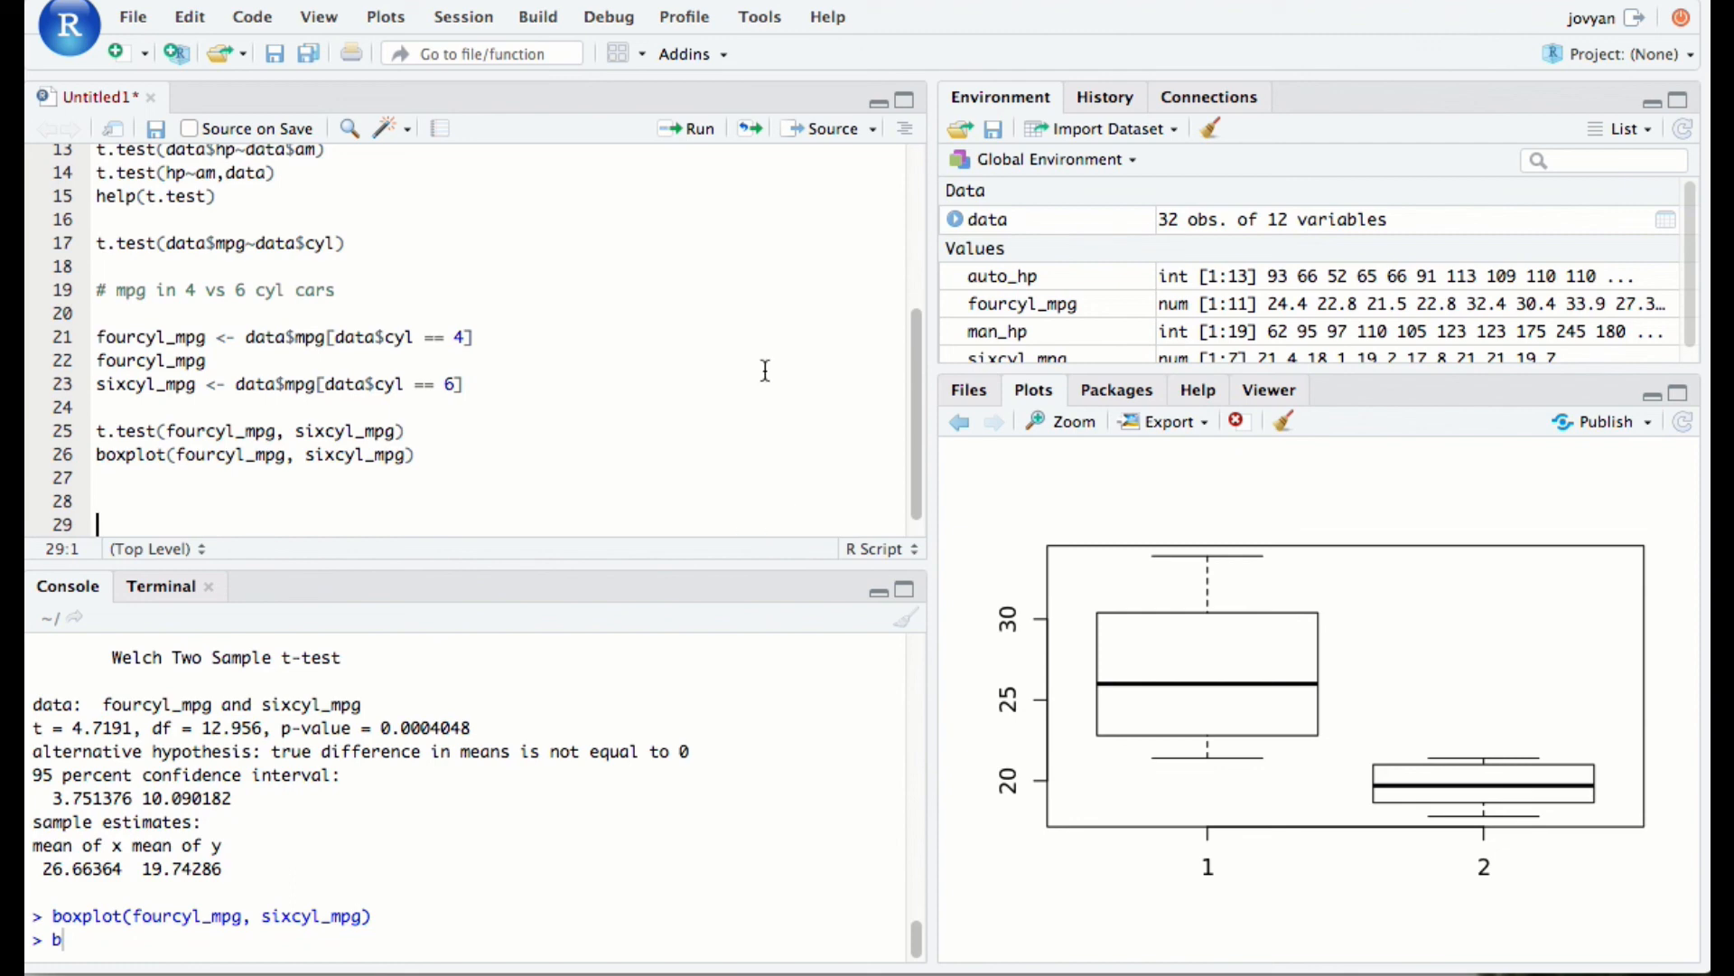
{"action": "scroll", "scroll_direction": "down", "scroll_amount": 3}
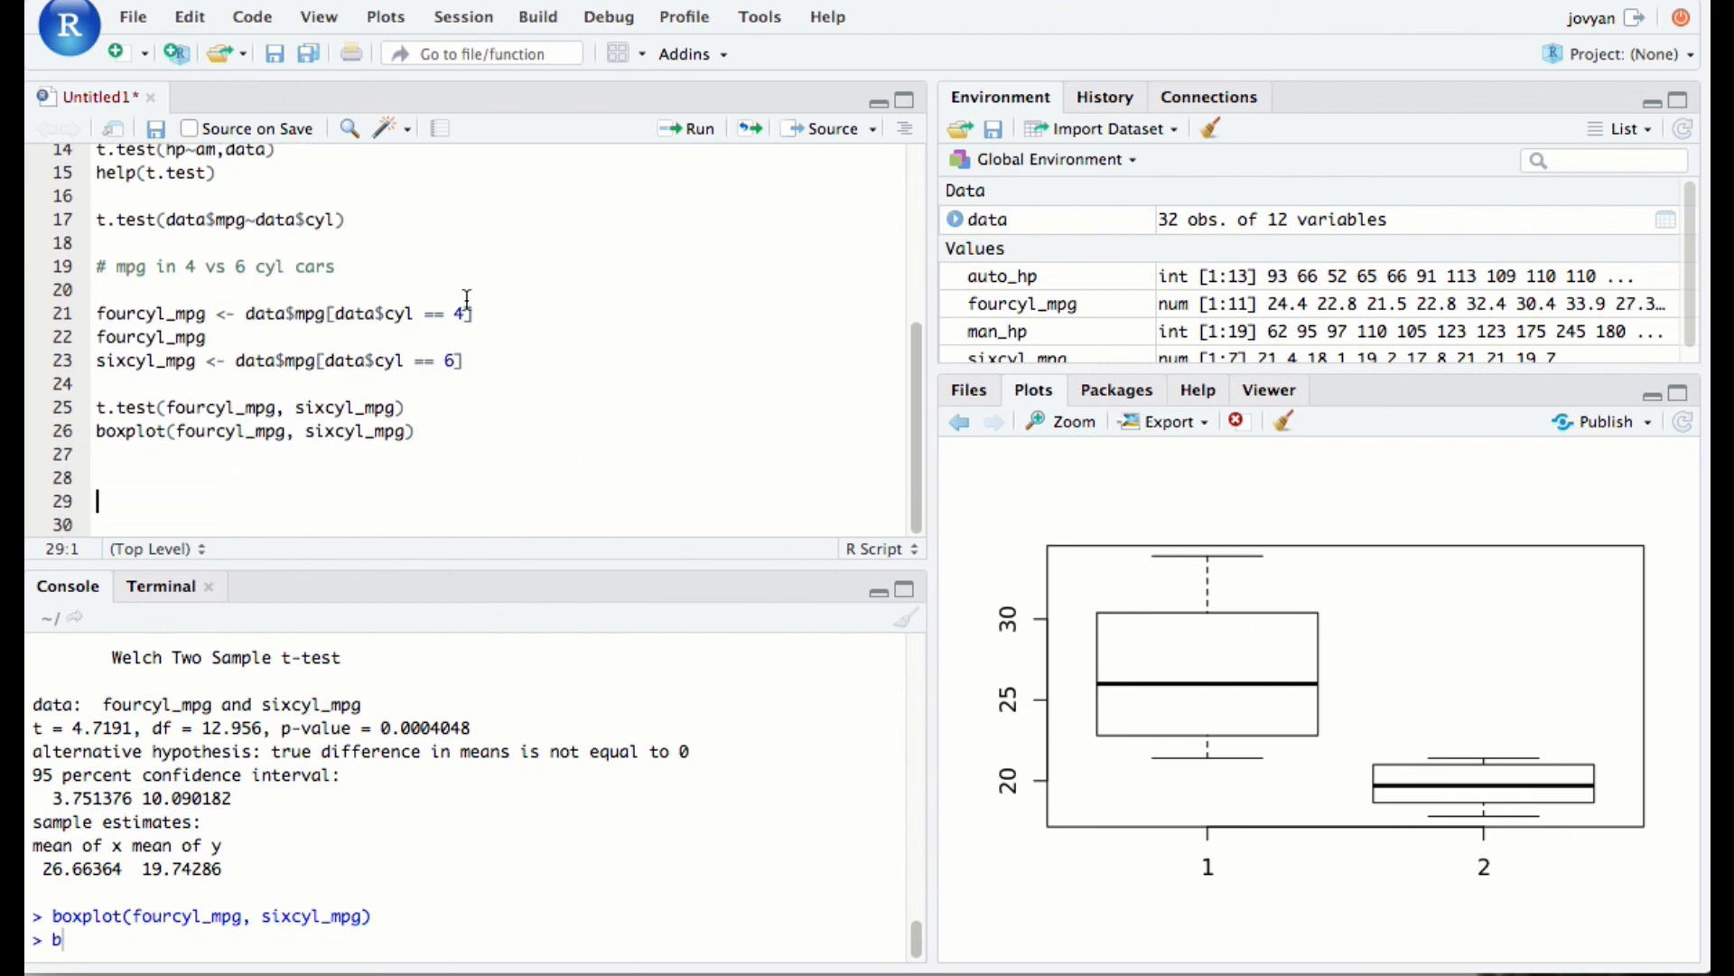
{"action": "mouse_move", "coordinate": [530, 412]}
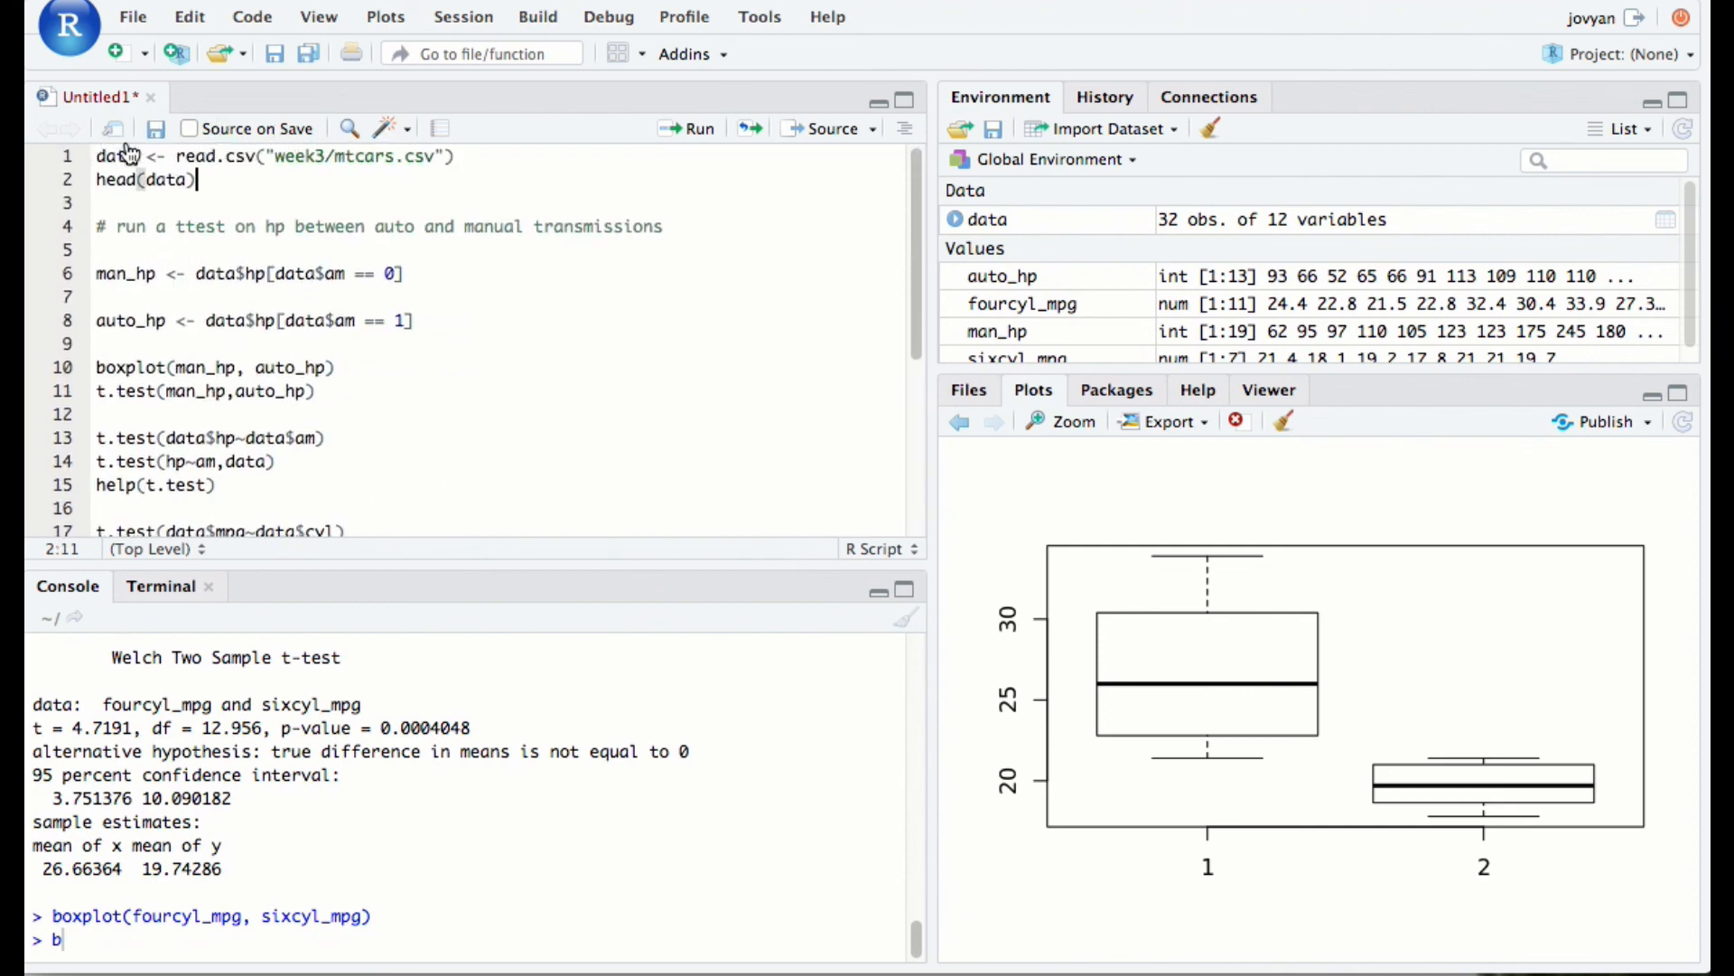
{"action": "mouse_move", "coordinate": [303, 474]}
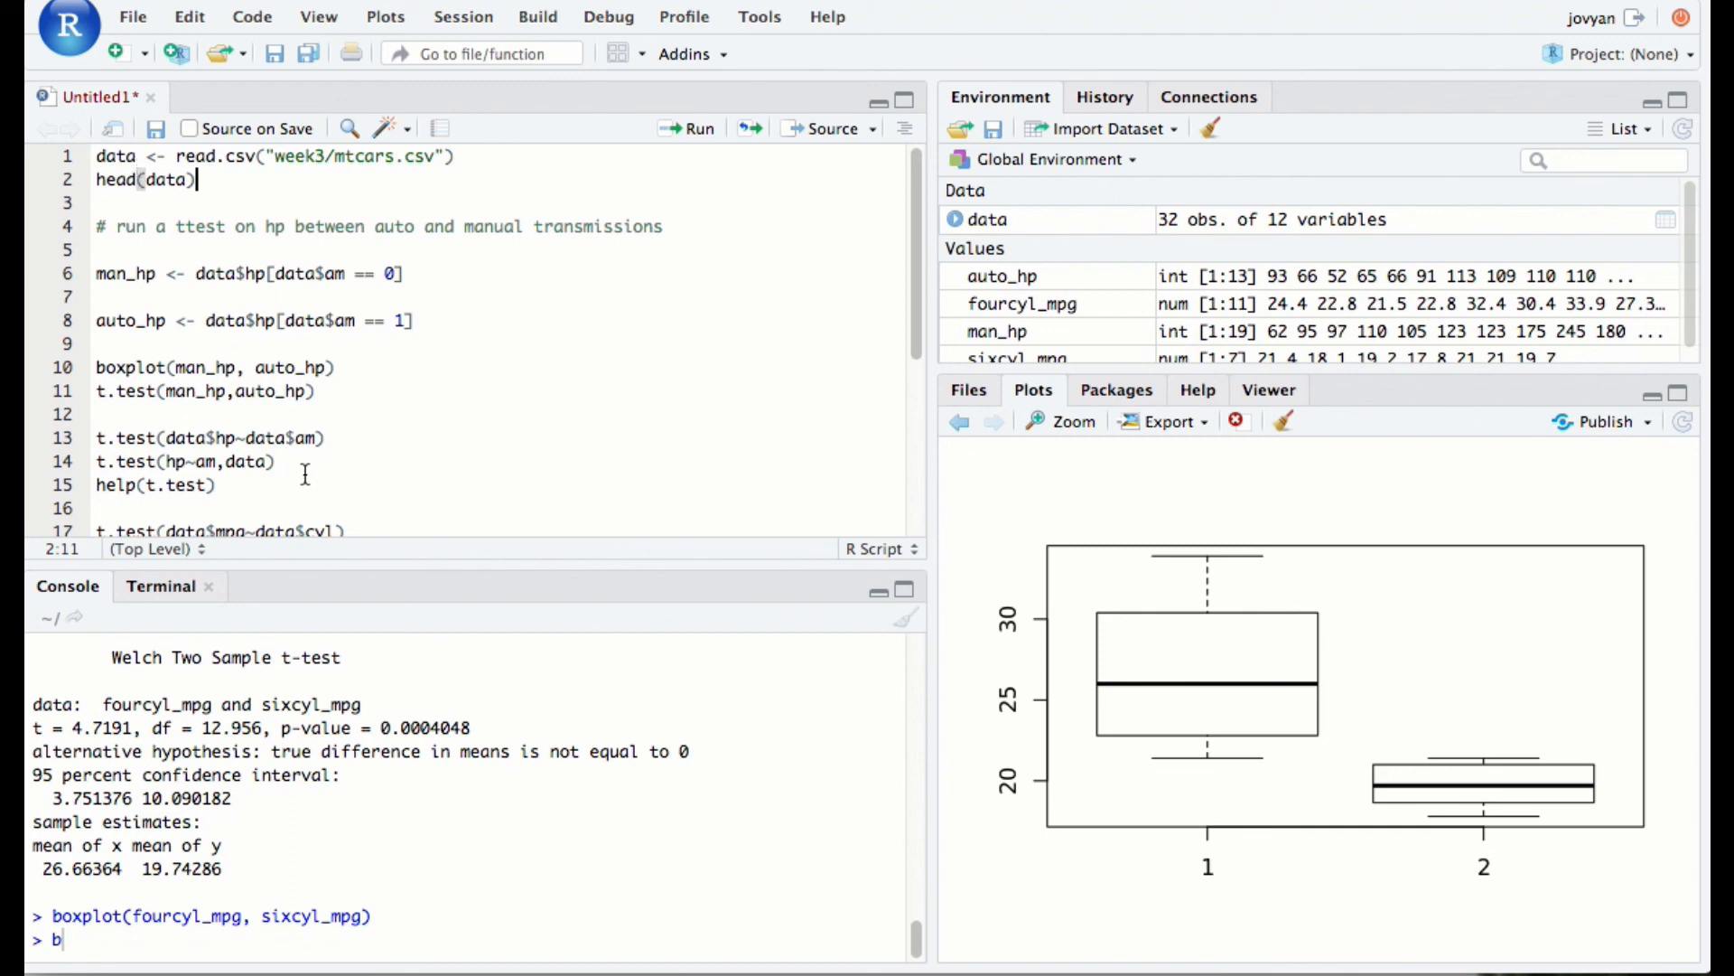
{"action": "left_click_drag", "start_coordinate": [99, 391], "coordinate": [275, 460]}
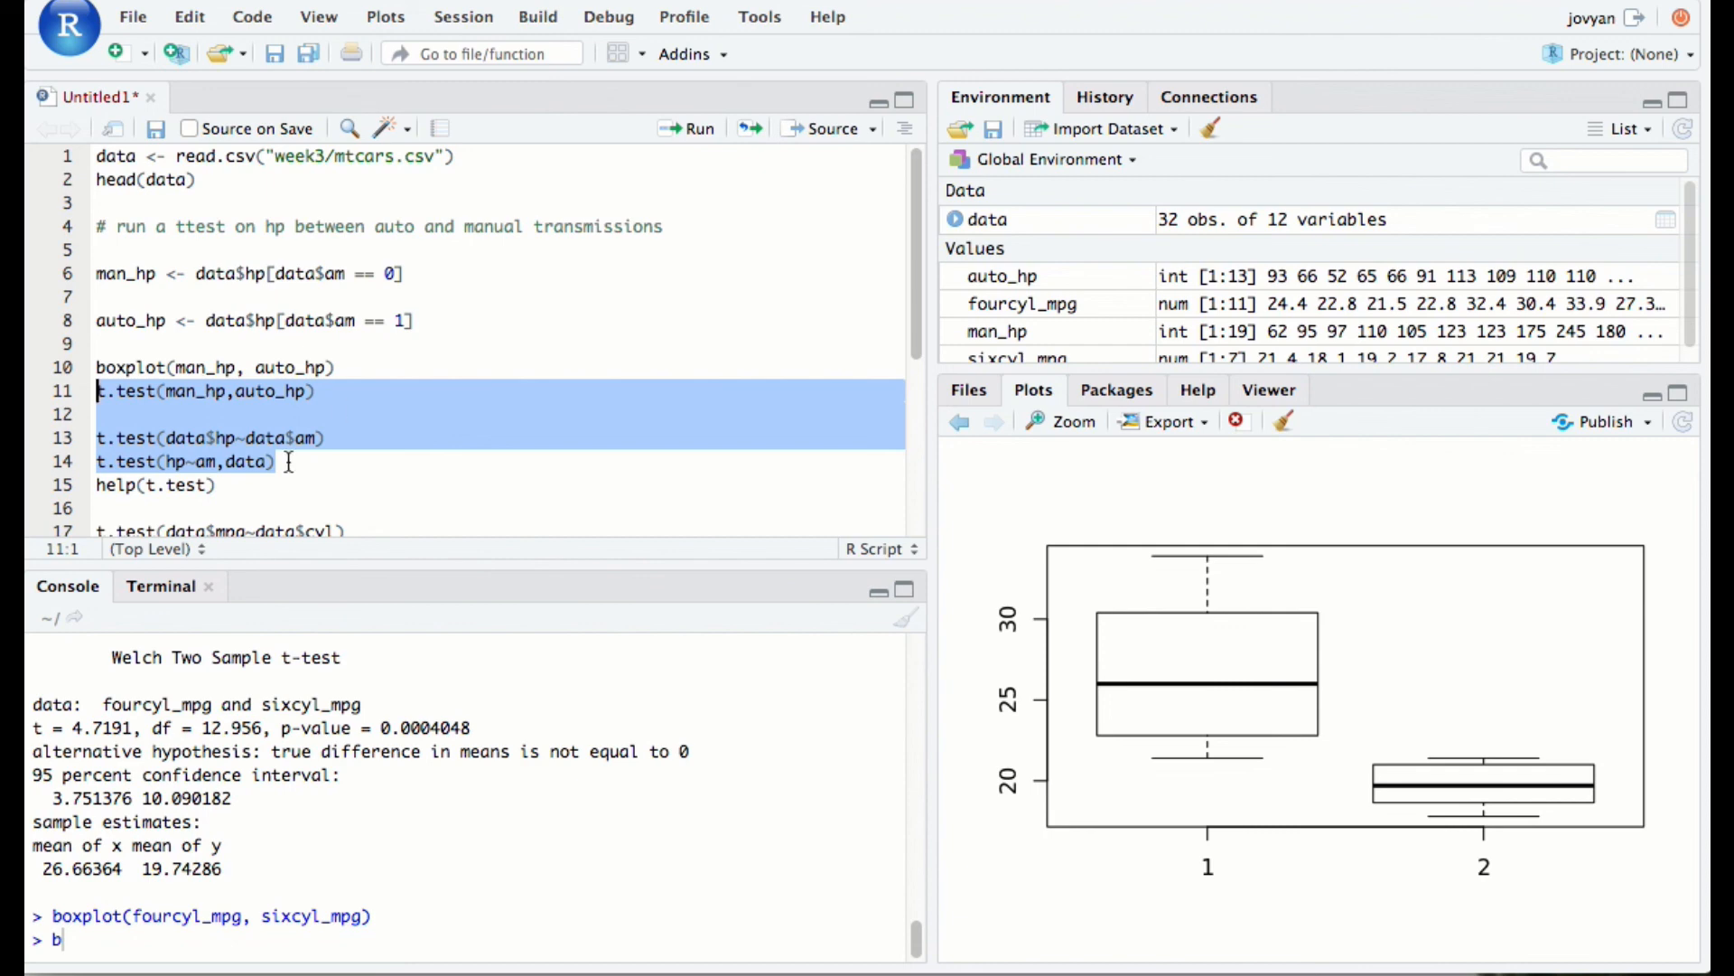
{"action": "left_click", "coordinate": [268, 437]}
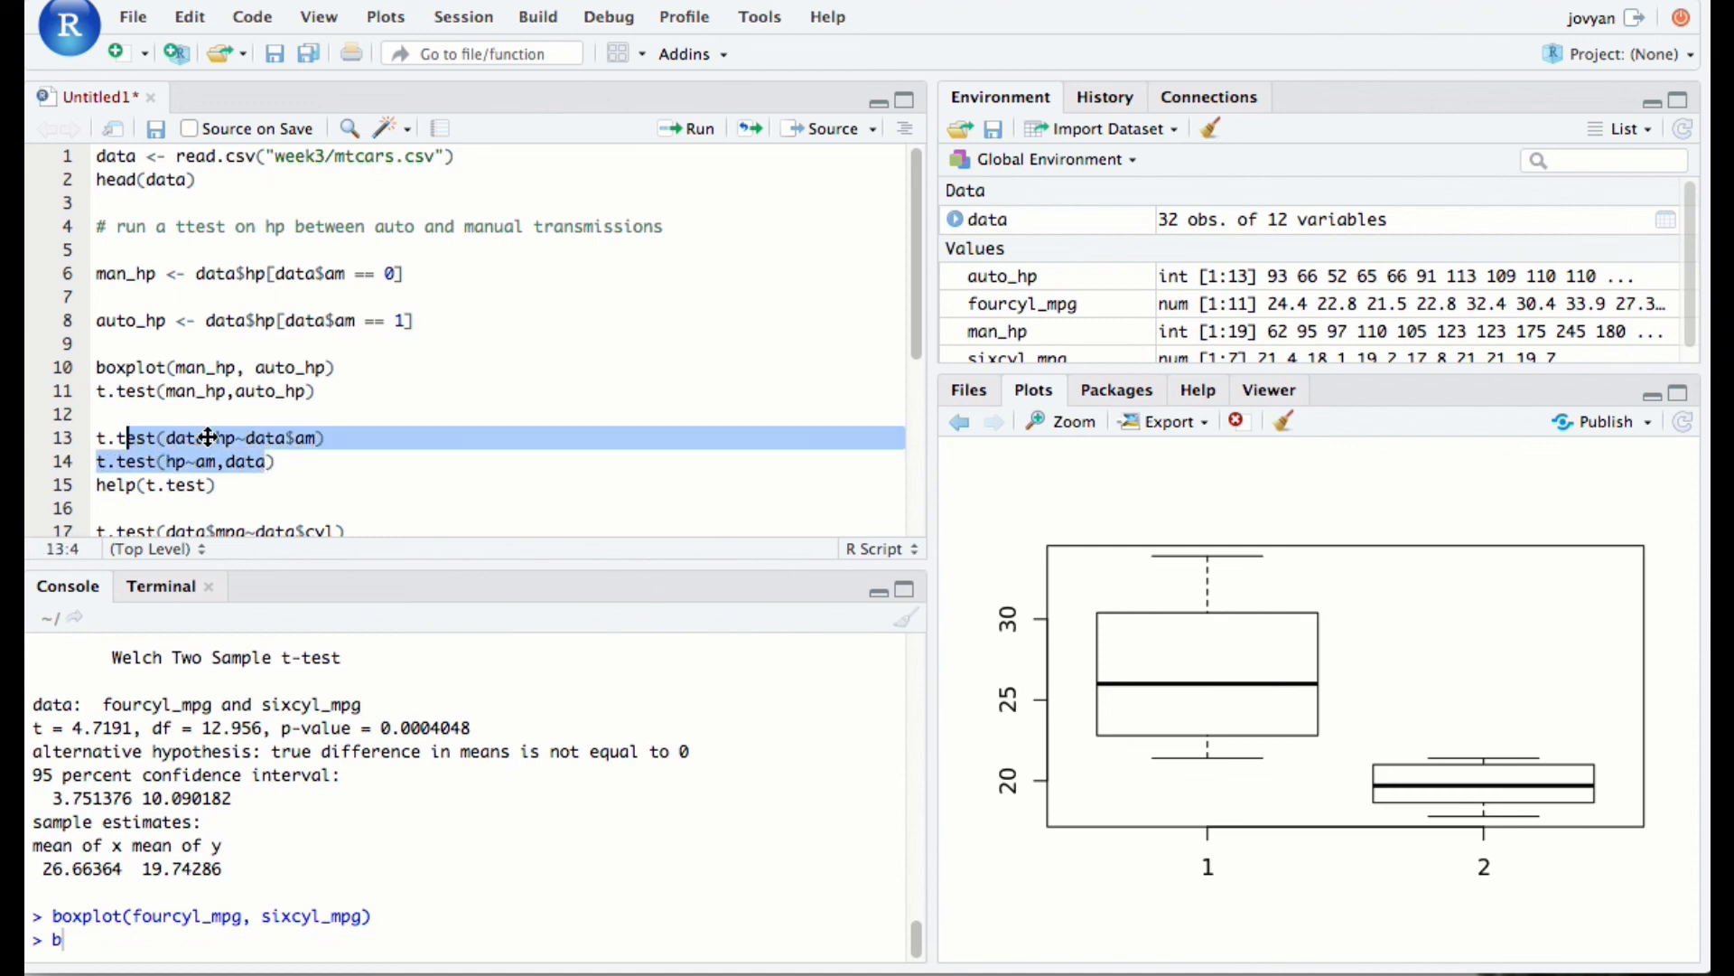
{"action": "double_click", "coordinate": [188, 437]}
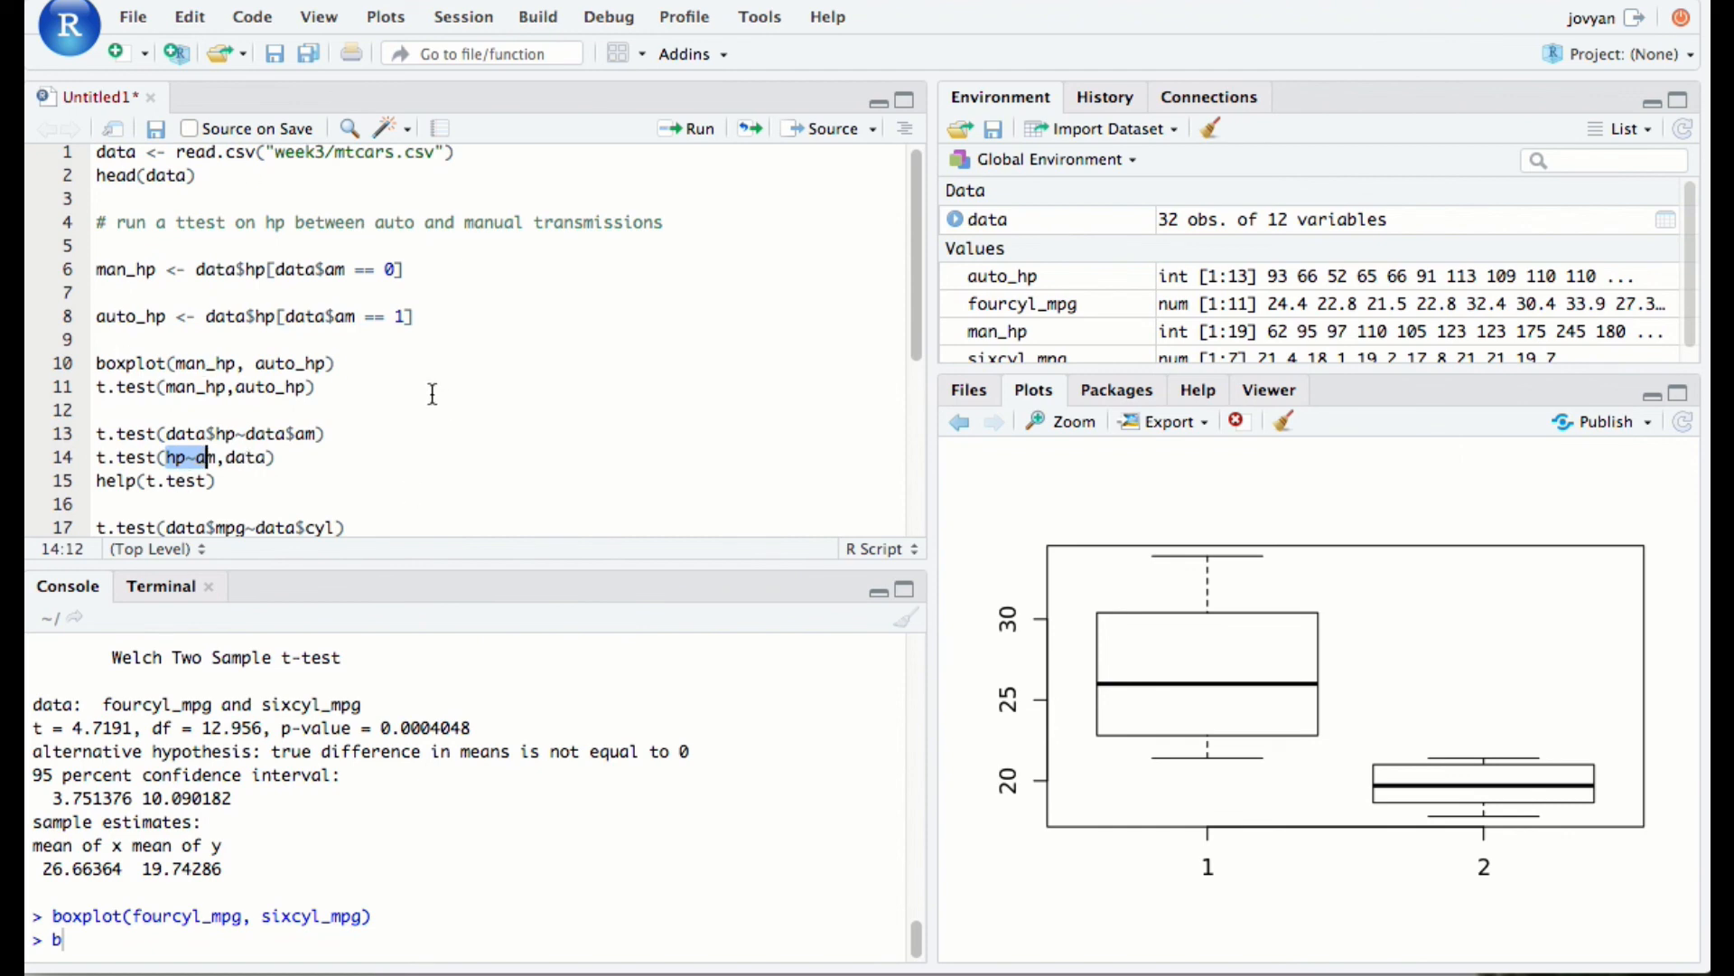
{"action": "mouse_move", "coordinate": [312, 302]}
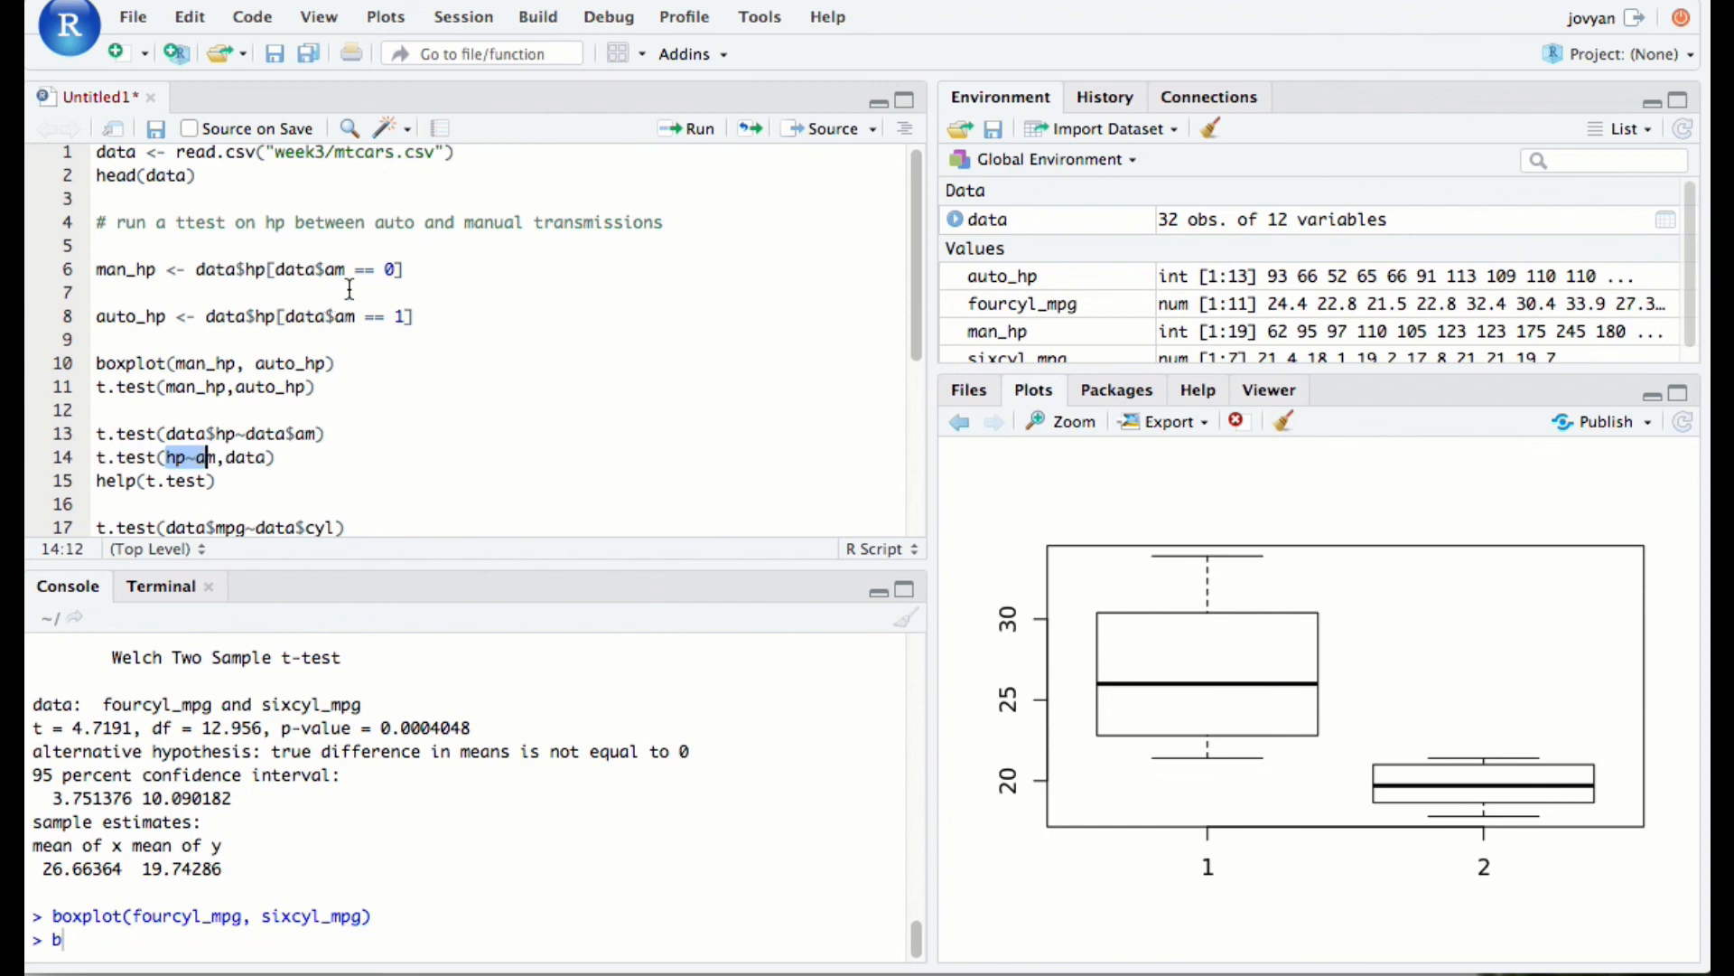
{"action": "mouse_move", "coordinate": [436, 320]}
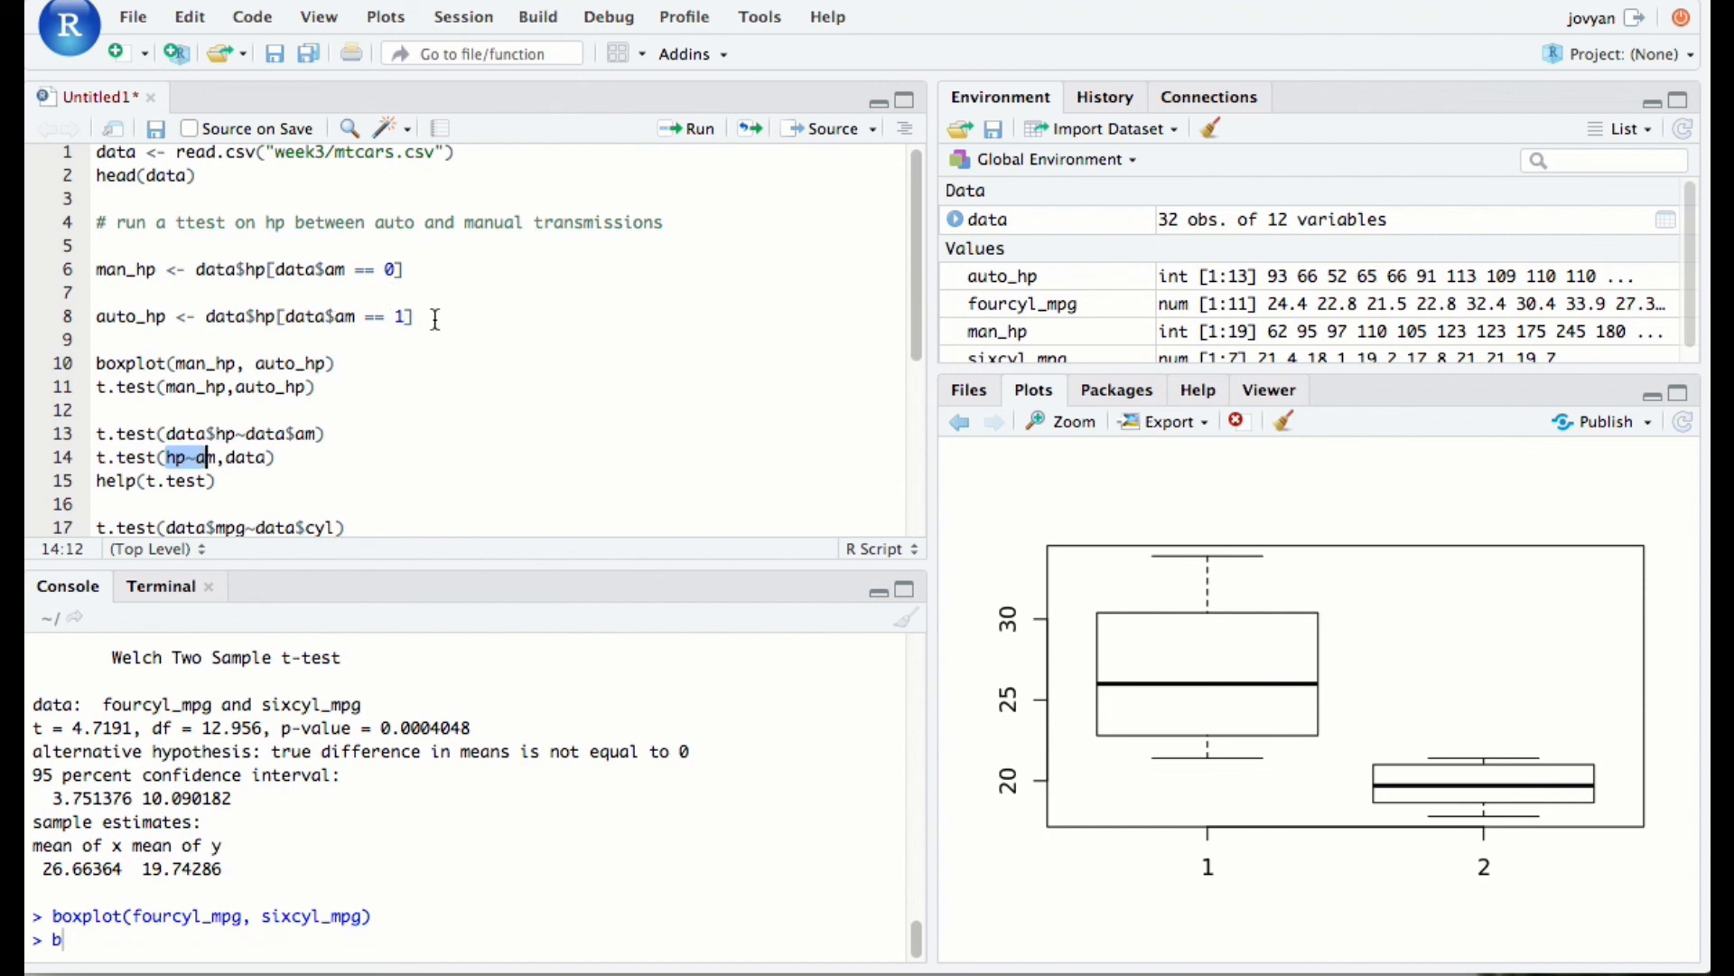
{"action": "mouse_move", "coordinate": [291, 952]}
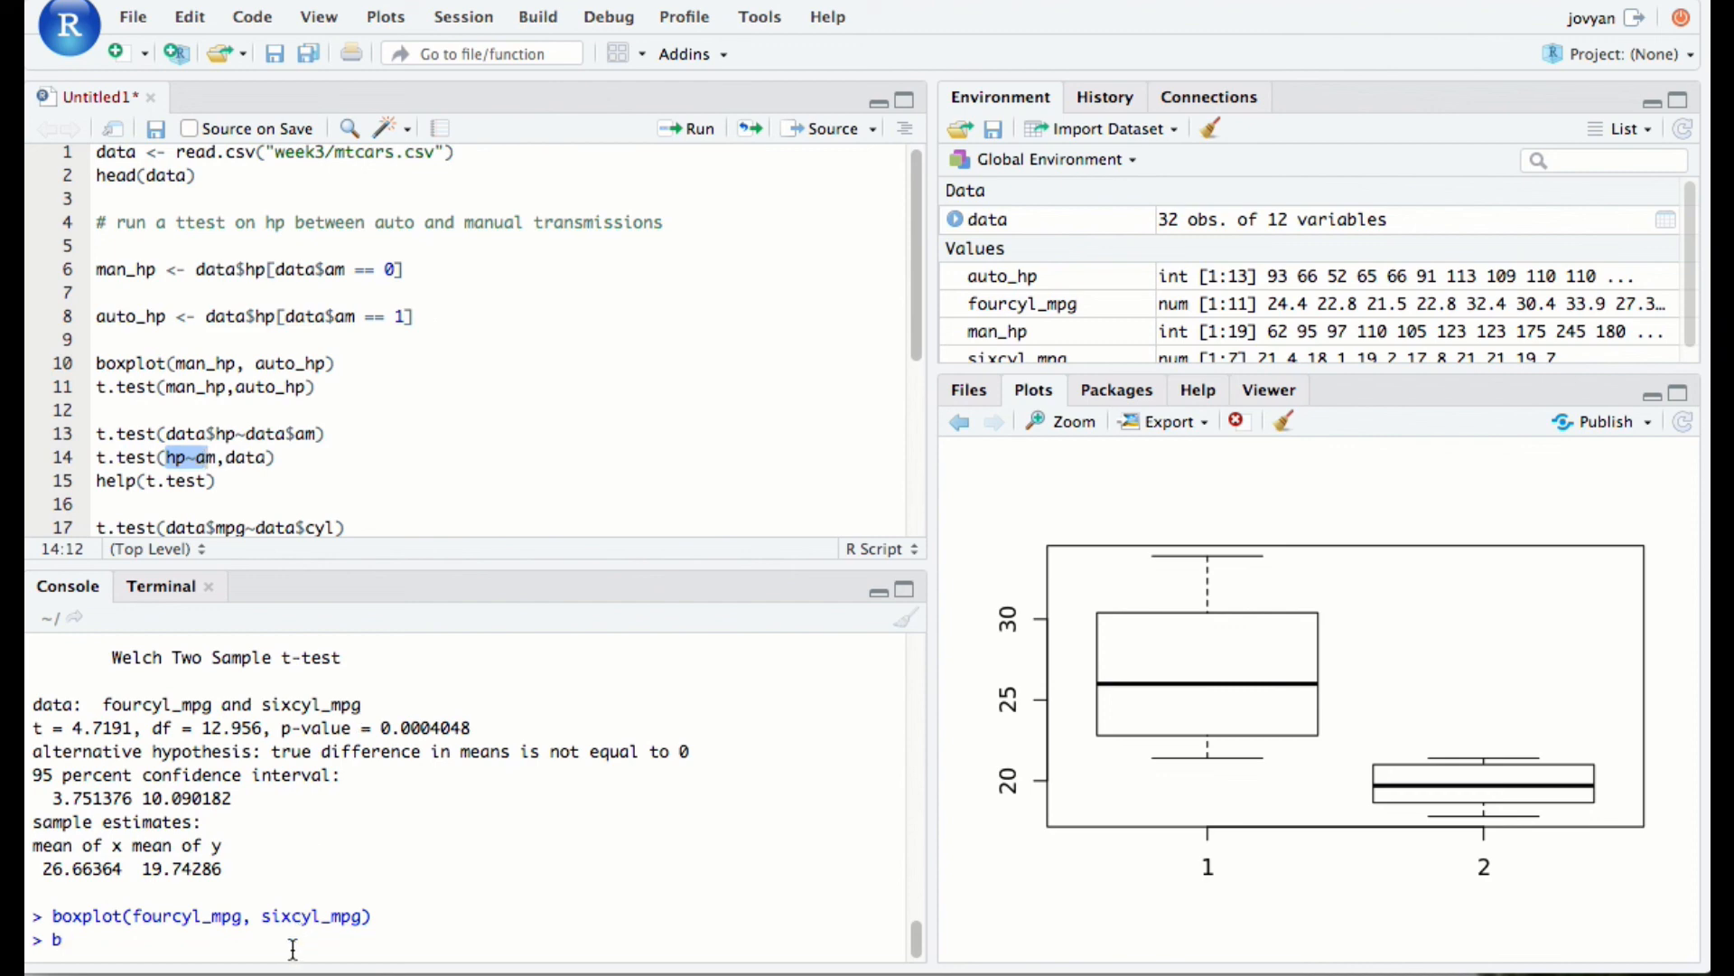
{"action": "key", "text": "Backspace"}
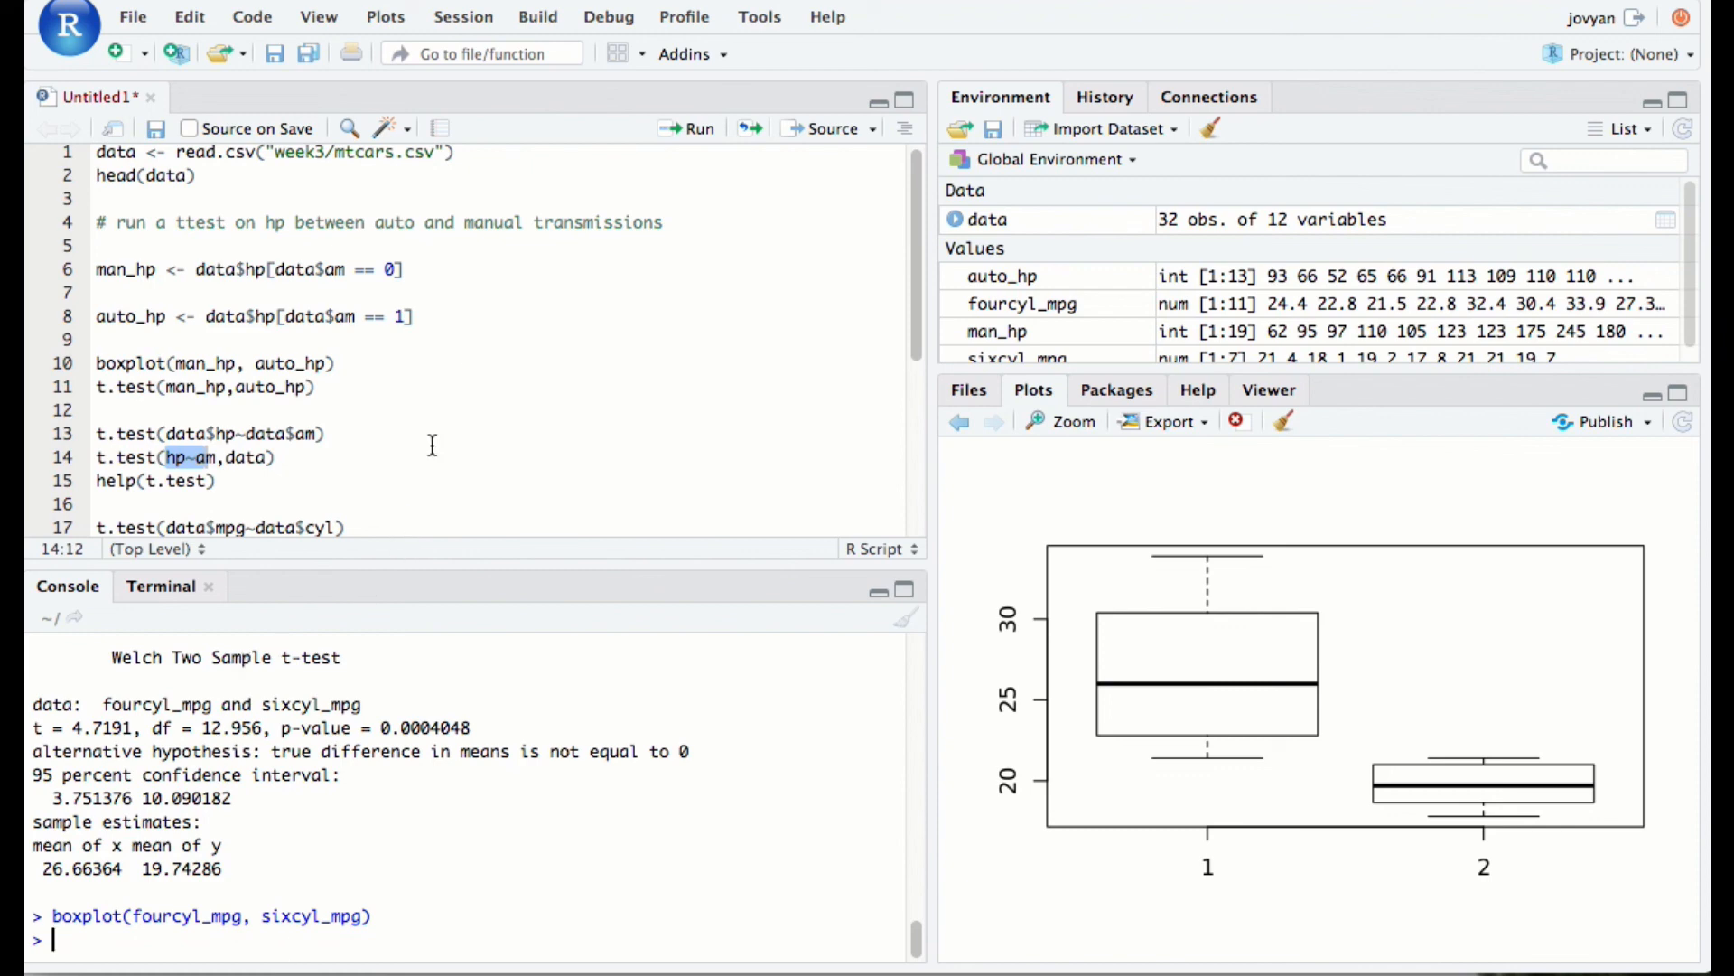
{"action": "scroll", "scroll_direction": "down", "scroll_amount": 3}
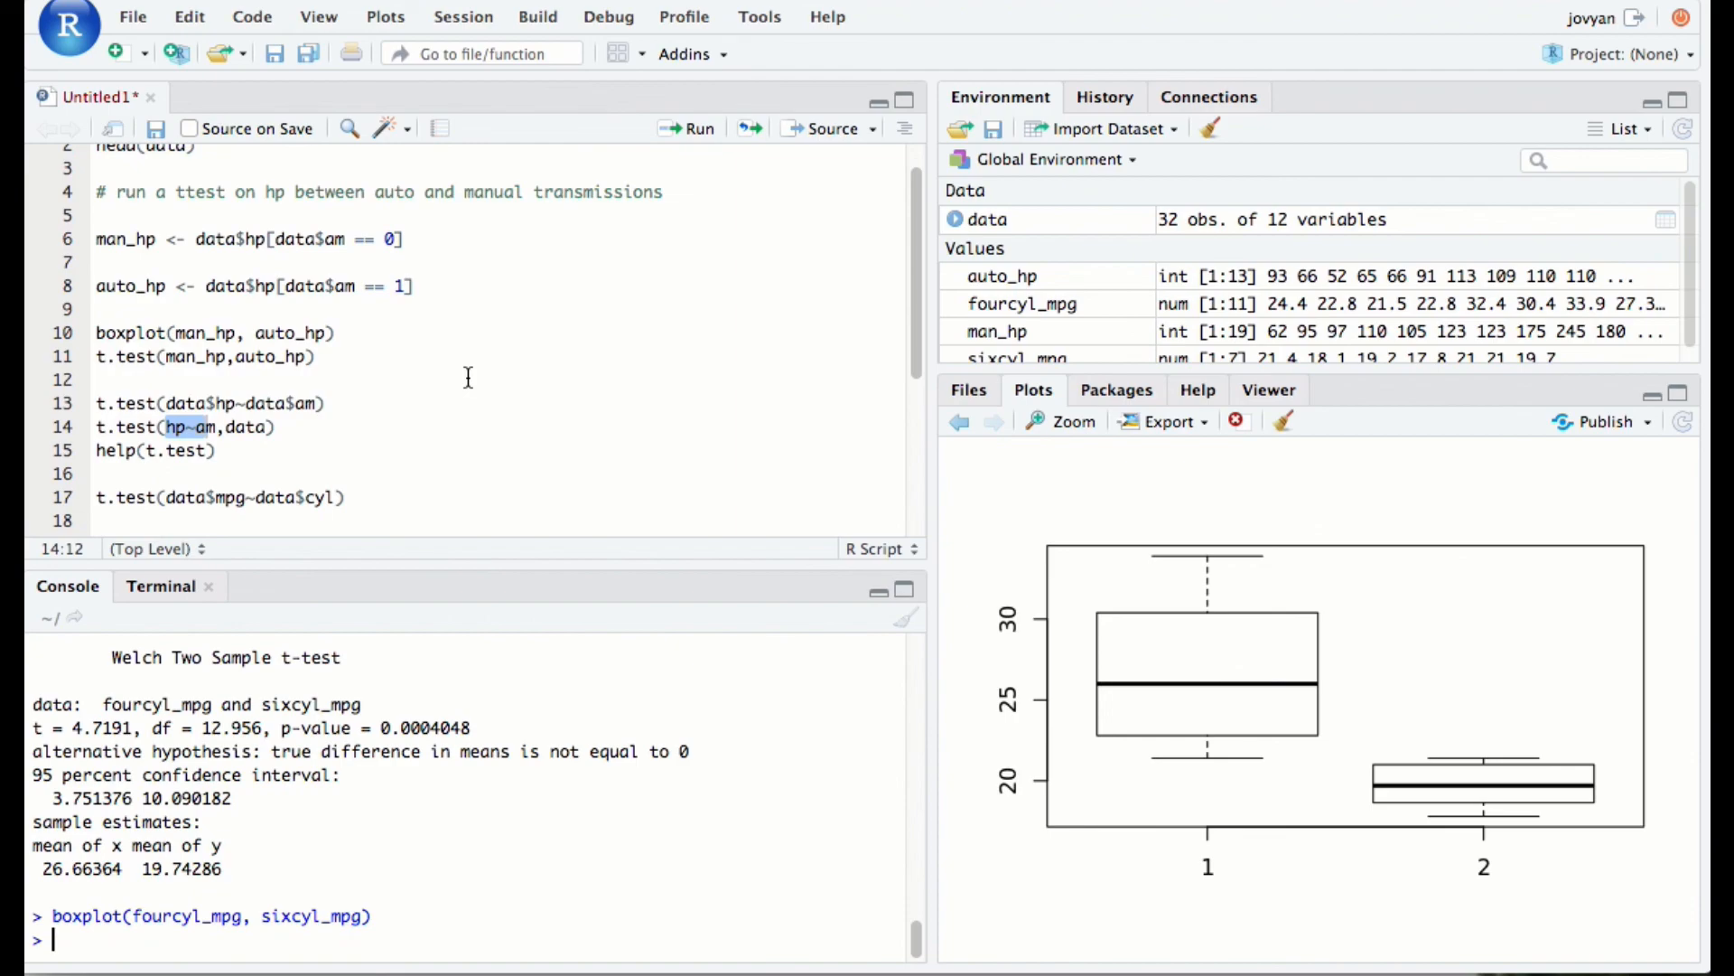